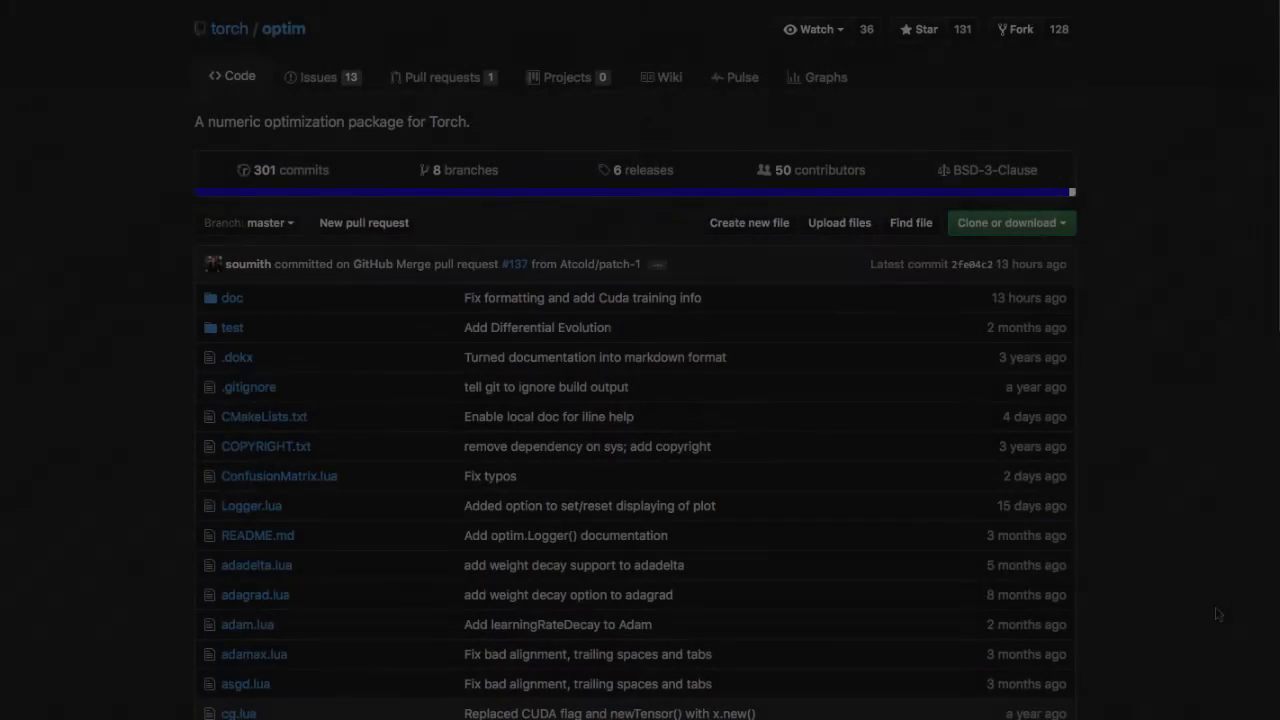
- Scroll the torch/optim README and open the Optimization algorithms documentation
scroll("down", 3)
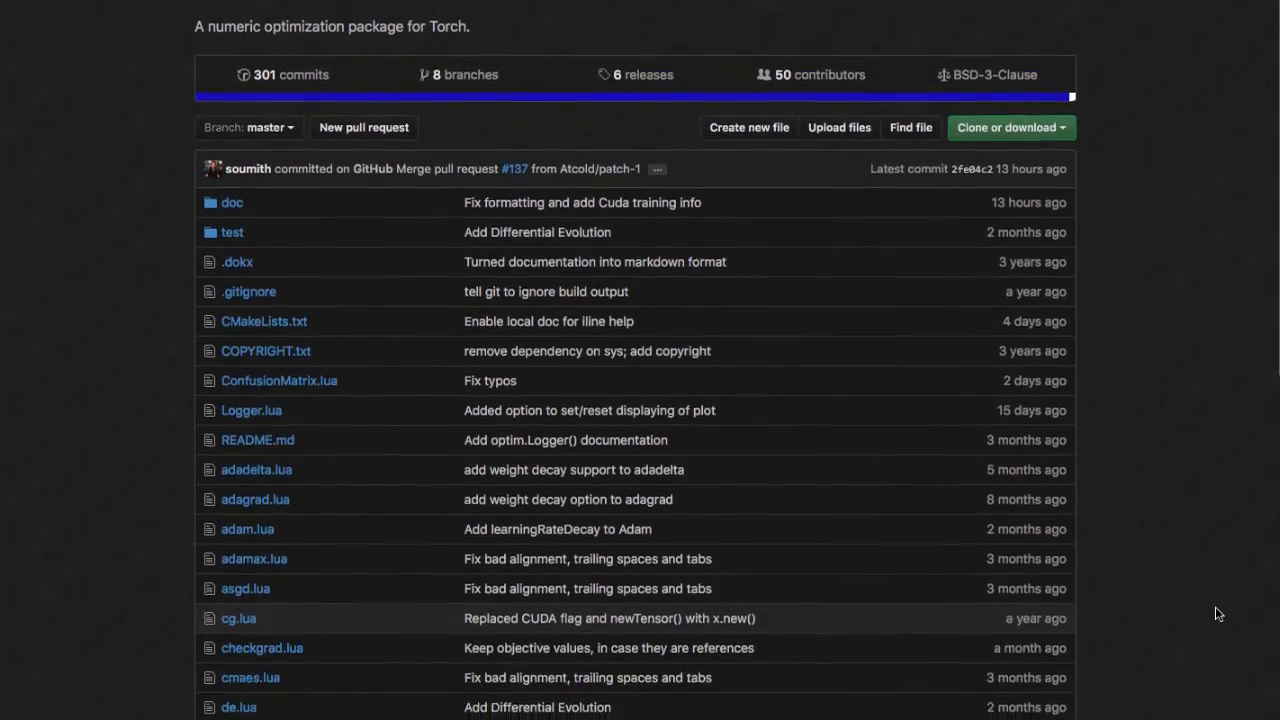
scroll("down", 3)
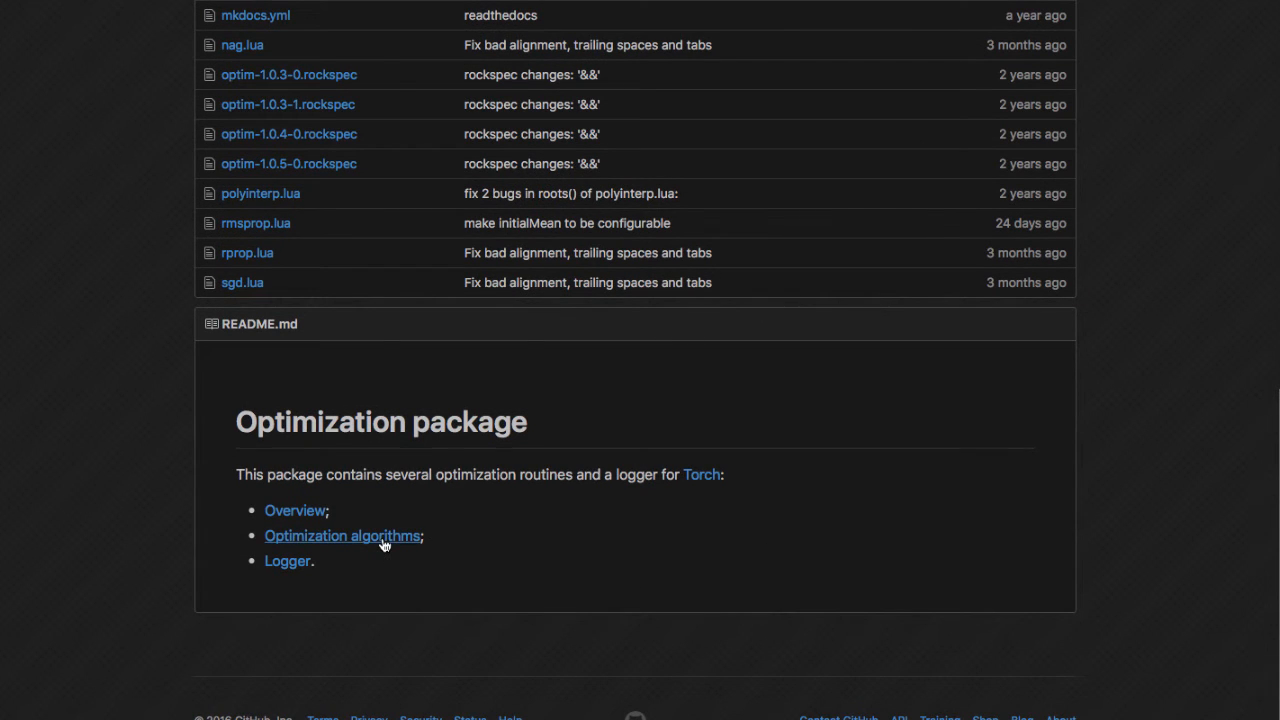
left_click(341, 535)
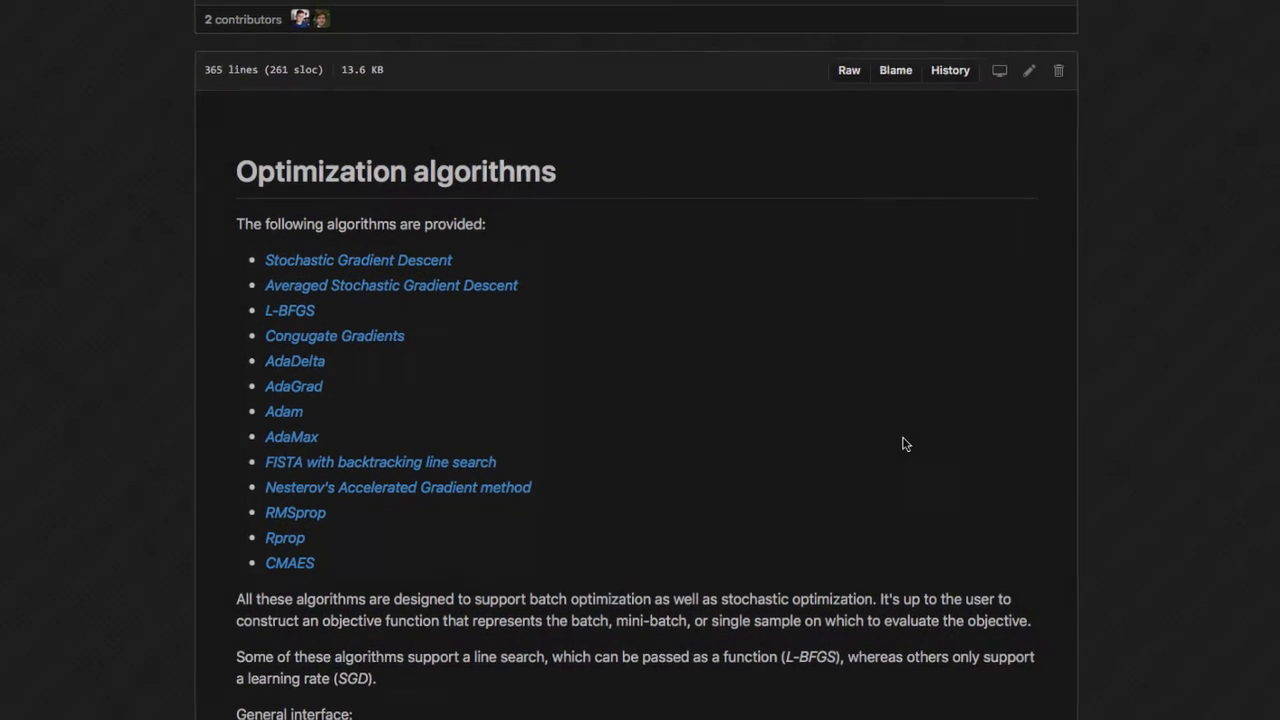
- Read through the sgd, asgd and lbfgs entries on the documentation page
scroll("down", 3)
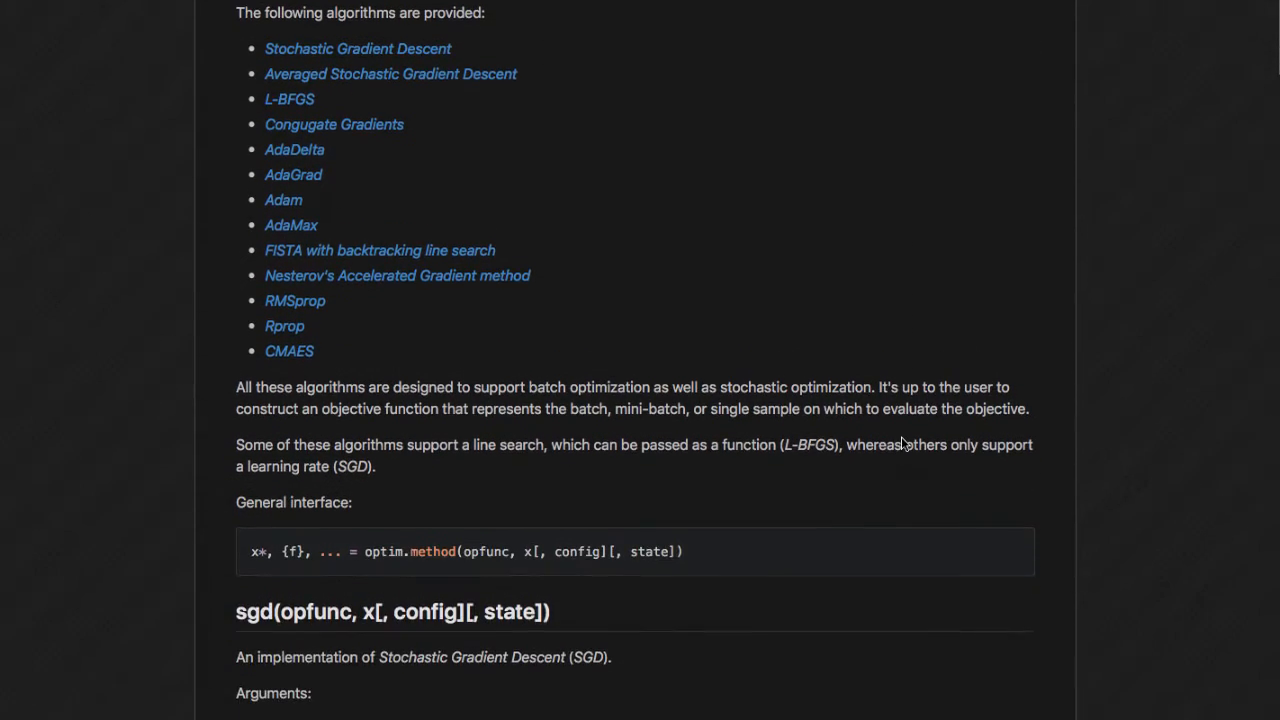
scroll("down", 3)
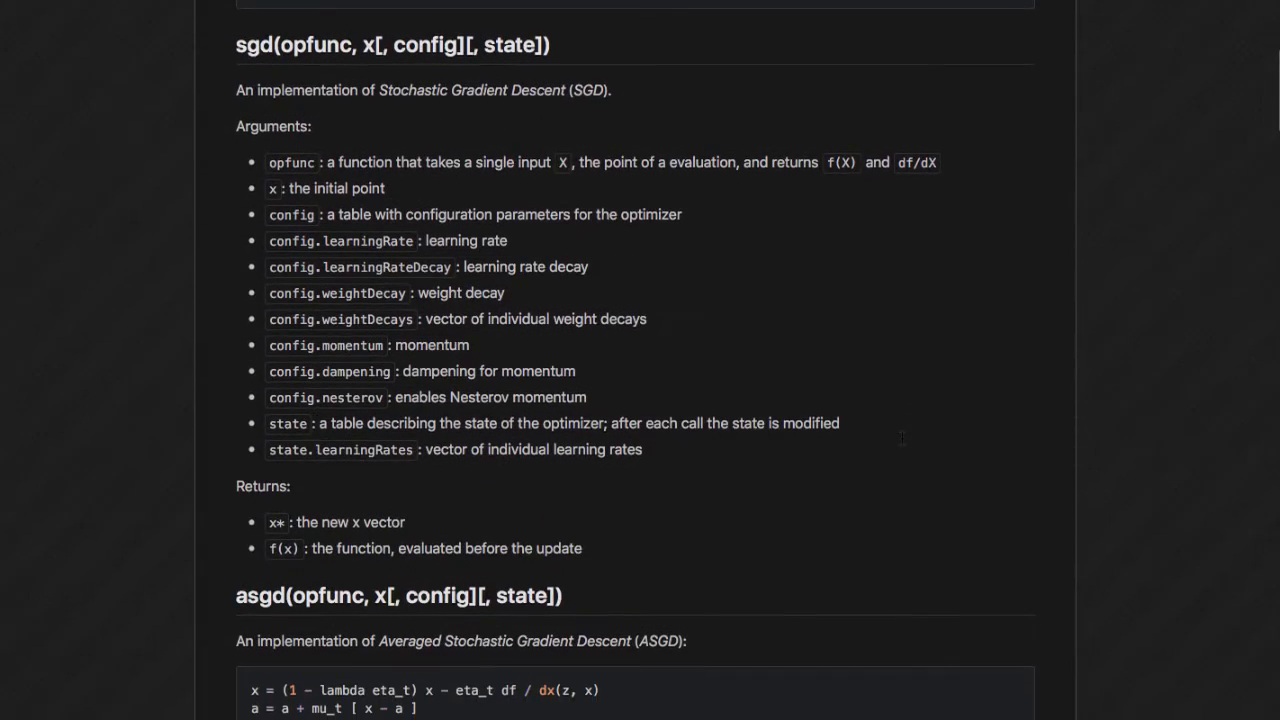
scroll("down", 3)
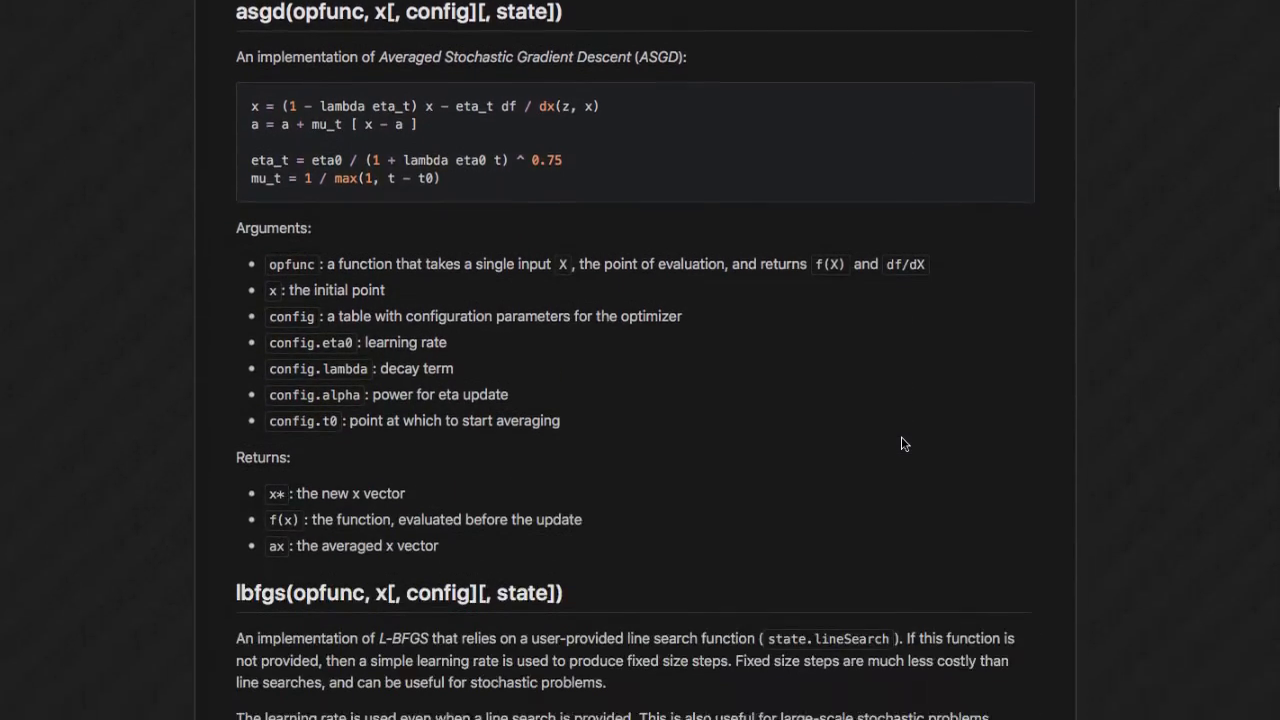
scroll("down", 3)
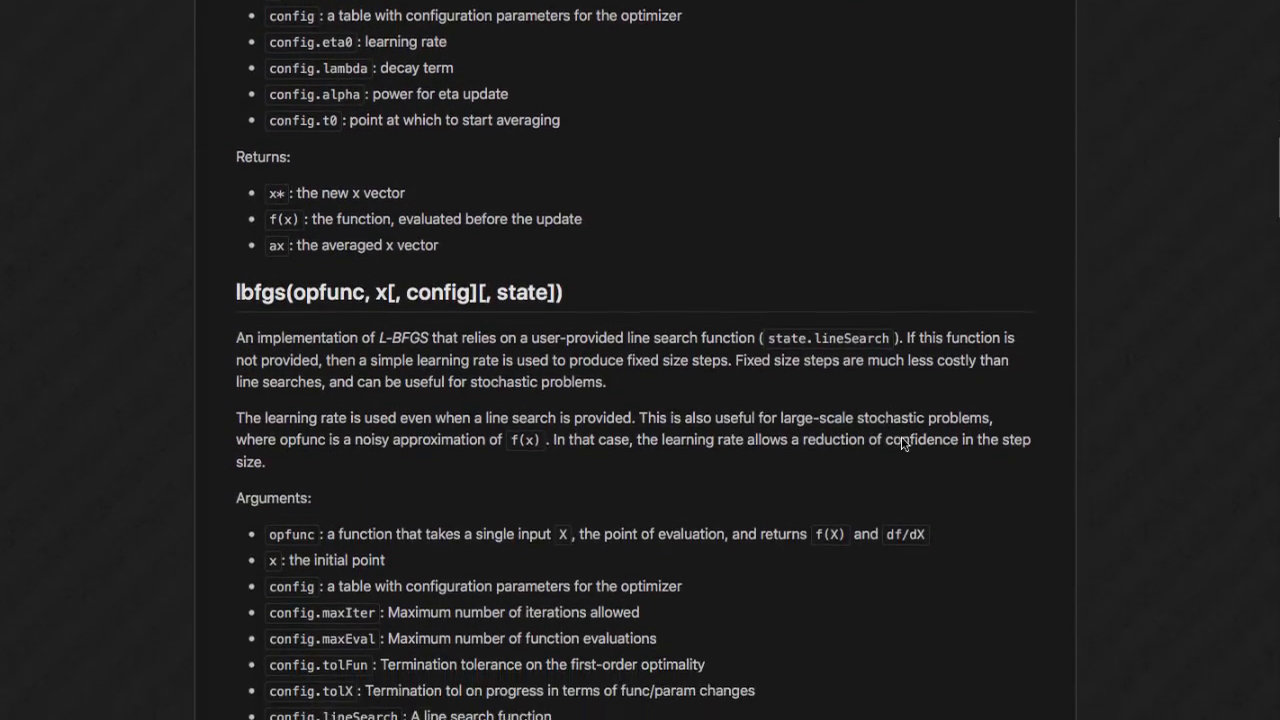
scroll("down", 3)
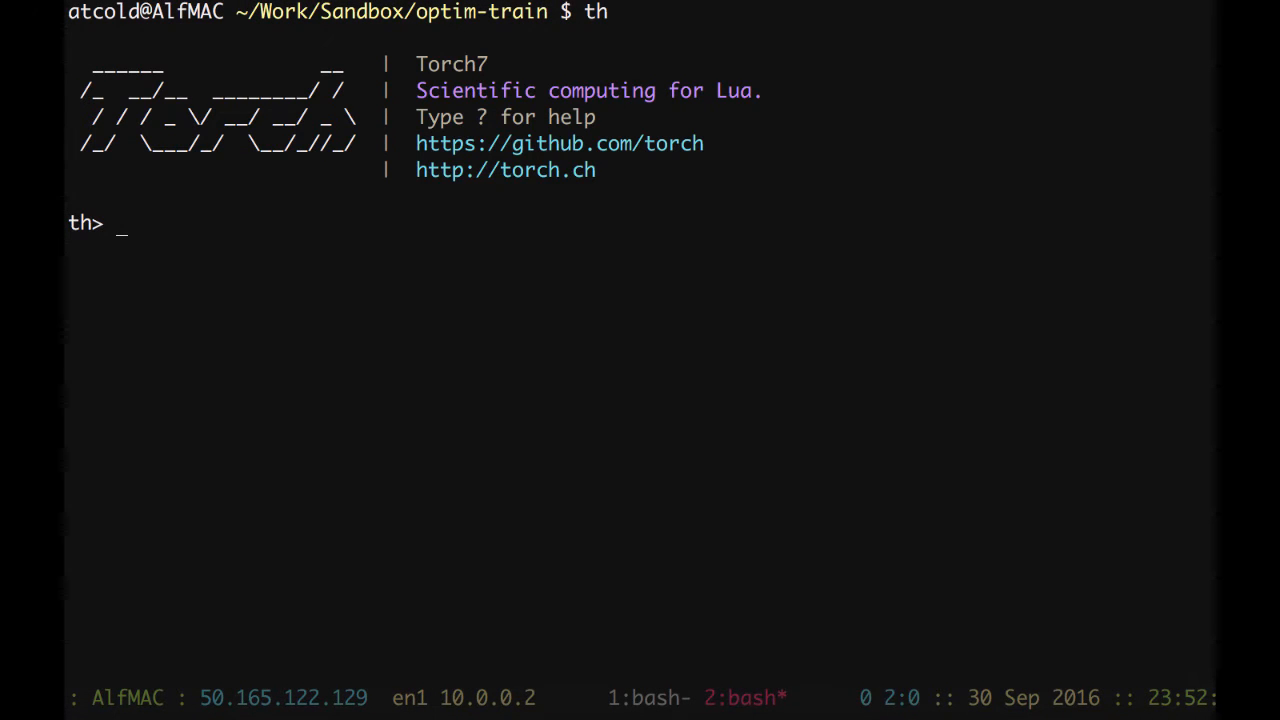
- Load optim with require 'optim' and list its functions using ? optim. completion
type("require 'optim';")
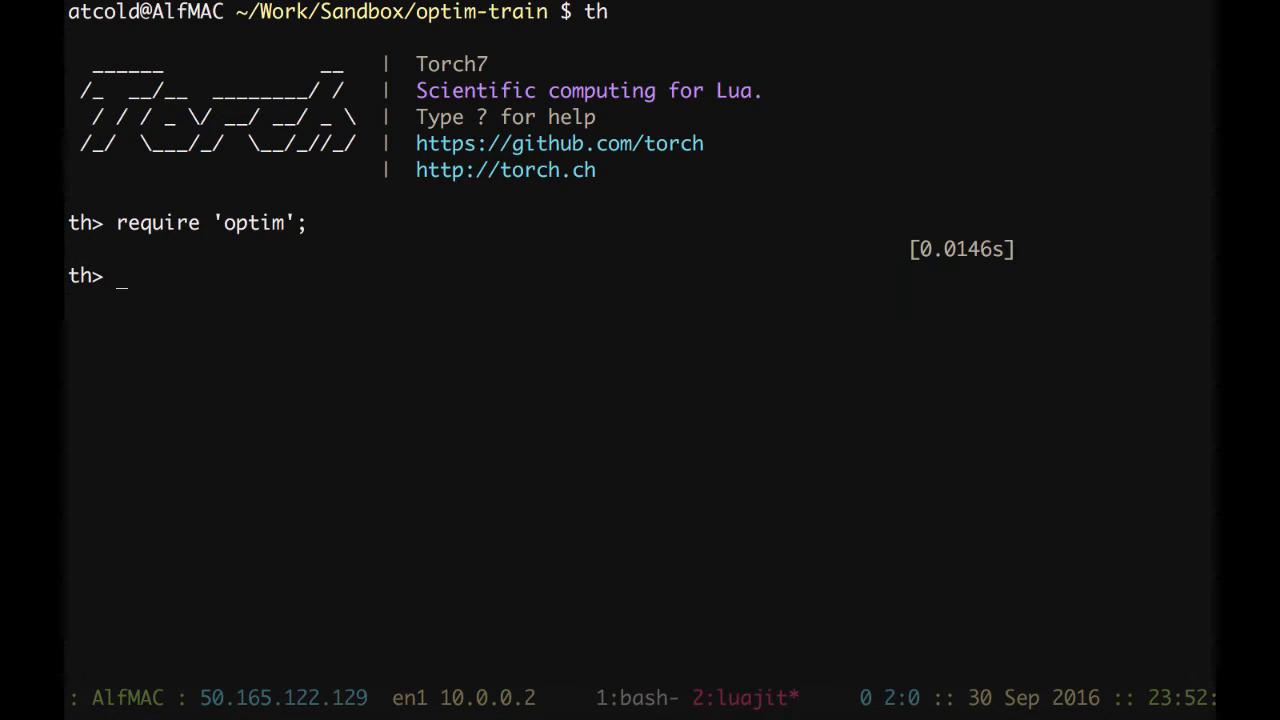
type("? optim.")
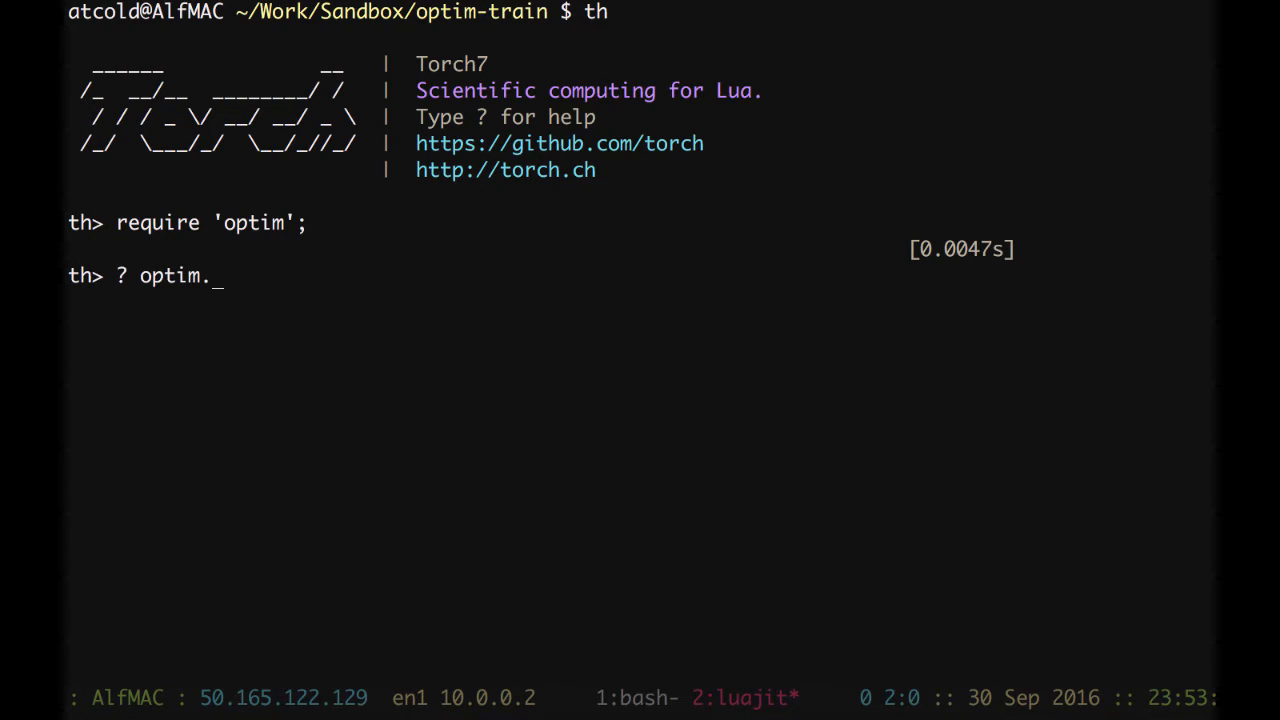
key("Tab")
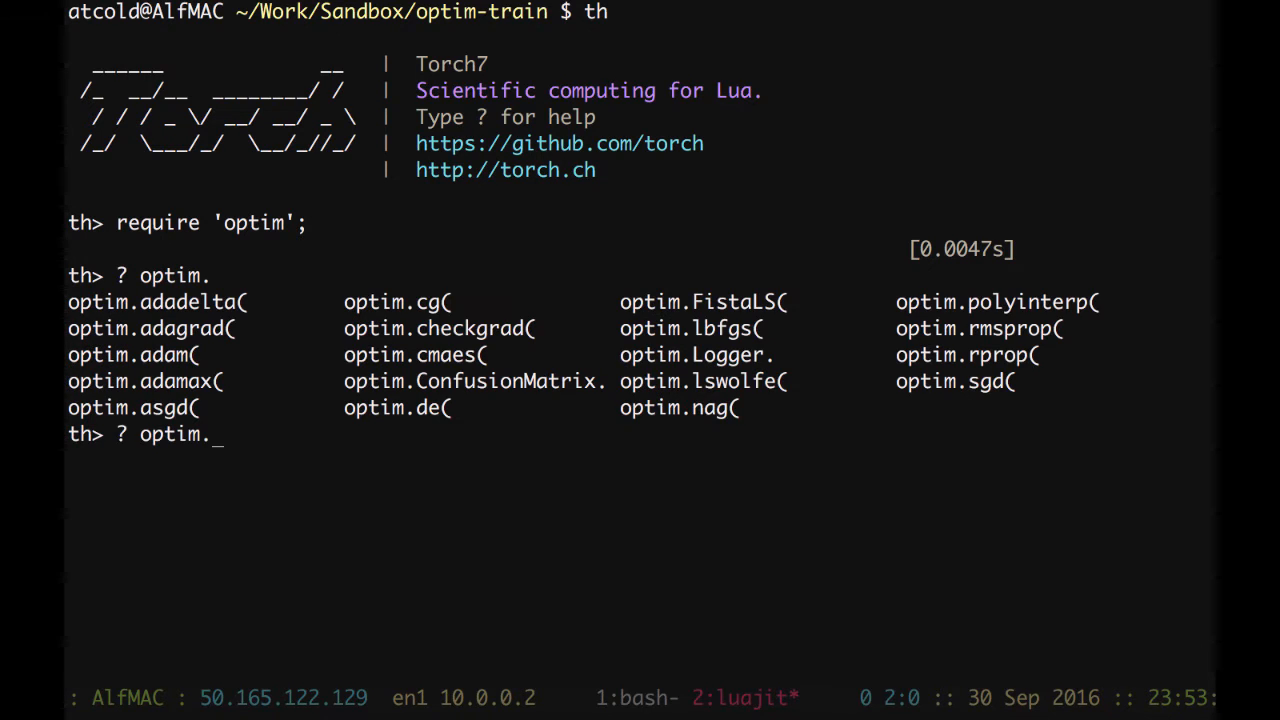
type("adam")
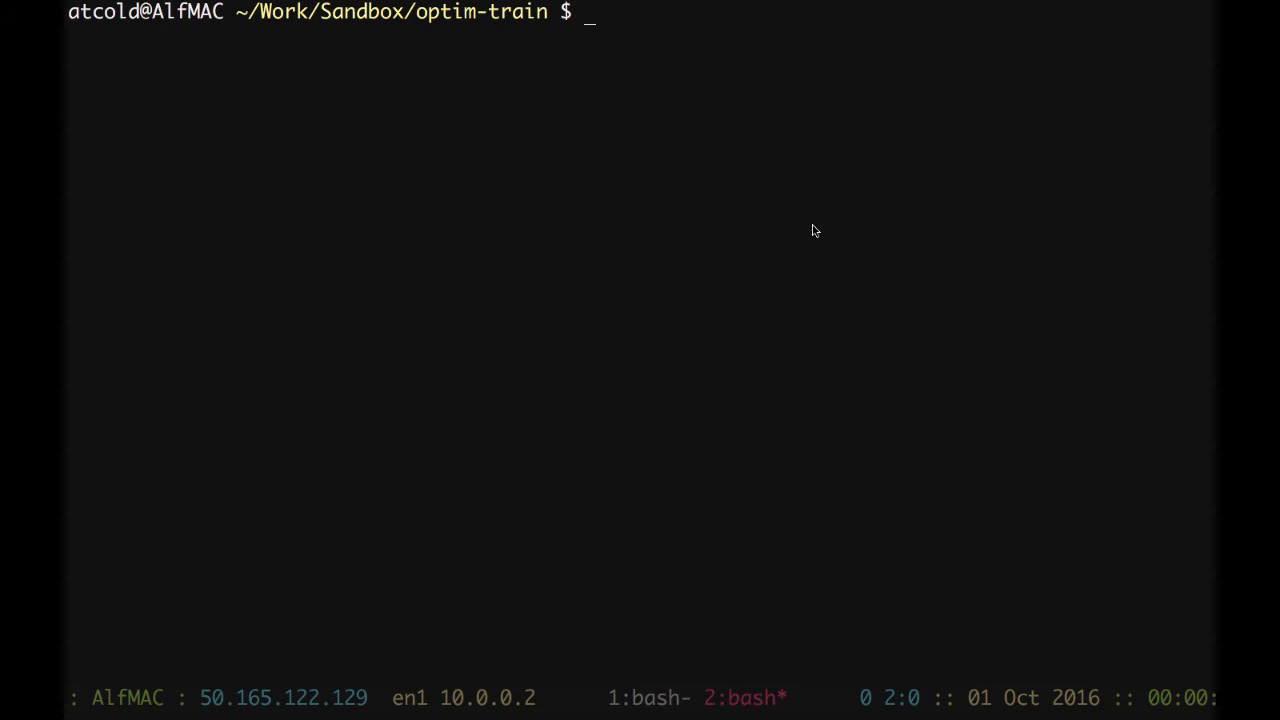
- Create train.lua in Vim containing require 'nn' and torch.manualSeed(1234)
type("vim")
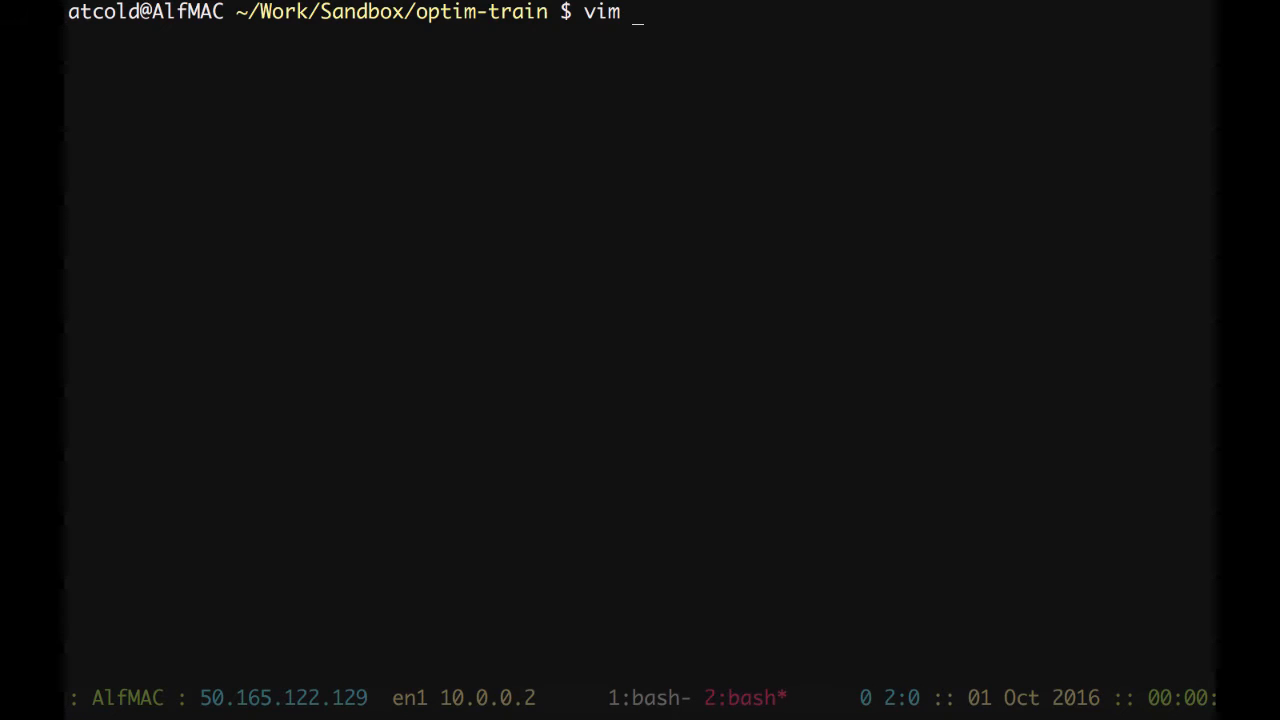
type("train.")
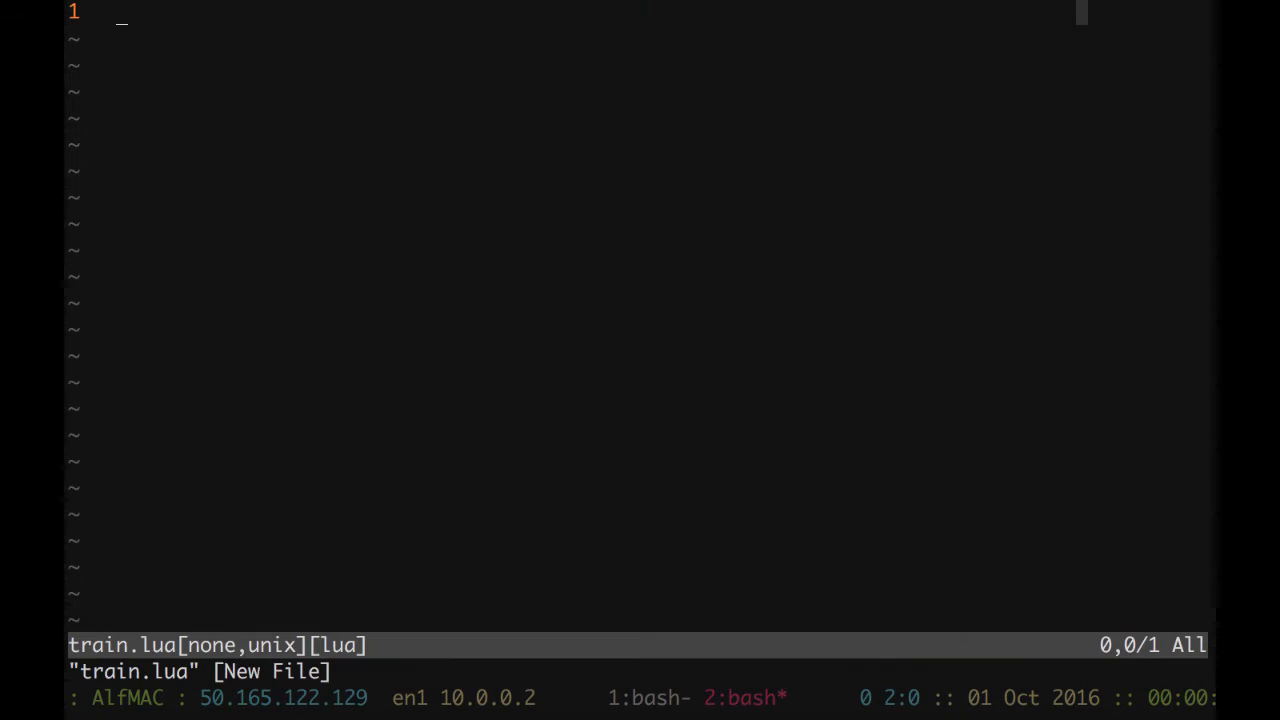
type("require")
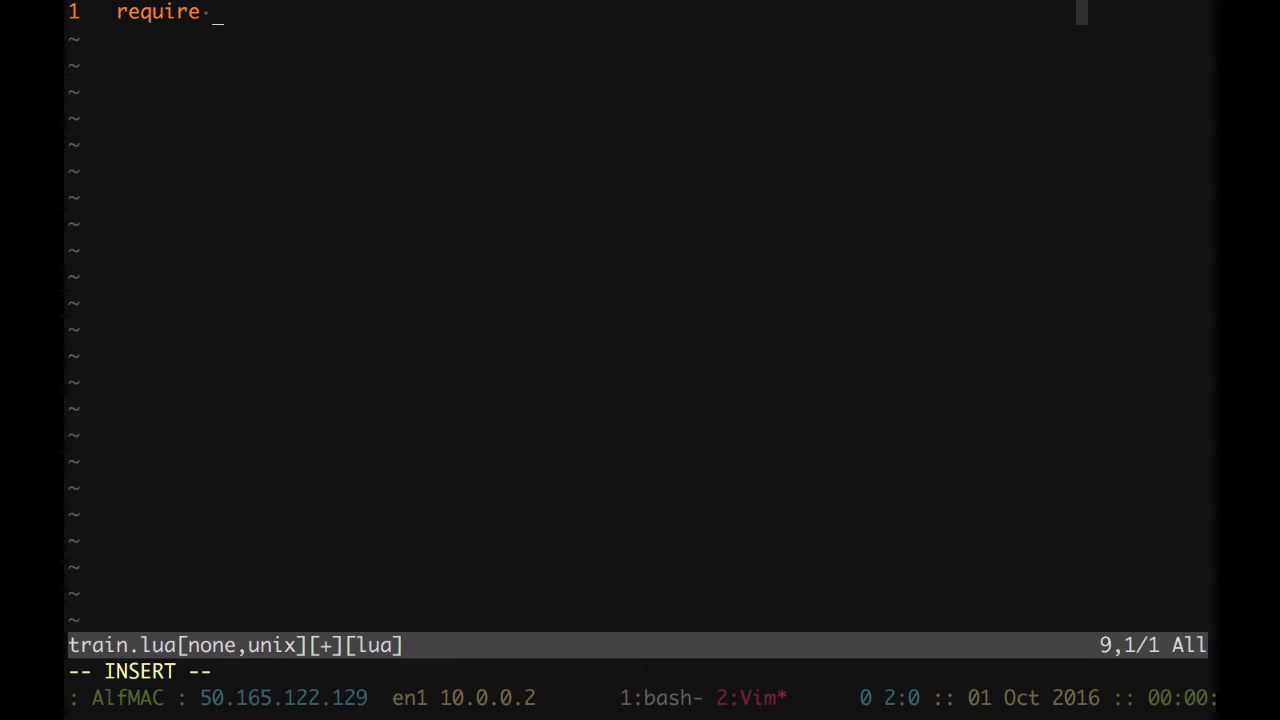
type("'nn'")
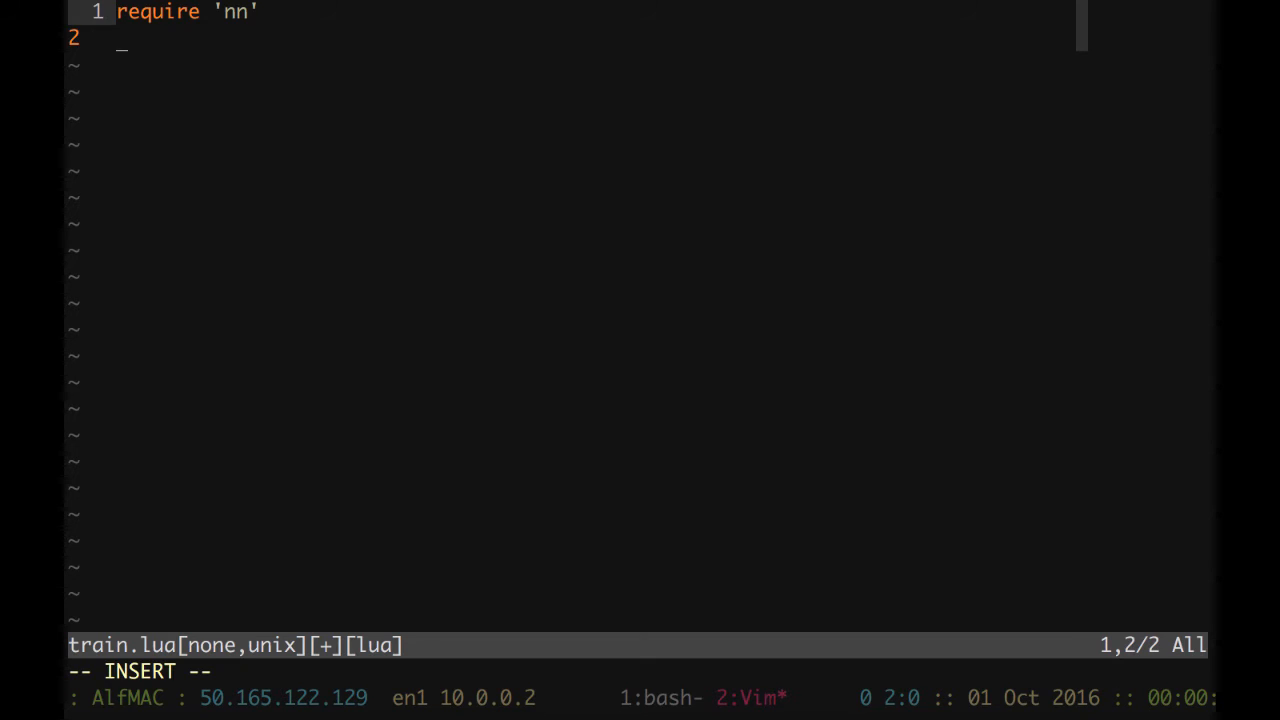
type("torch")
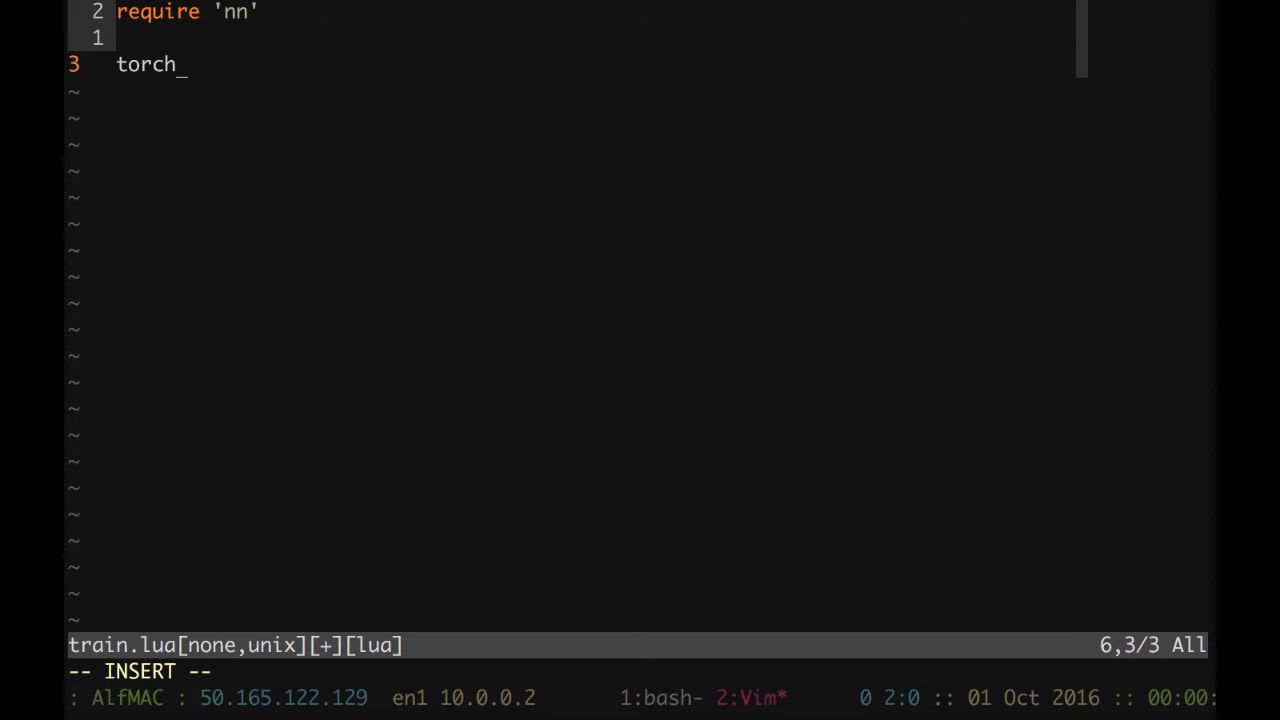
type(".ma")
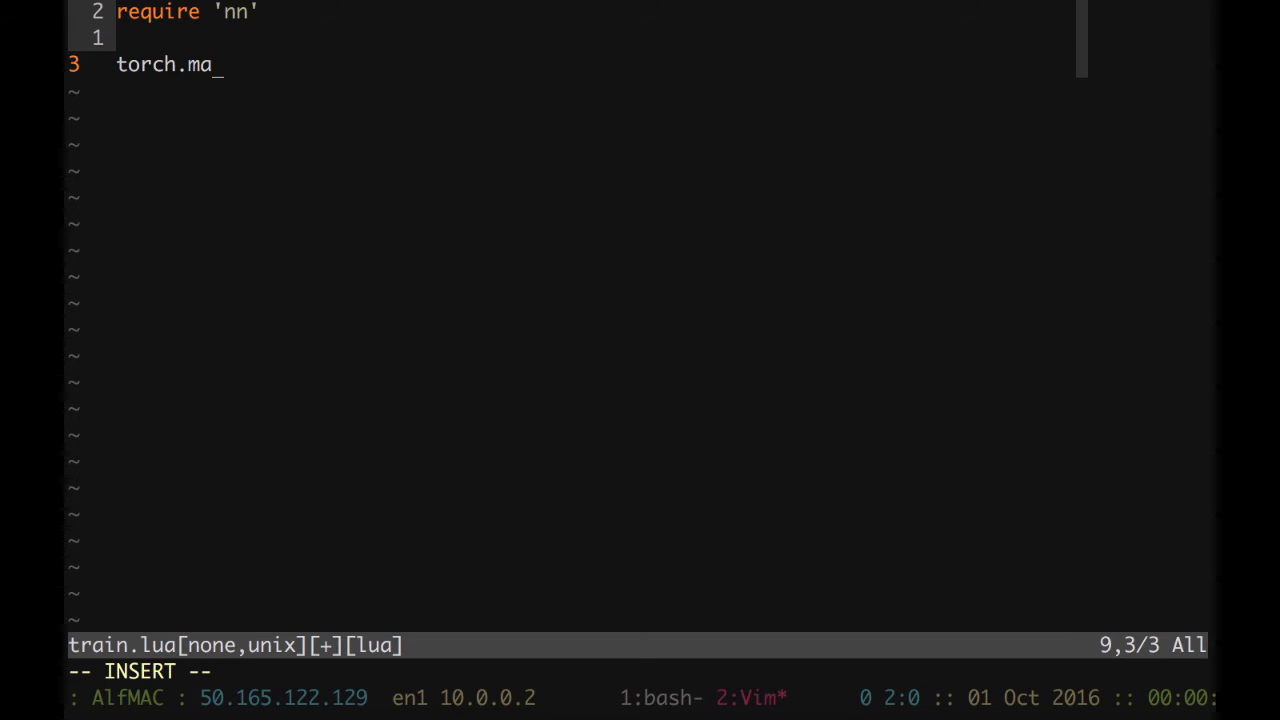
type("nualS")
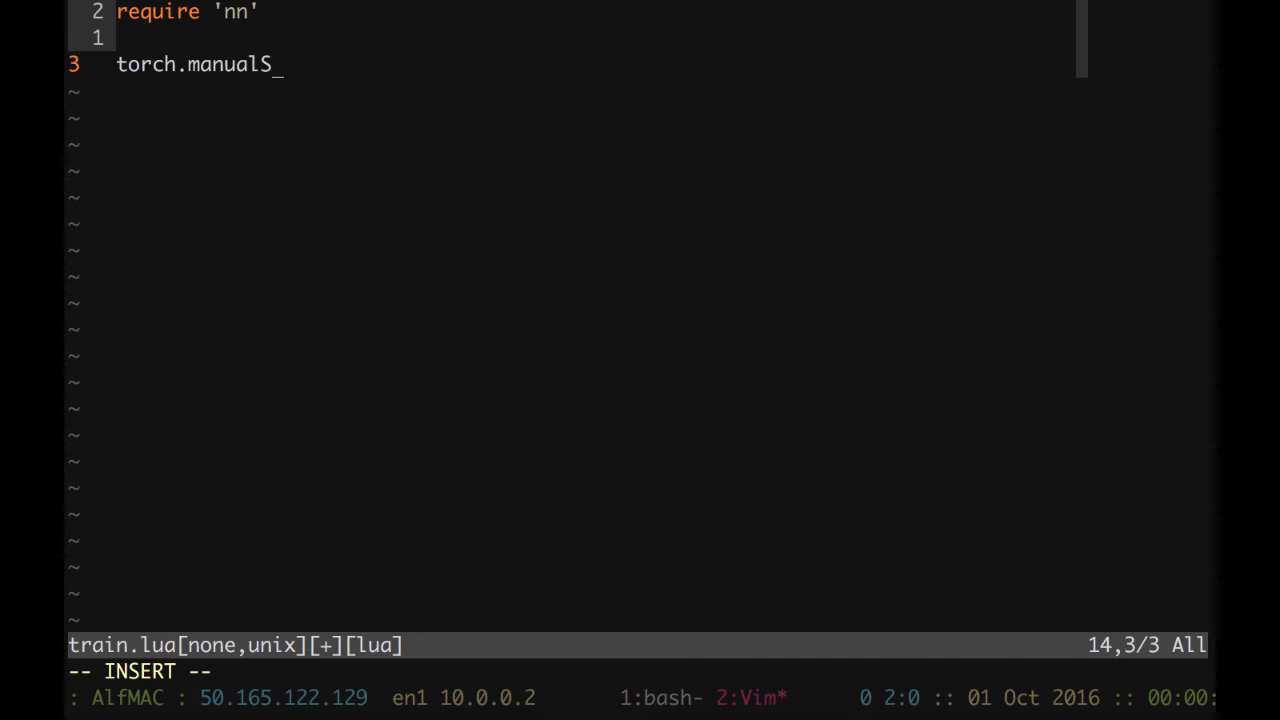
type("eed(123)")
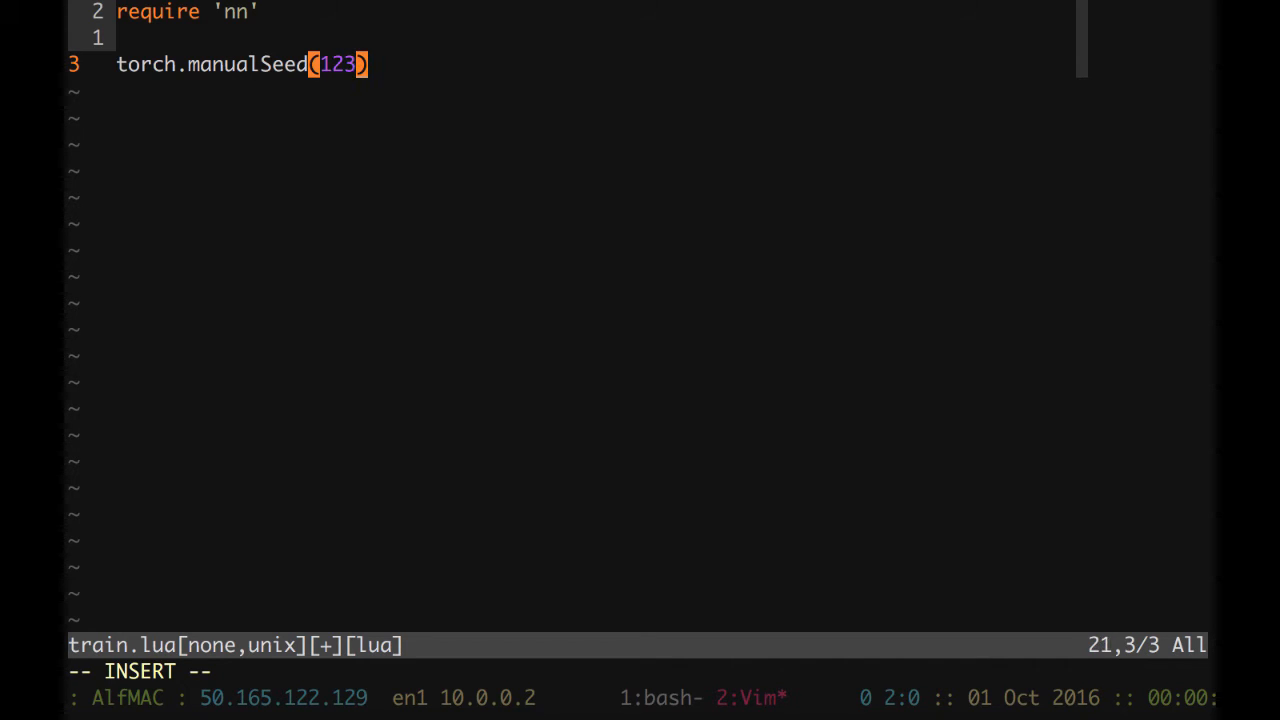
type("4")
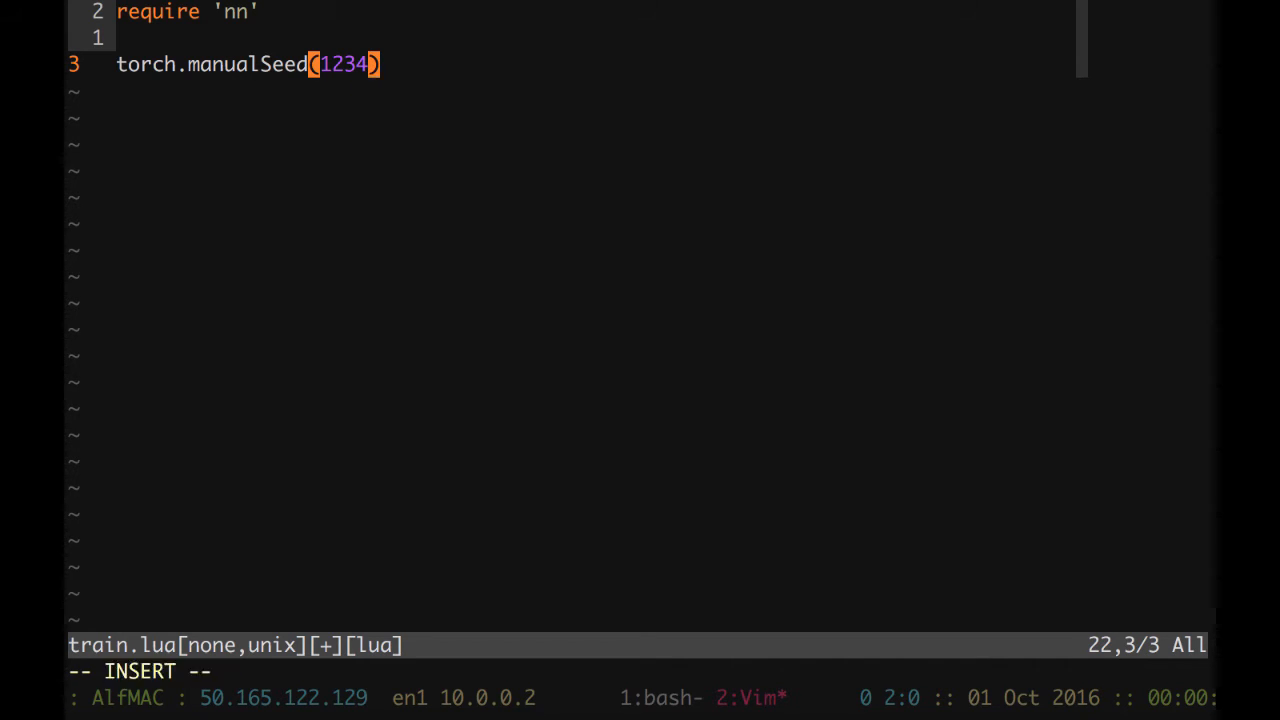
key("Enter")
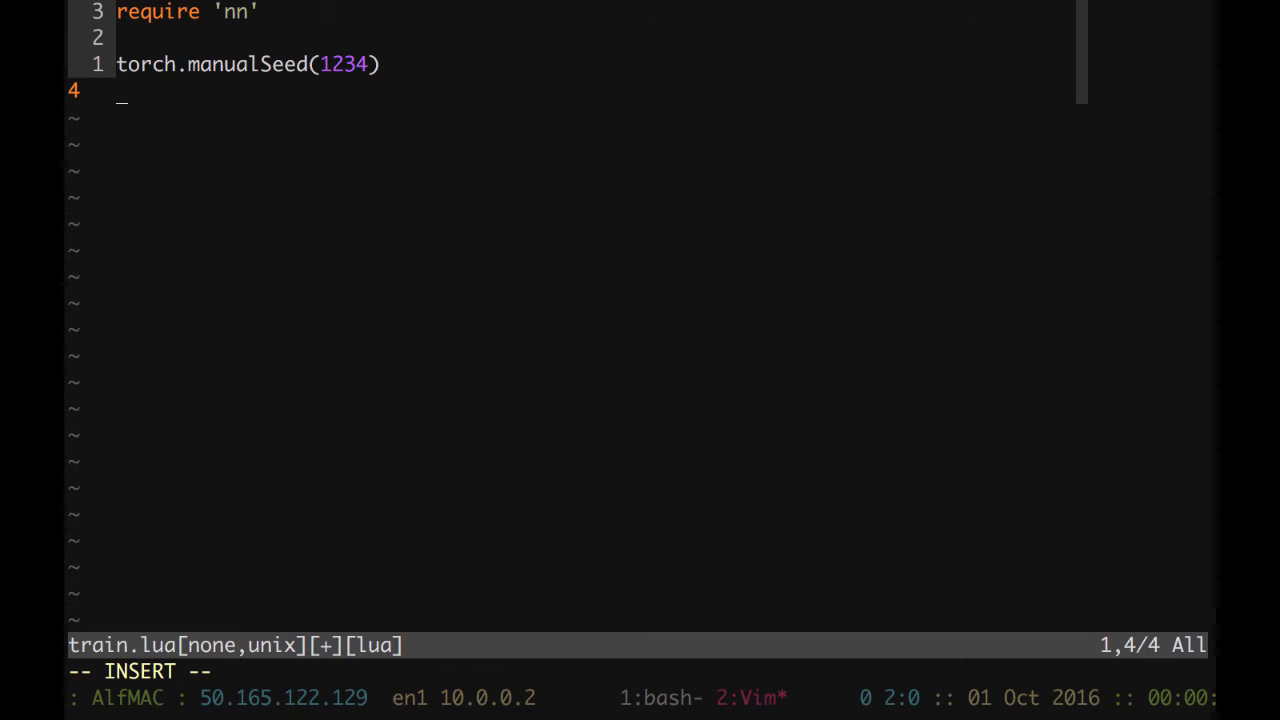
- Declare model = nn.Sequential() with sizes n = 2, K = 1 and s = {n, 10, K}
type("local")
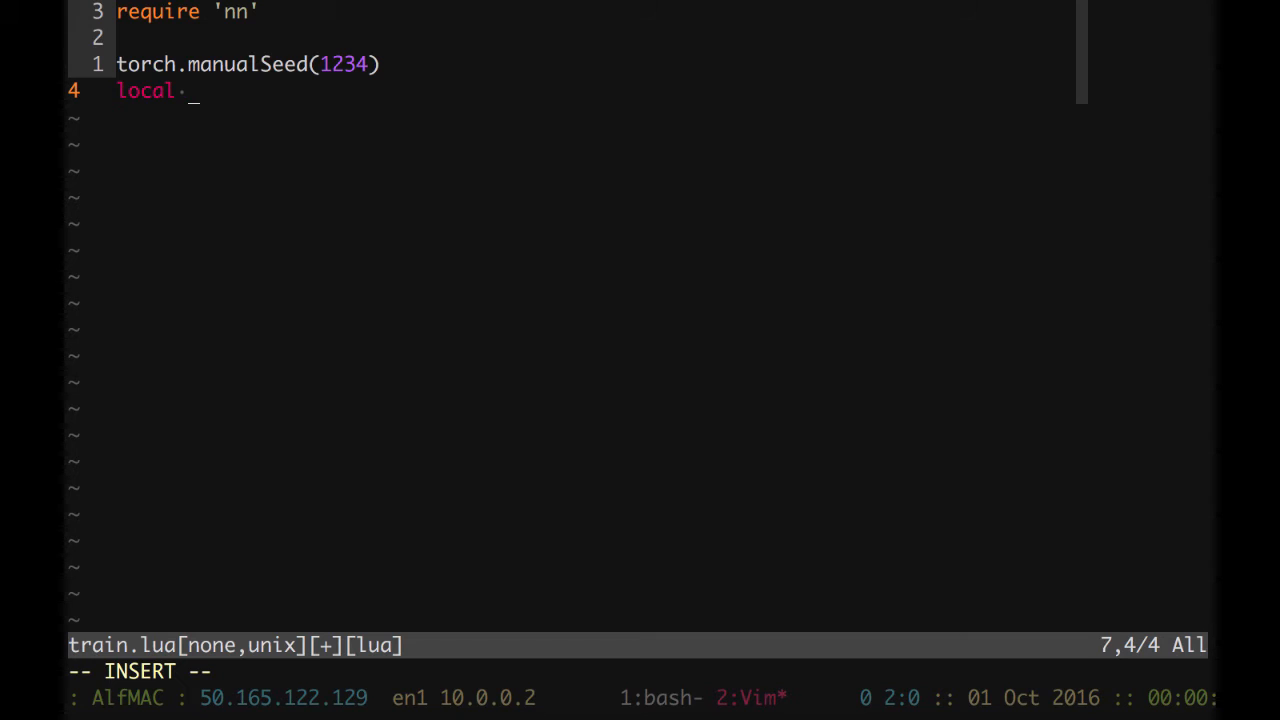
type("model = nn")
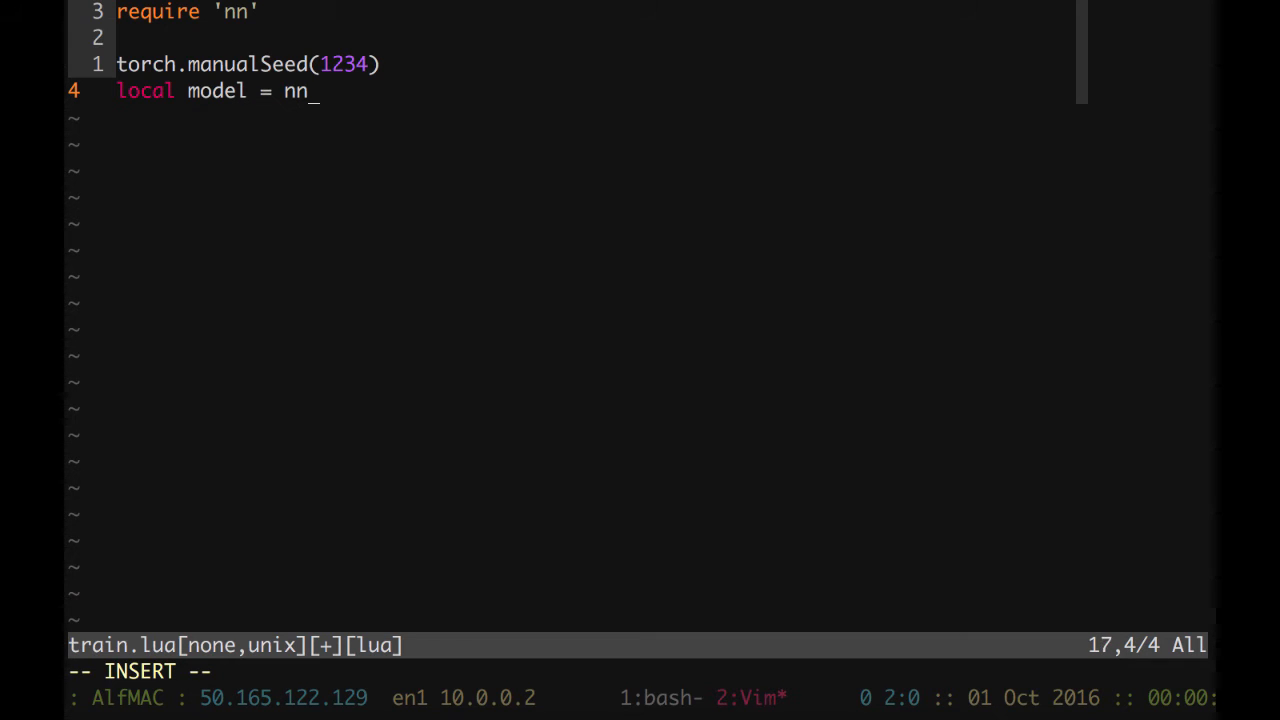
type(".Sequen")
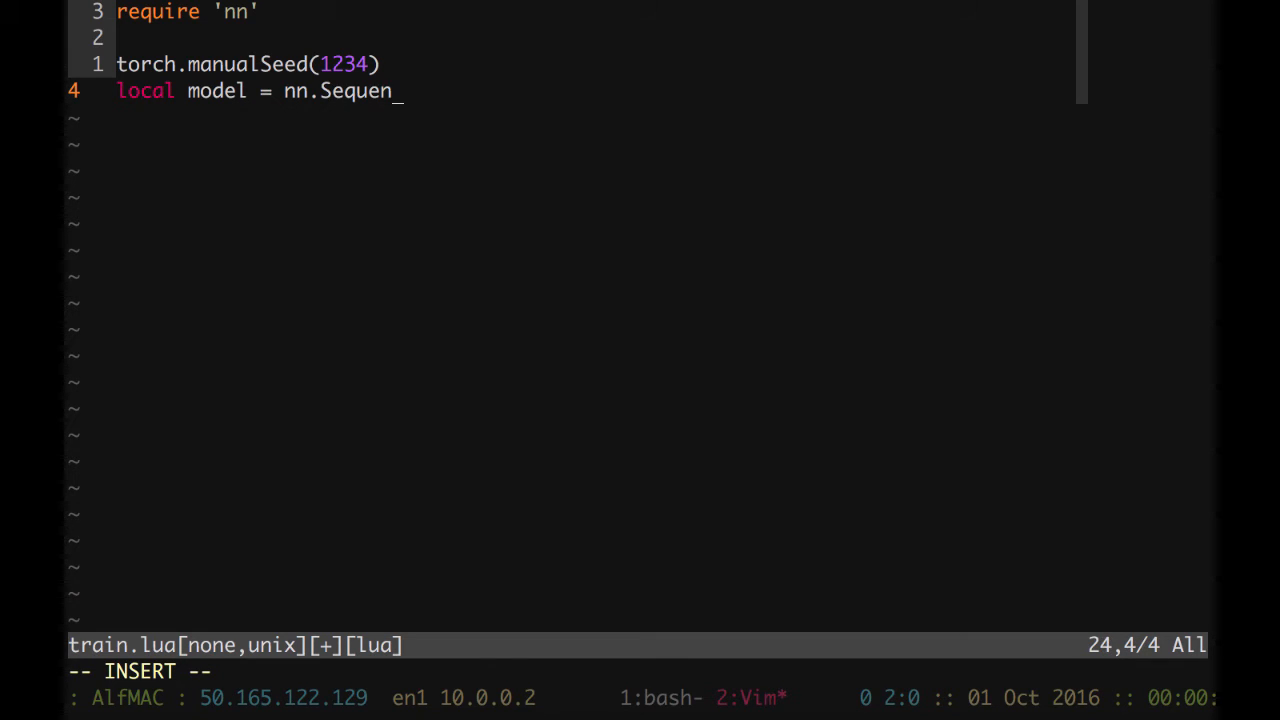
type("tial()")
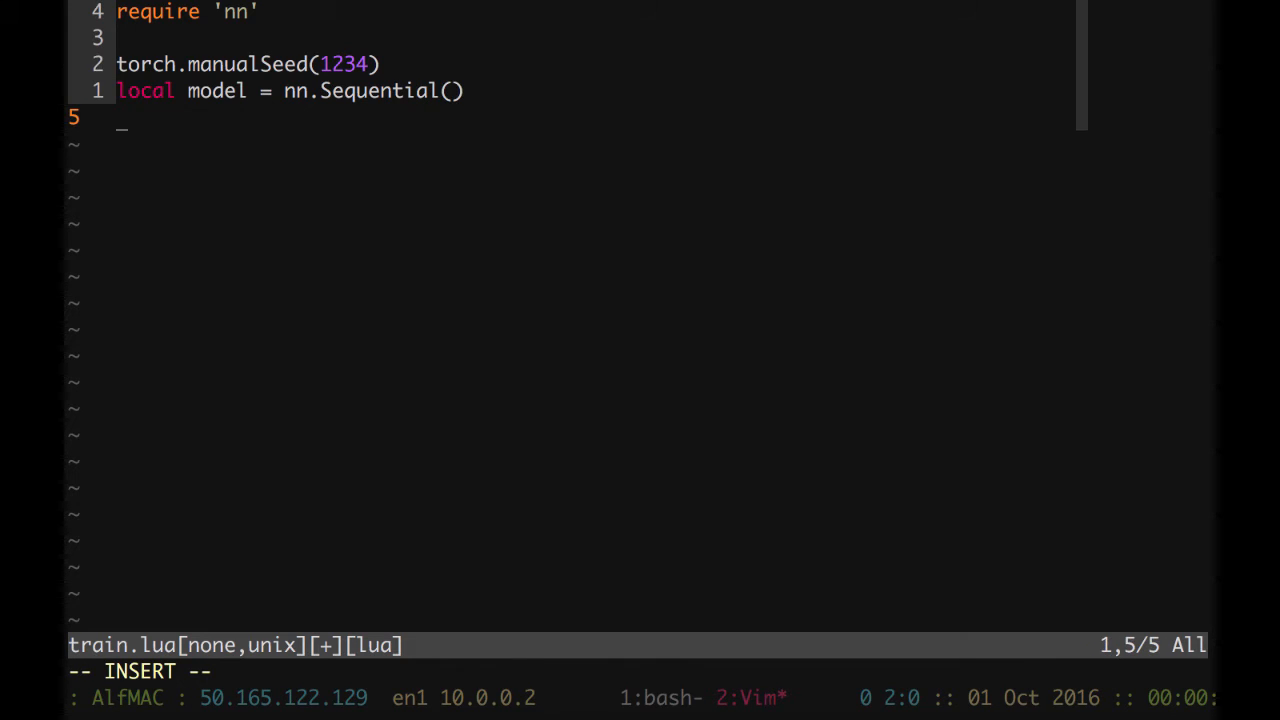
type("local n =")
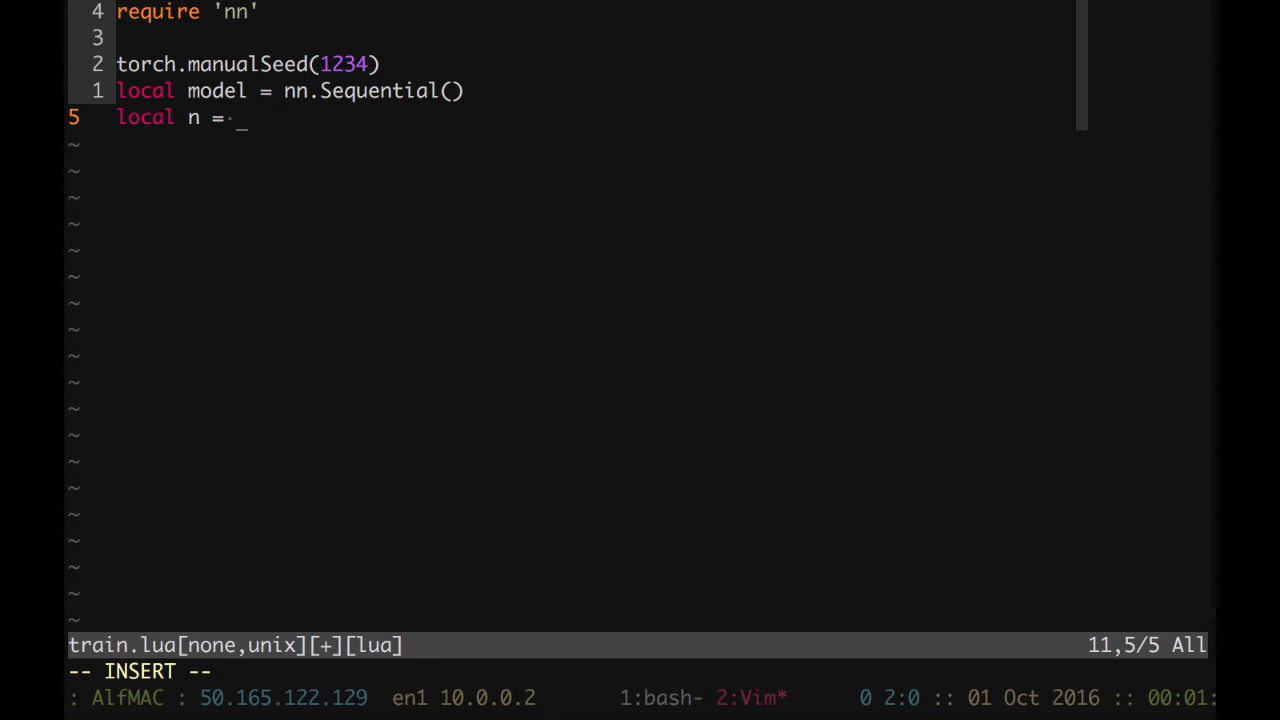
type("2")
type("local K =")
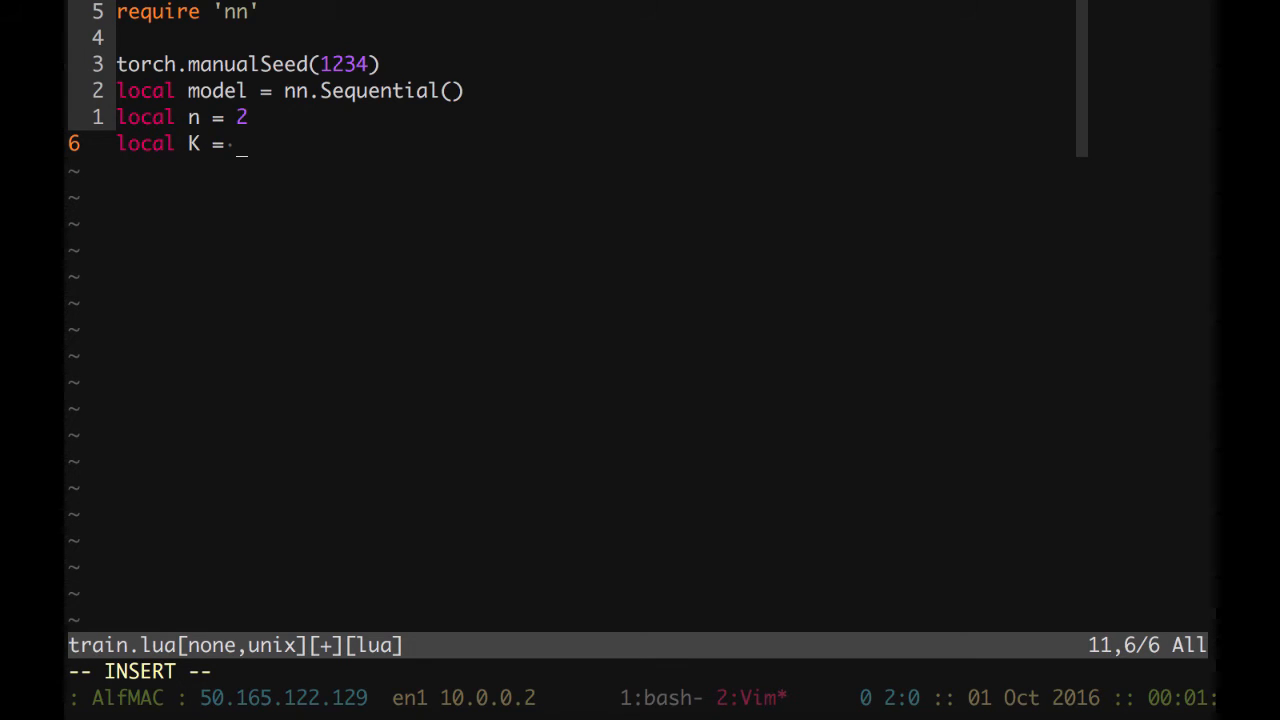
type("1")
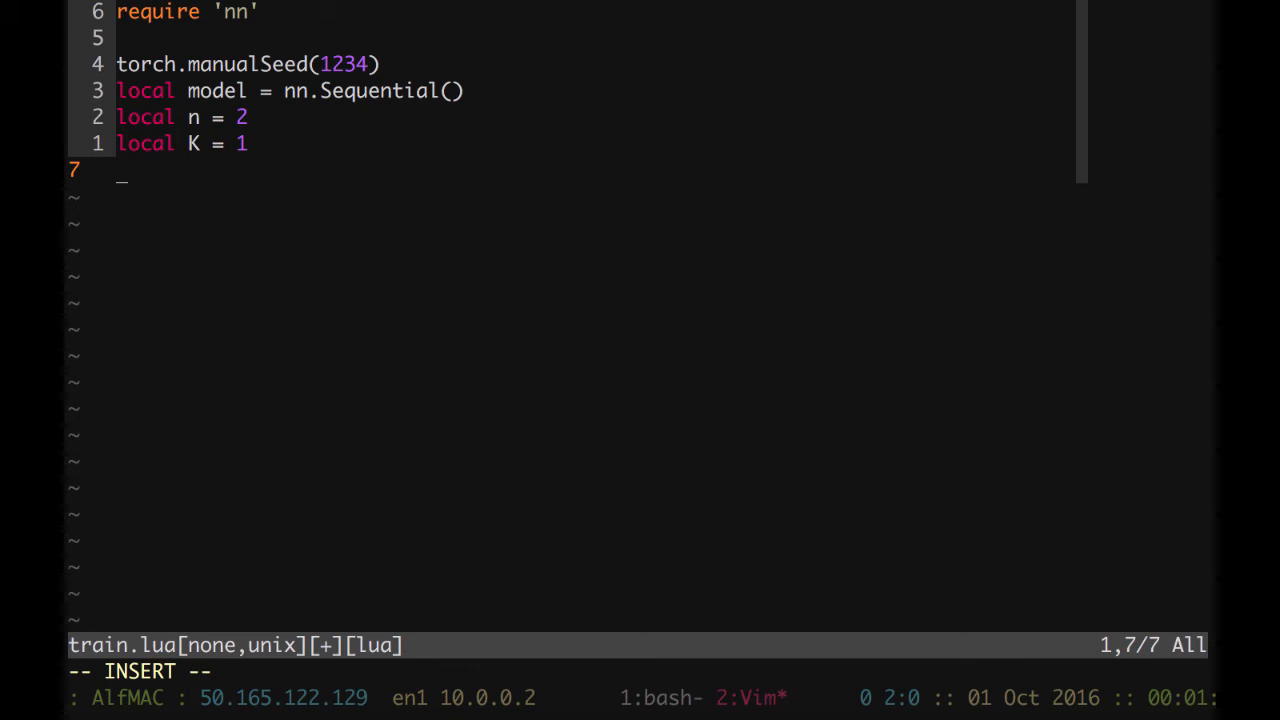
type("local s")
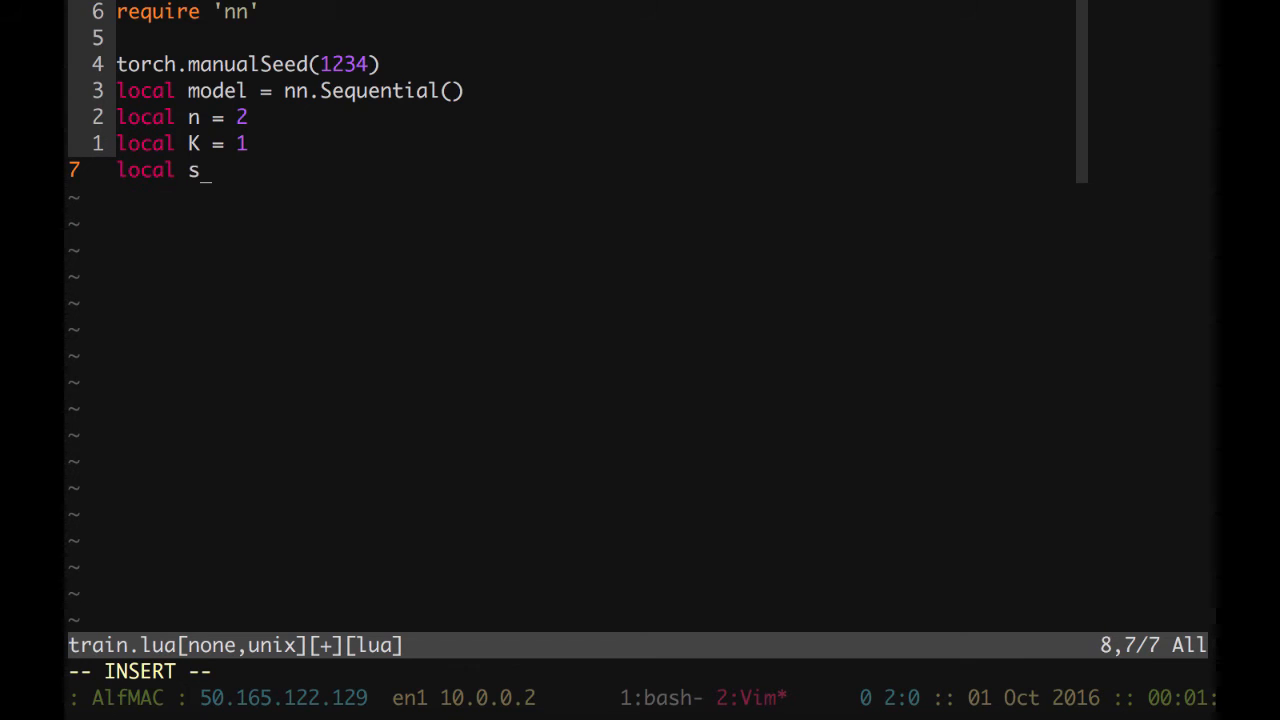
type("= {}")
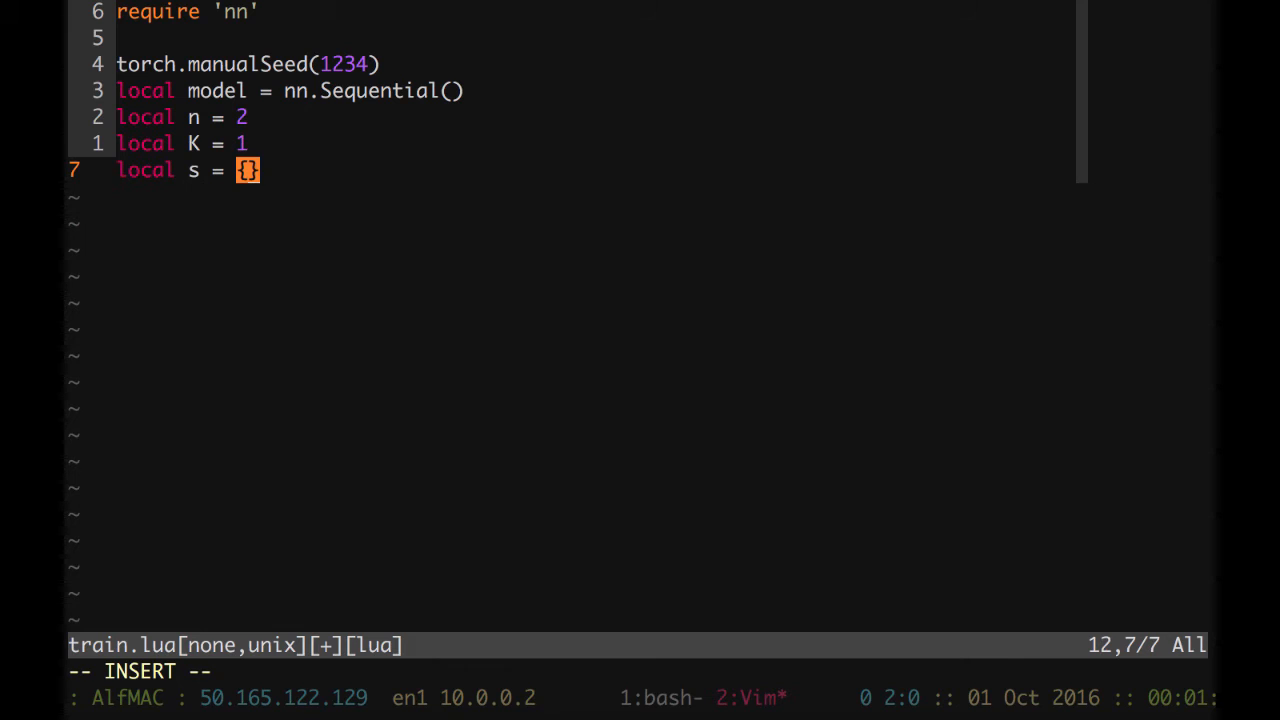
type("n,")
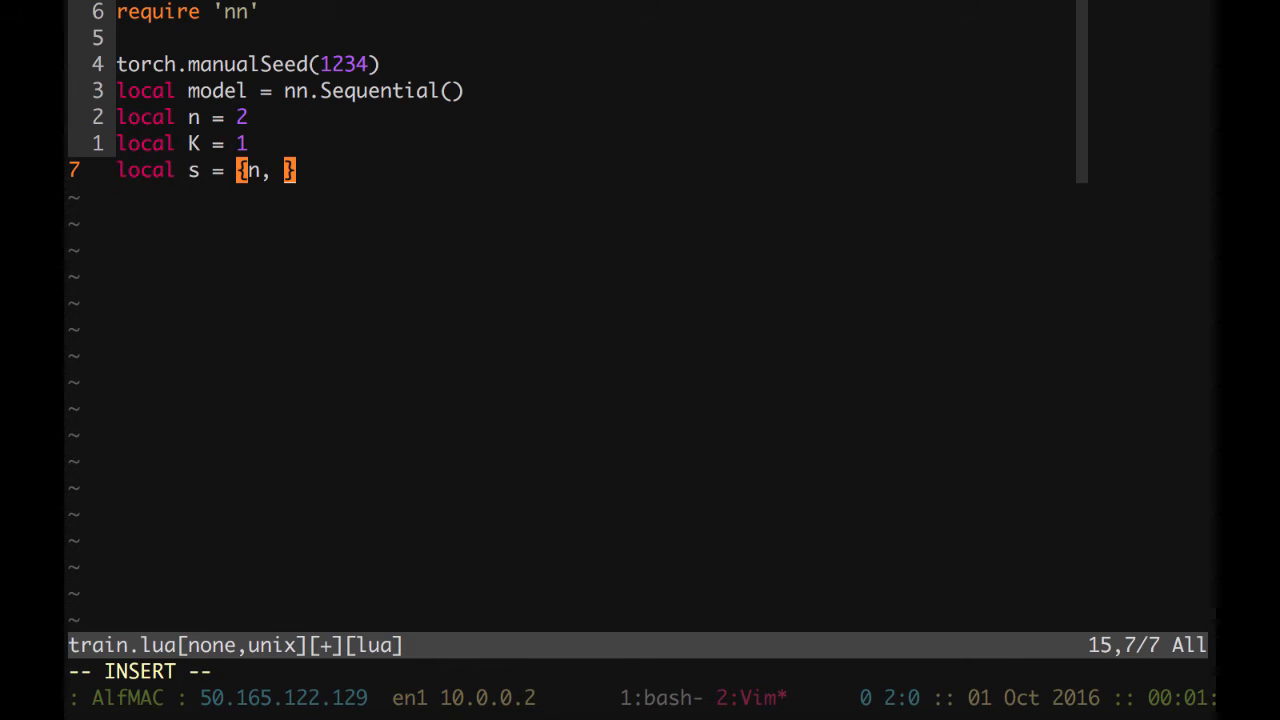
type("10")
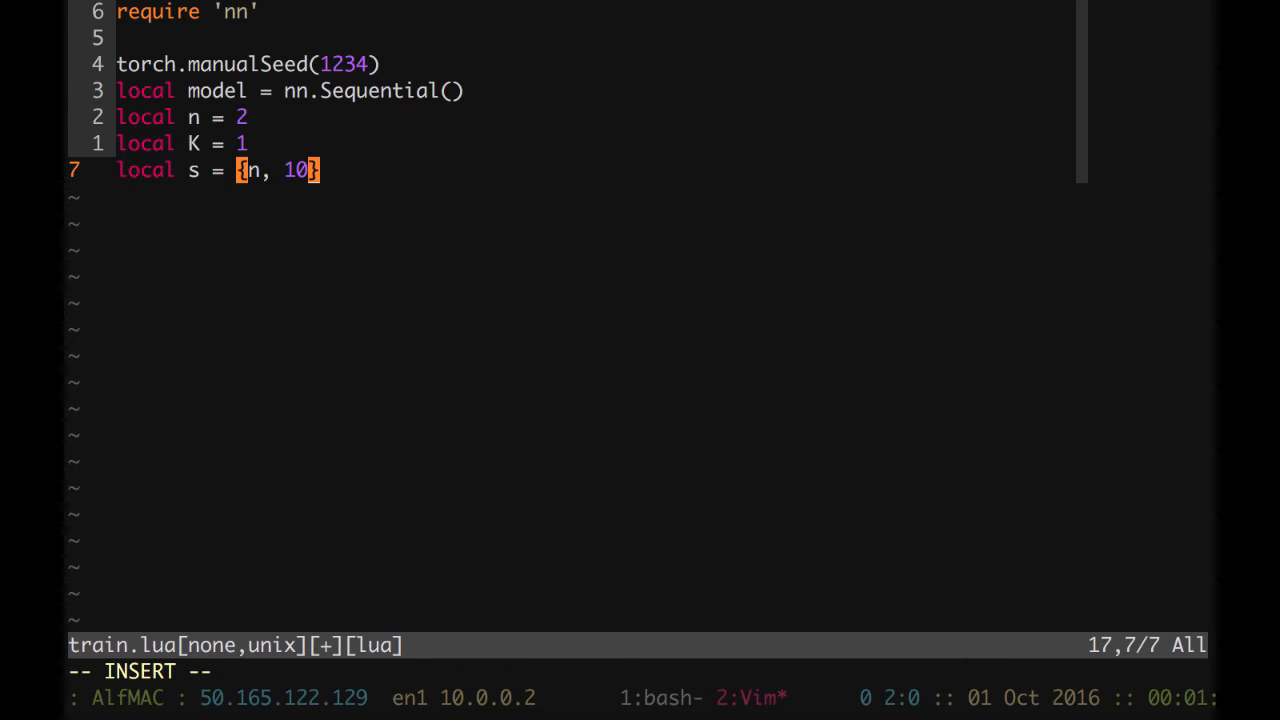
type(",")
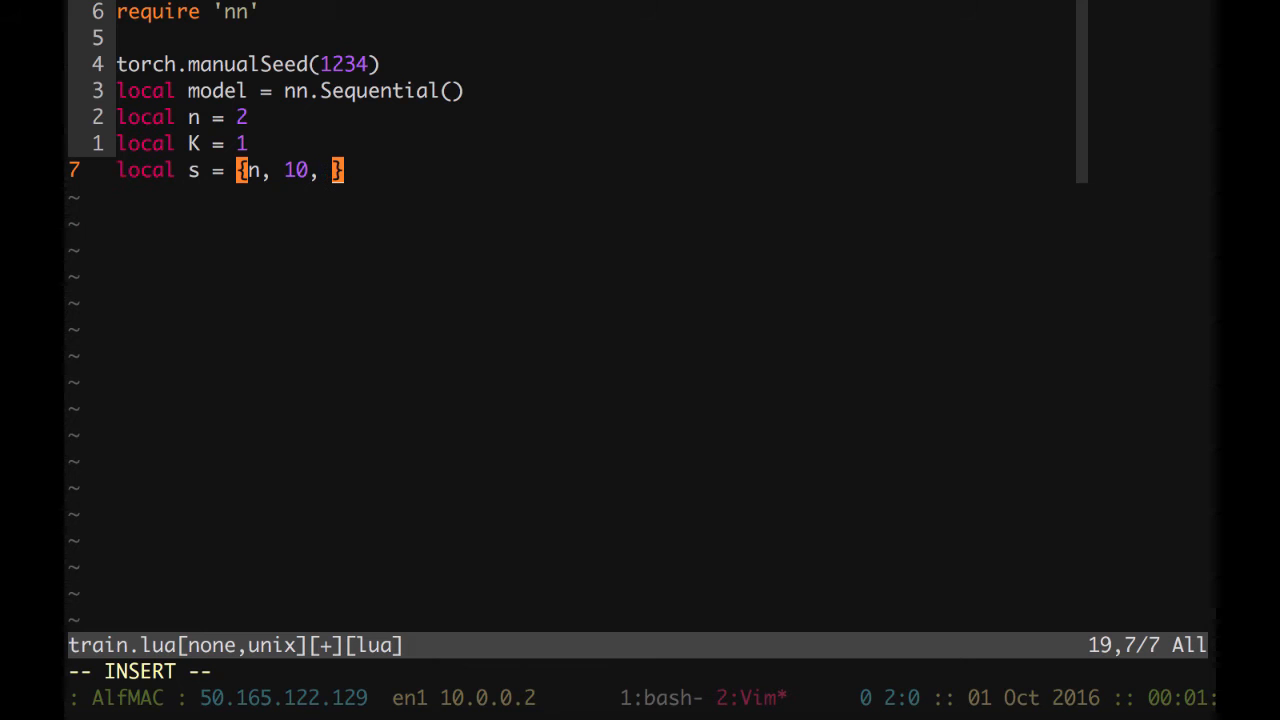
type("K")
type("mo")
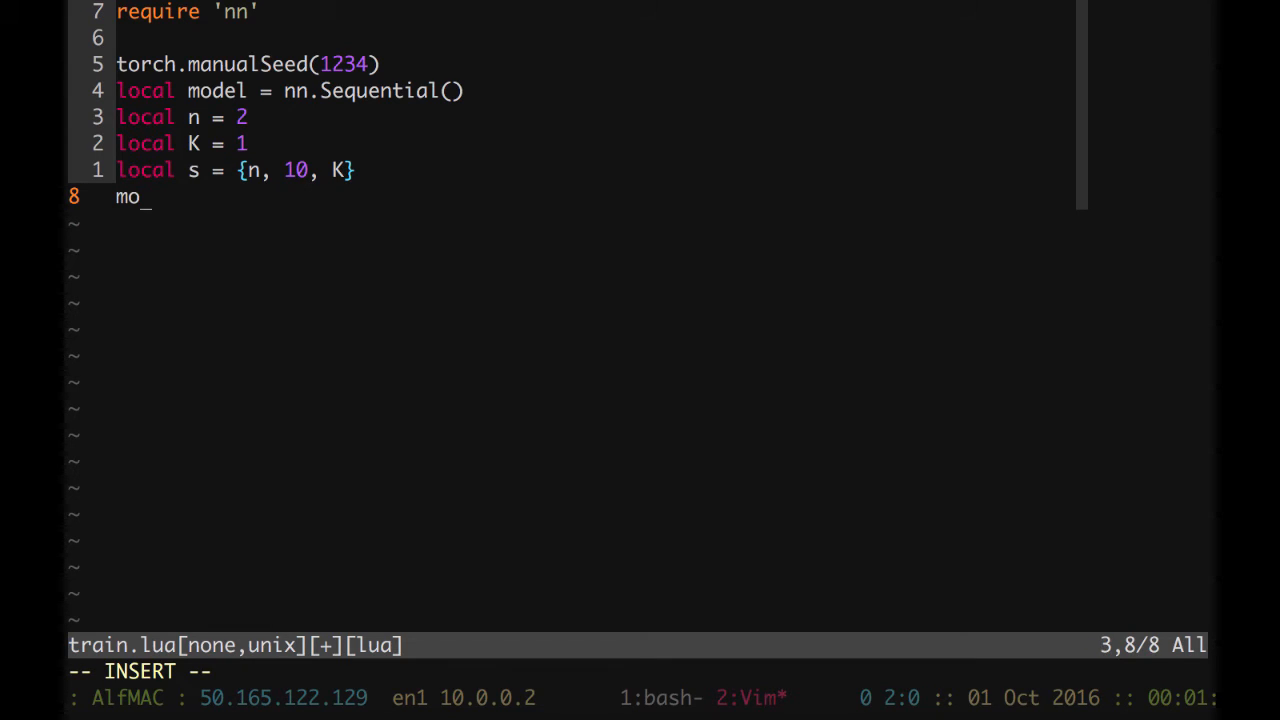
- Add nn.Linear(s[1], s[2]), nn.Tanh() and a second Linear layer to the model
type("del:")
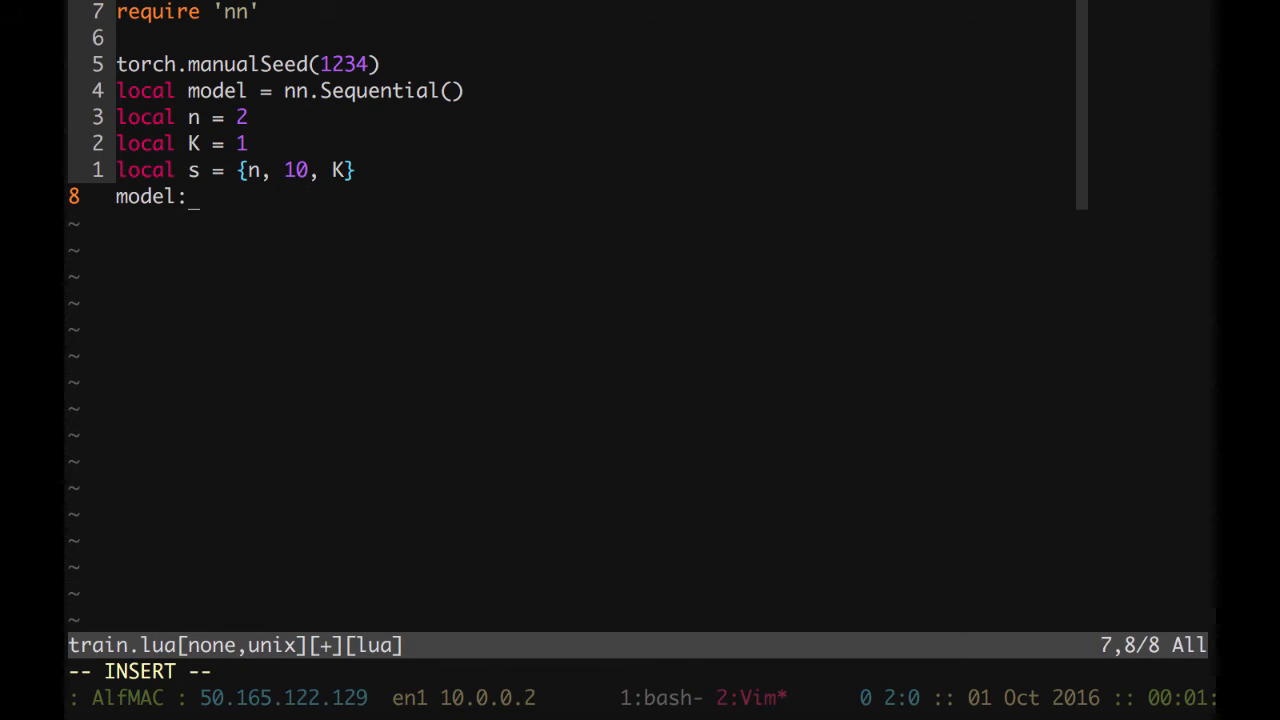
type("add(nn.")
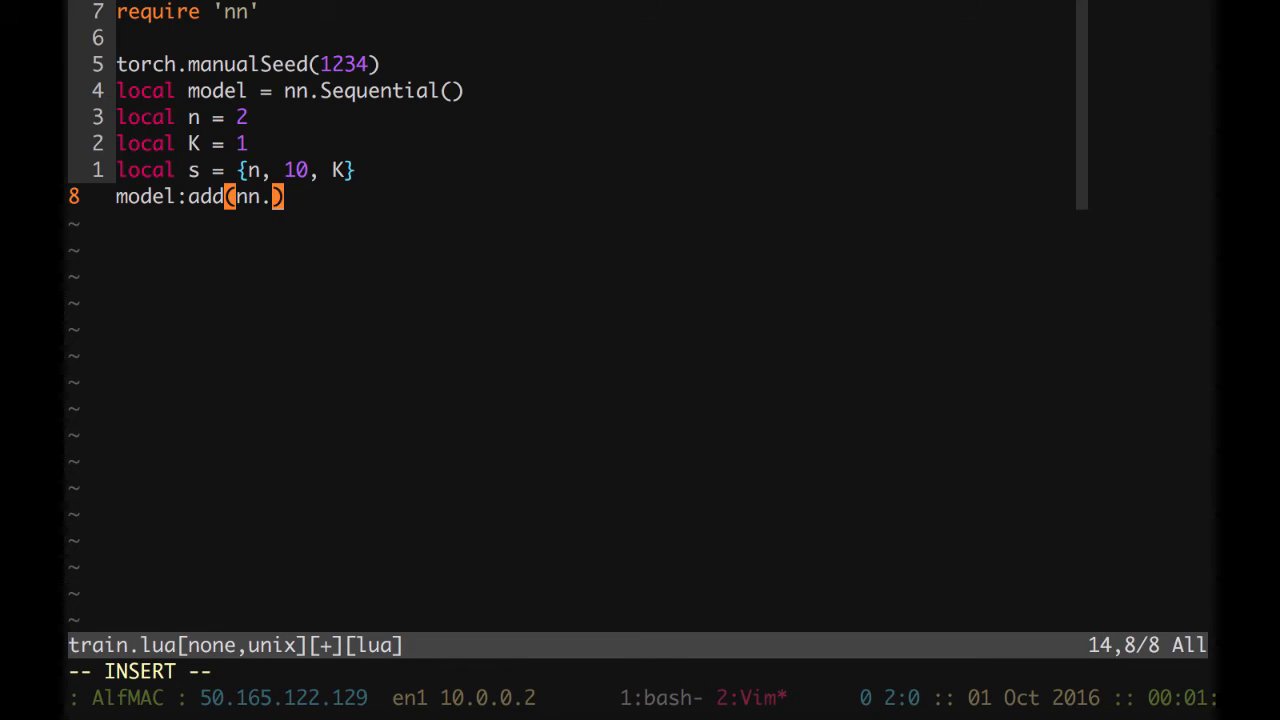
type("Linear")
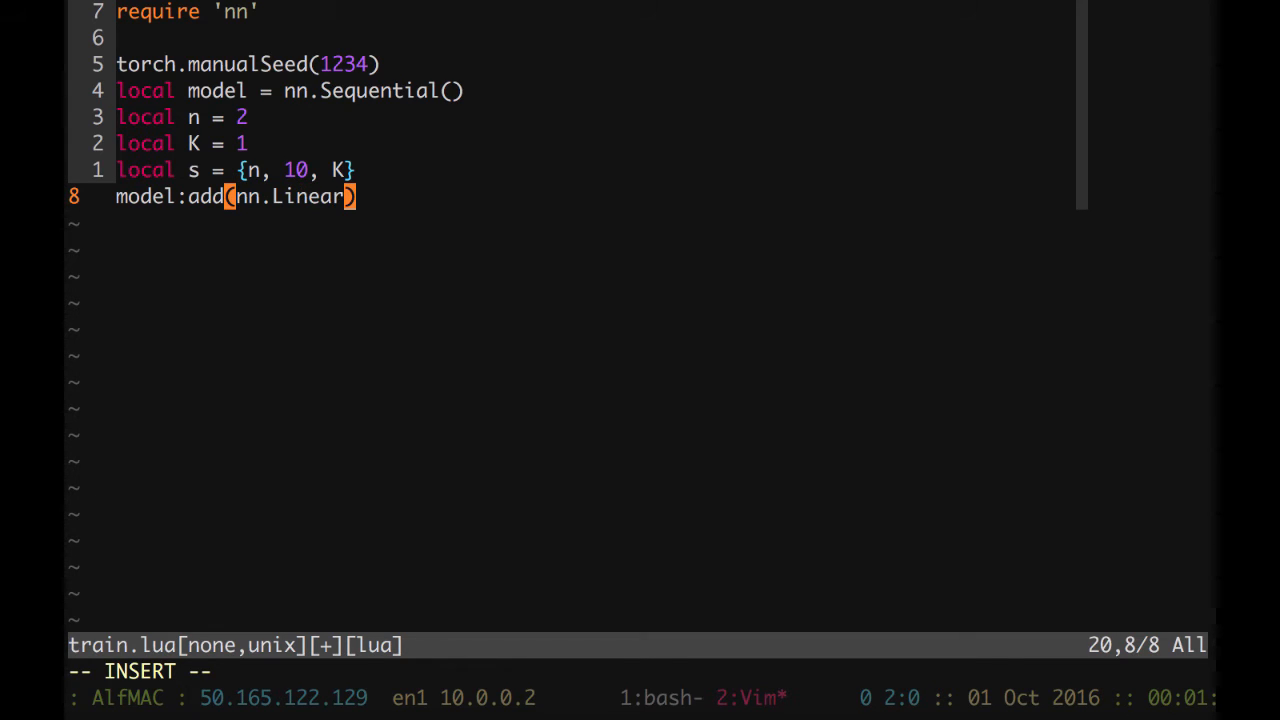
type("(s[")
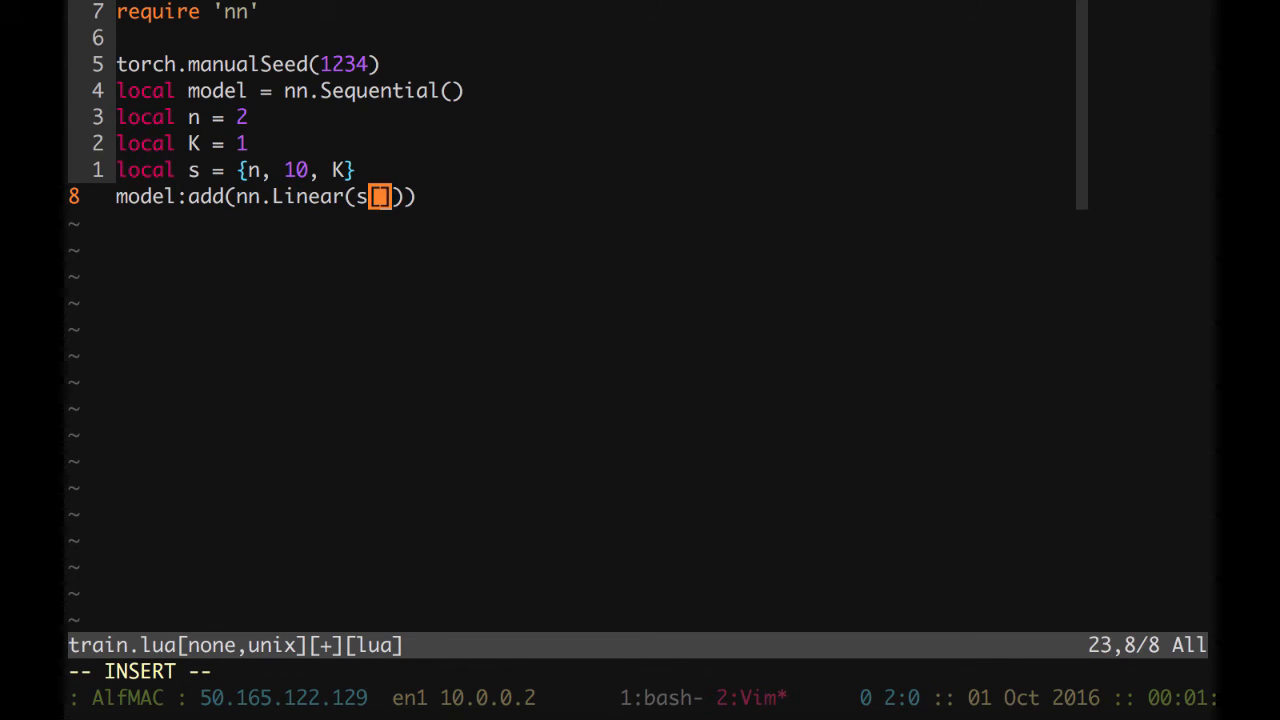
type("[1]")
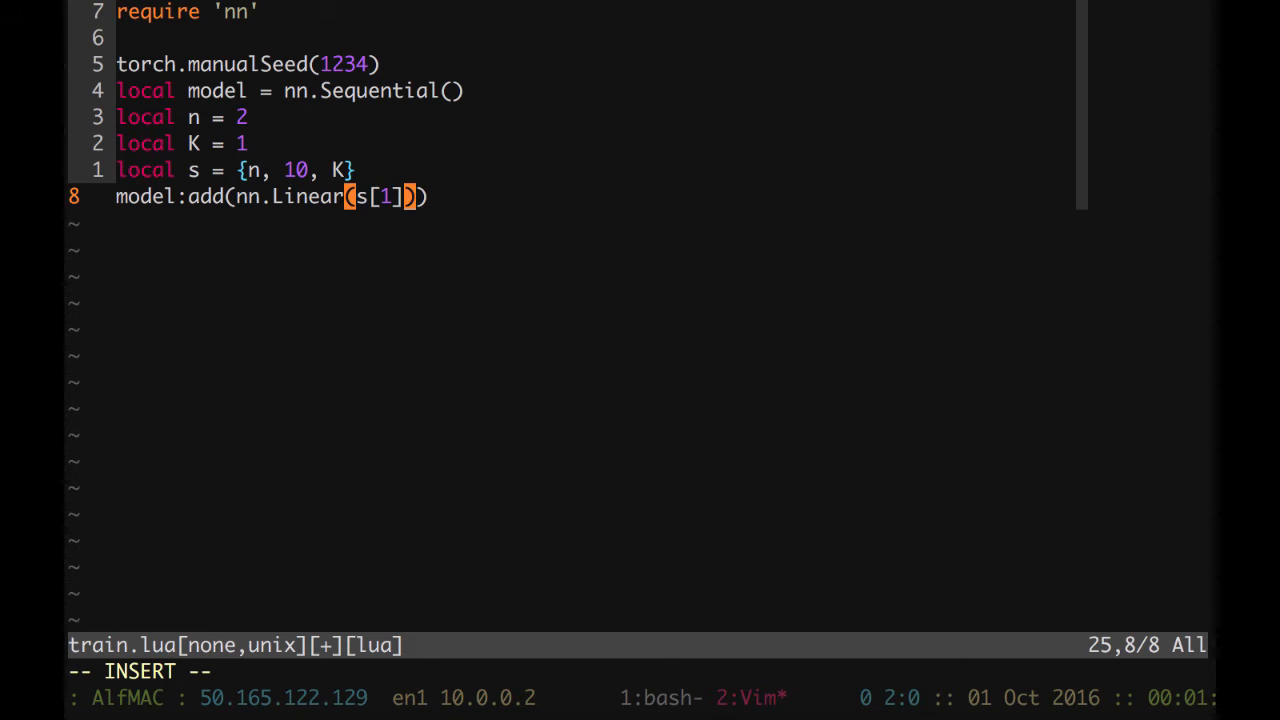
type(", s[2]")
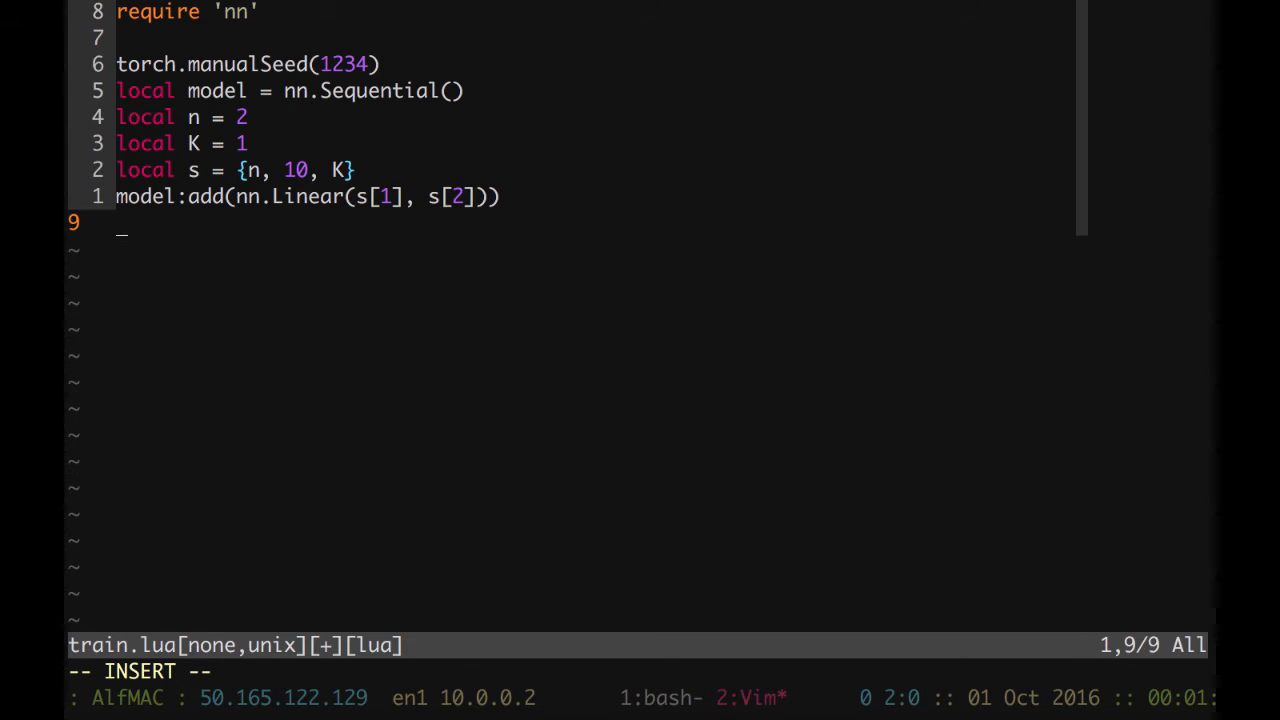
type("model:")
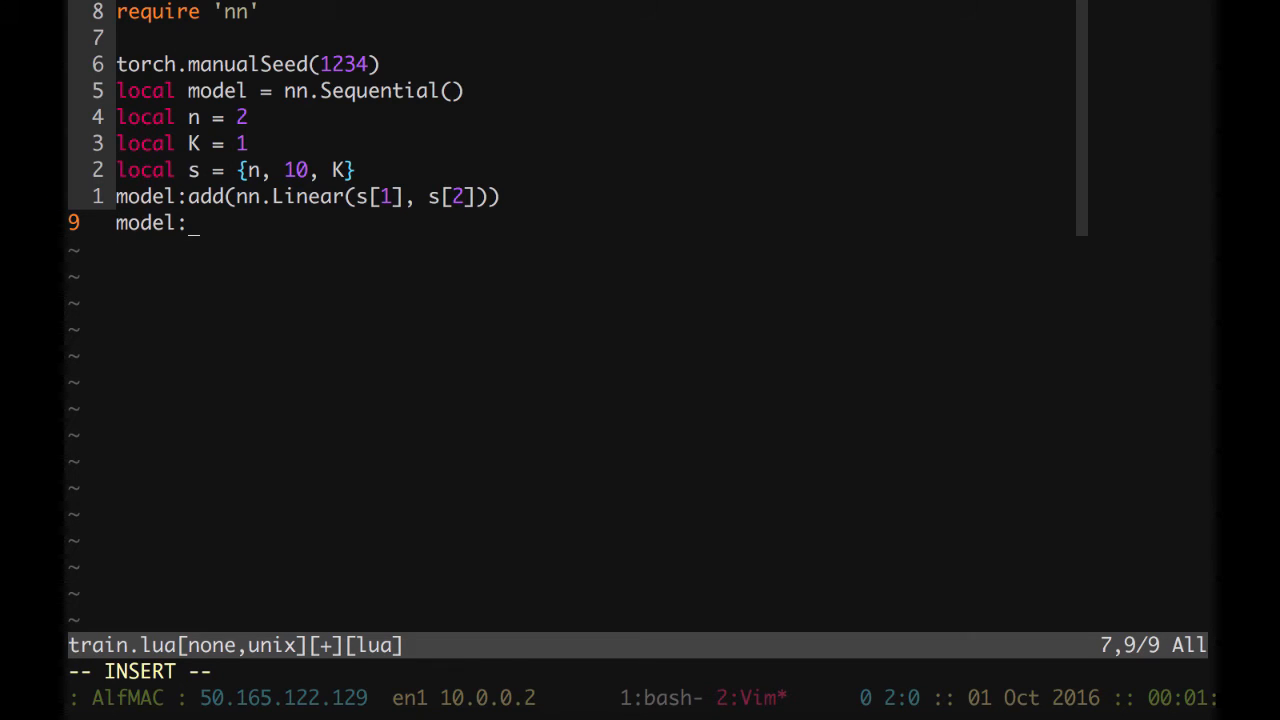
type("add(")
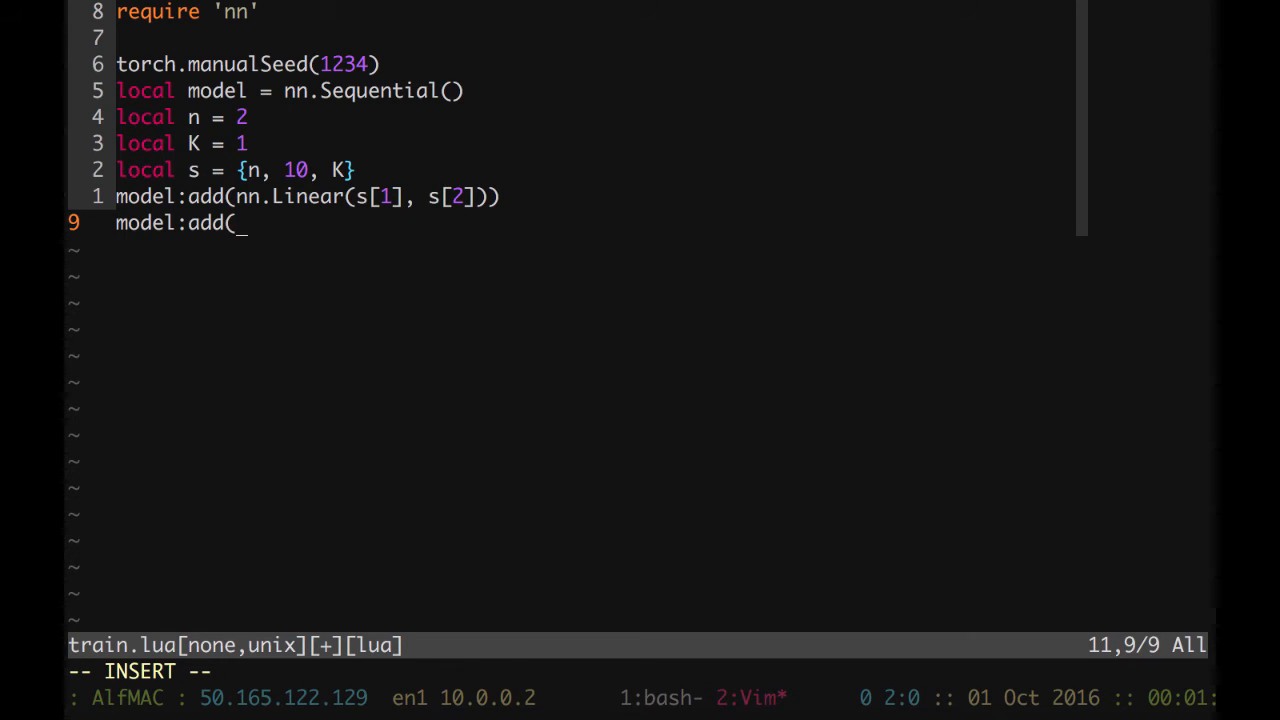
type("nn.T")
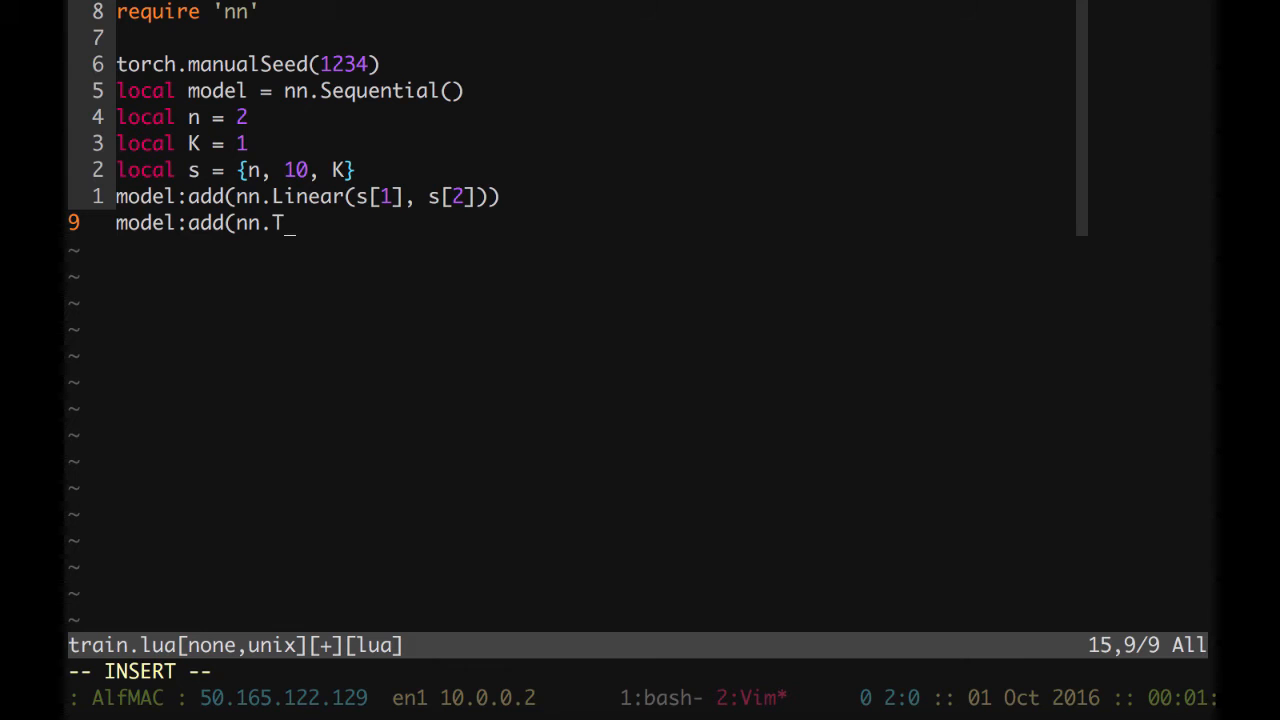
type("an")
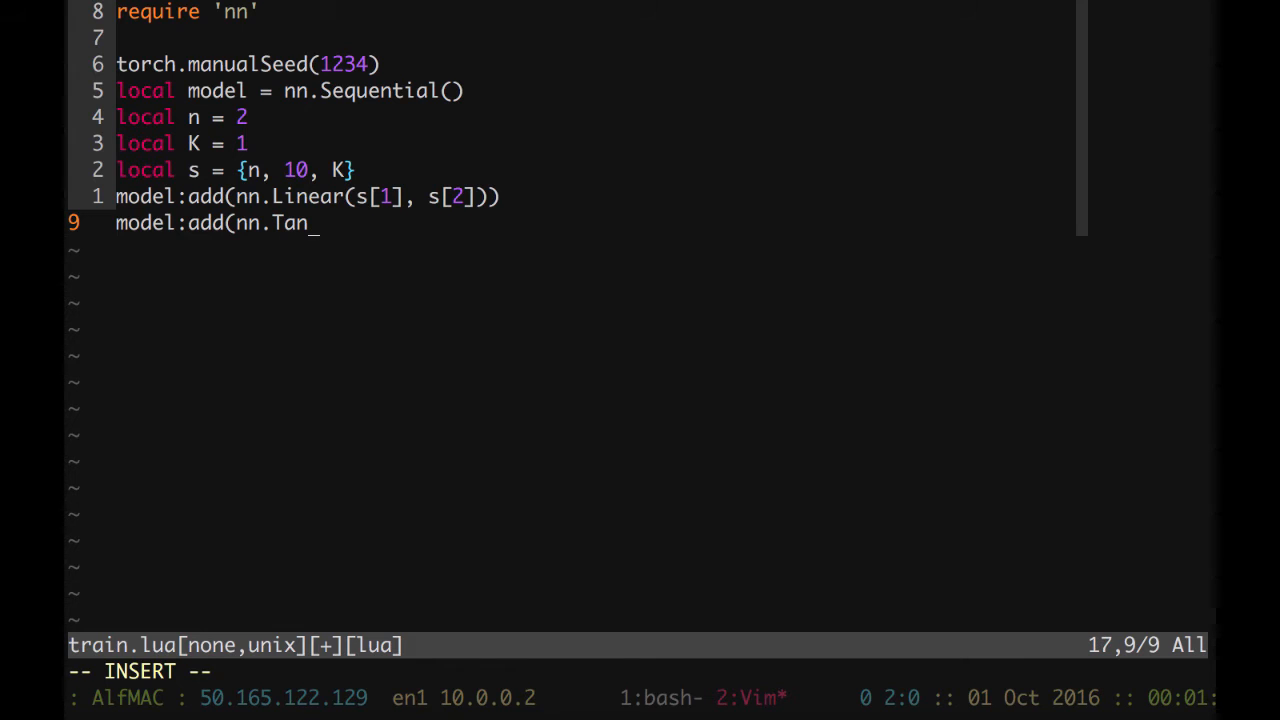
type("h())")
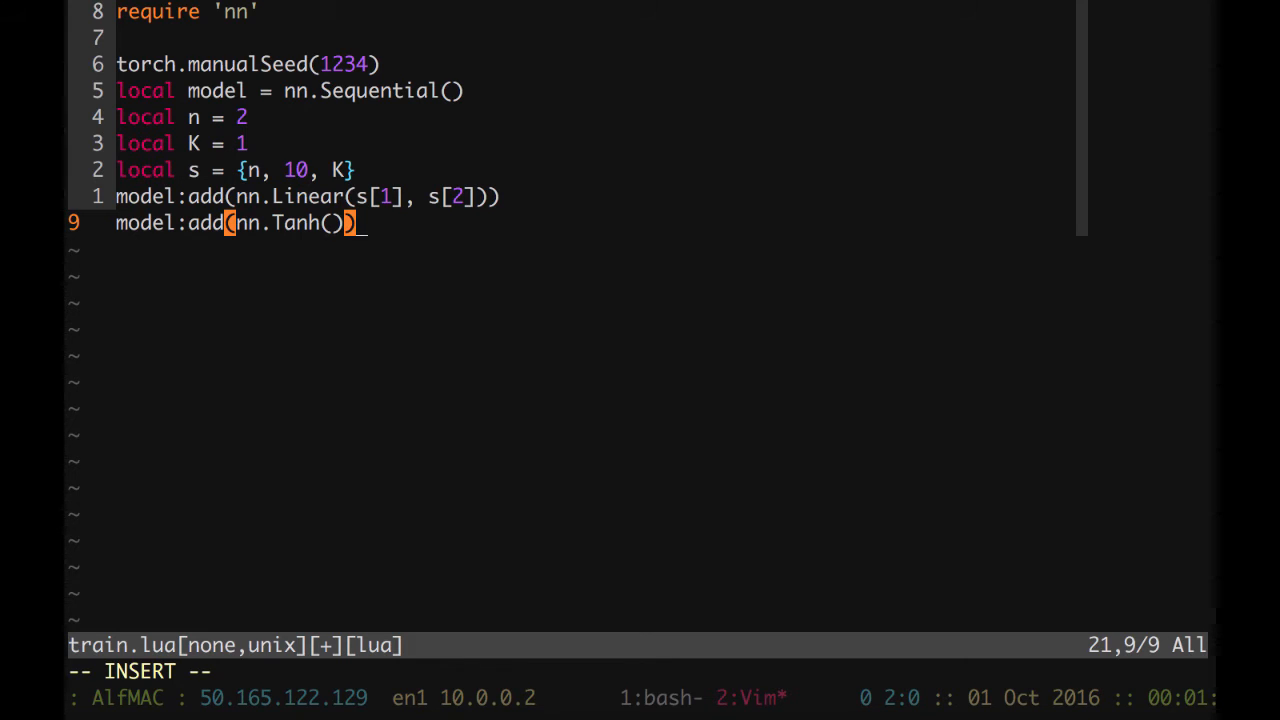
type("model:add(nn.Linear(s[1], s[2]))")
type("p")
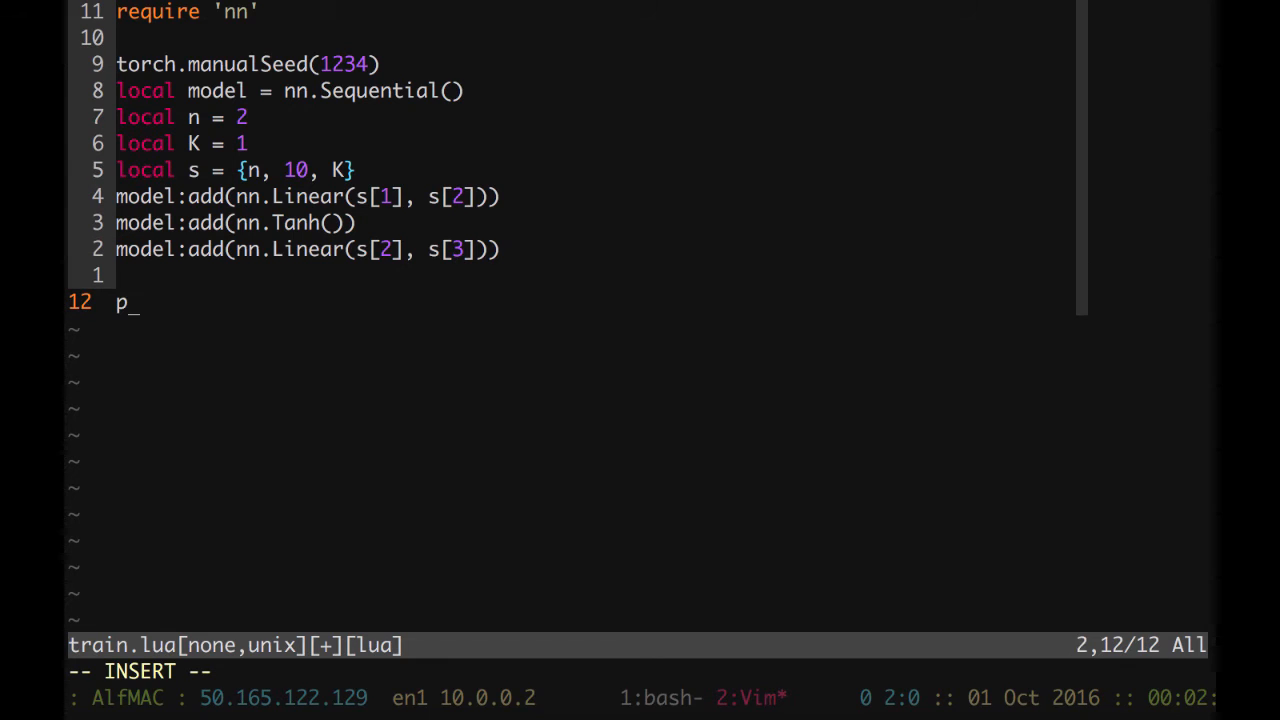
type("rint(model)")
type("th")
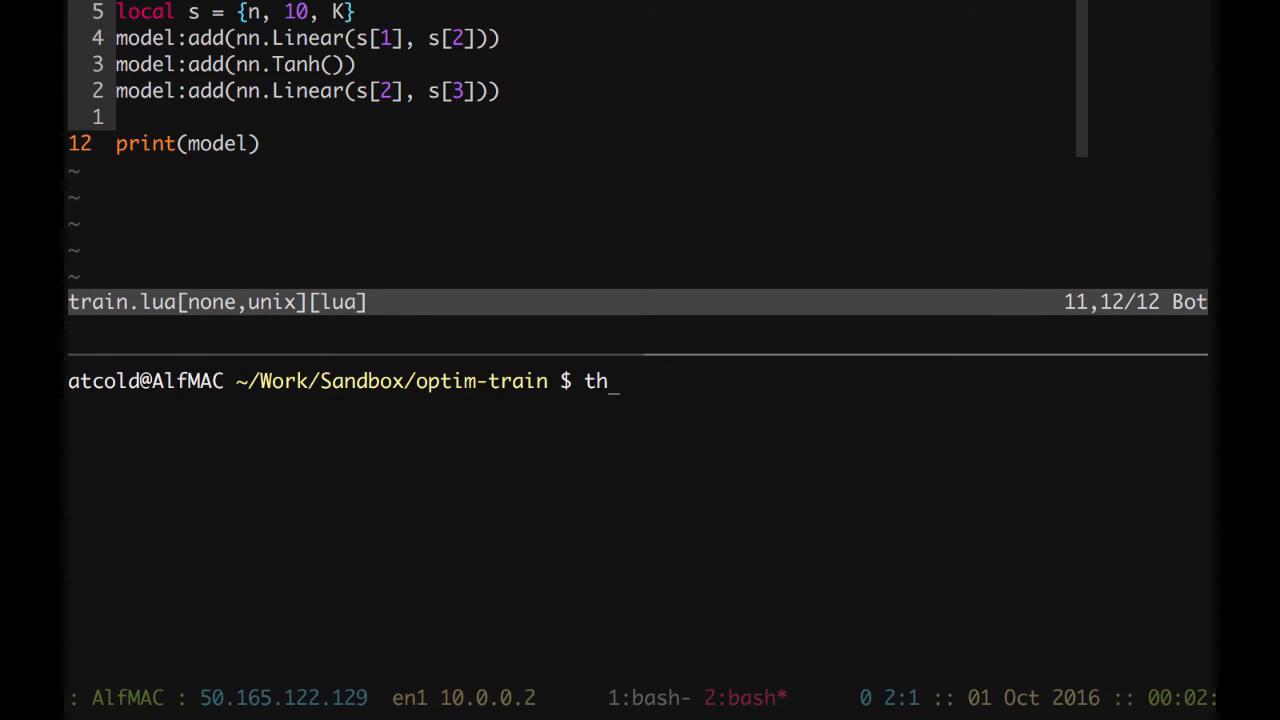
type("train.lua")
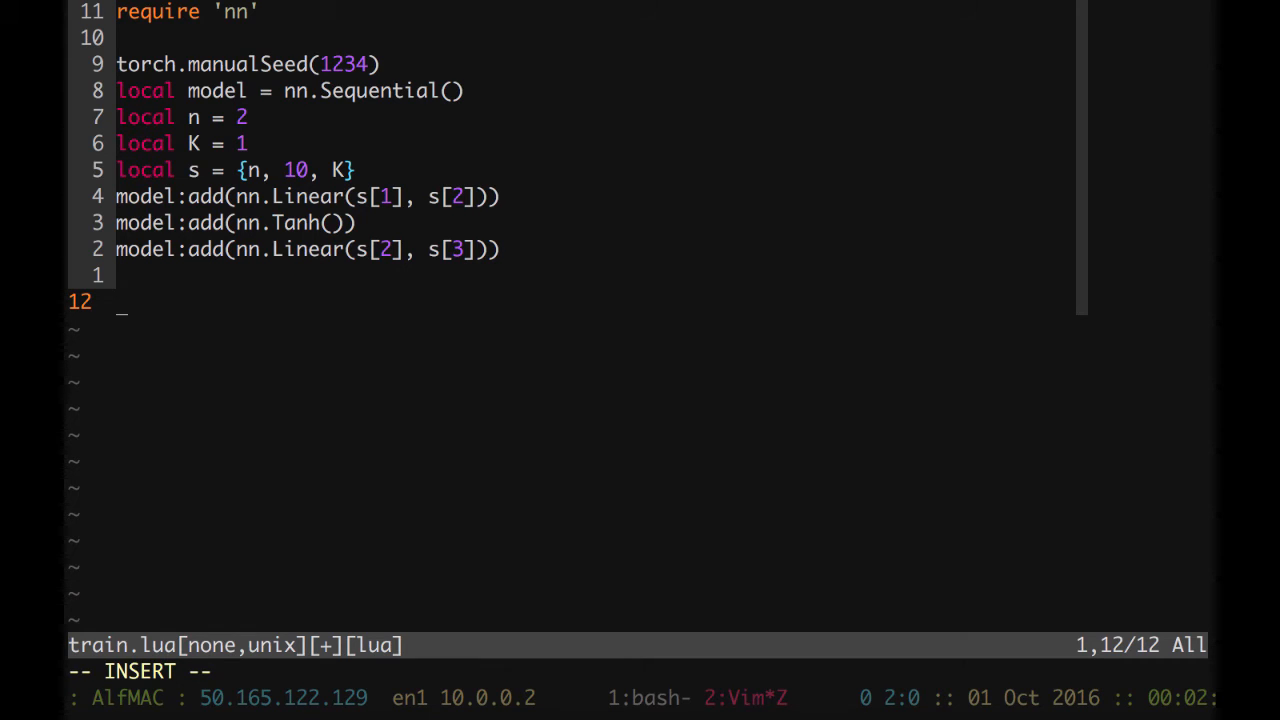
- Add local loss = nn.MSECriterion() below the model definition
type("local los")
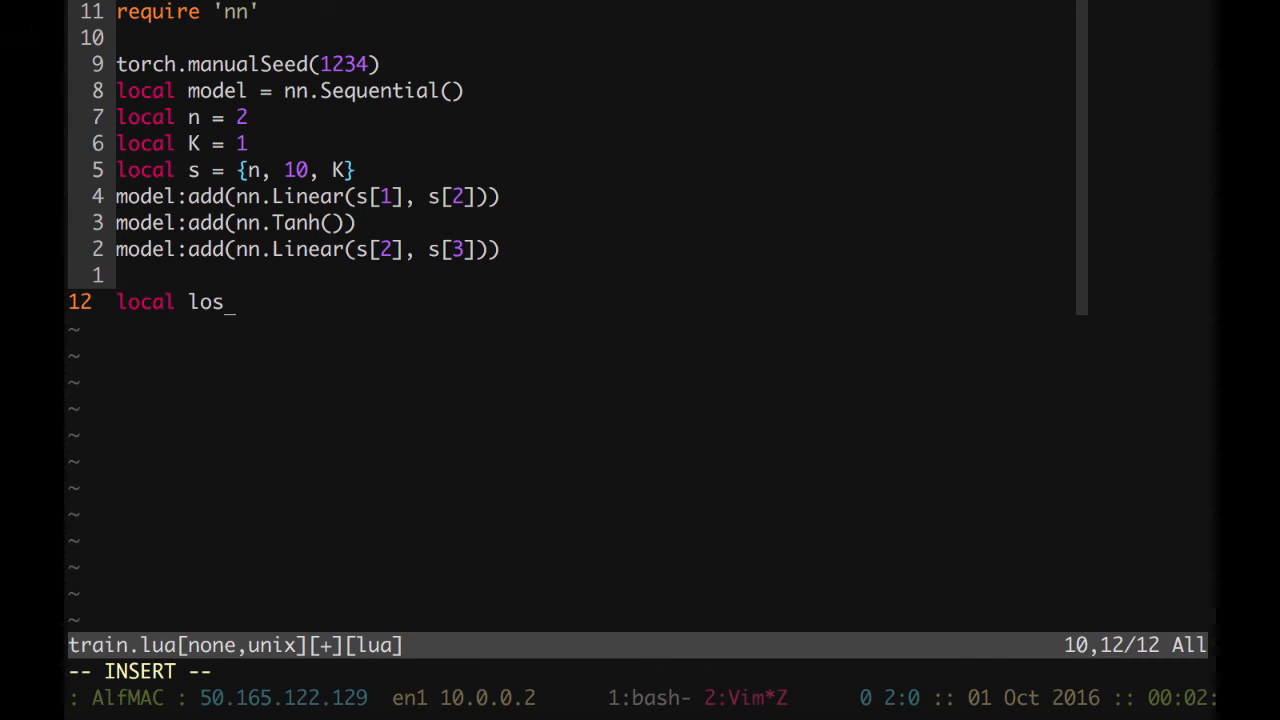
type("s = nn.")
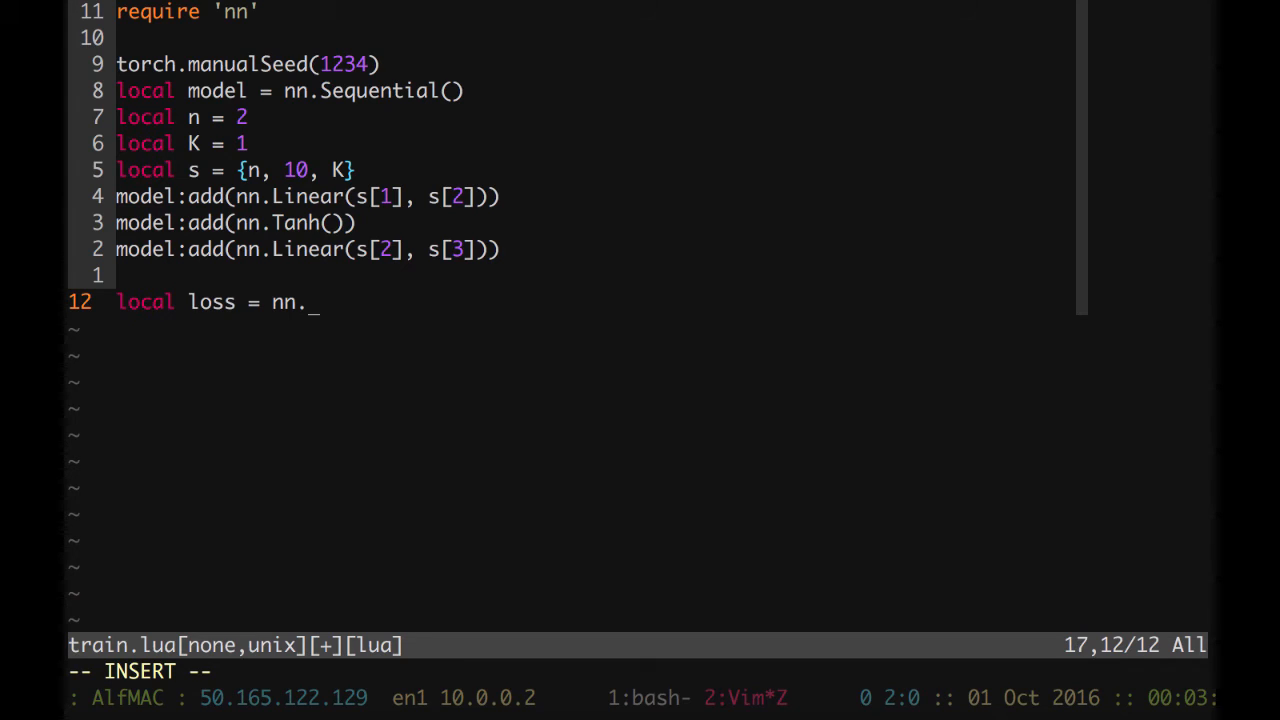
type("MSE")
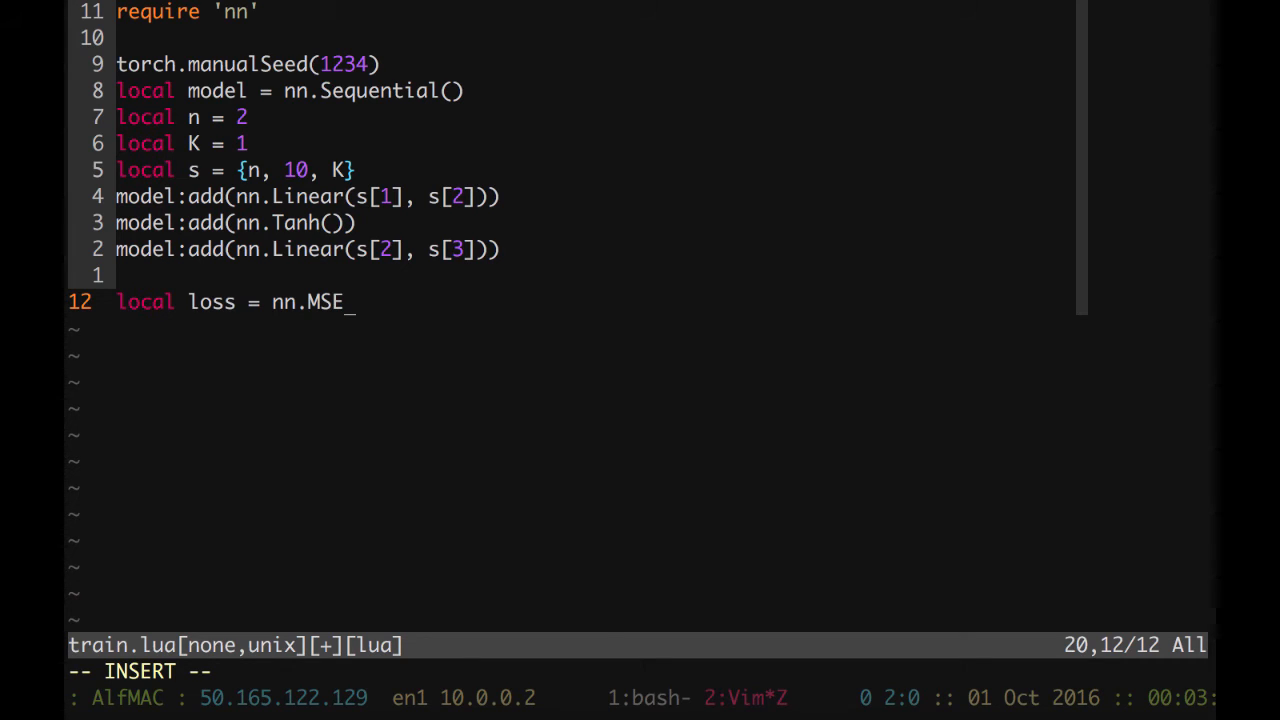
type("Criterion(")
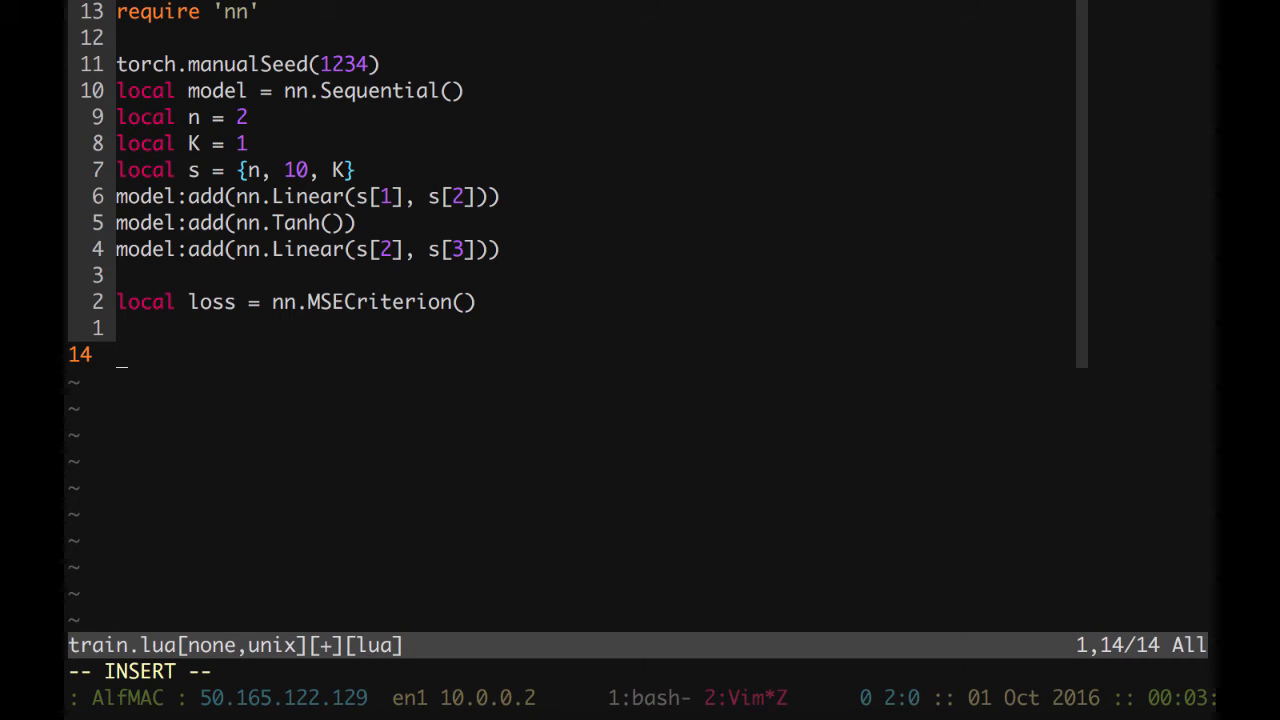
- Set batch size m = 128 and allocate X as an m-by-n DoubleTensor, commented CudaTensor
type("local m = 12")
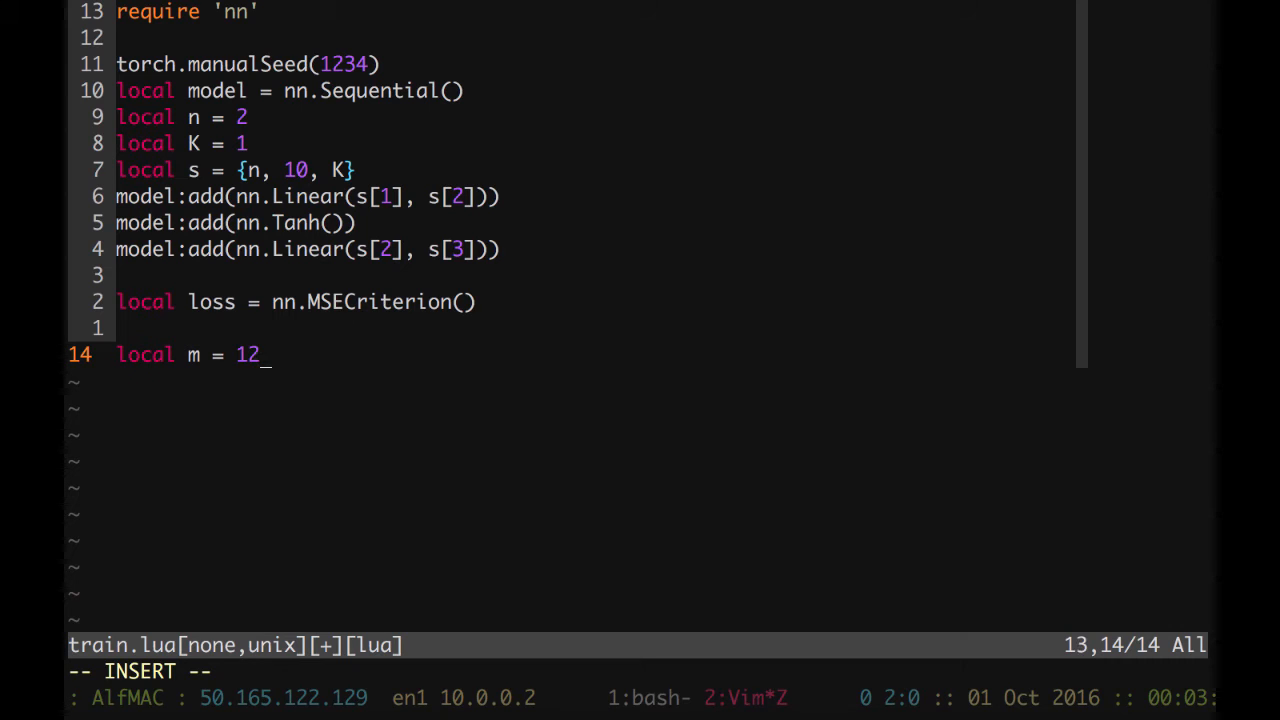
type("8")
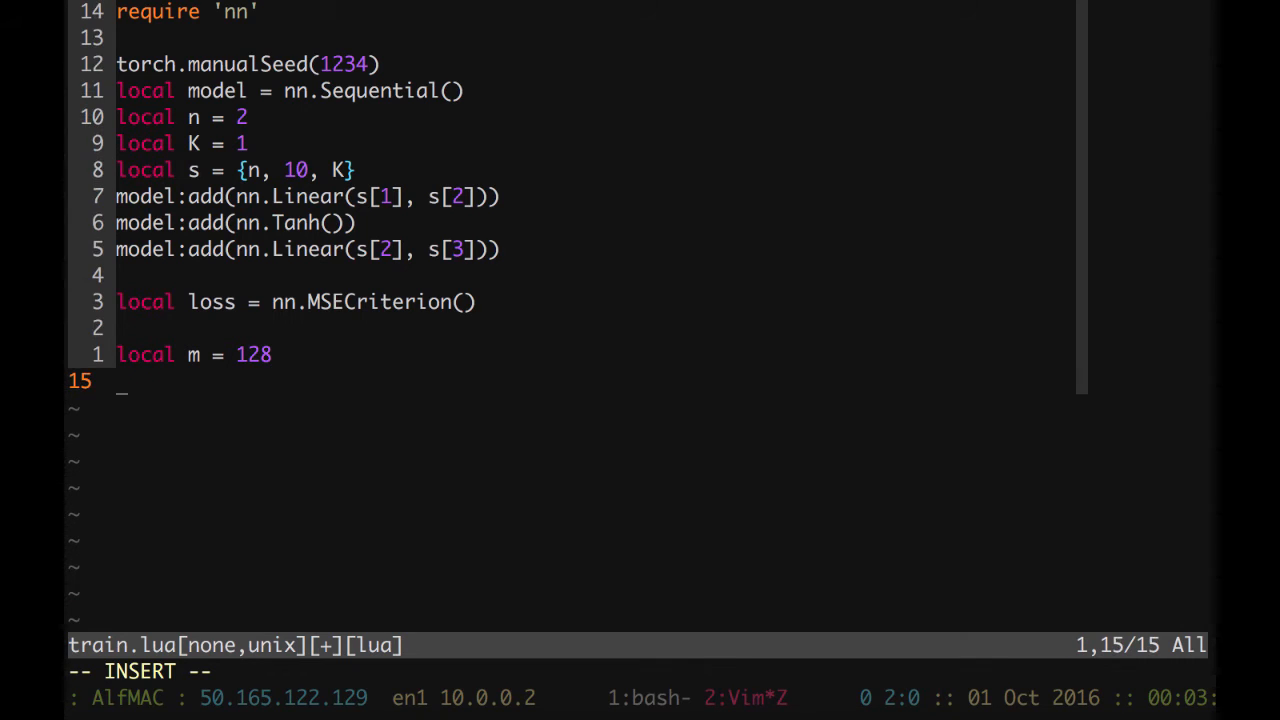
type("local X =")
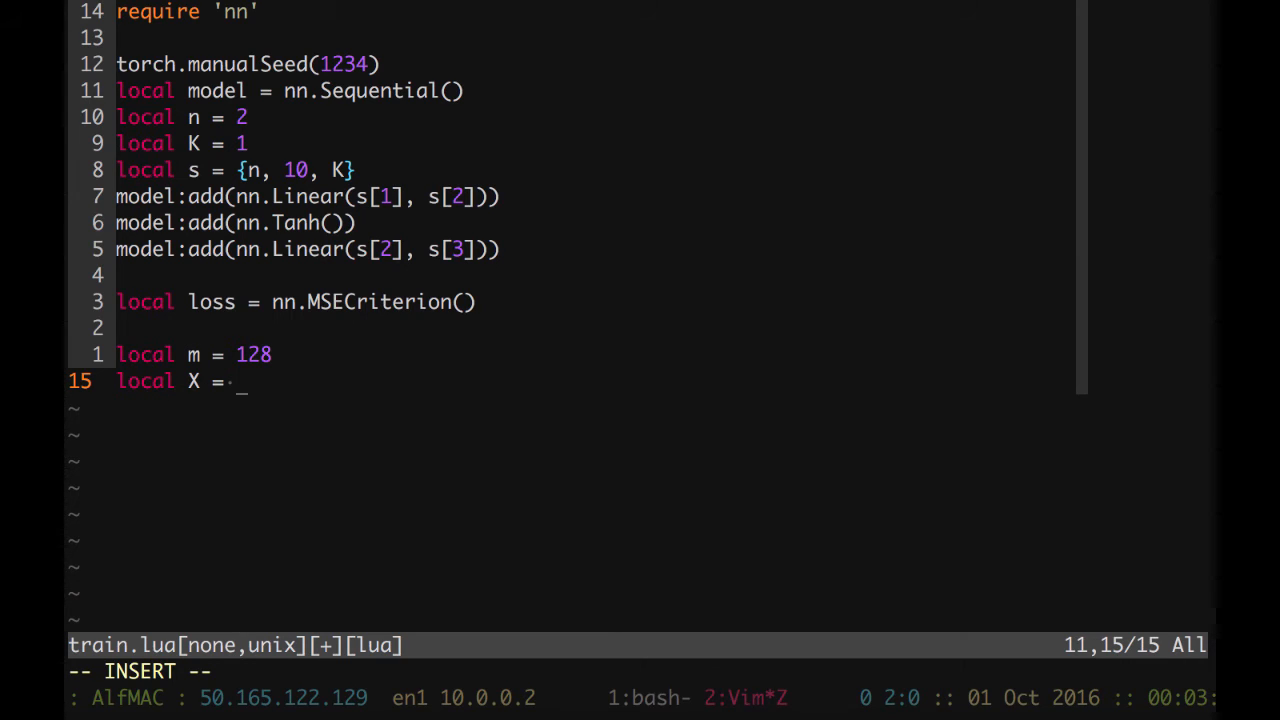
type("torch.Doub")
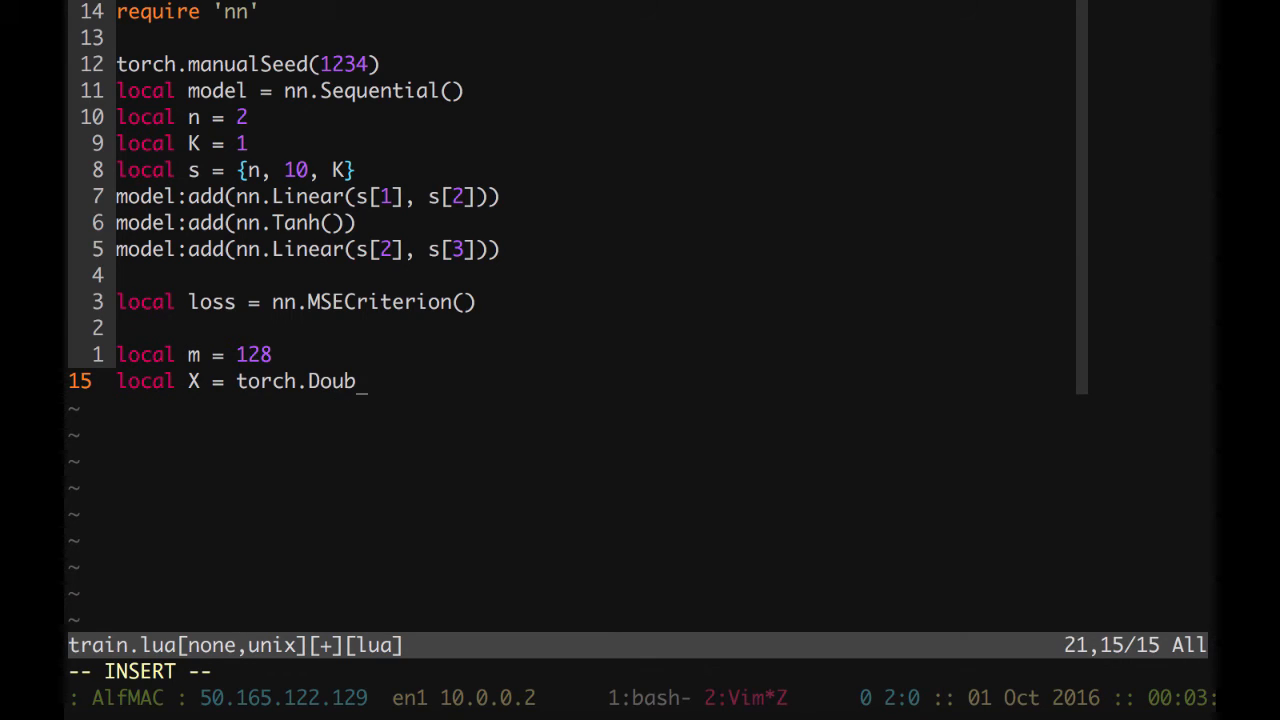
type("leTe")
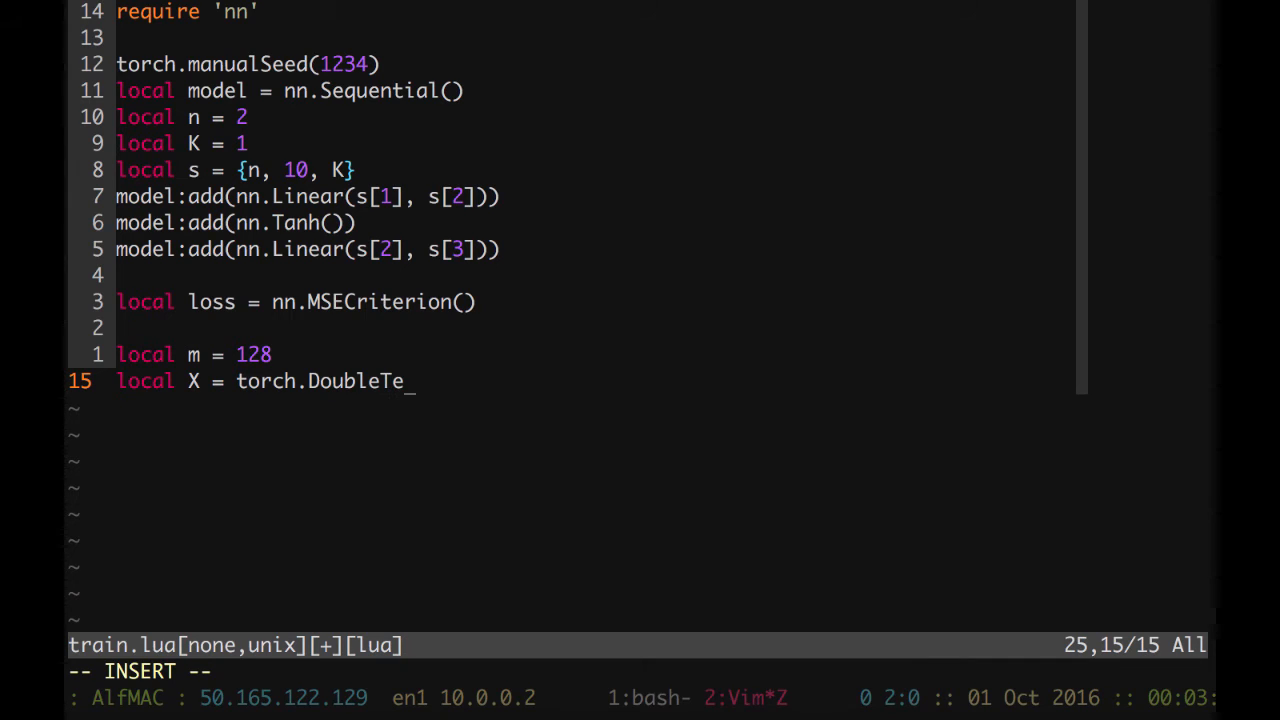
type("nsor*")
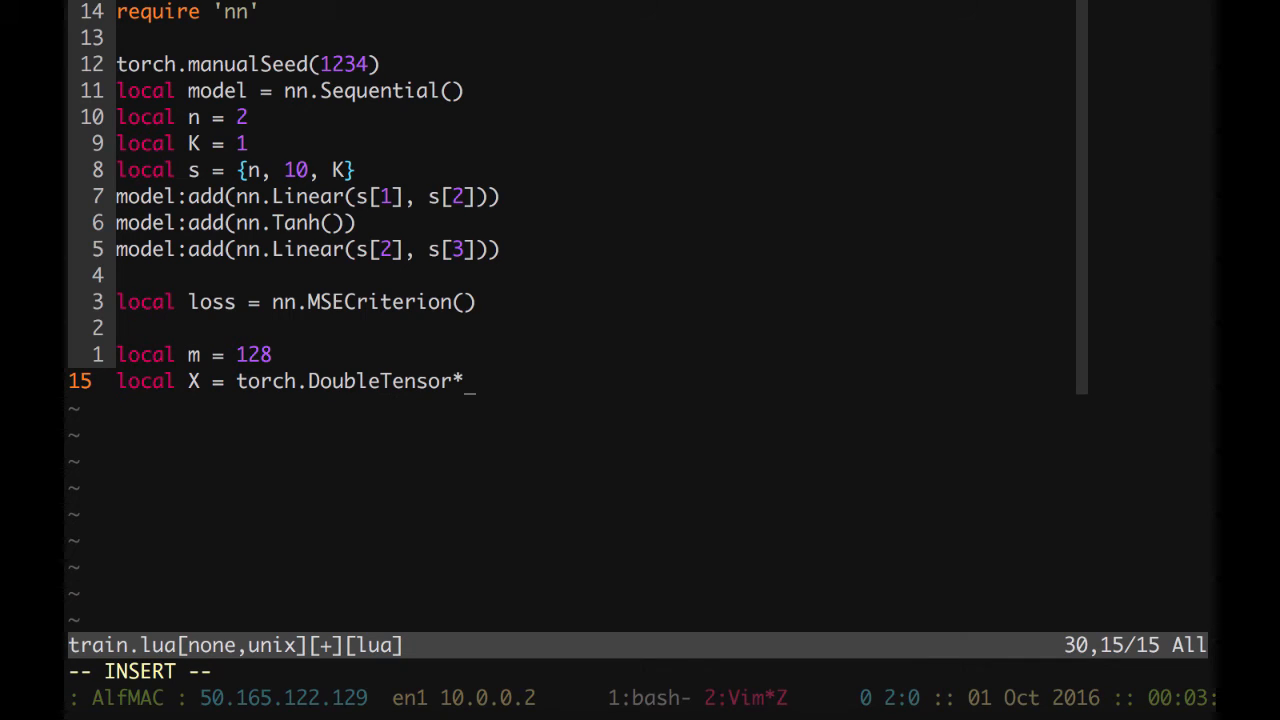
type("(,)")
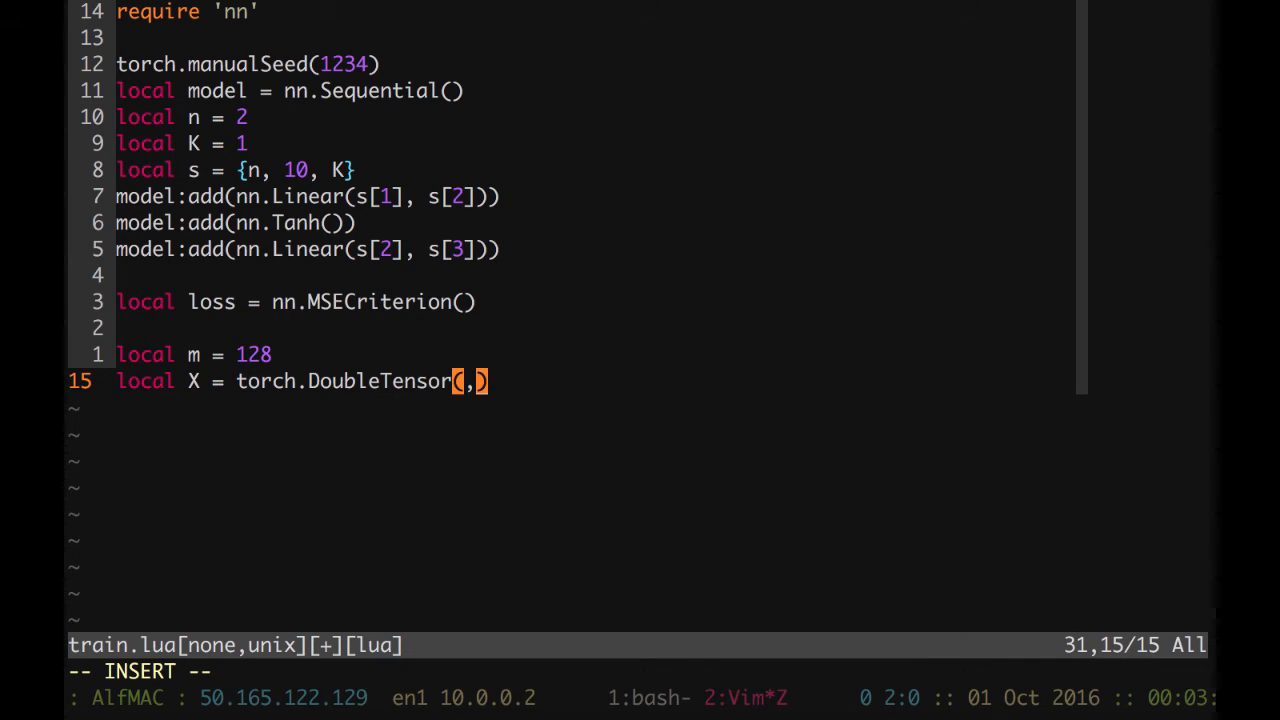
type("m, n")
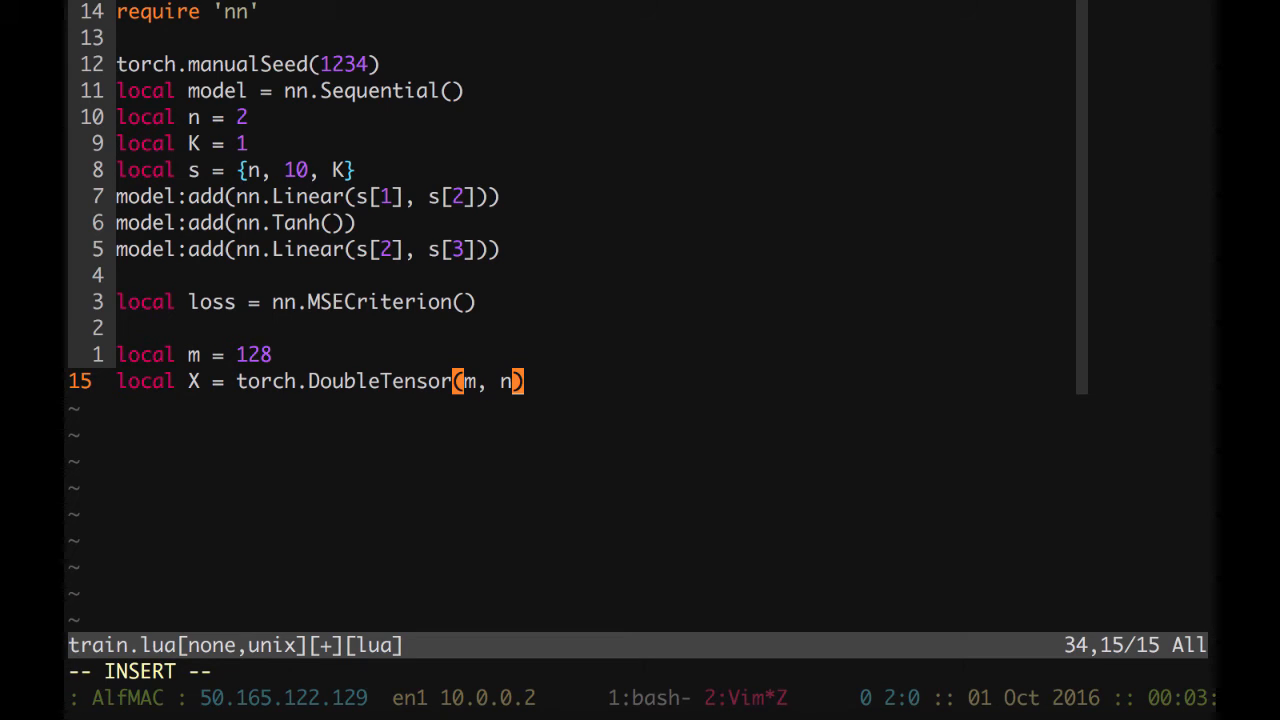
type("-")
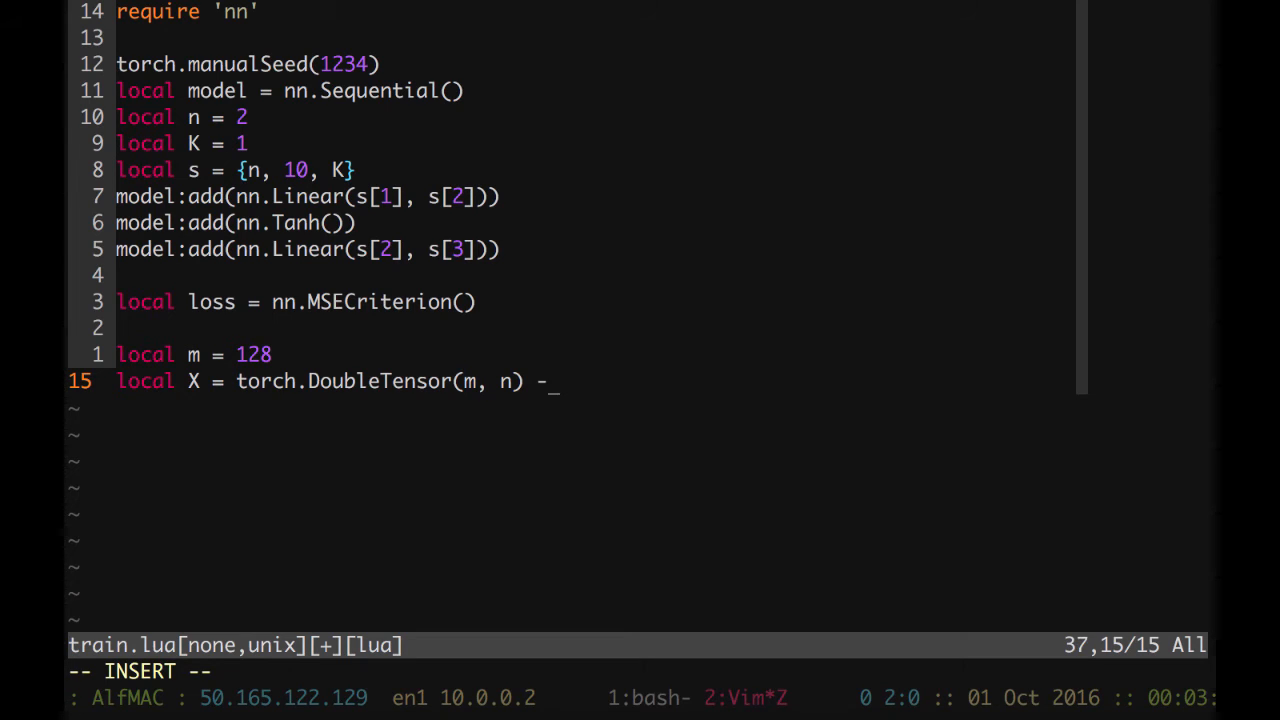
type("-Cud")
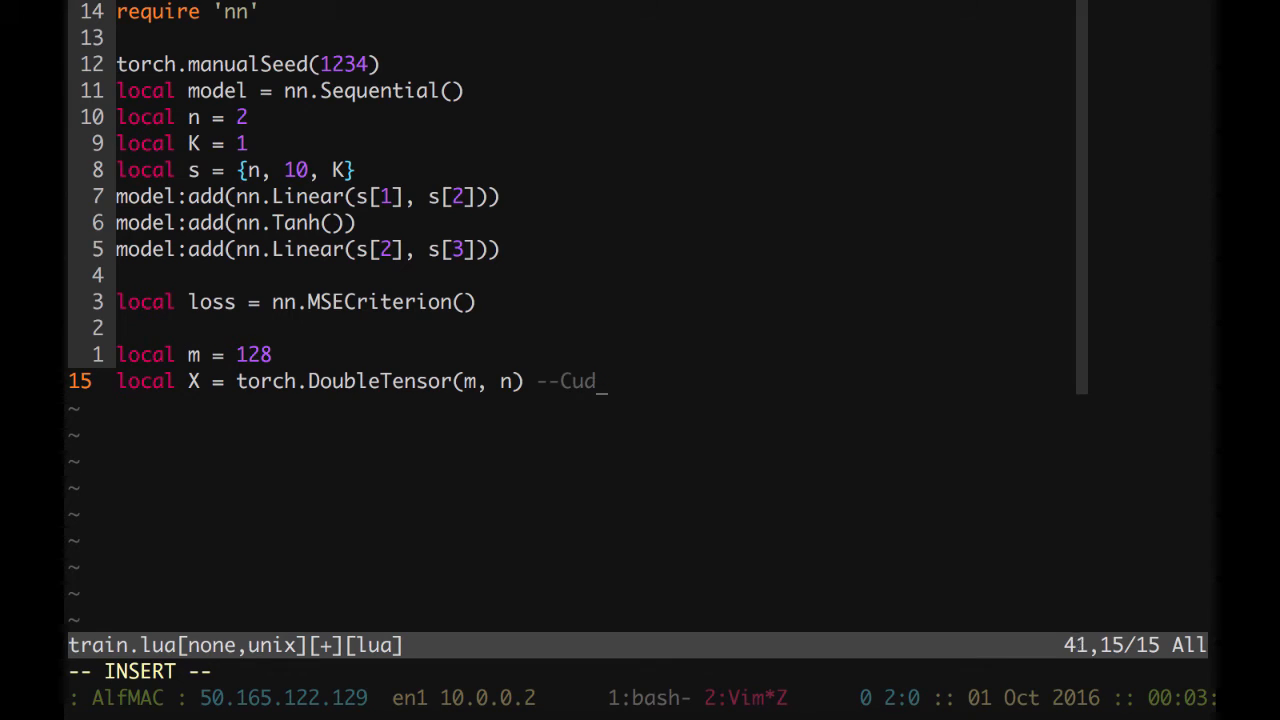
type("aTens")
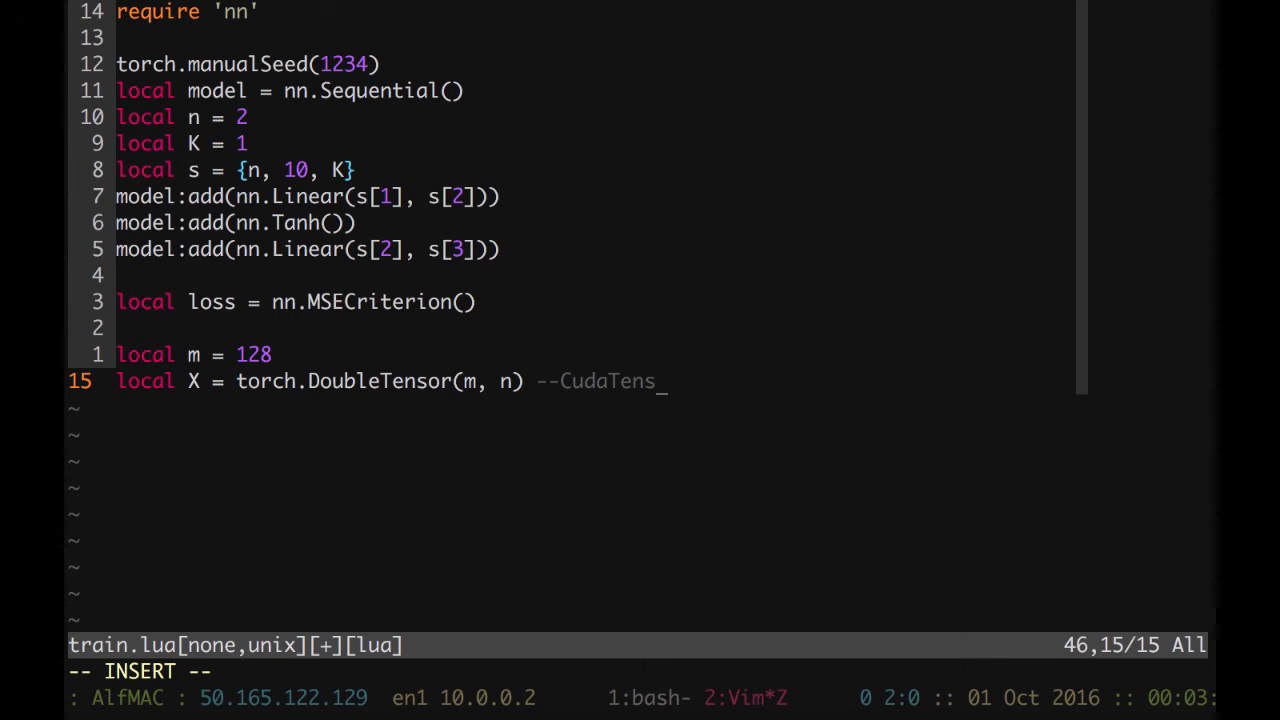
type("or")
type("local")
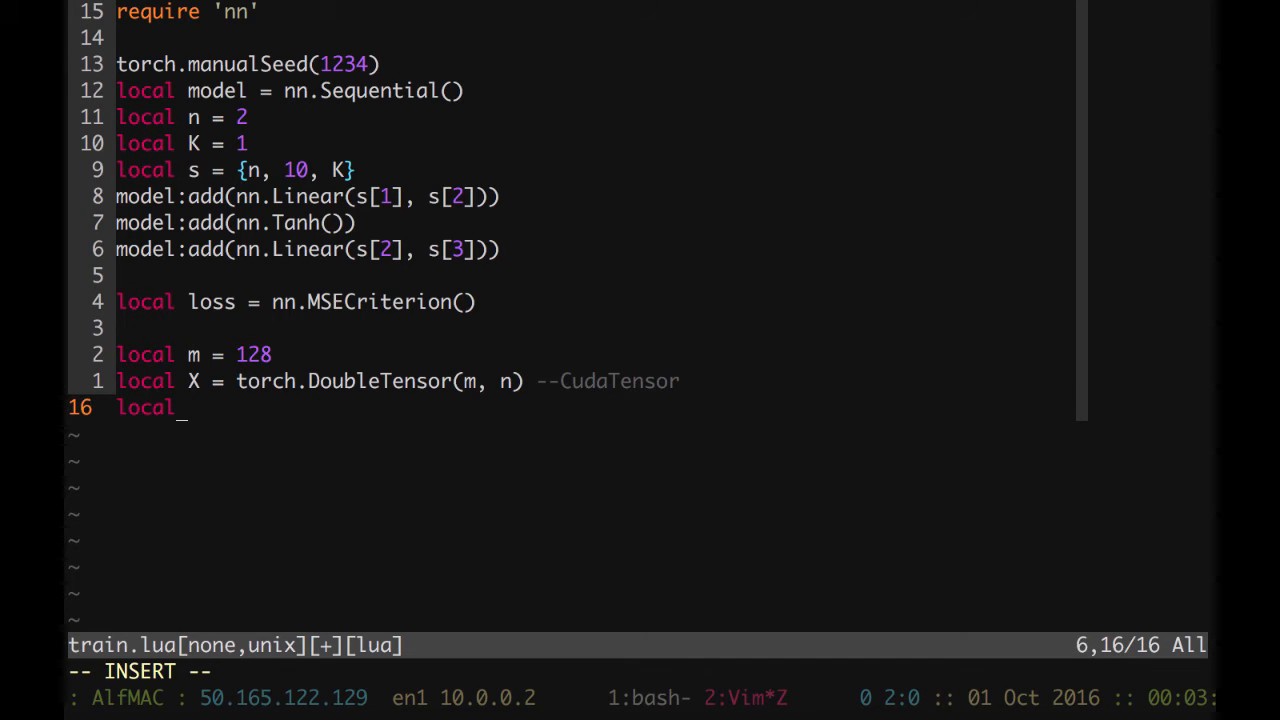
- Allocate Y as a length-m DoubleTensor with a CudaTensor comment
type("Y =")
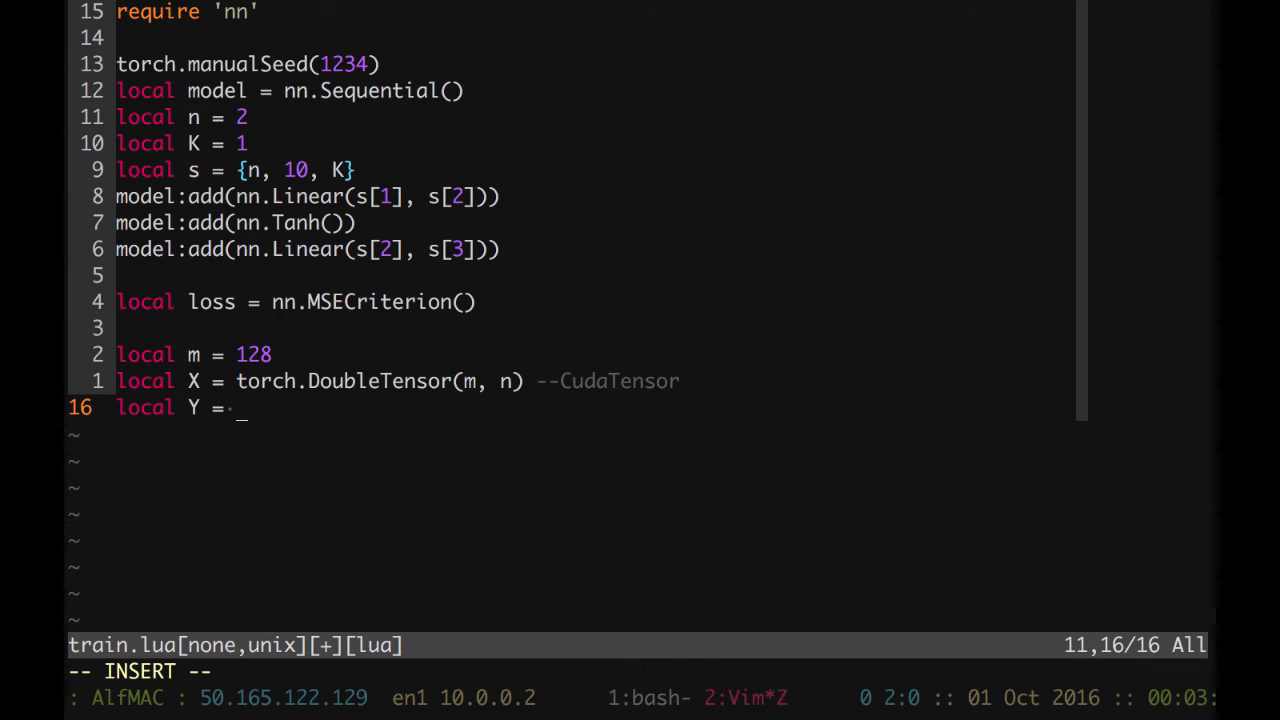
type("torc")
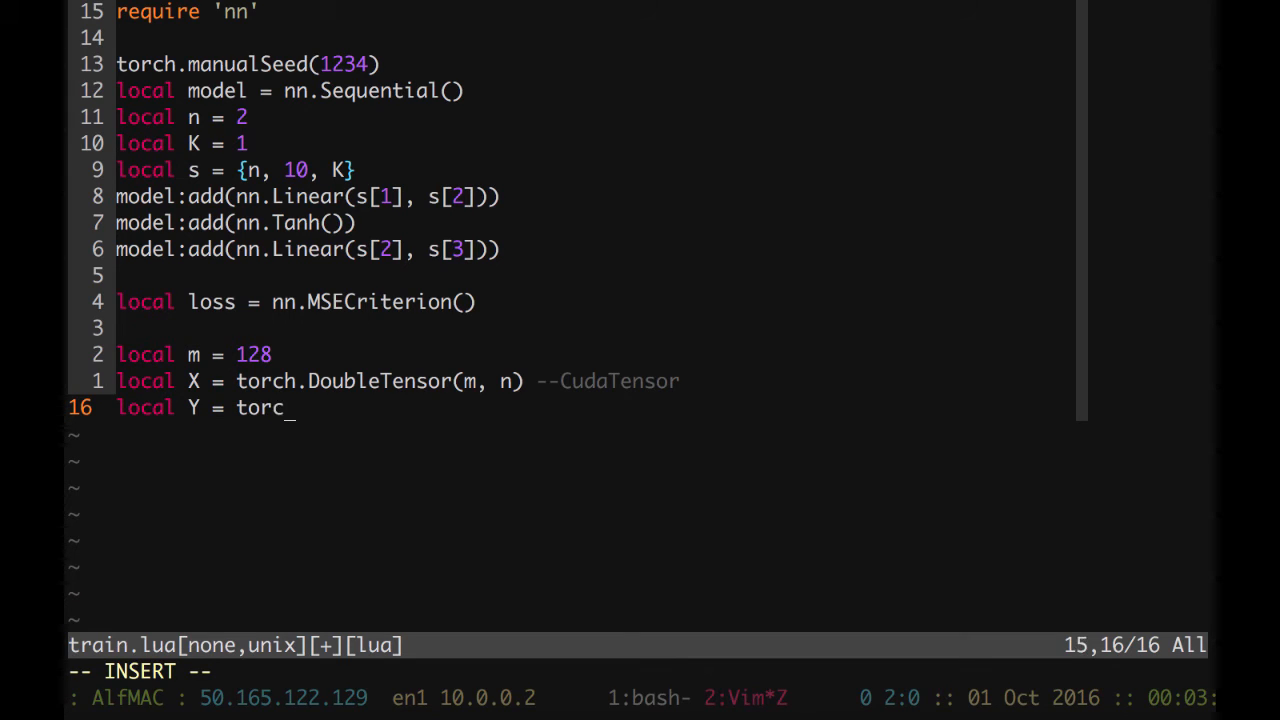
type("h.DoubleTensor(")
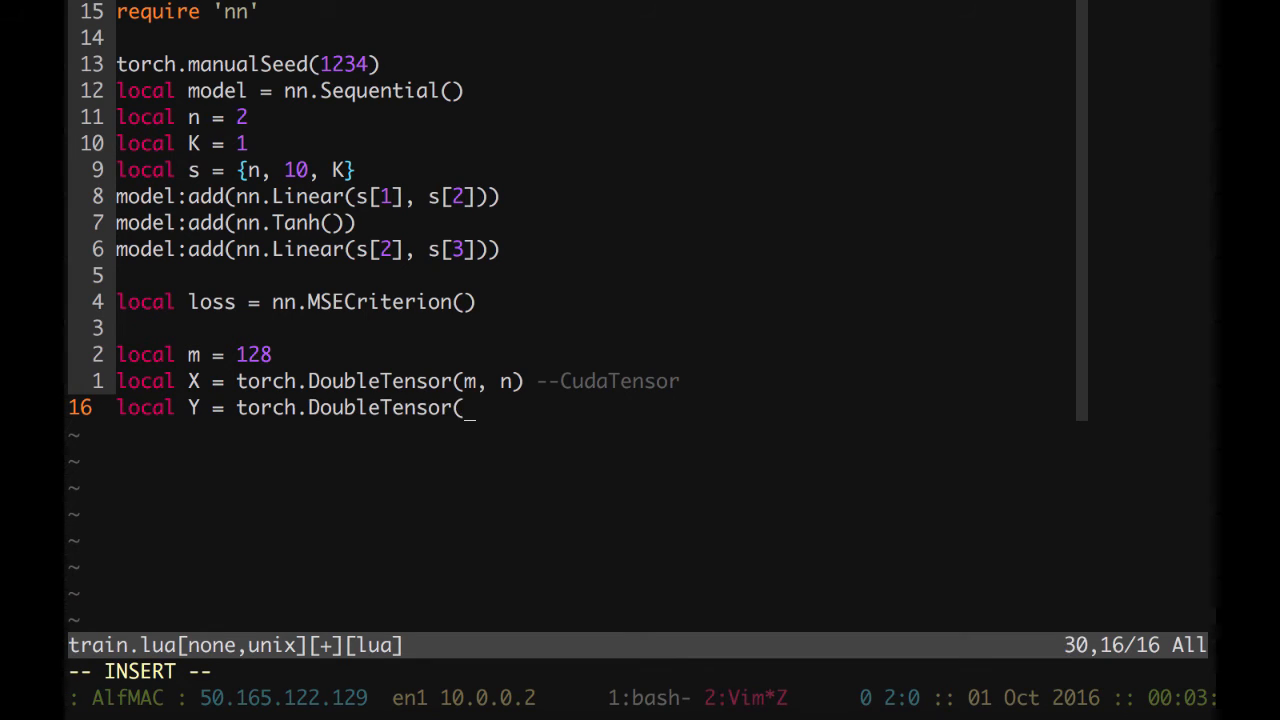
type("m)    --CudaTen")
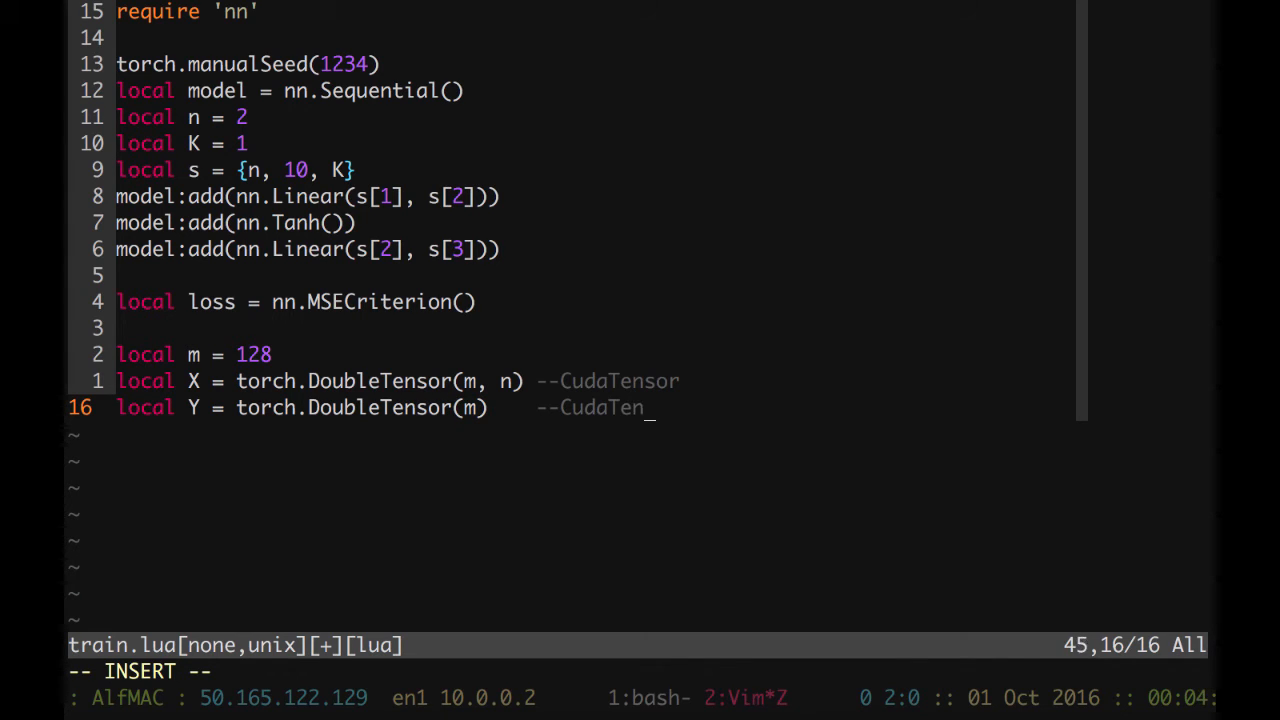
type("sor")
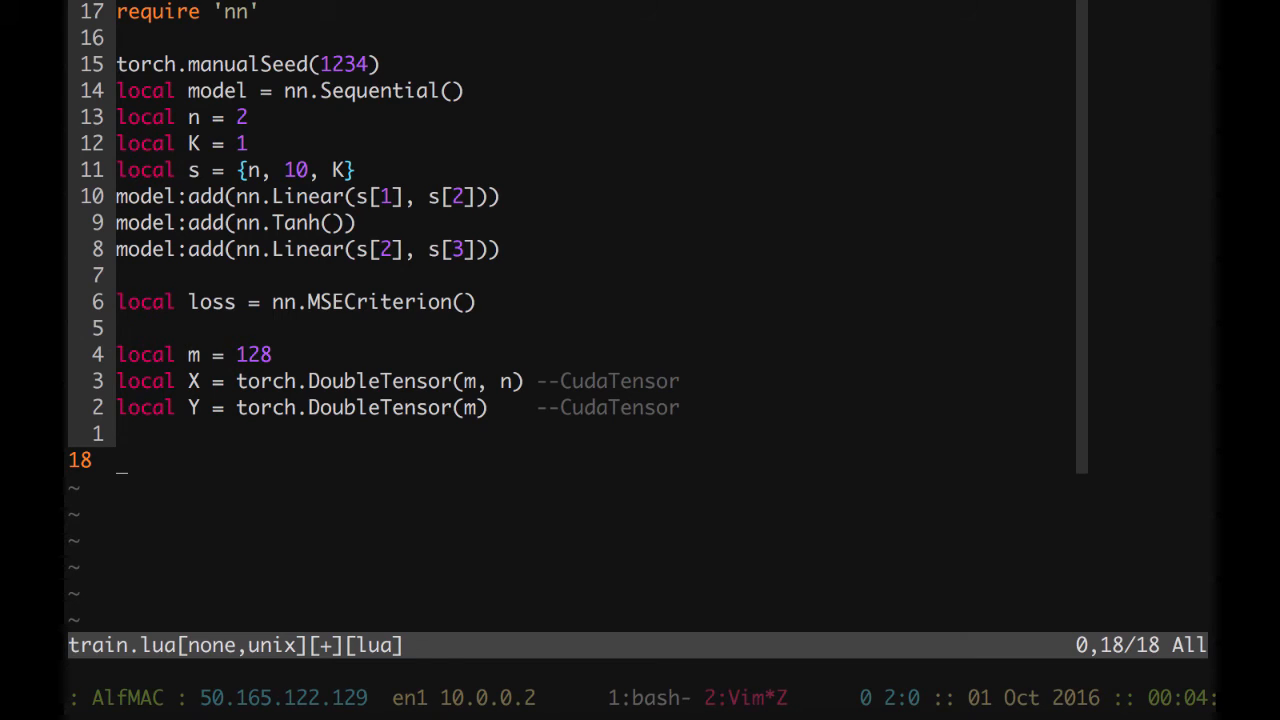
- Start a for loop over i = 1, m drawing x = torch.randn(2)
scroll("down", 3)
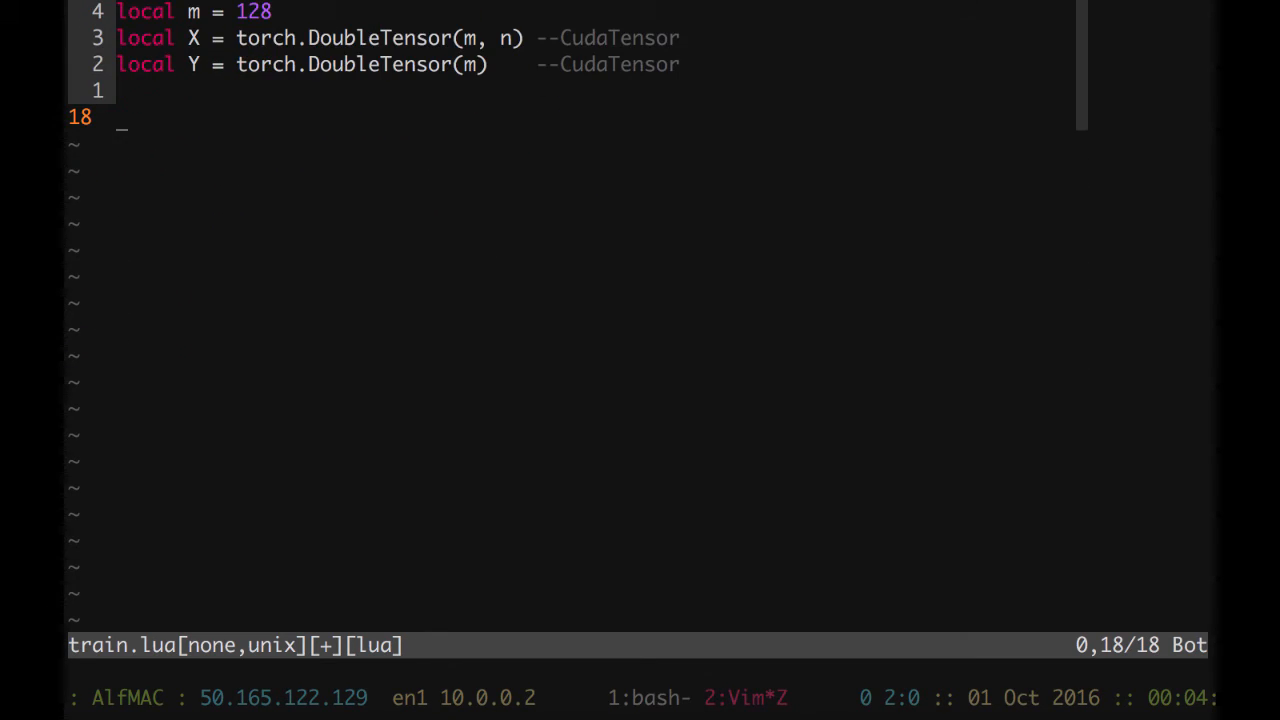
key("i")
type("for")
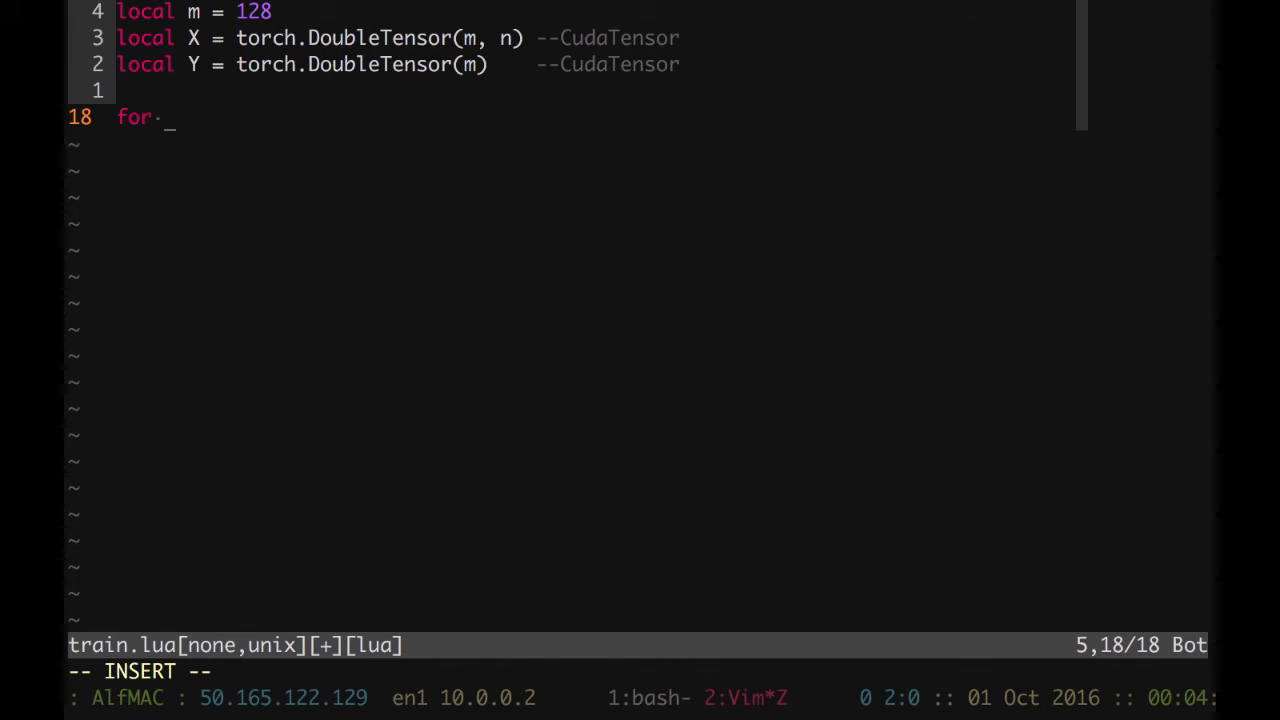
type("i = 1")
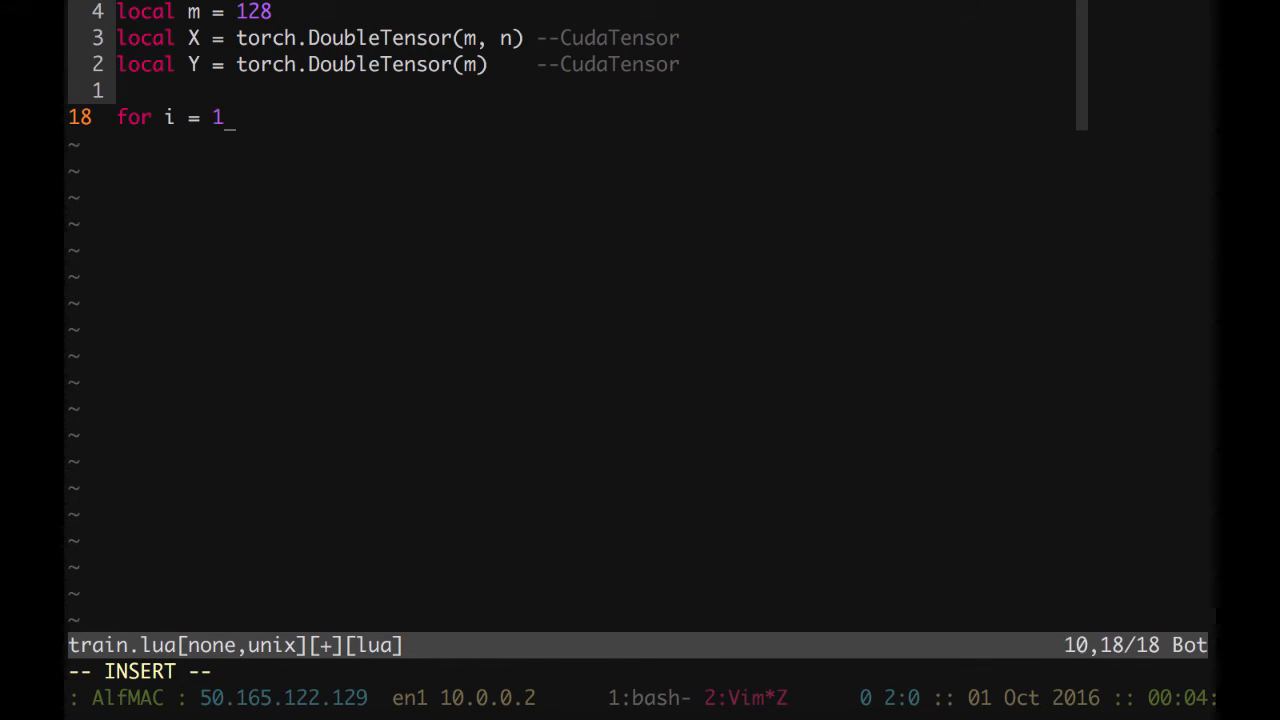
type(", m do")
type("local")
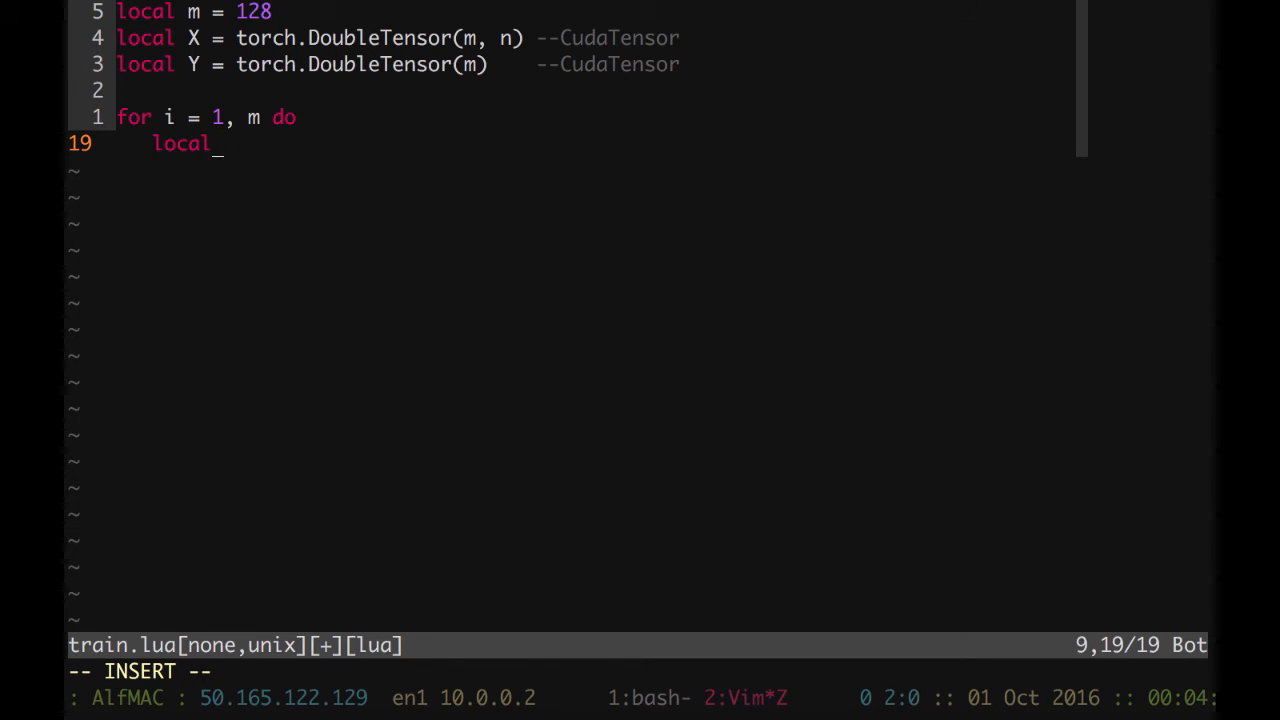
type("x.")
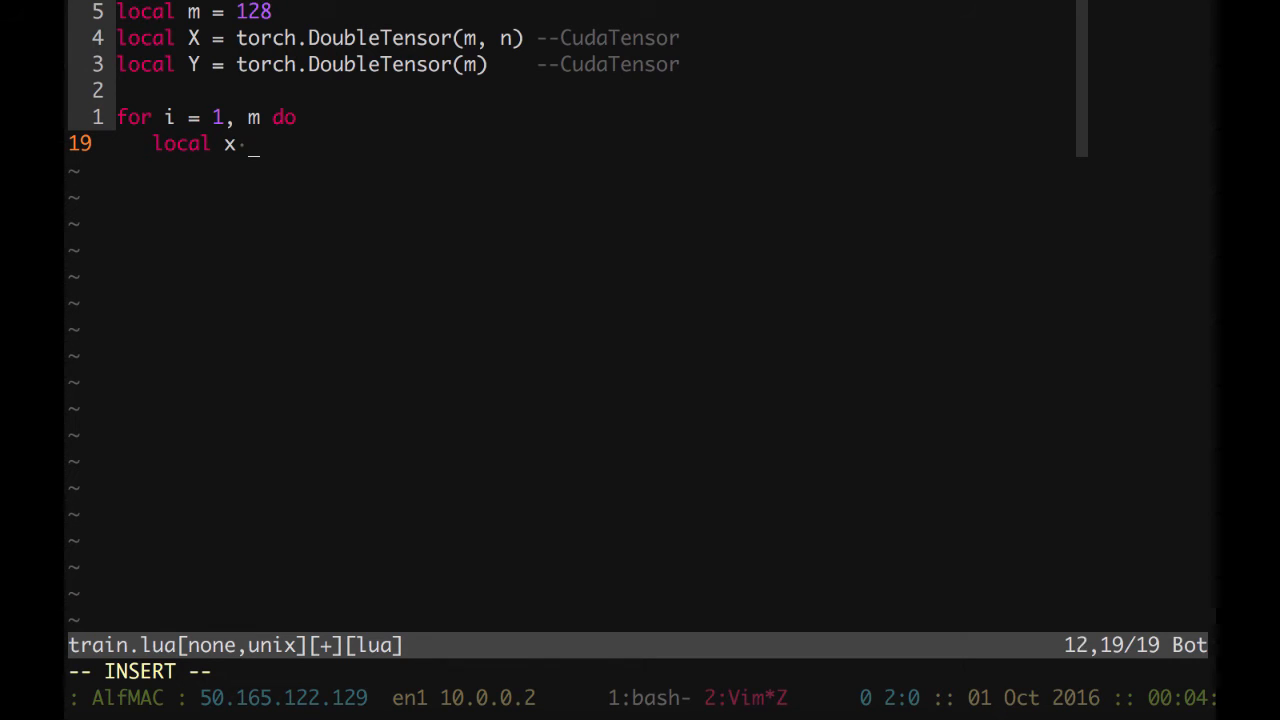
type("=")
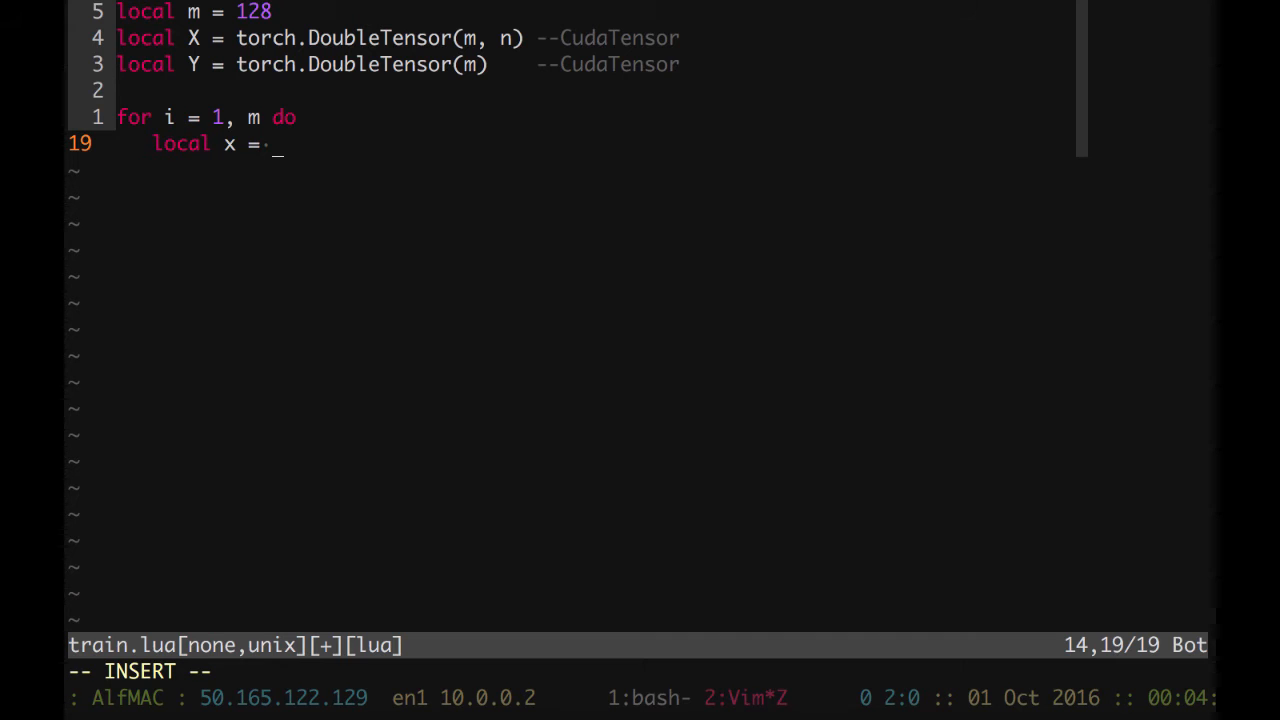
type("torch.r")
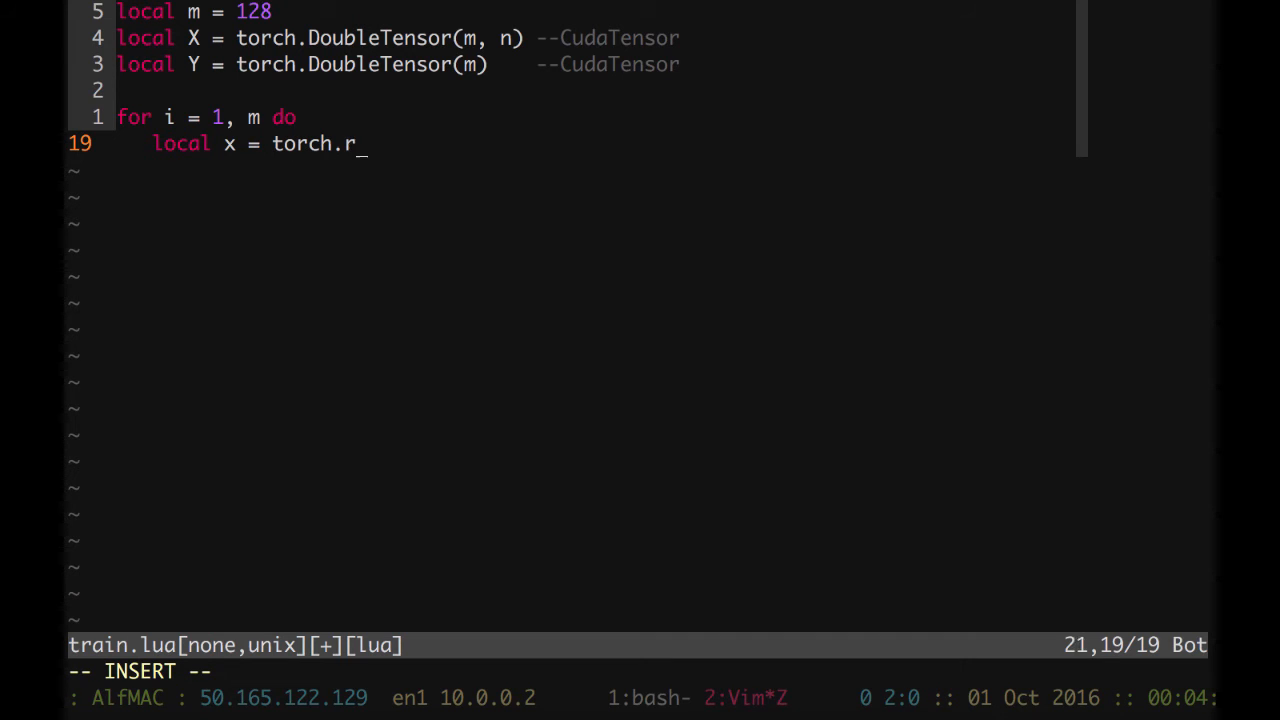
type("andn(2)")
type("l")
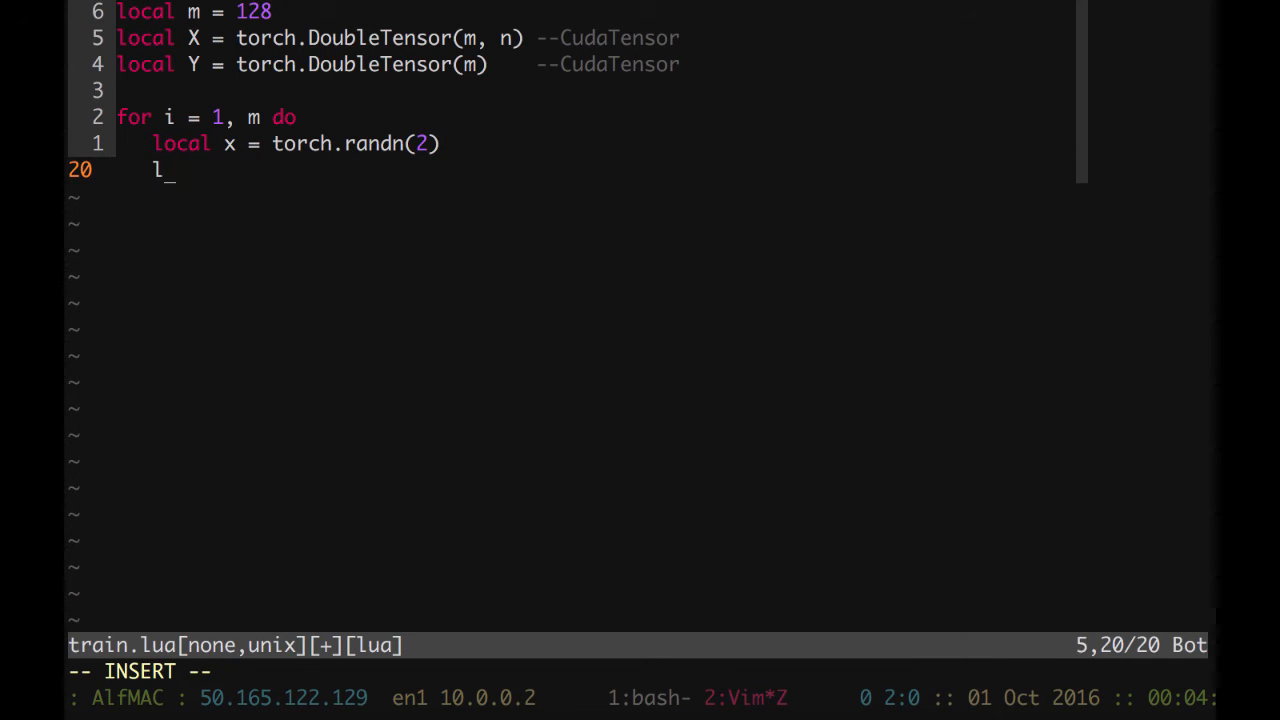
- Set local y to -1 when x[1]*x[2] > 0, otherwise 1
type("ocal y =")
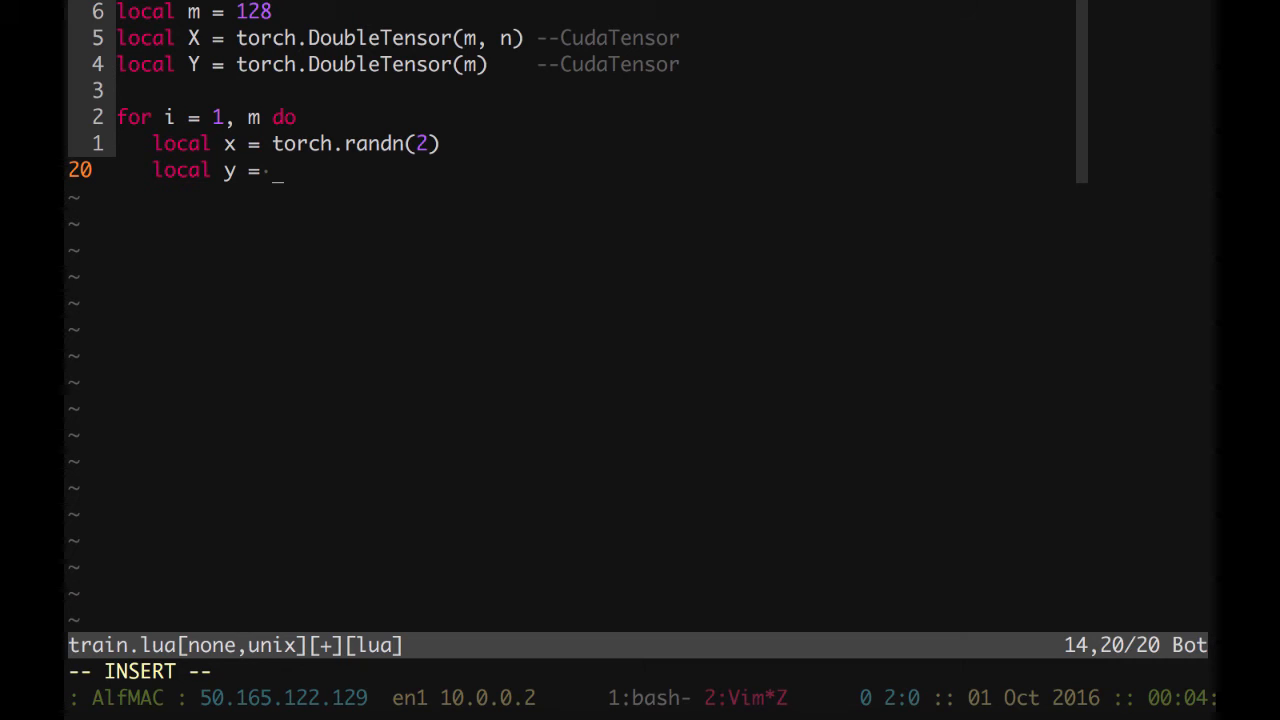
type("x[1] * x")
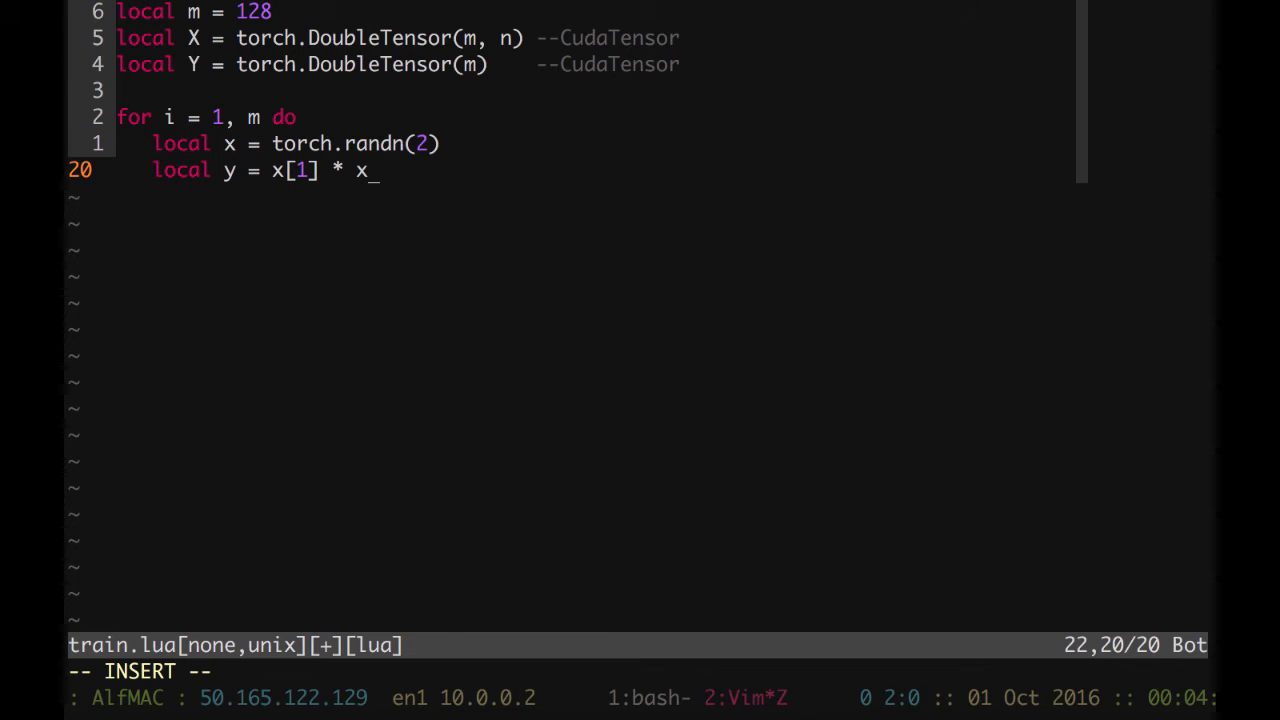
type("[2] >")
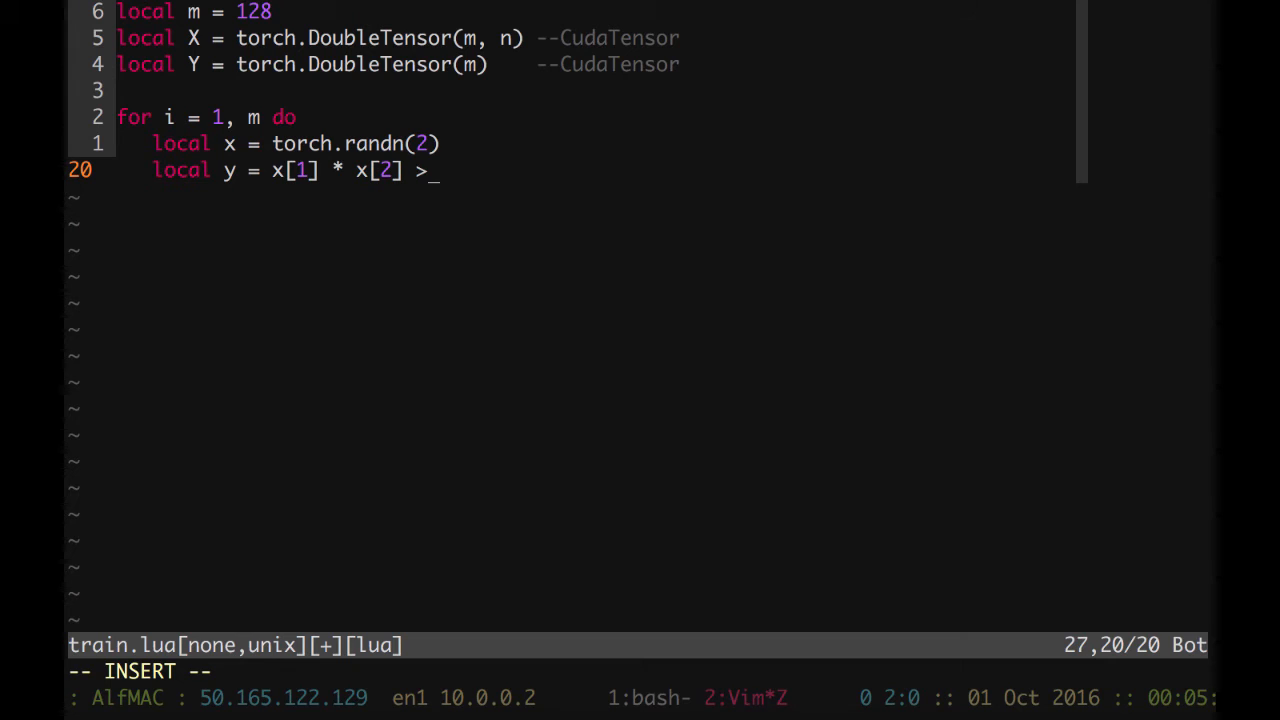
type("0")
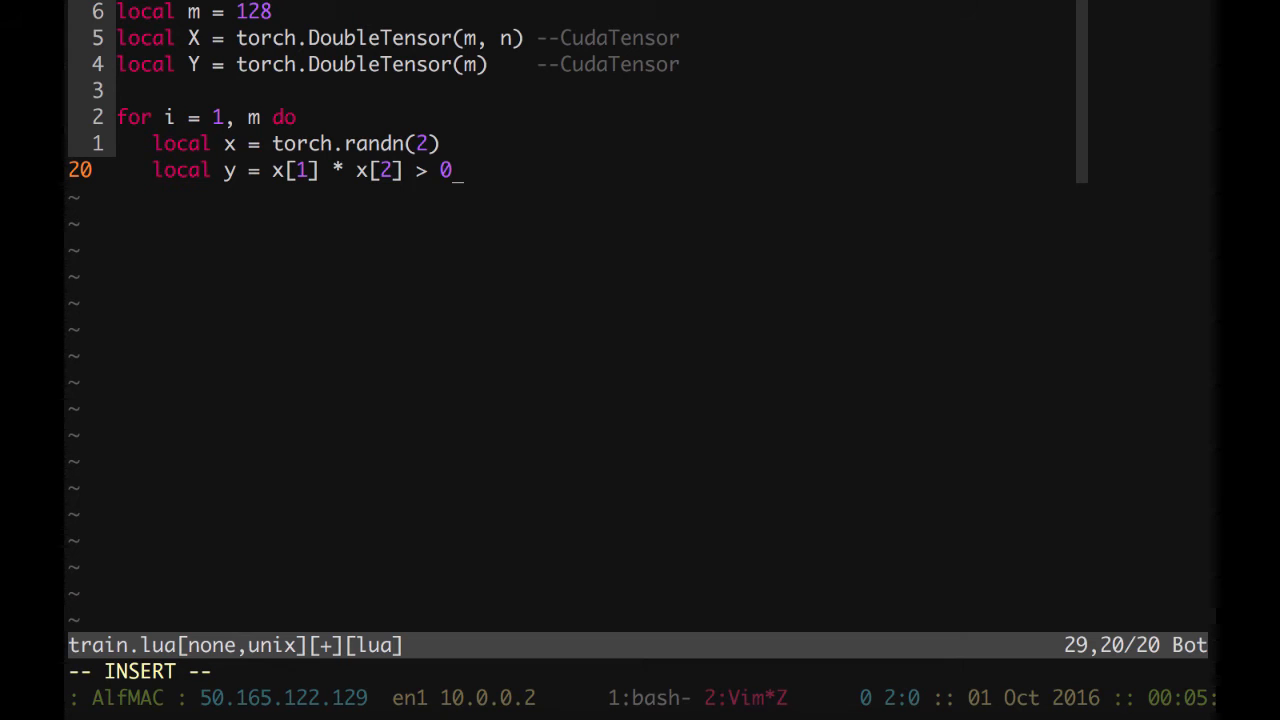
type("and")
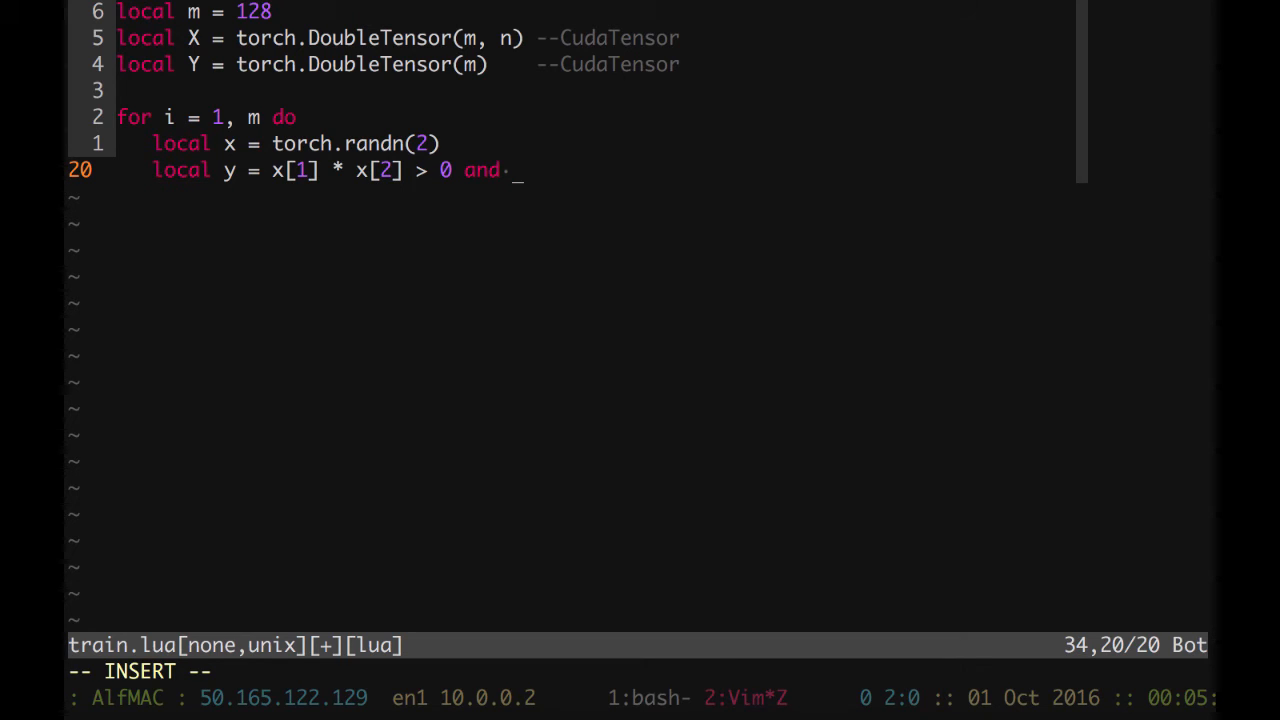
type("-1")
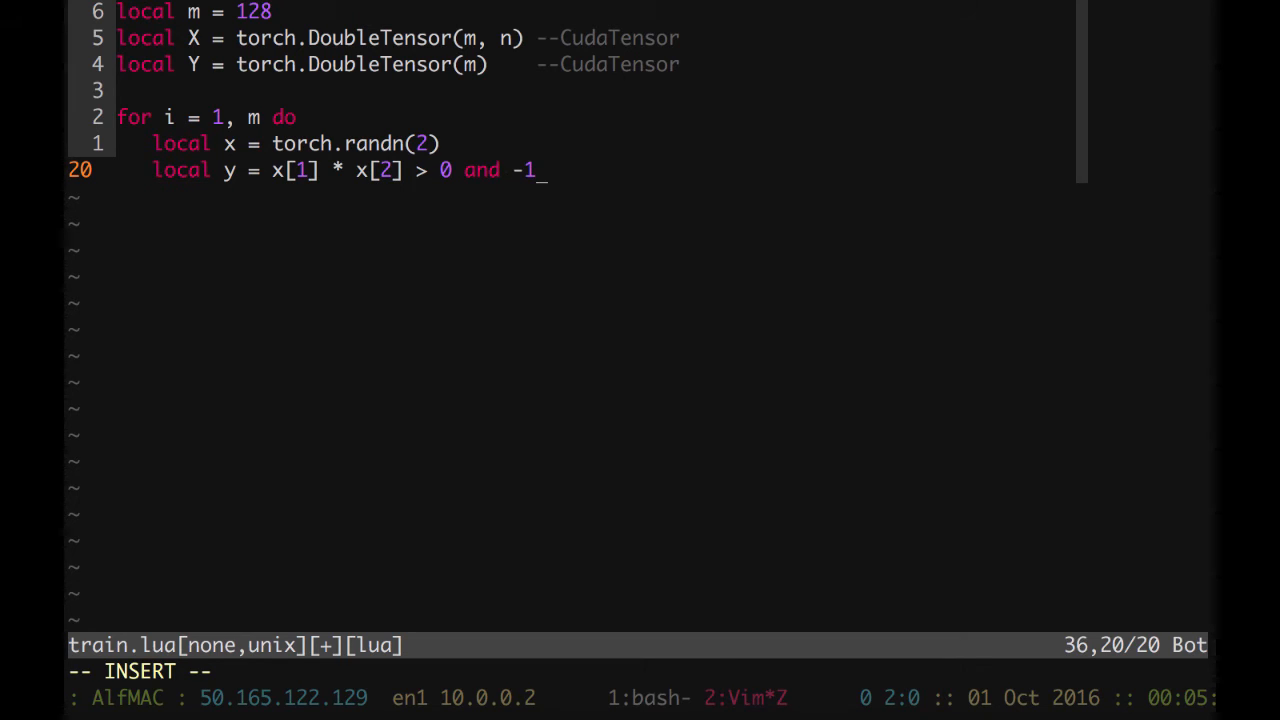
type(".")
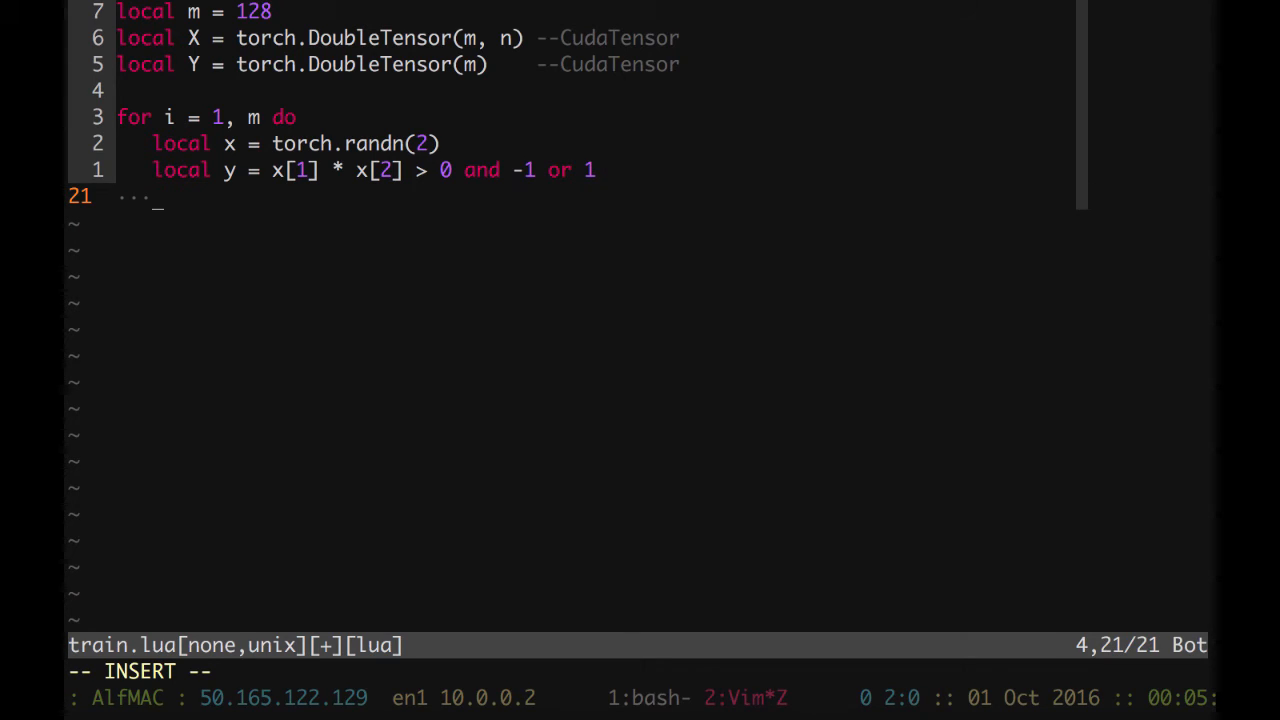
- Copy x into X[i] with a '-- fine also for Cuda' comment
type("X")
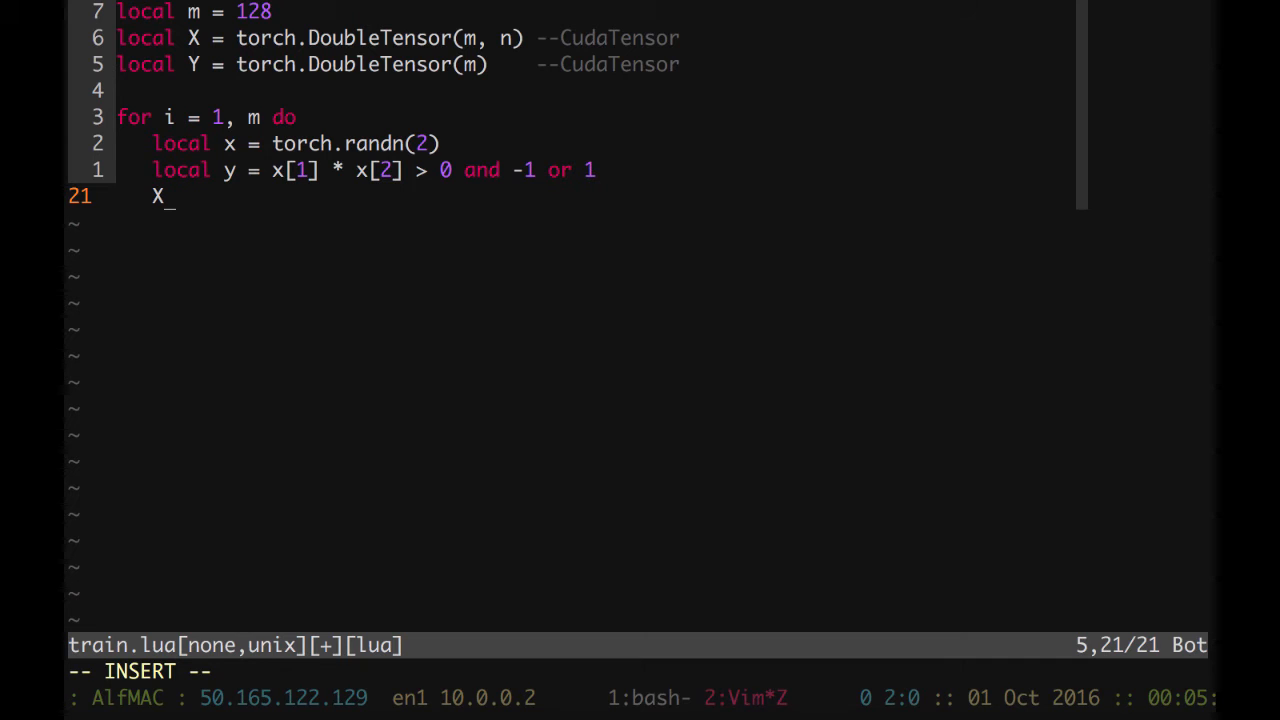
type("[i]")
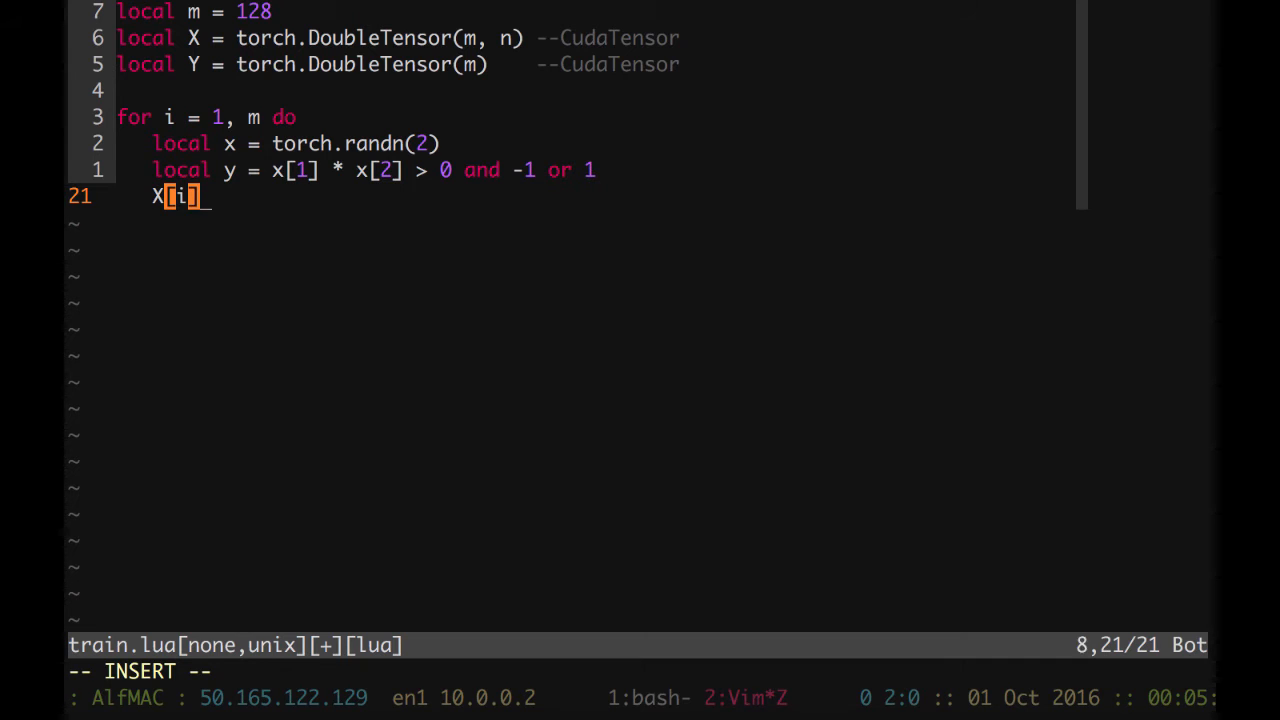
type(":c")
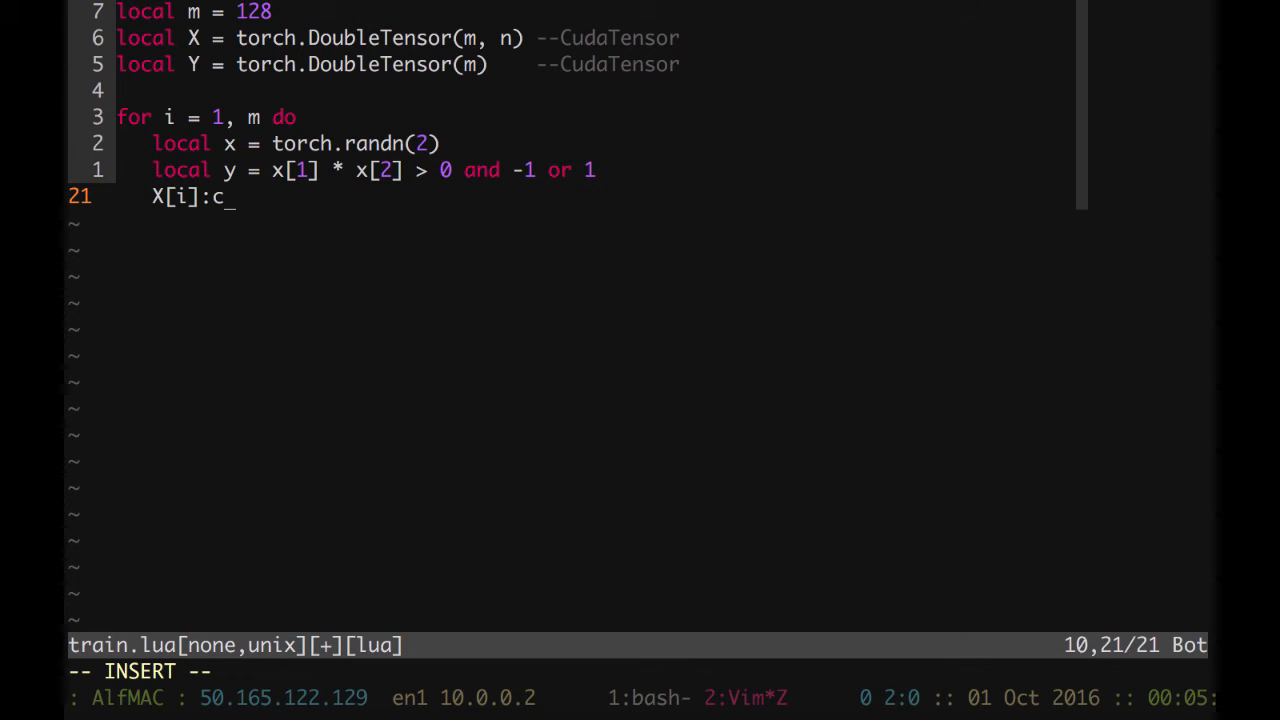
type("opy(x)")
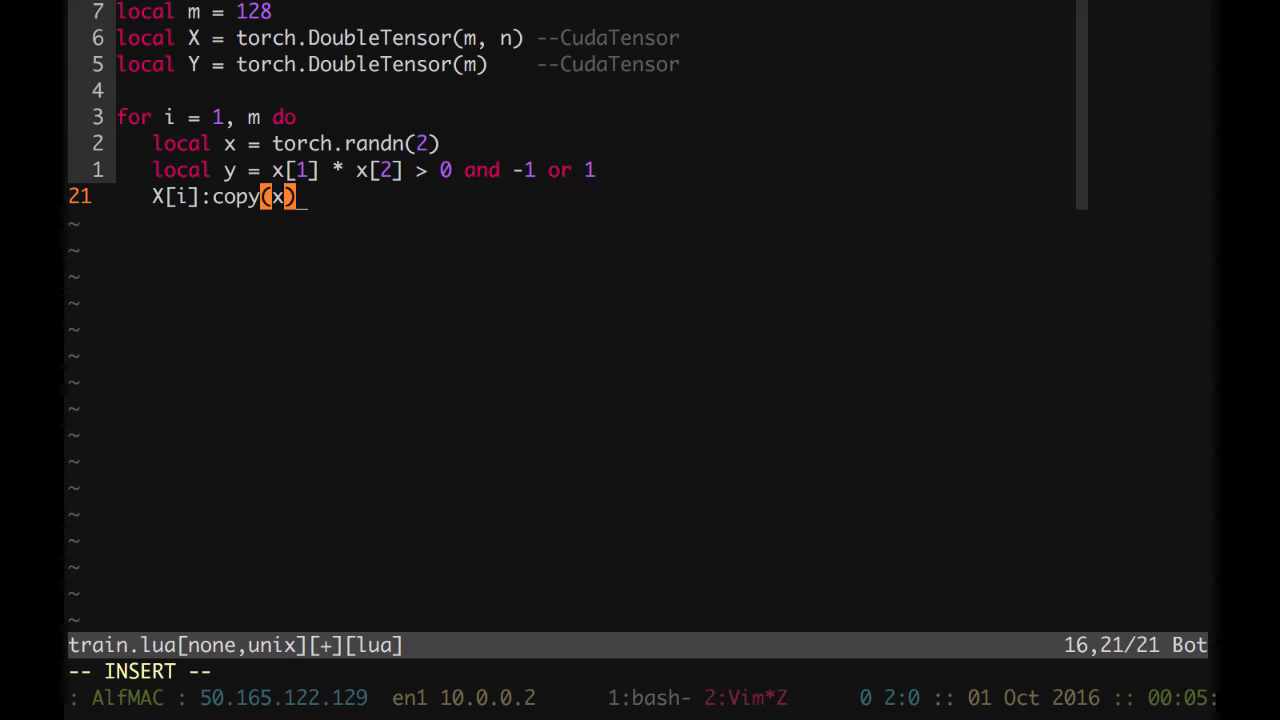
type("-- fine")
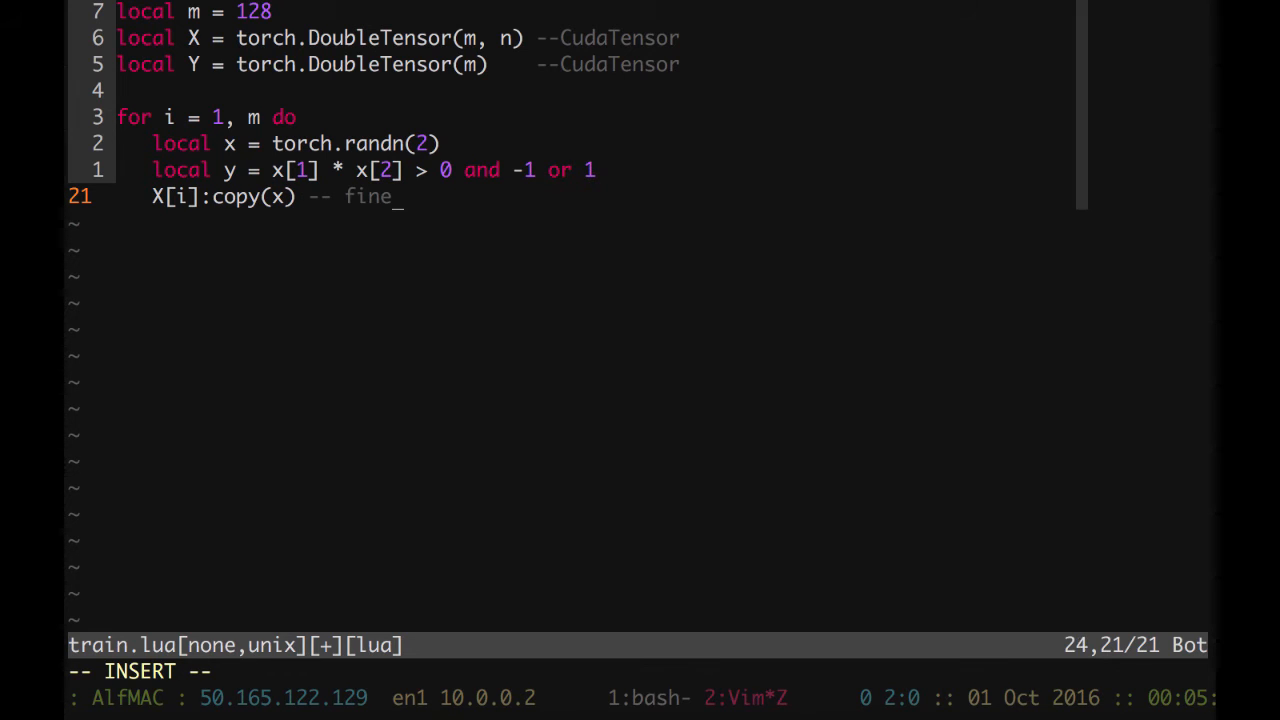
type("also for.")
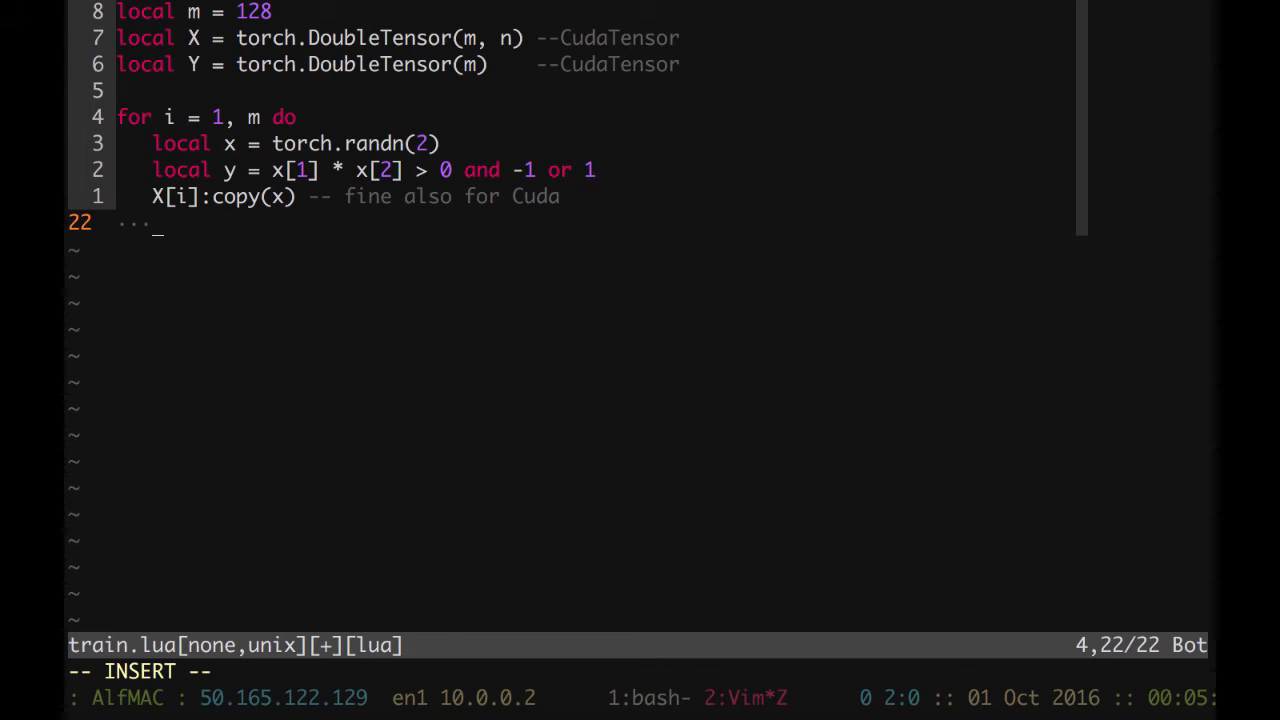
- Assign y to Y[i] with the same Cuda comment and close the loop
type("Y")
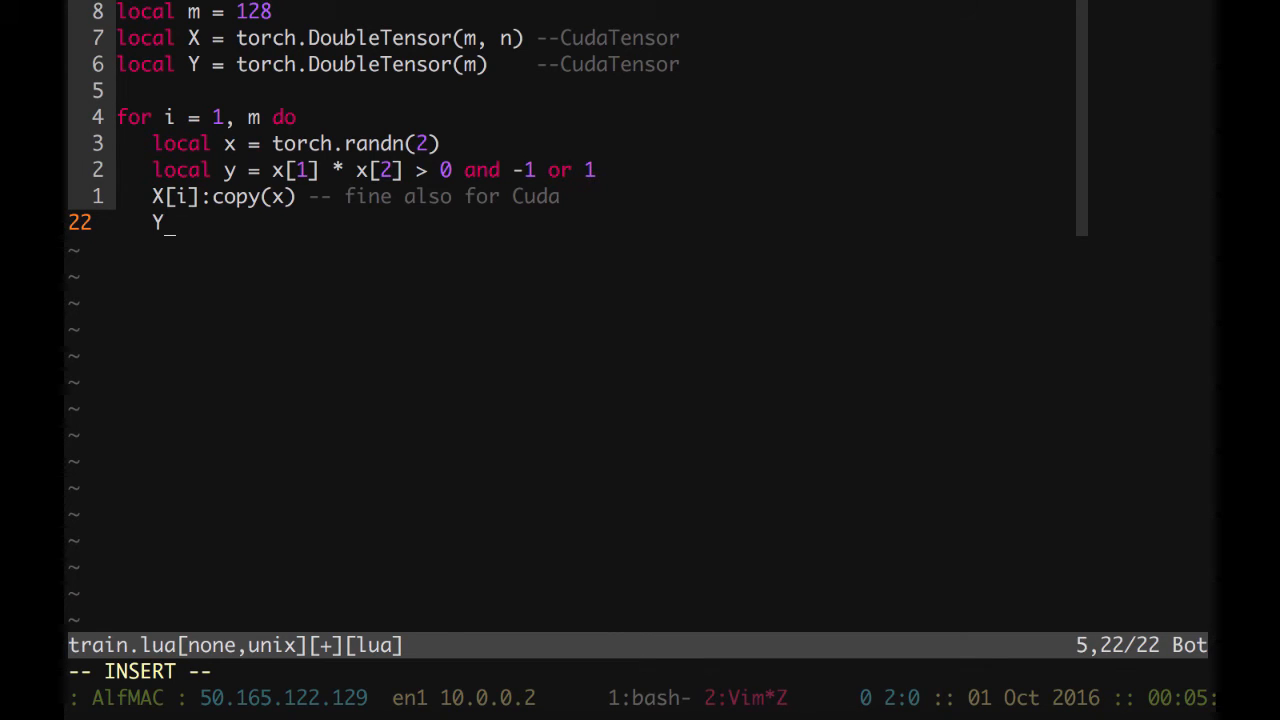
type("[i]")
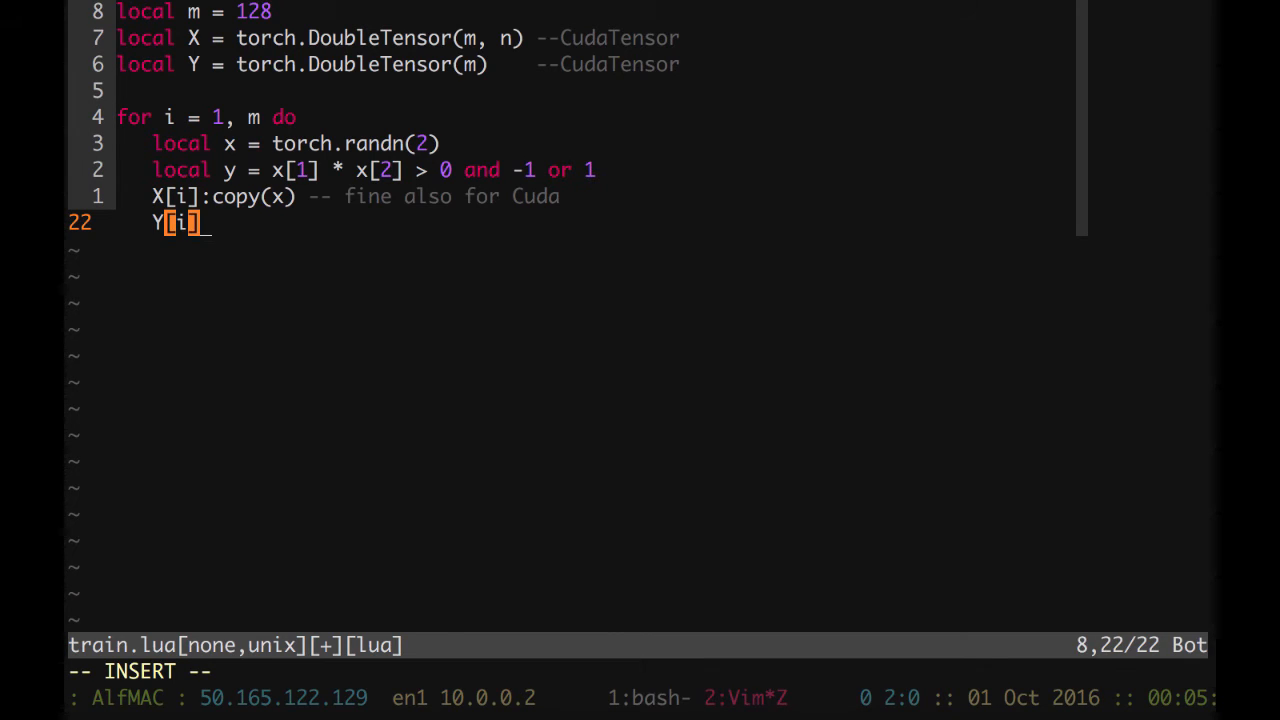
type(".")
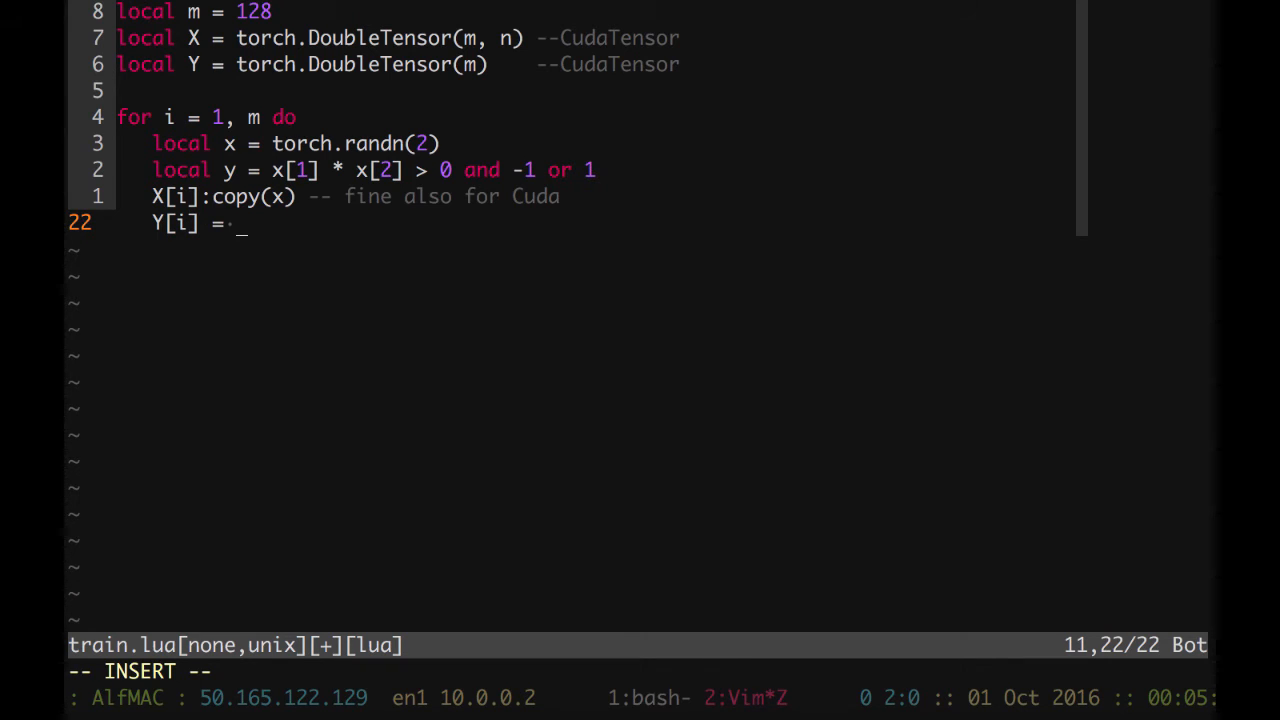
type("y")
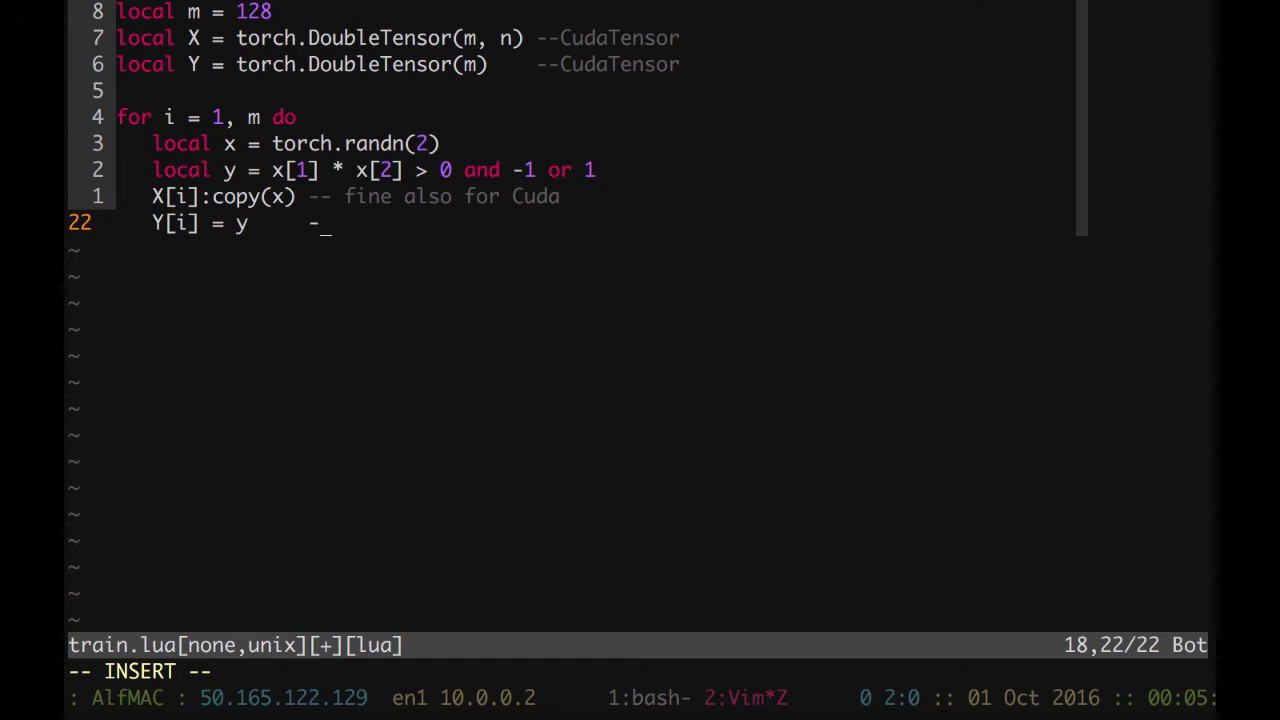
type("-- fine also for Cuda")
type("end")
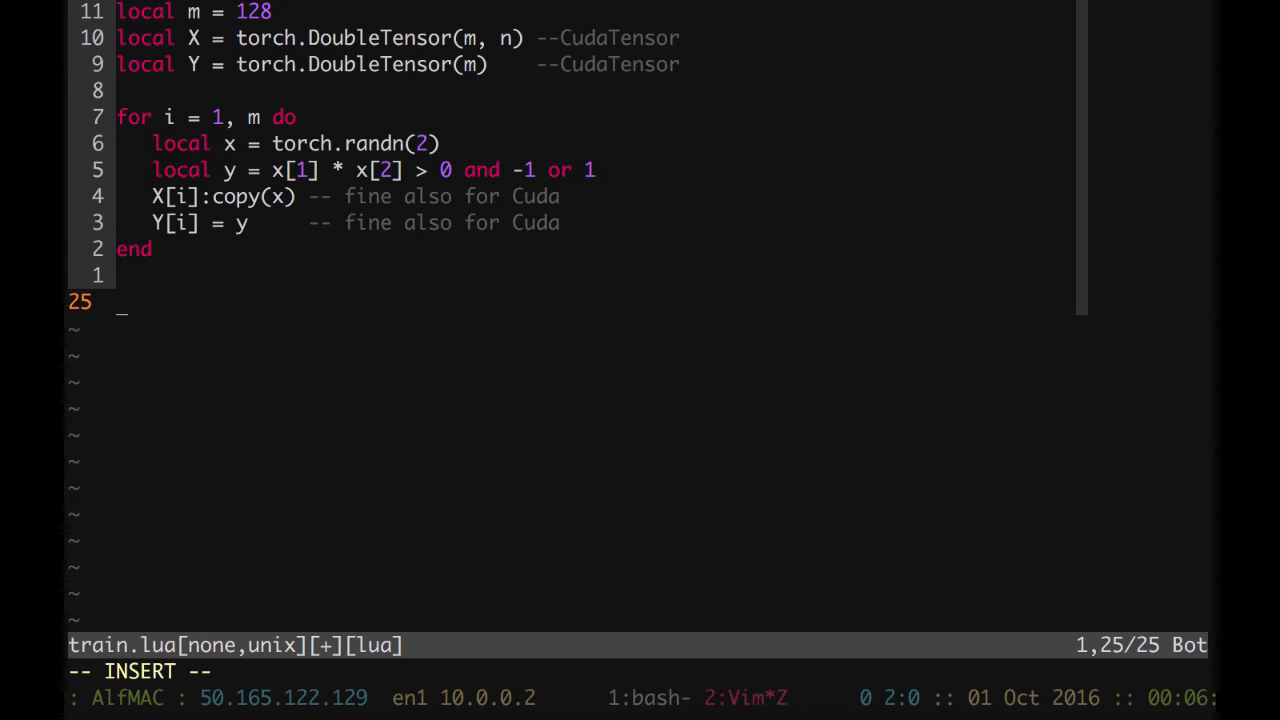
- Add the line net = model after the data loop
type("n")
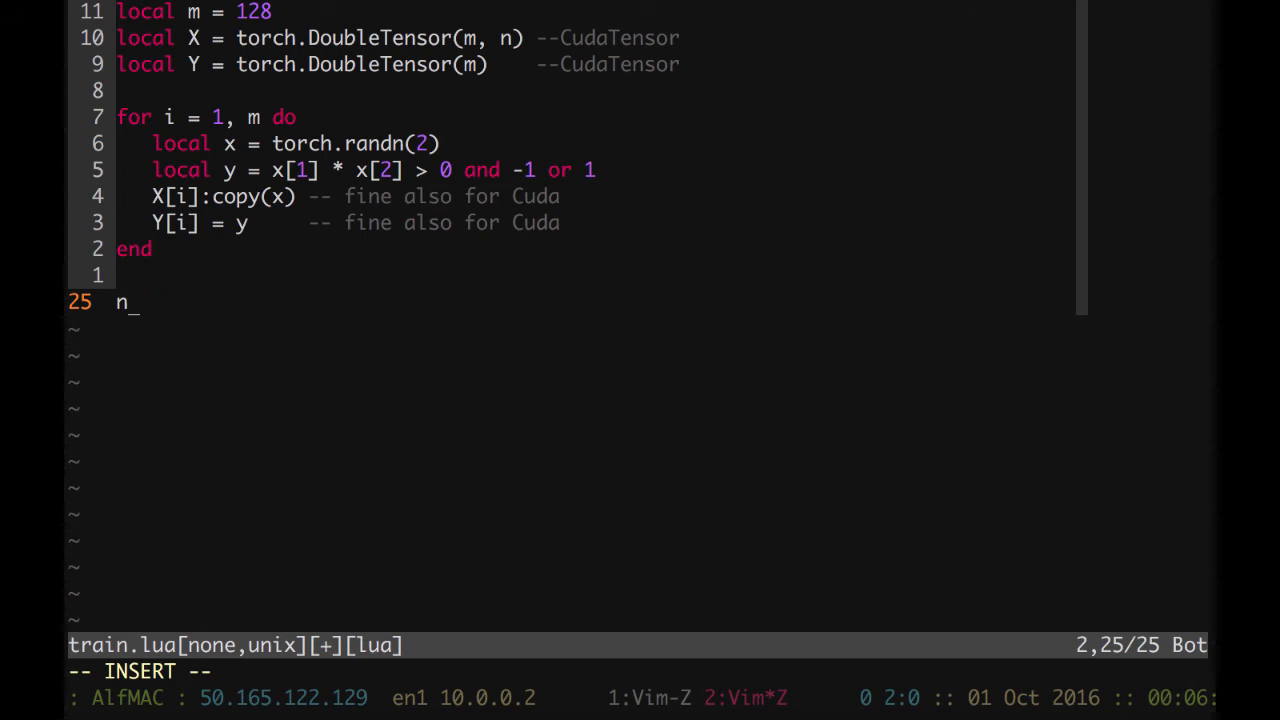
type("et")
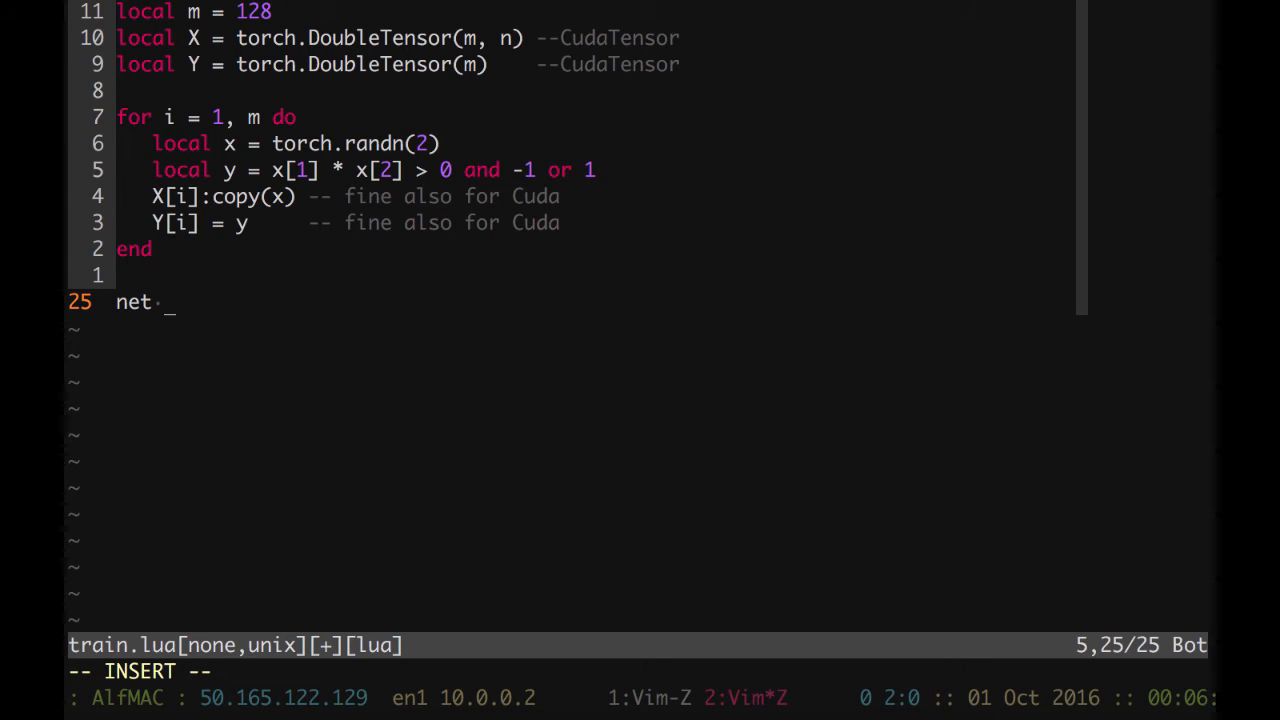
type("= mo")
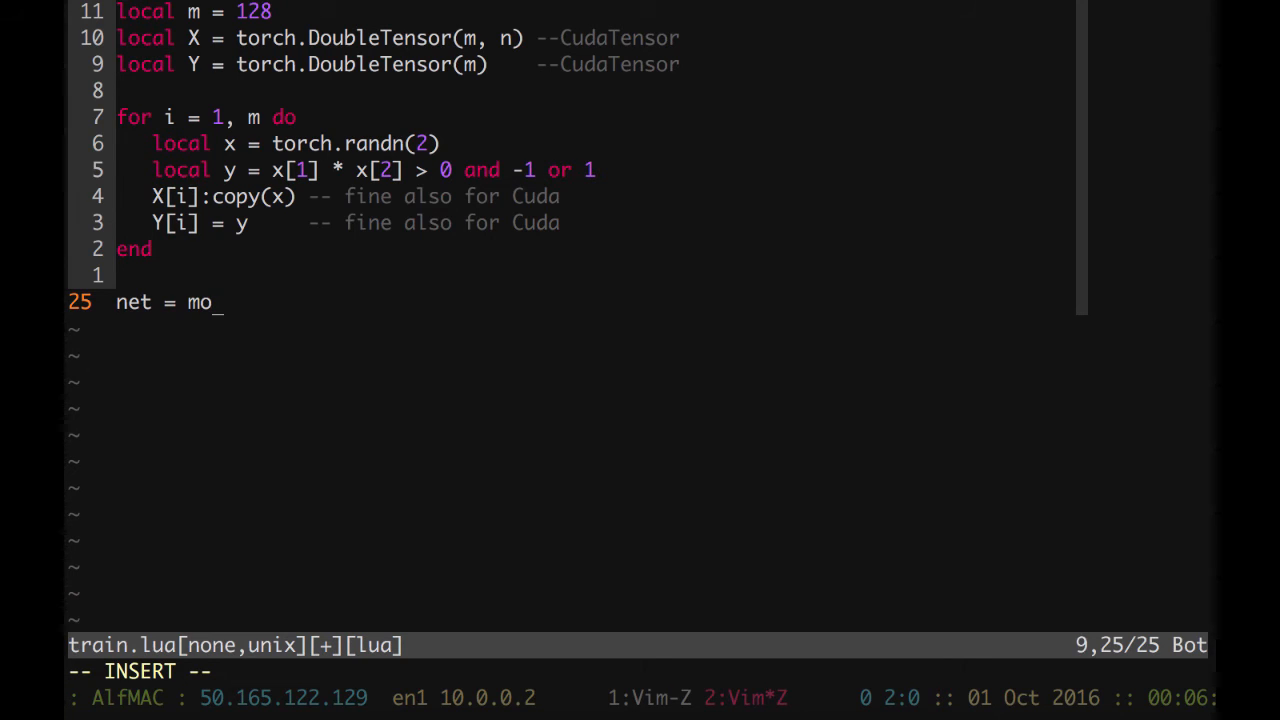
type("del")
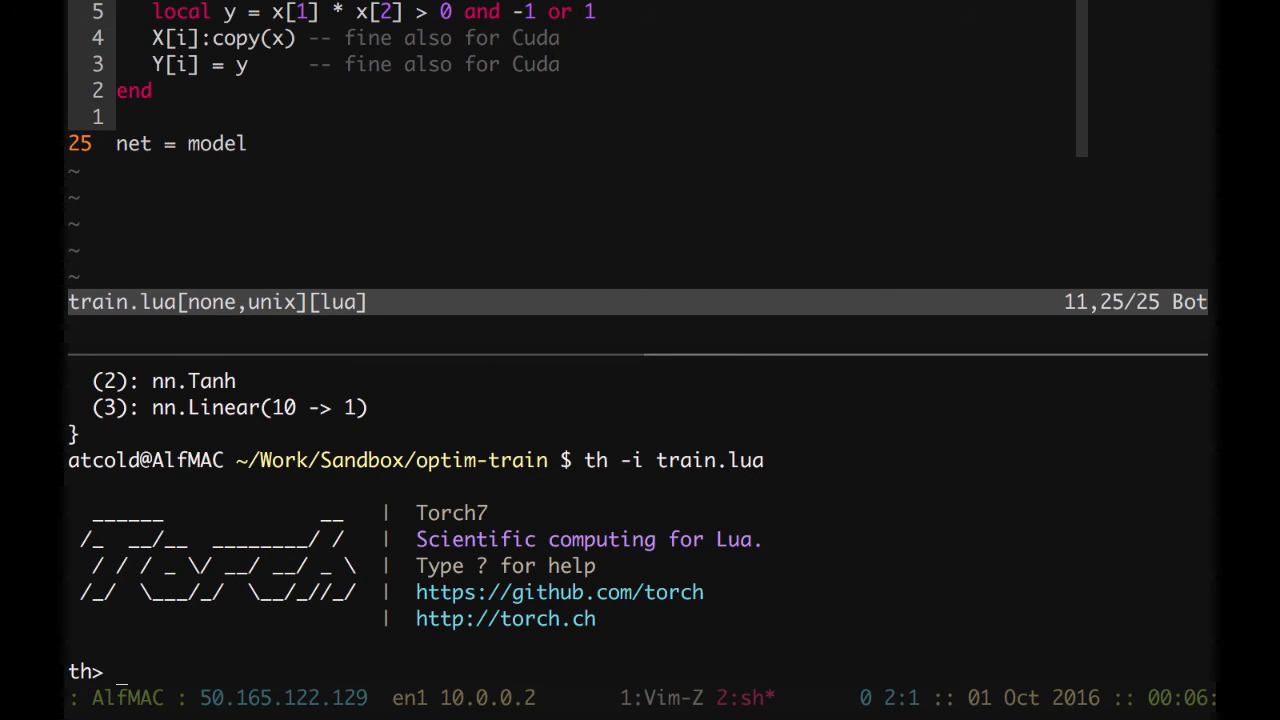
- Print net's Linear–Tanh–Linear structure, then call net:parameters() for weight and gradient tensors
type("net")
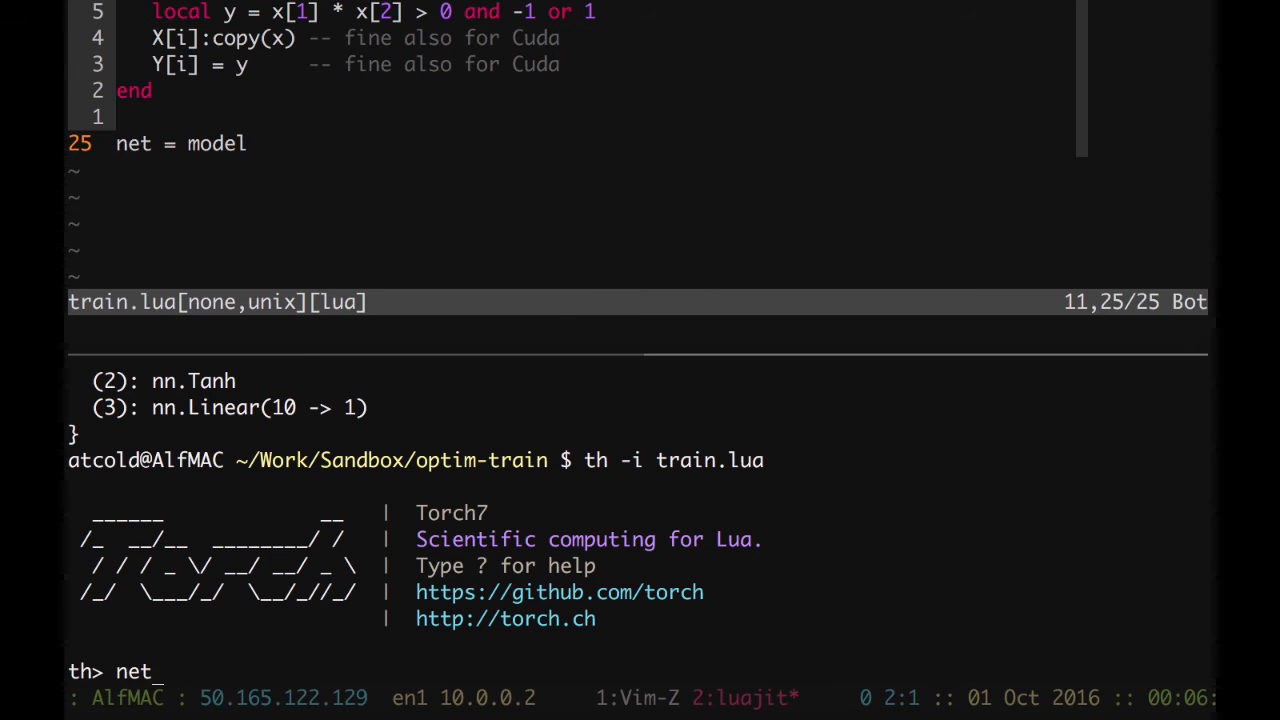
key("Return")
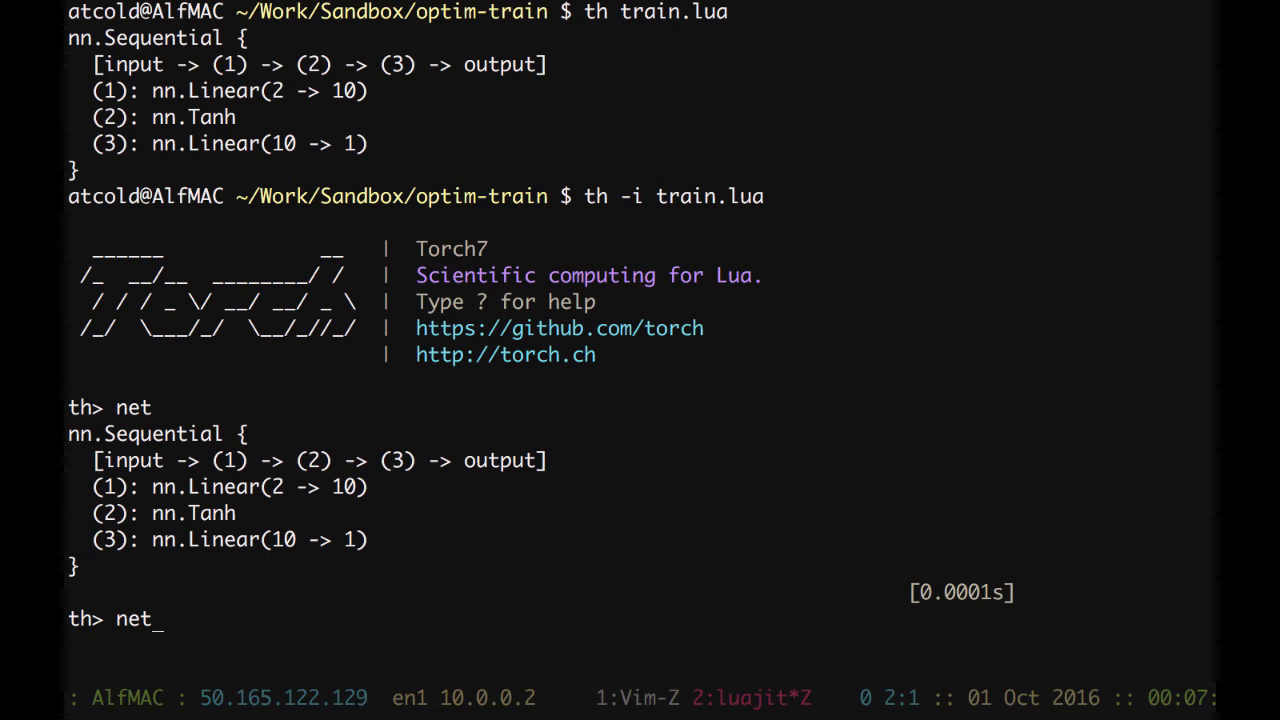
type(":parameters(")
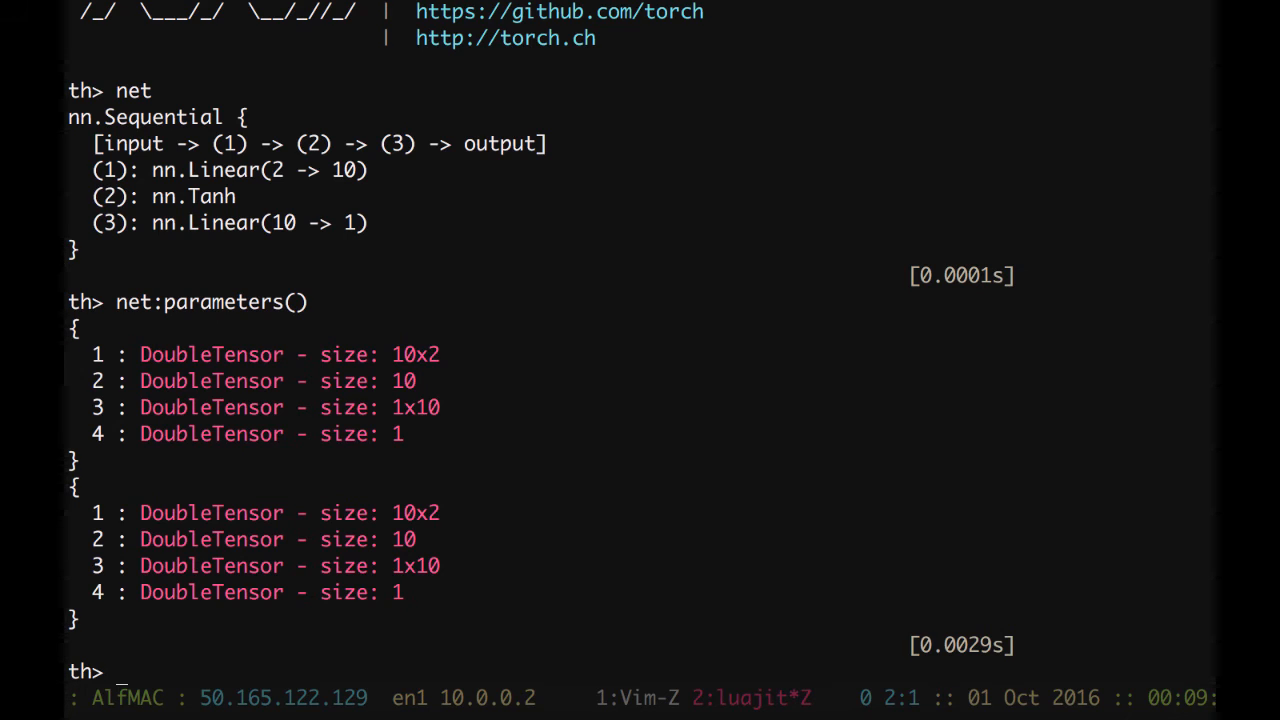
- Run net:getParameters() in th, scroll the 41-element output, then return to train.lua
type("net:ge")
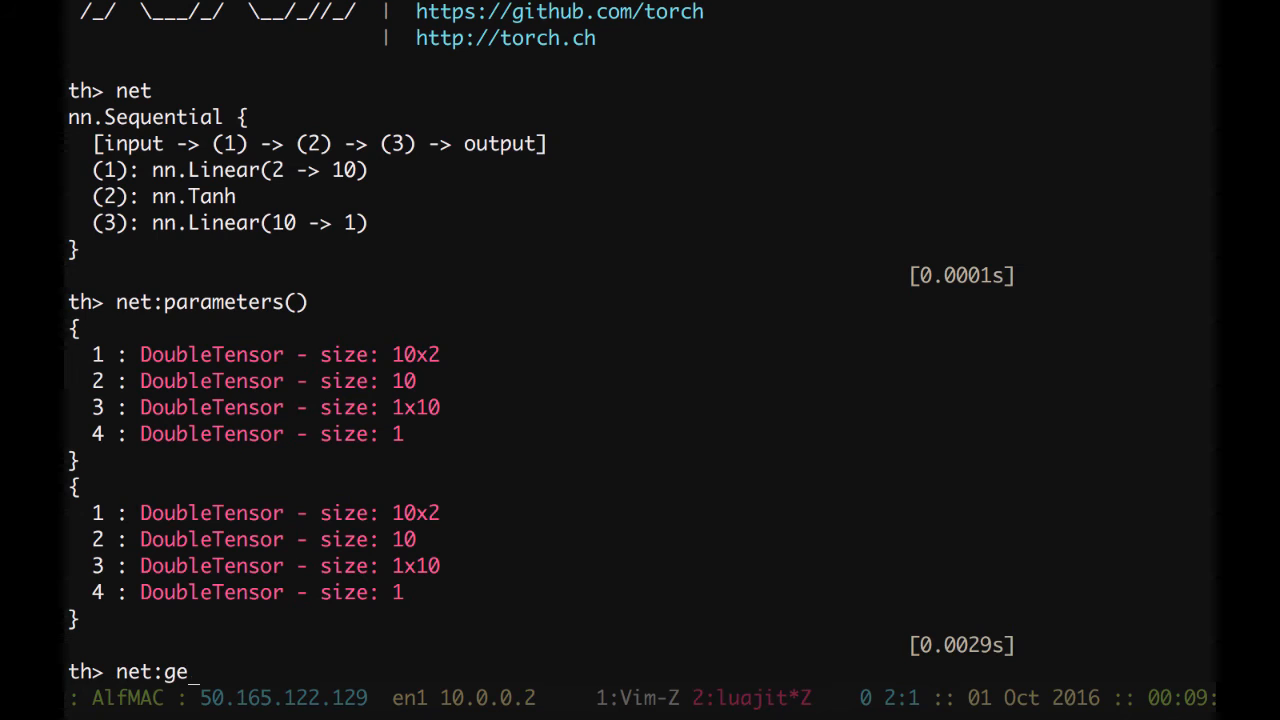
type("tParameters()")
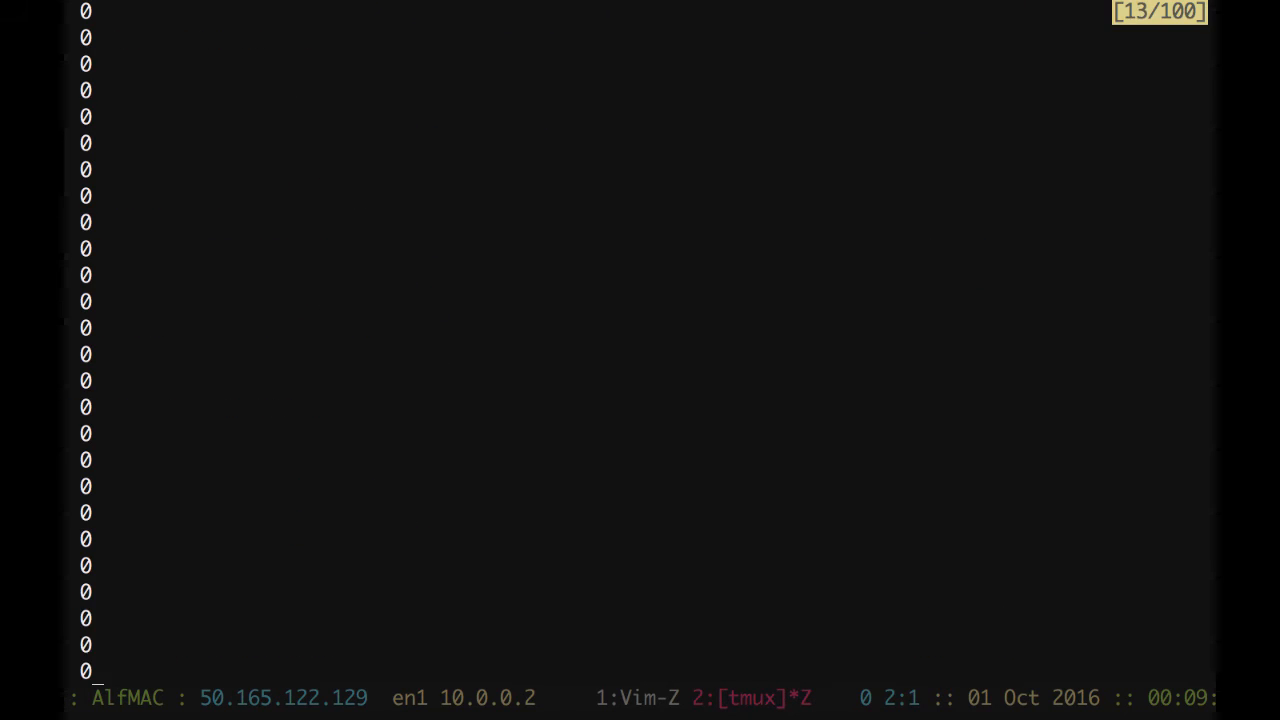
type("net:getParameters()")
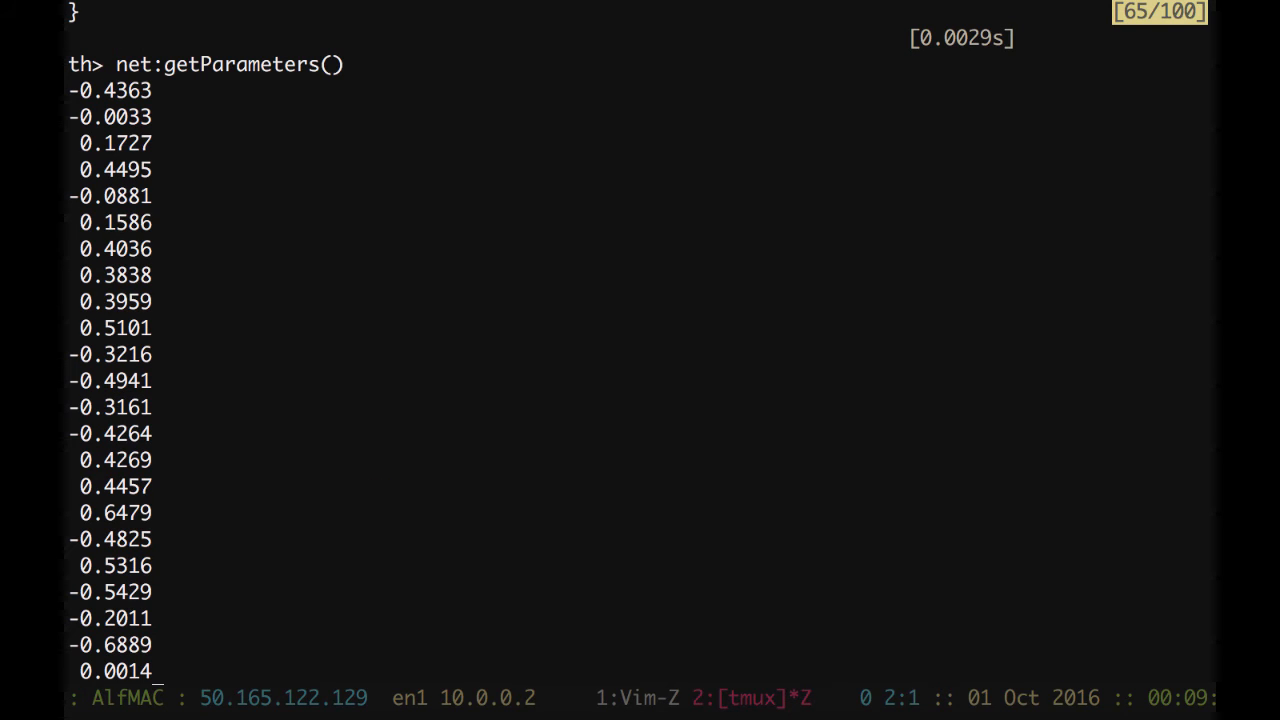
scroll("down", 3)
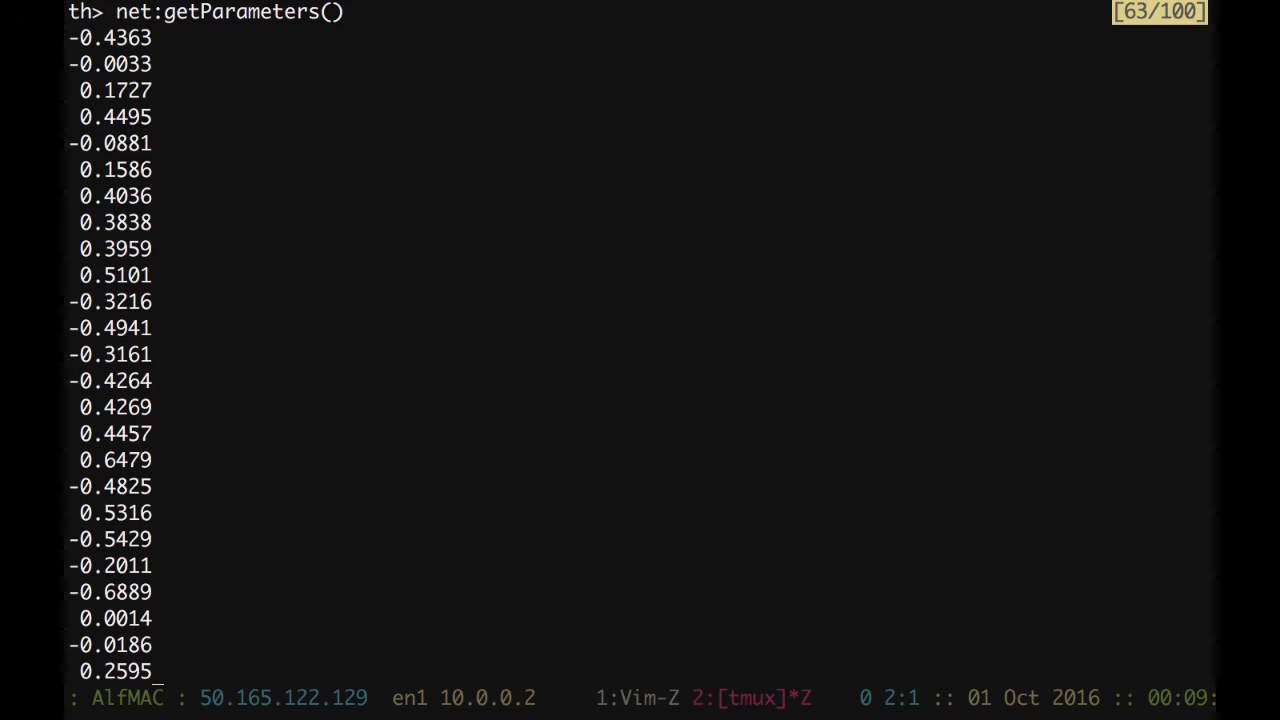
scroll("down", 3)
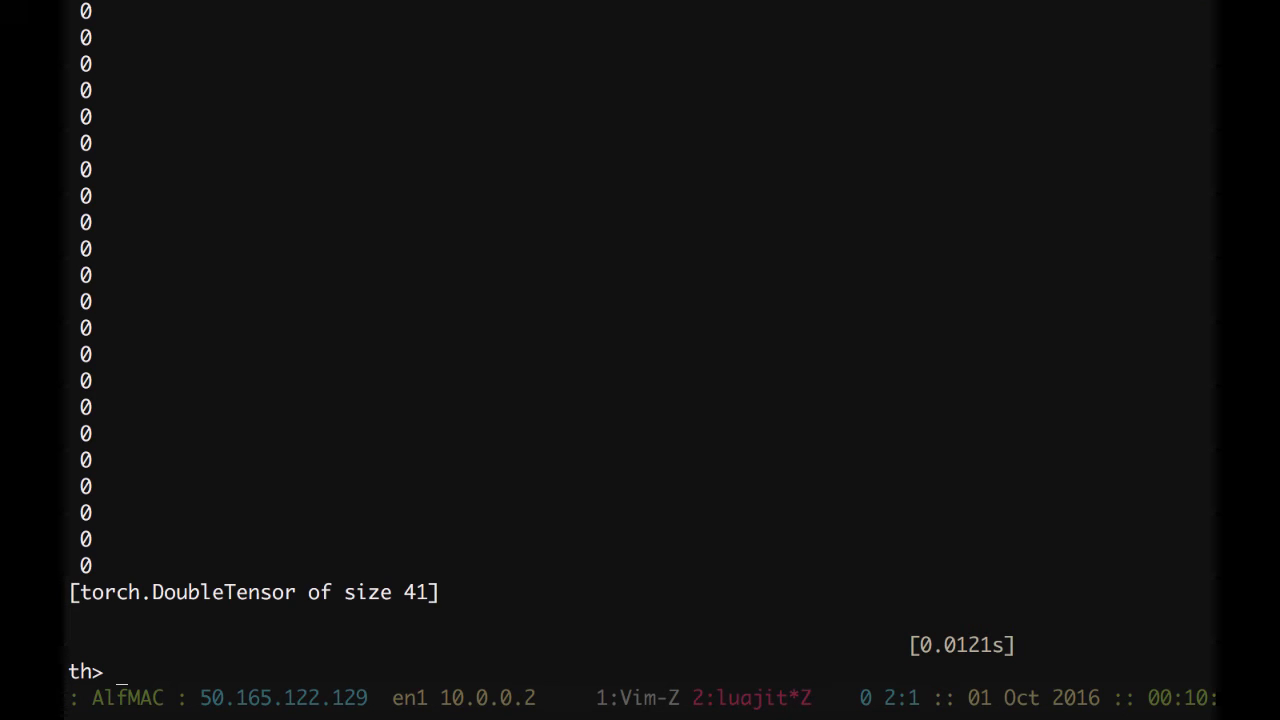
key("ctrl+d")
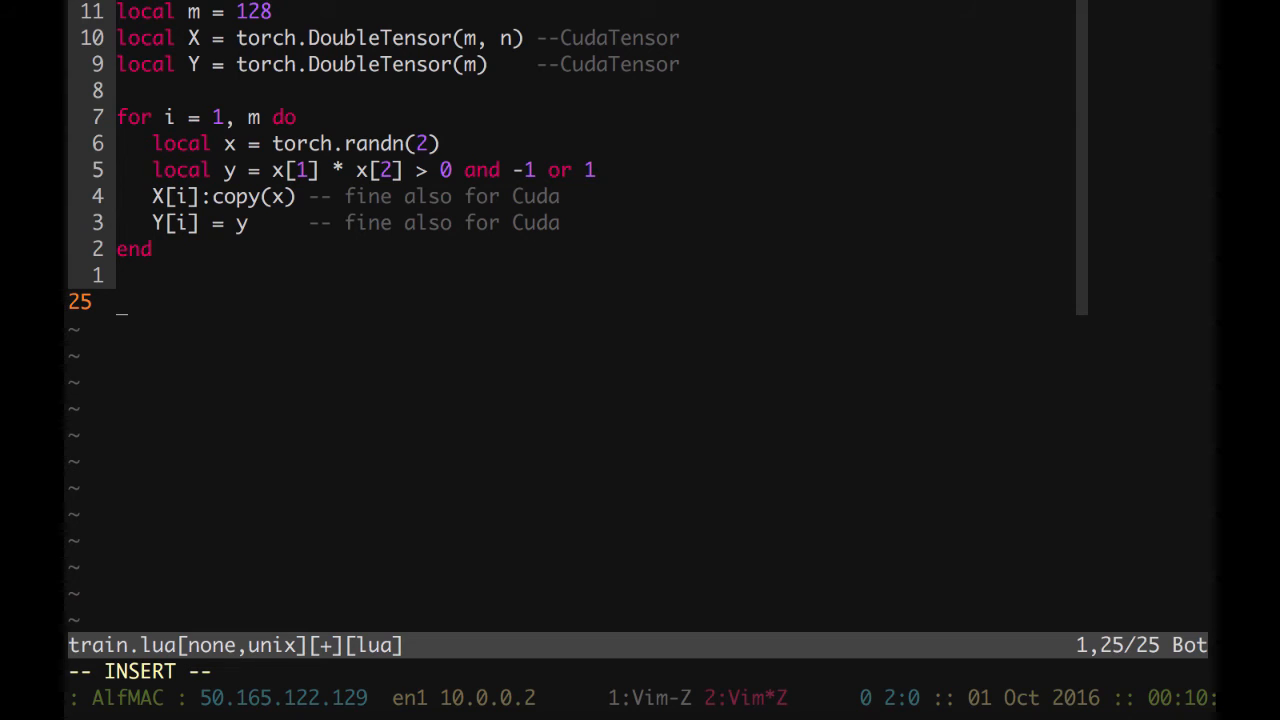
- Write 'local theta, gradTheta = model:getParameters()' in train.lua and begin the next local line
type("local theta, g")
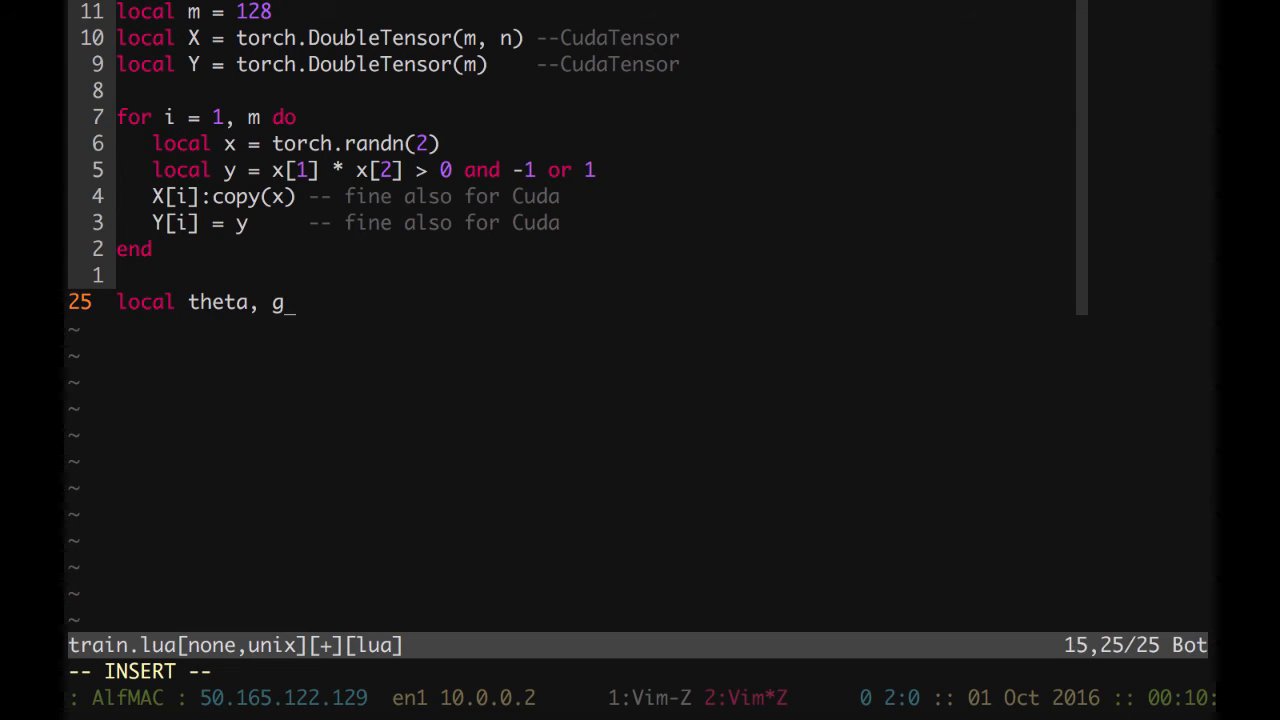
type("radThe")
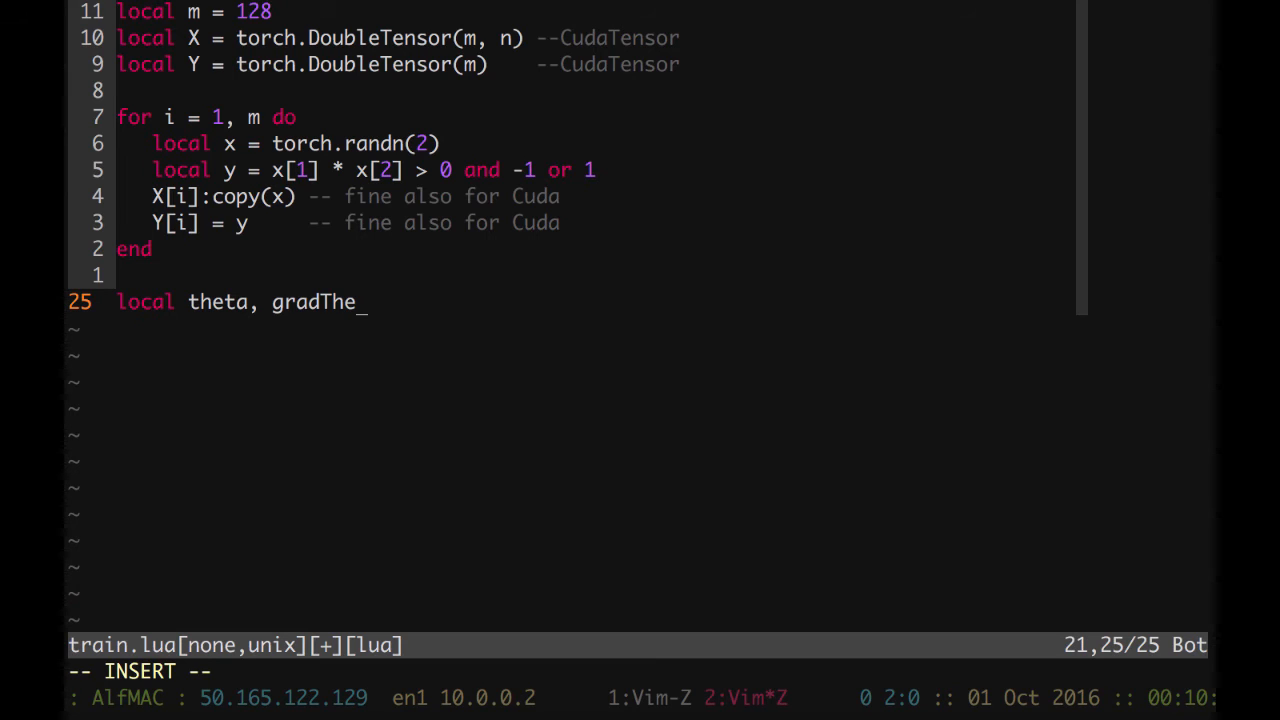
type("ta")
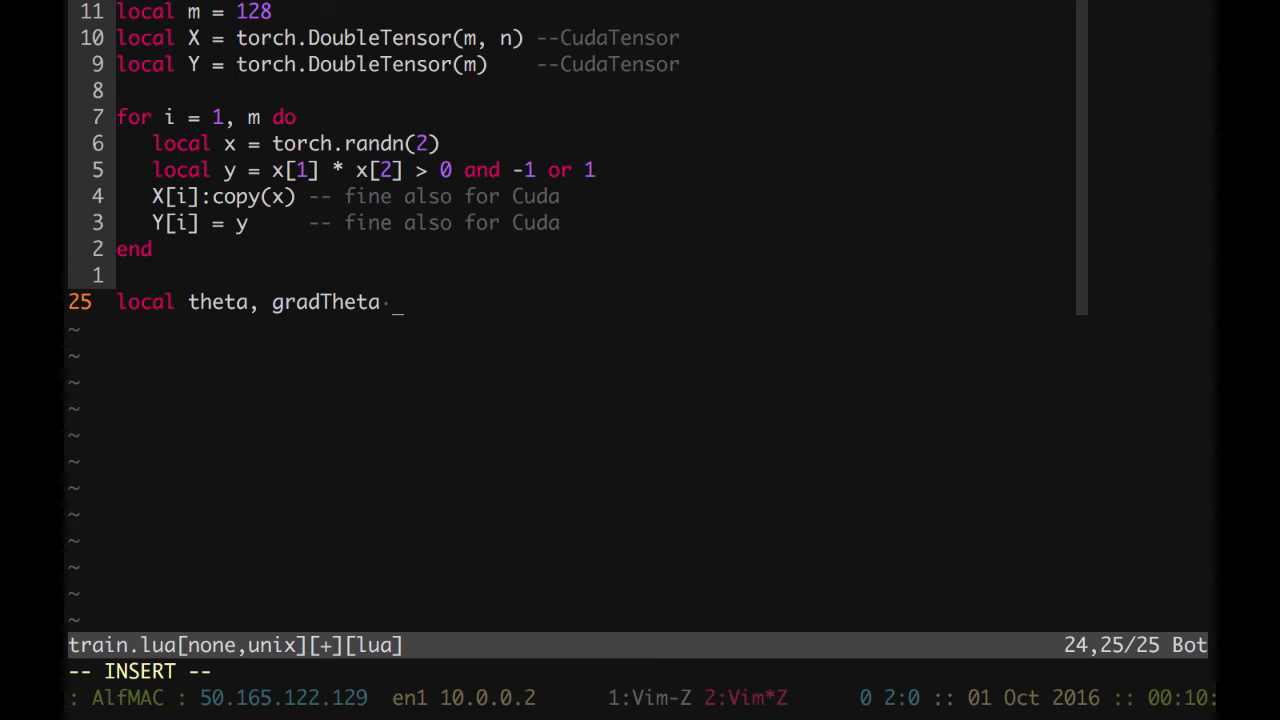
type("=")
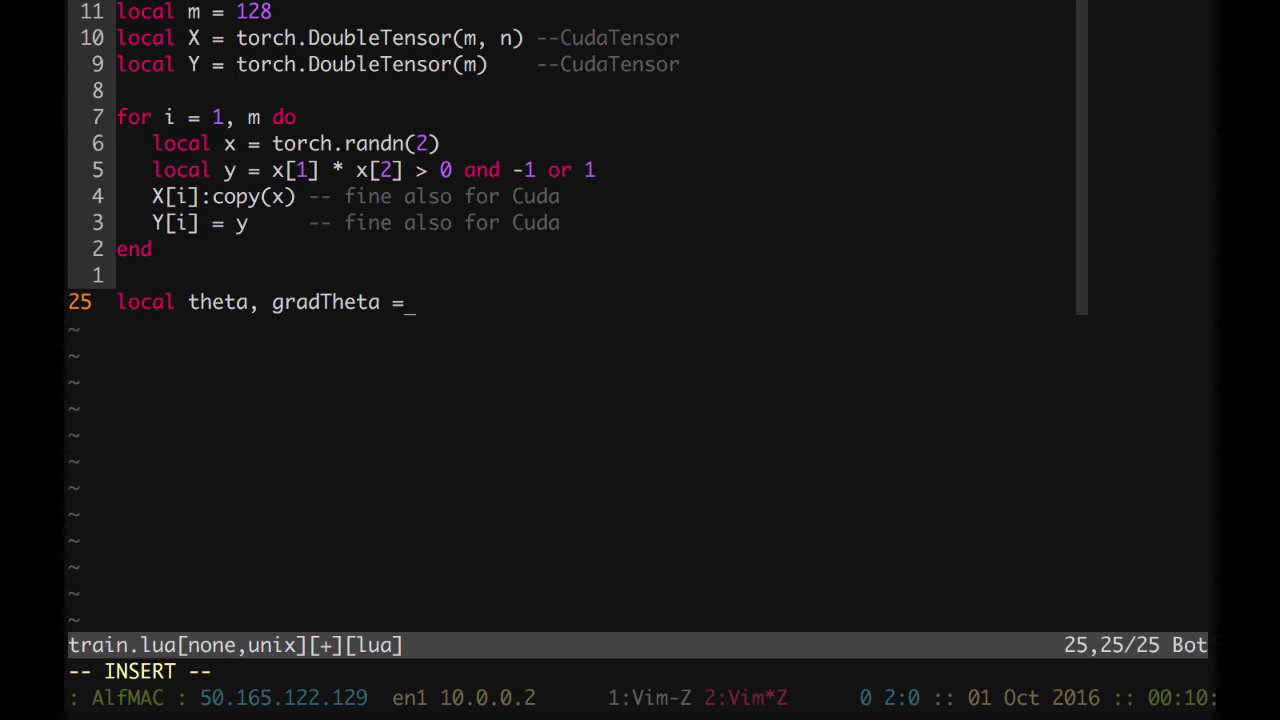
type("model")
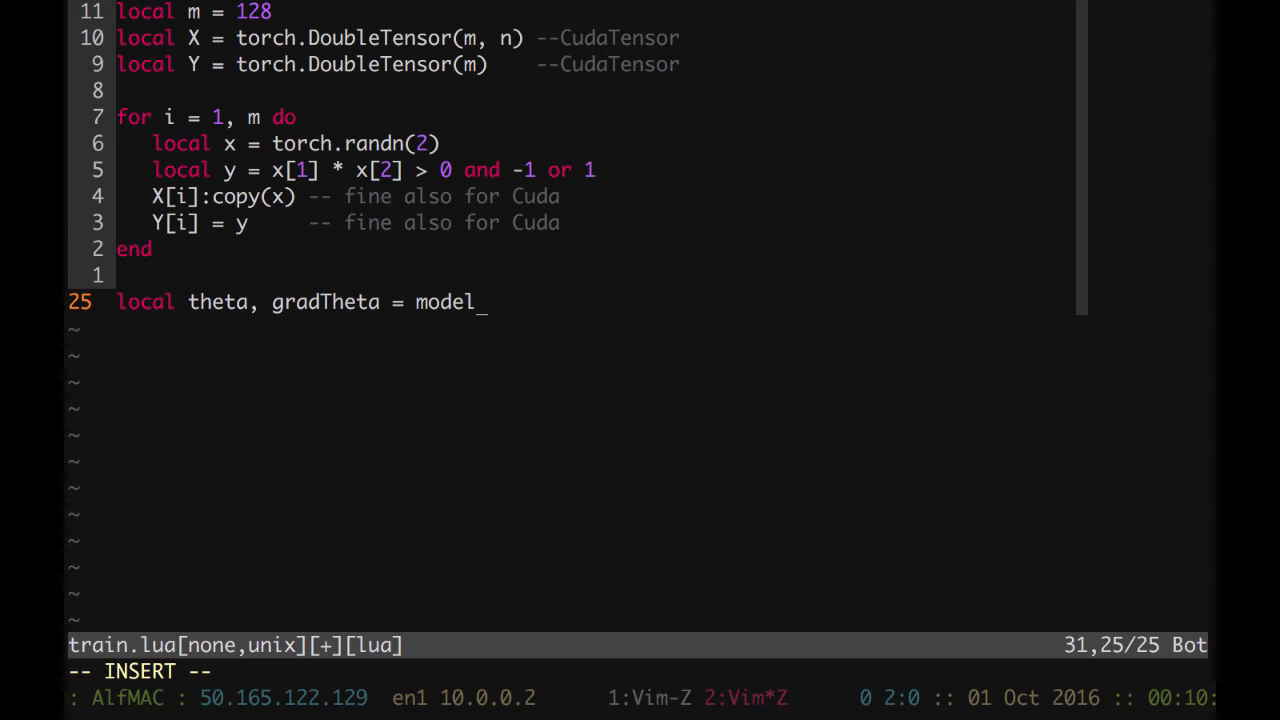
type(":g")
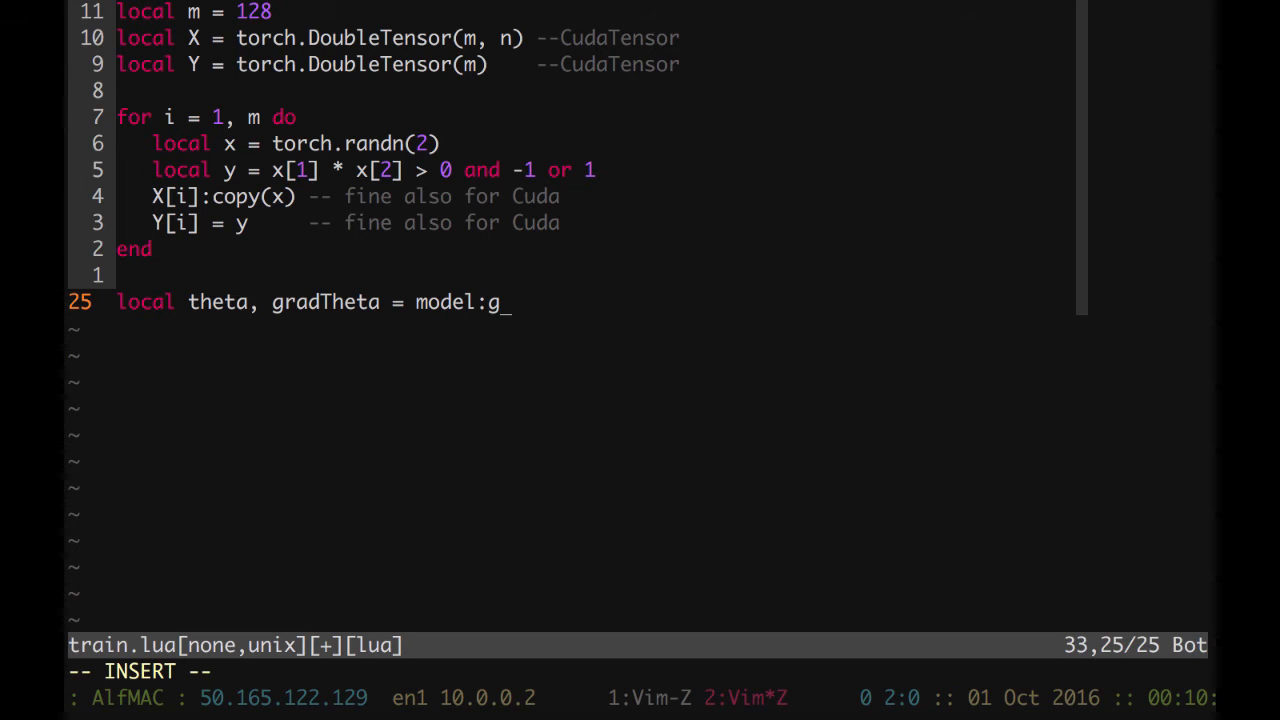
type("etParameter")
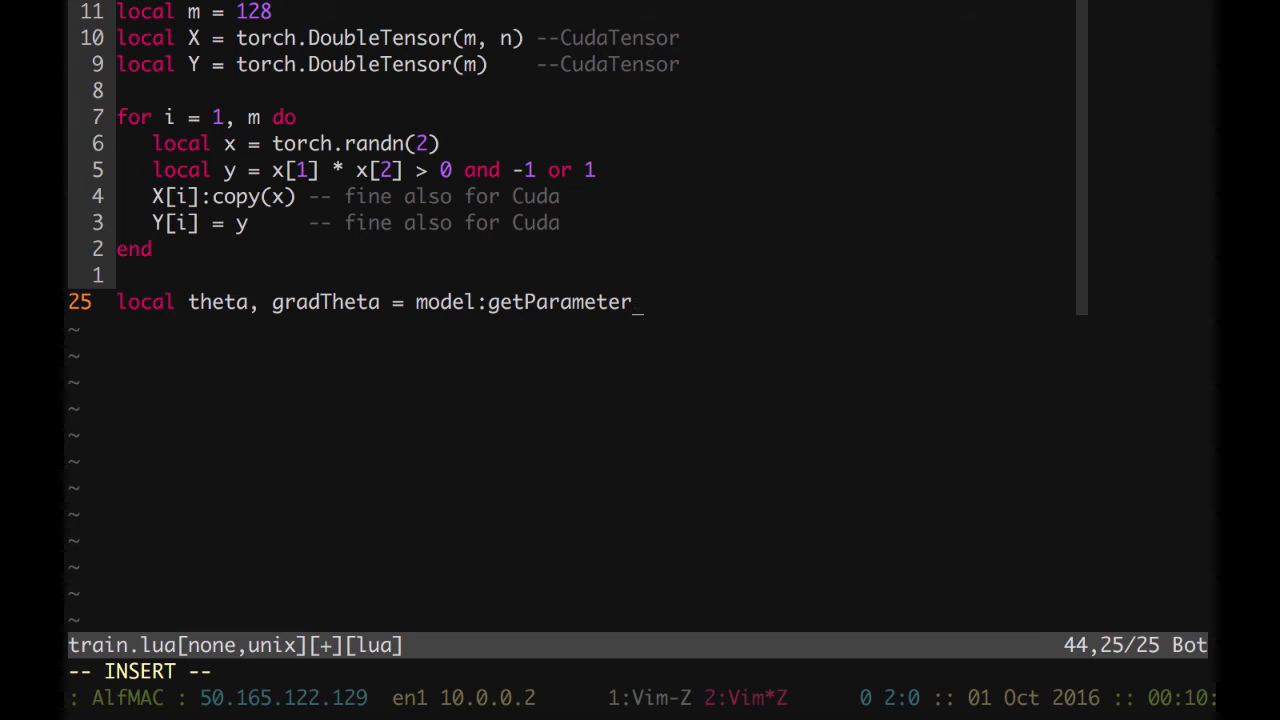
type("s()")
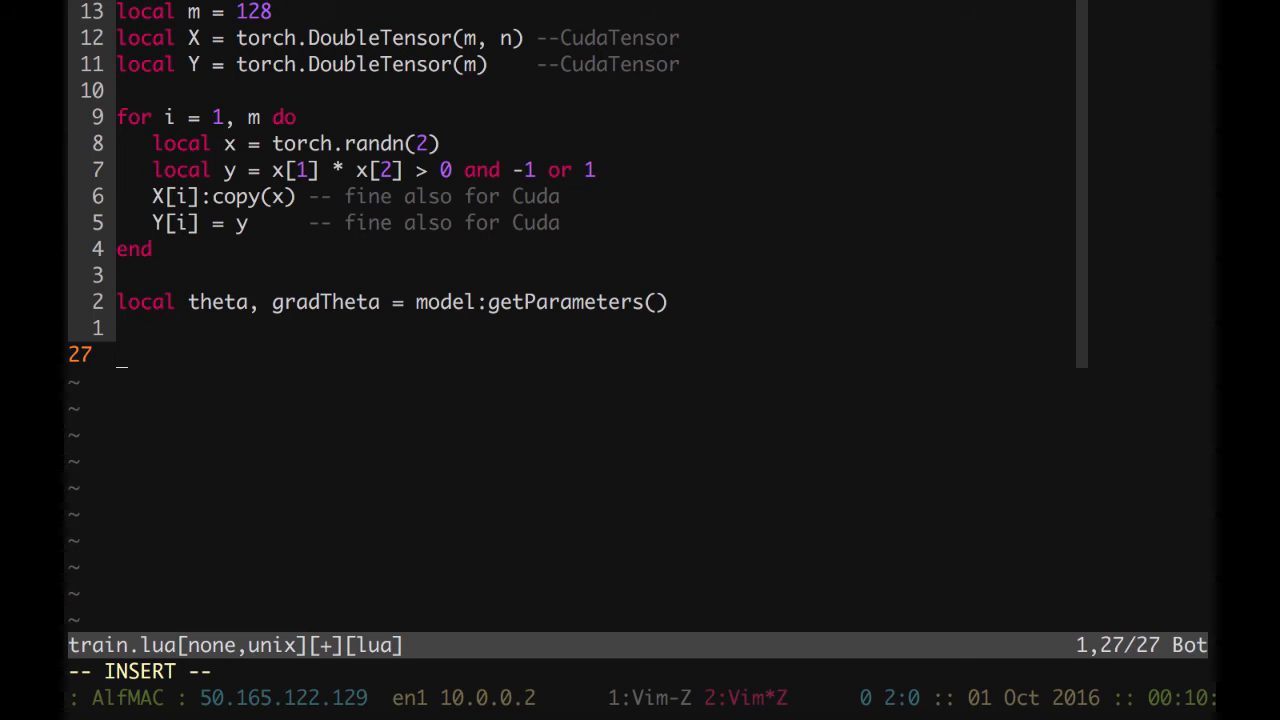
type("local opt")
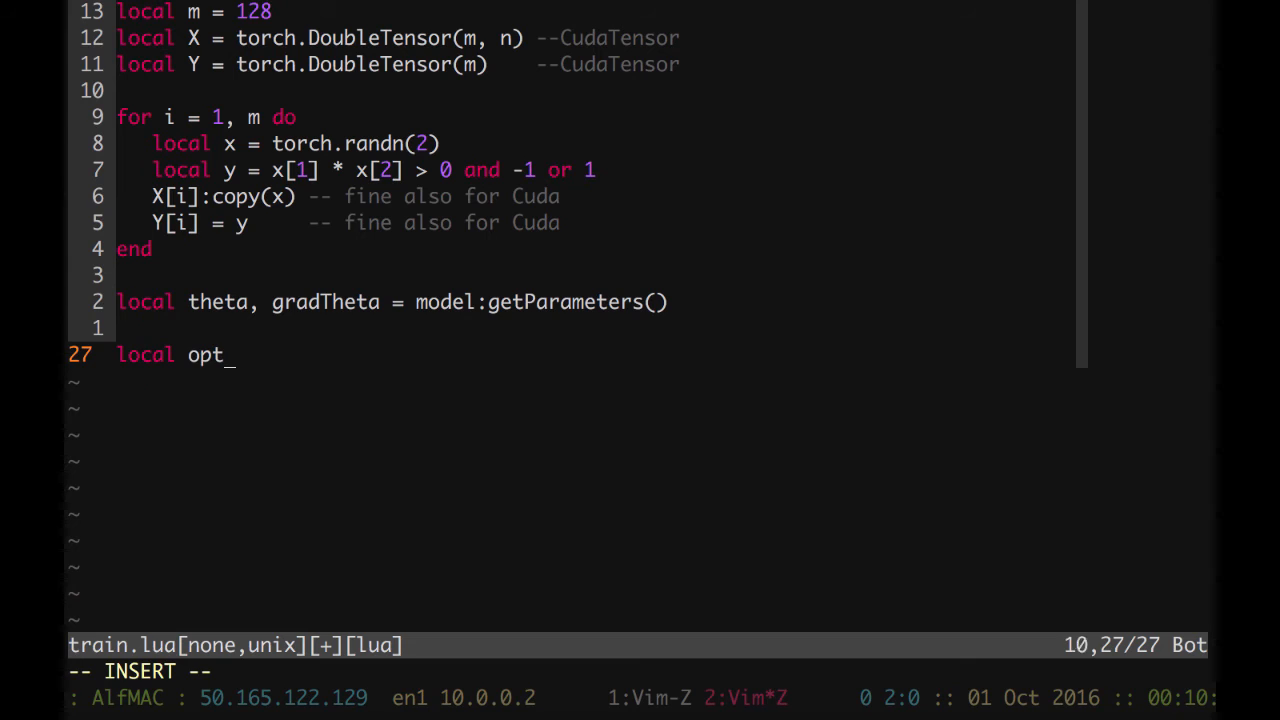
- Finish typing 'local optimState' in train.lua
type("imState")
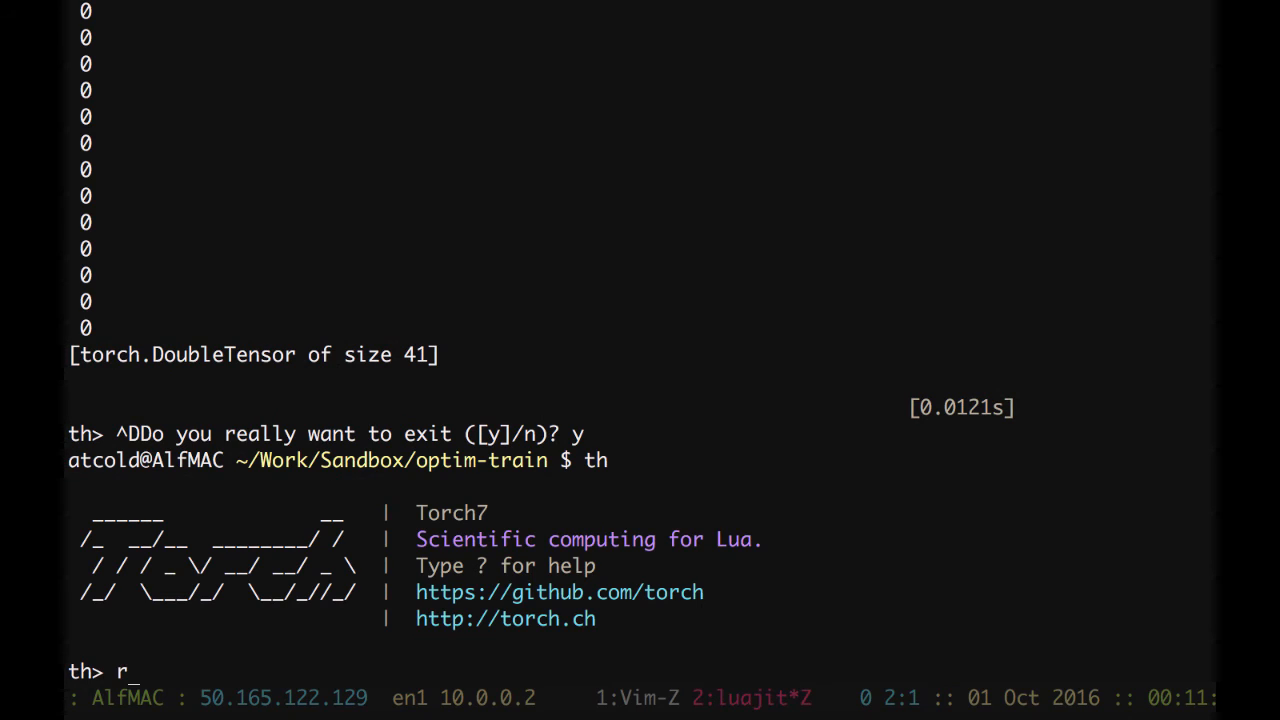
- Load optim with require 'optim', view the optim.sgd help, then return to train.lua
type("equire 'optim';")
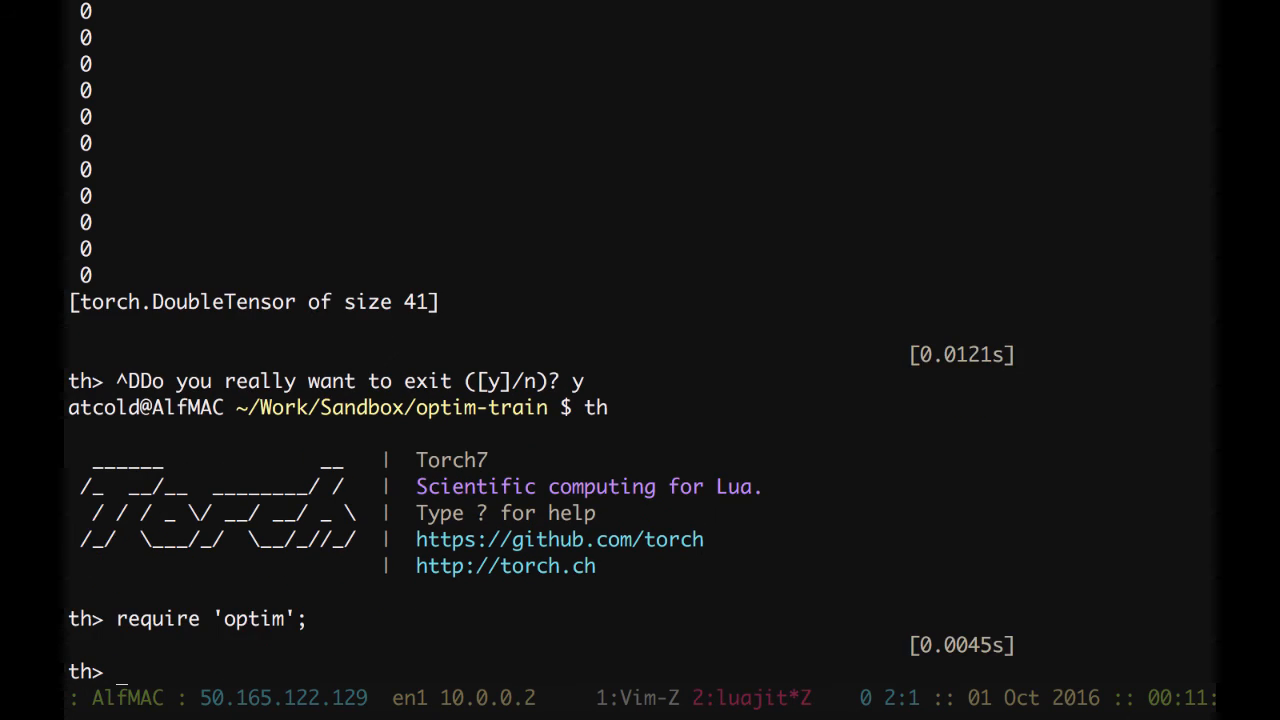
type("? o")
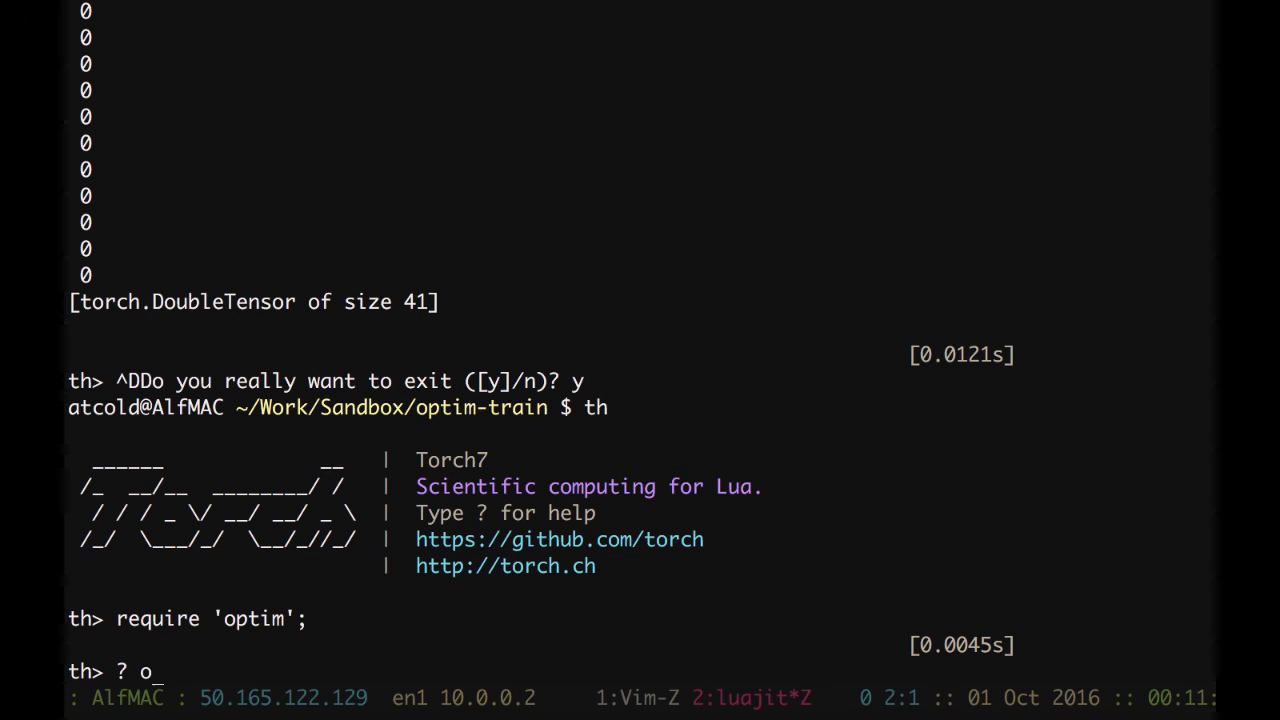
type("ptim.sgd(")
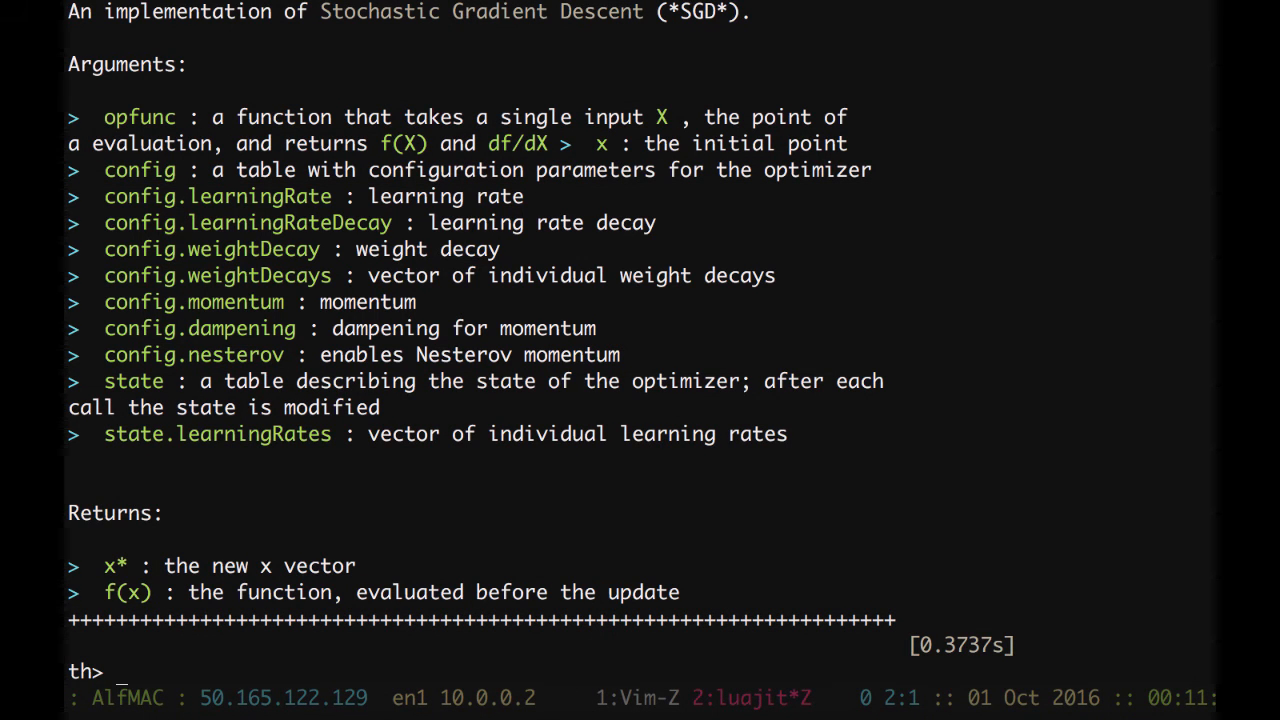
key("ctrl+d")
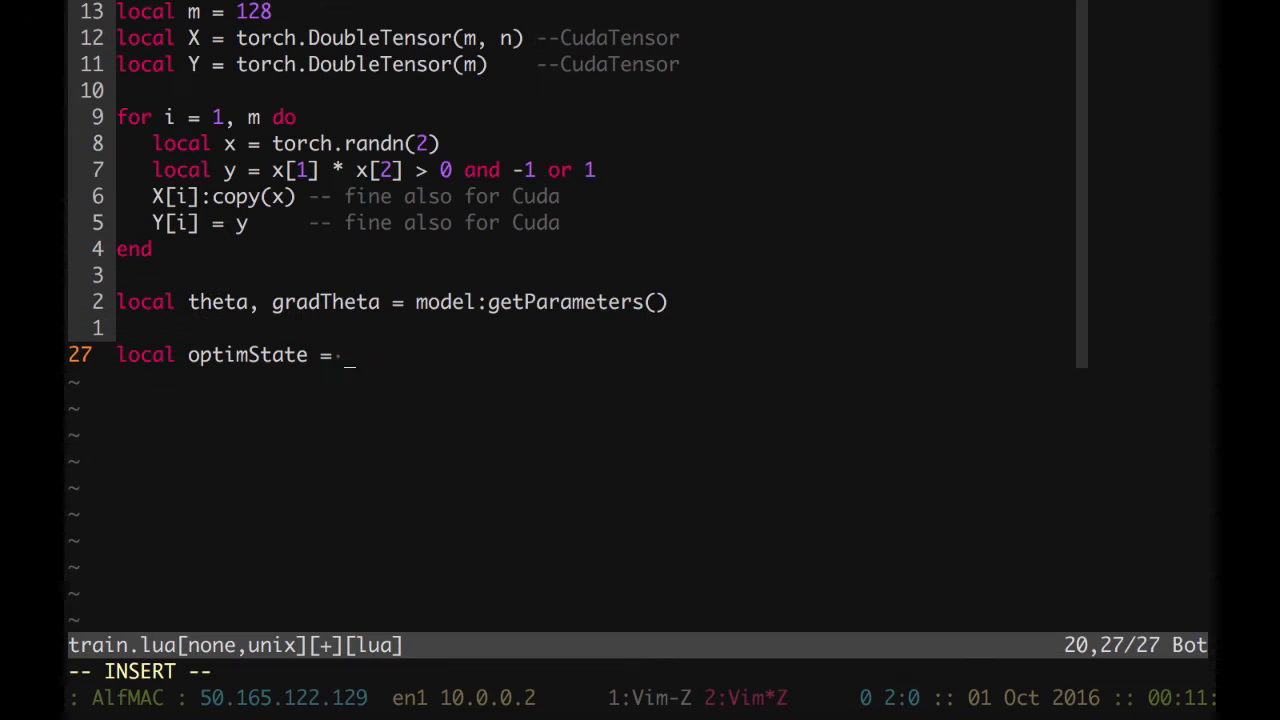
- Set optimState to {learningRate = 0.15}
type("{}")
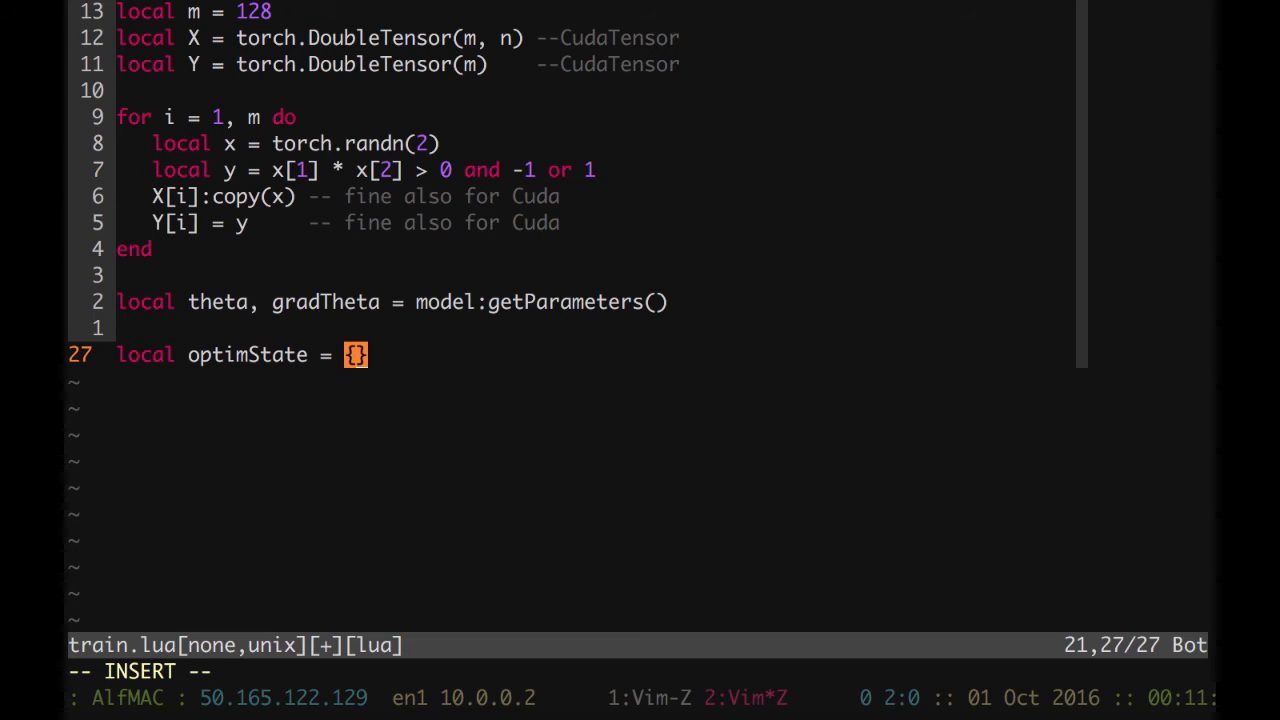
type("learningRate = 0.")
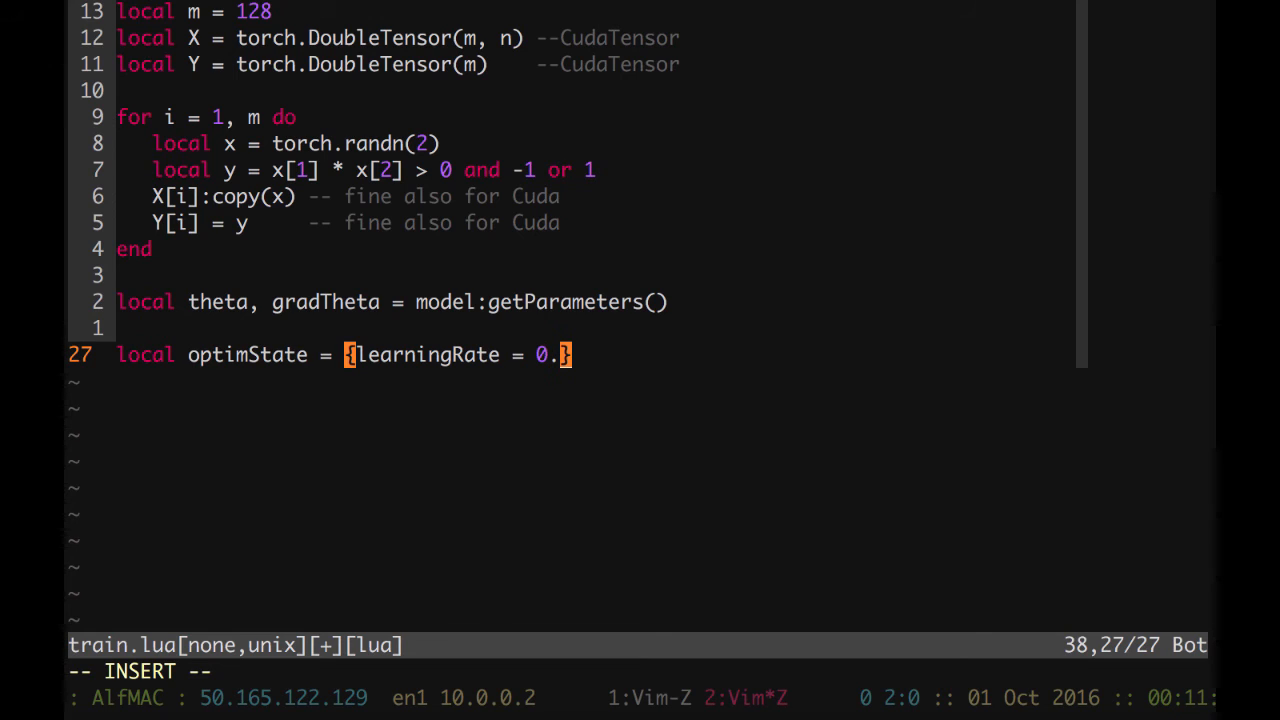
type("15")
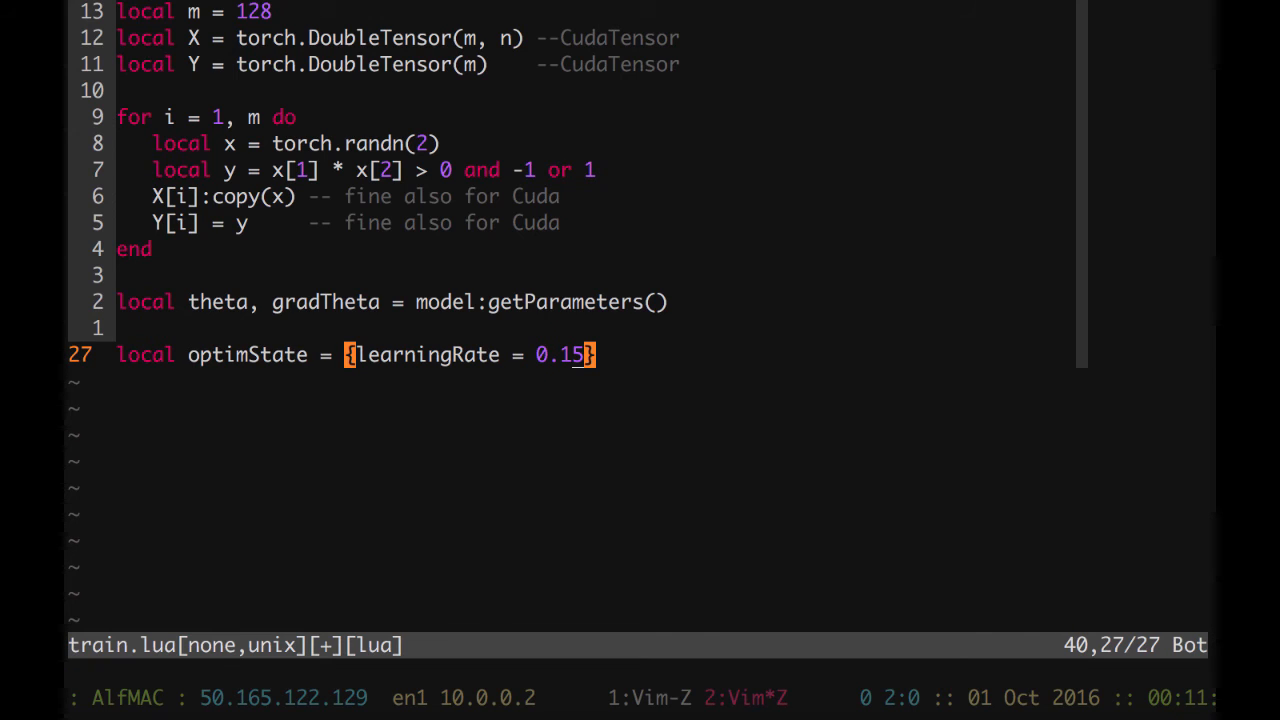
- Add require 'optim' on a new line below the optimizer settings
key("o")
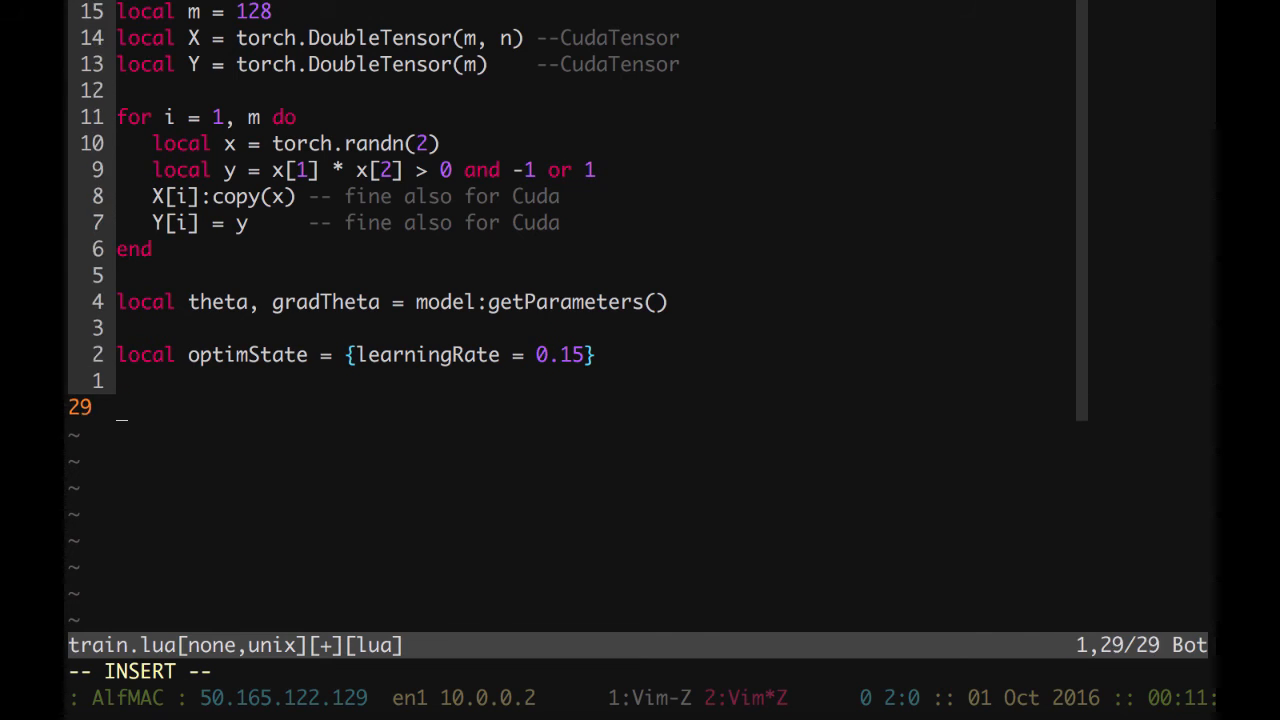
type("requ")
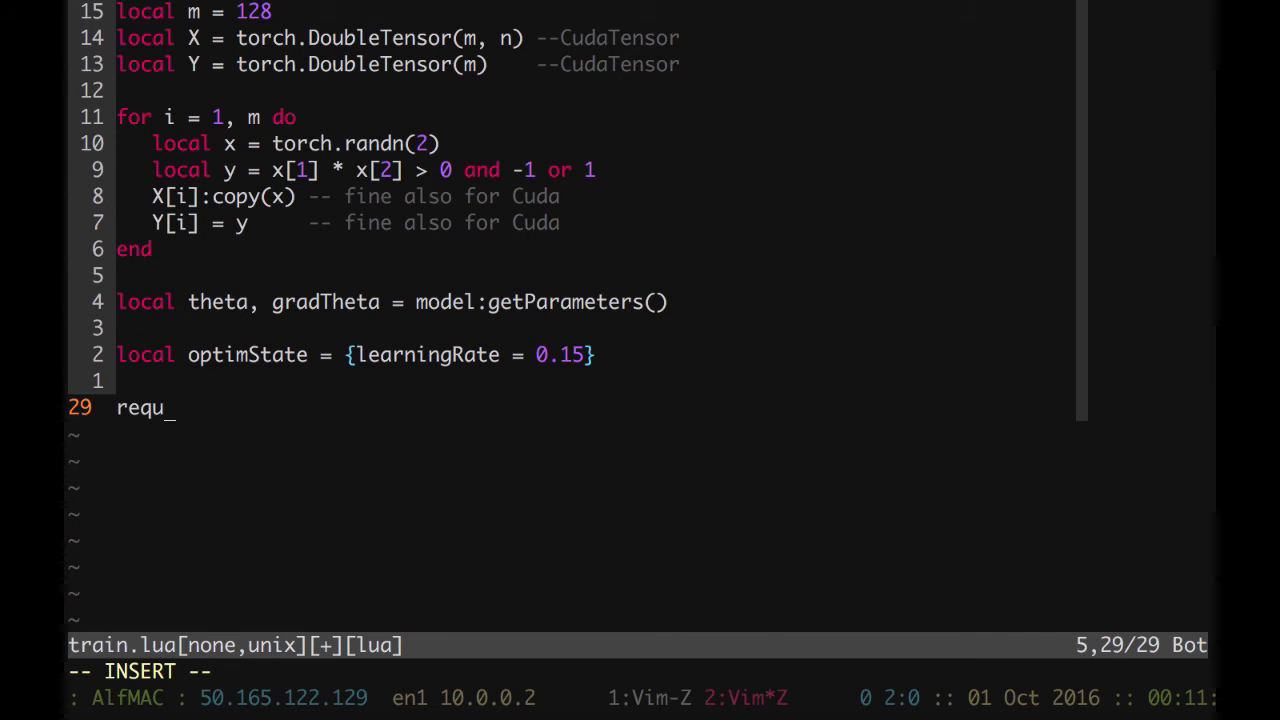
type("ire 'optim'")
type("for")
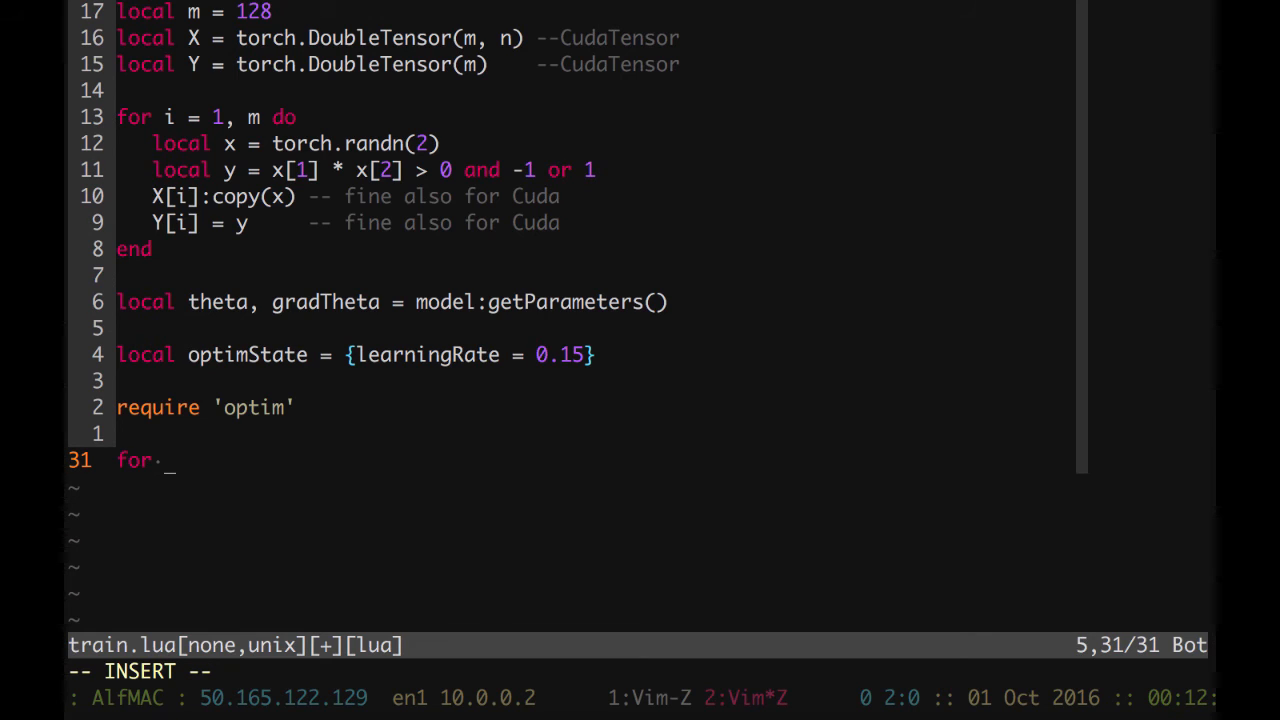
- Open a 'for epoch = 1, 1e3 do' loop containing 'function feval(theta)'
type("epoc")
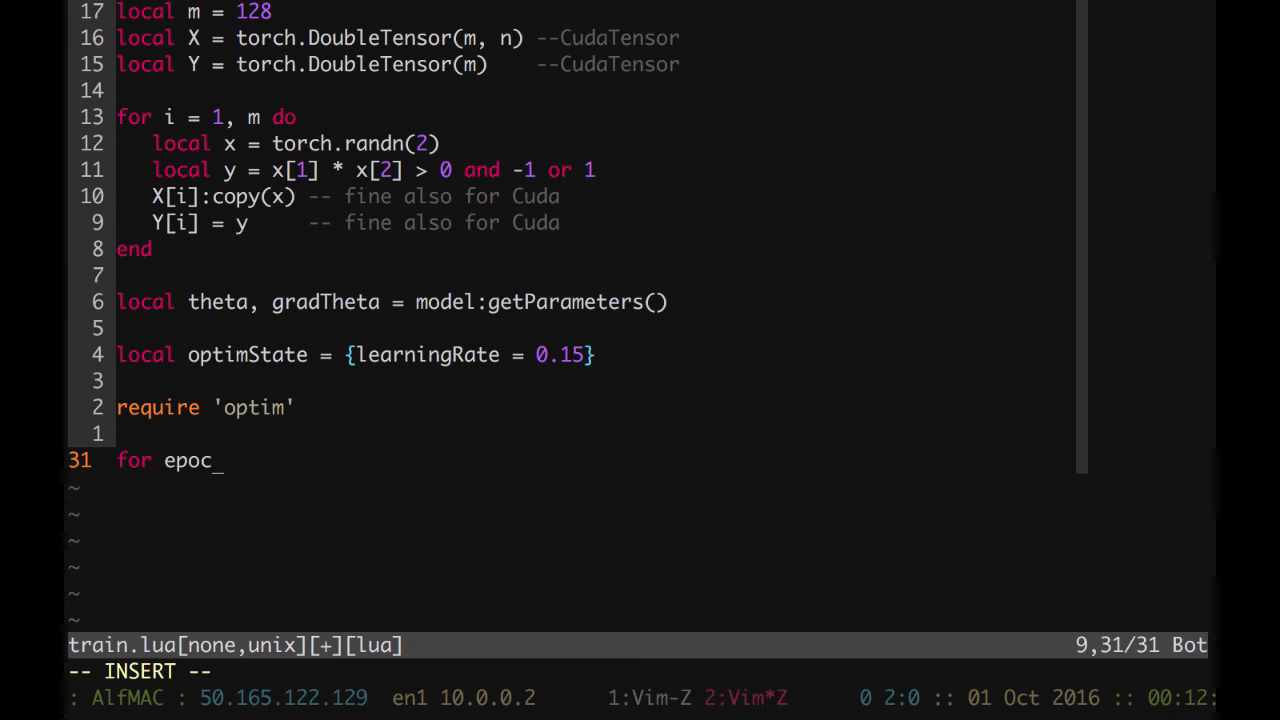
type("h =")
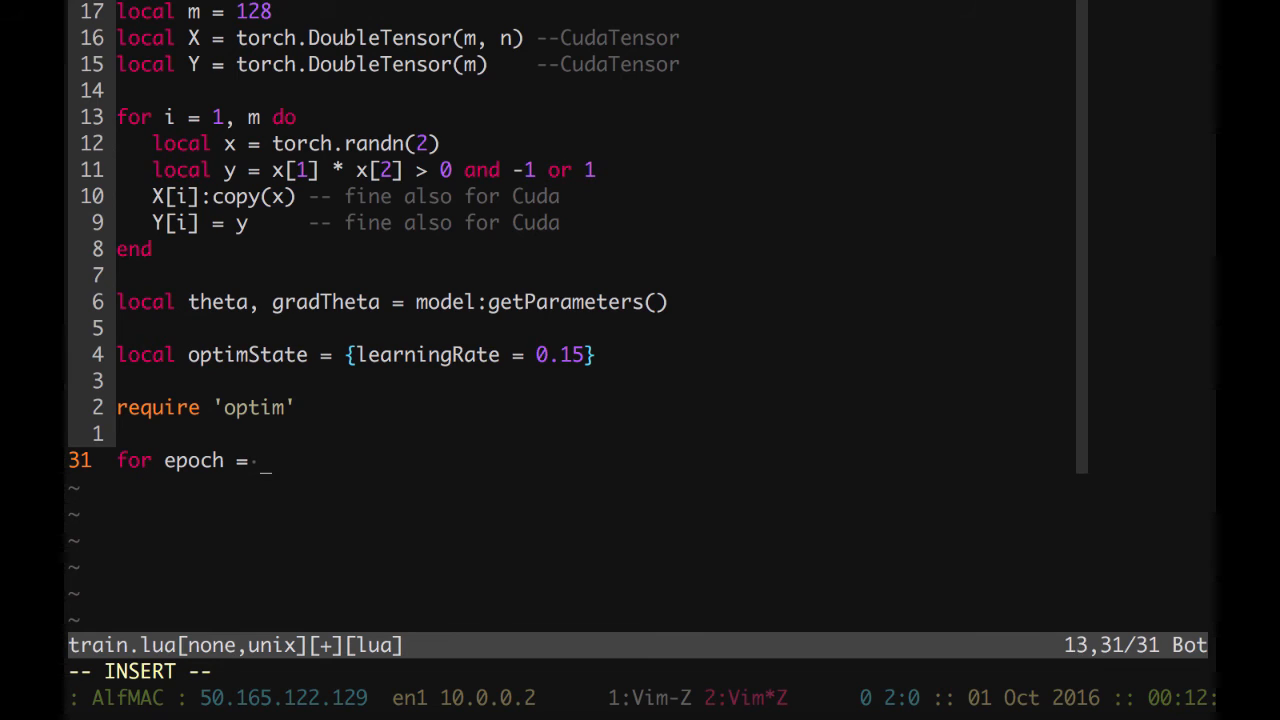
type("1, 1e3 do")
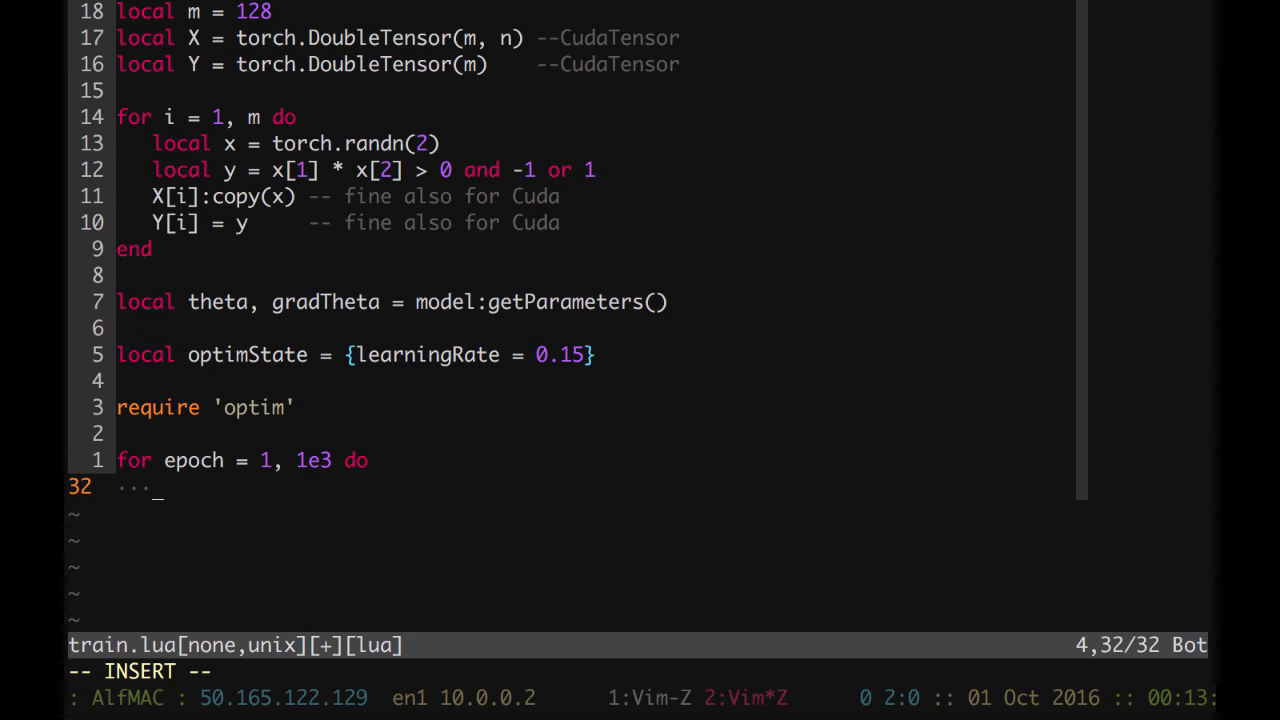
type("function")
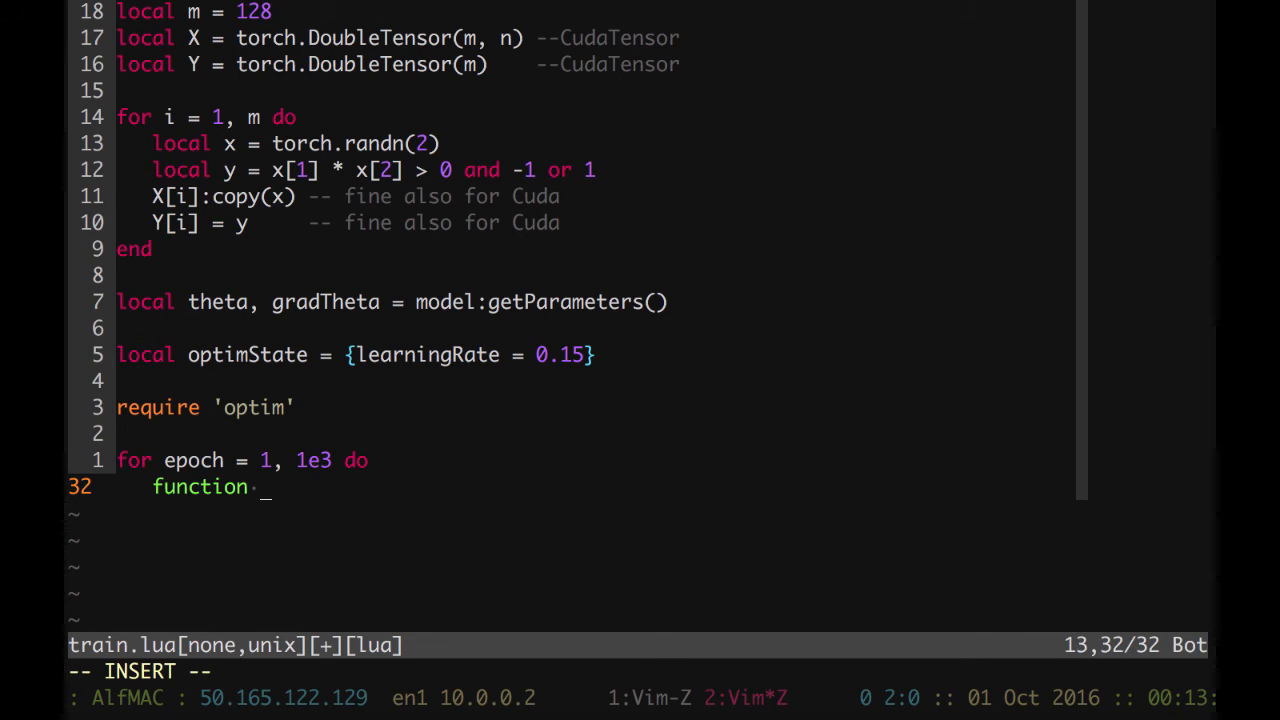
type("feval(")
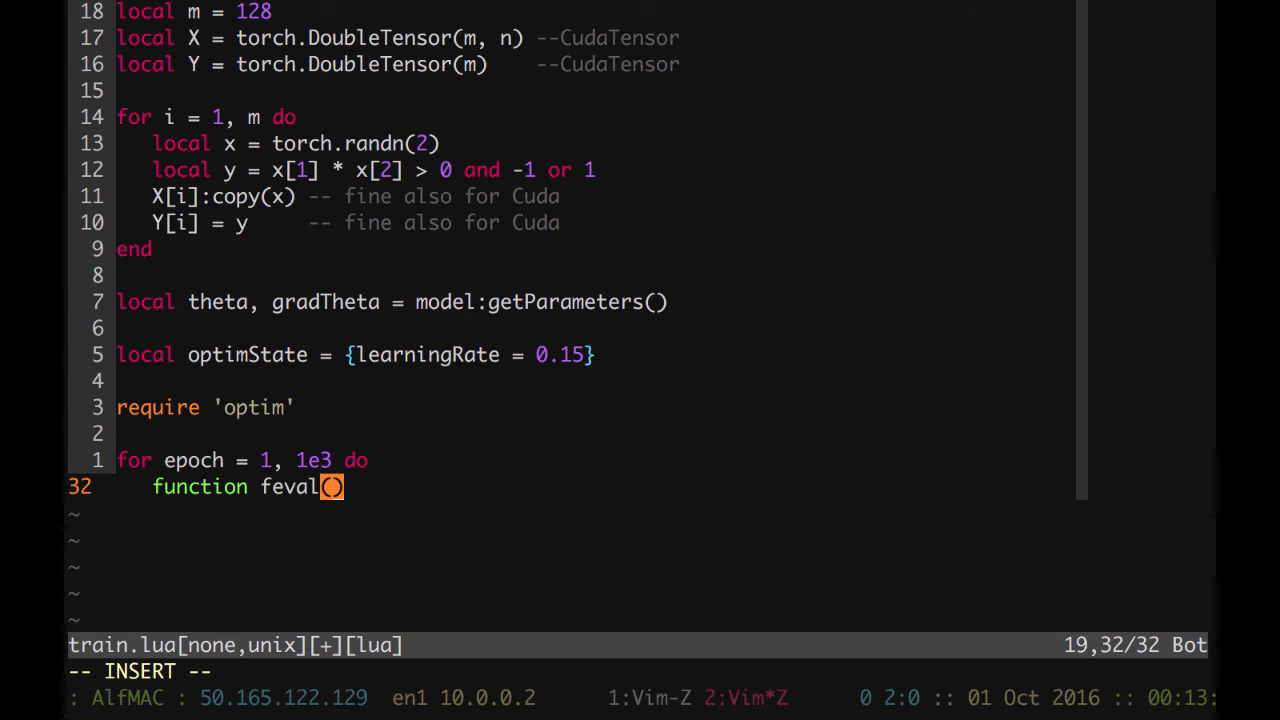
type("theta")
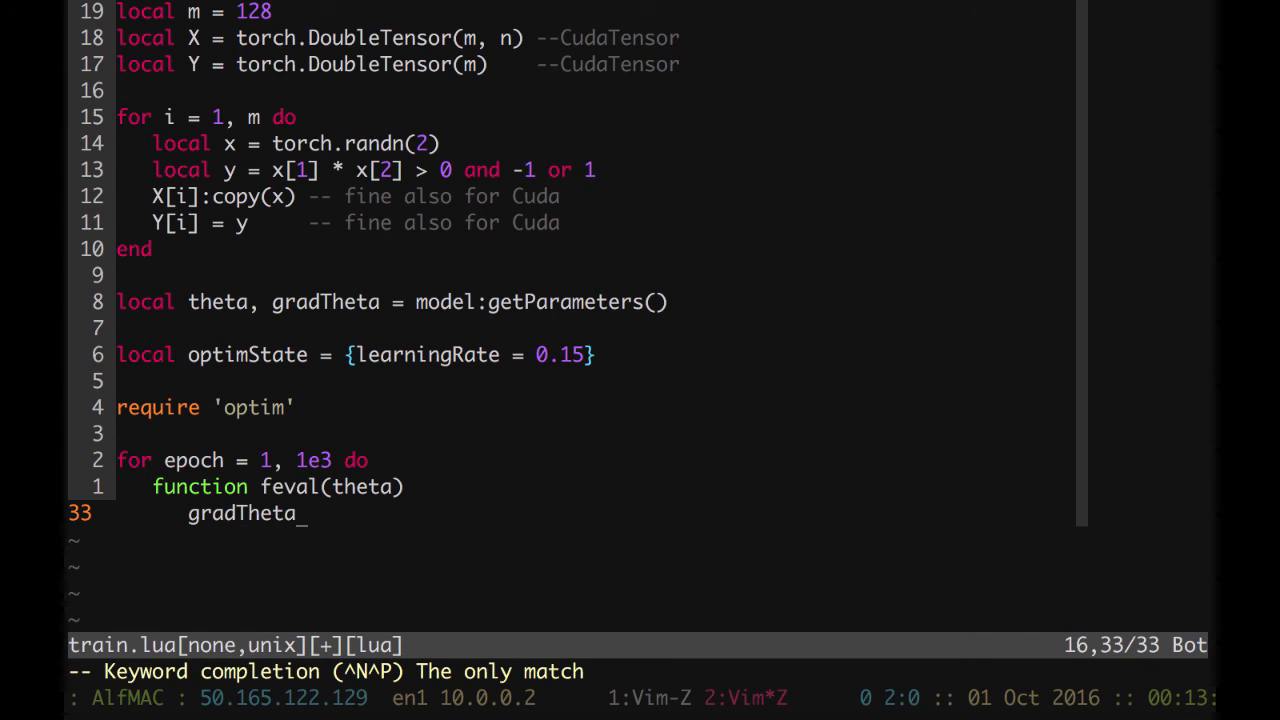
- Zero gradTheta in feval, removing the model:zeroGradParameters line
type(":")
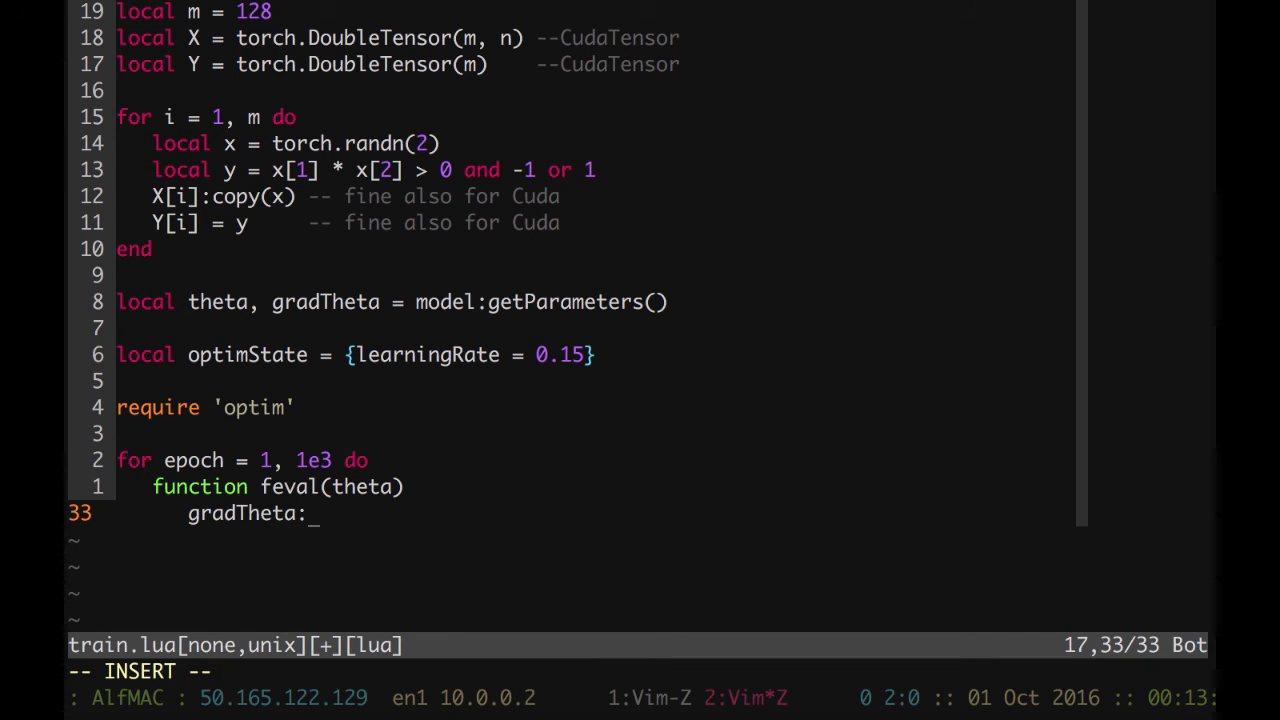
type("zero(")
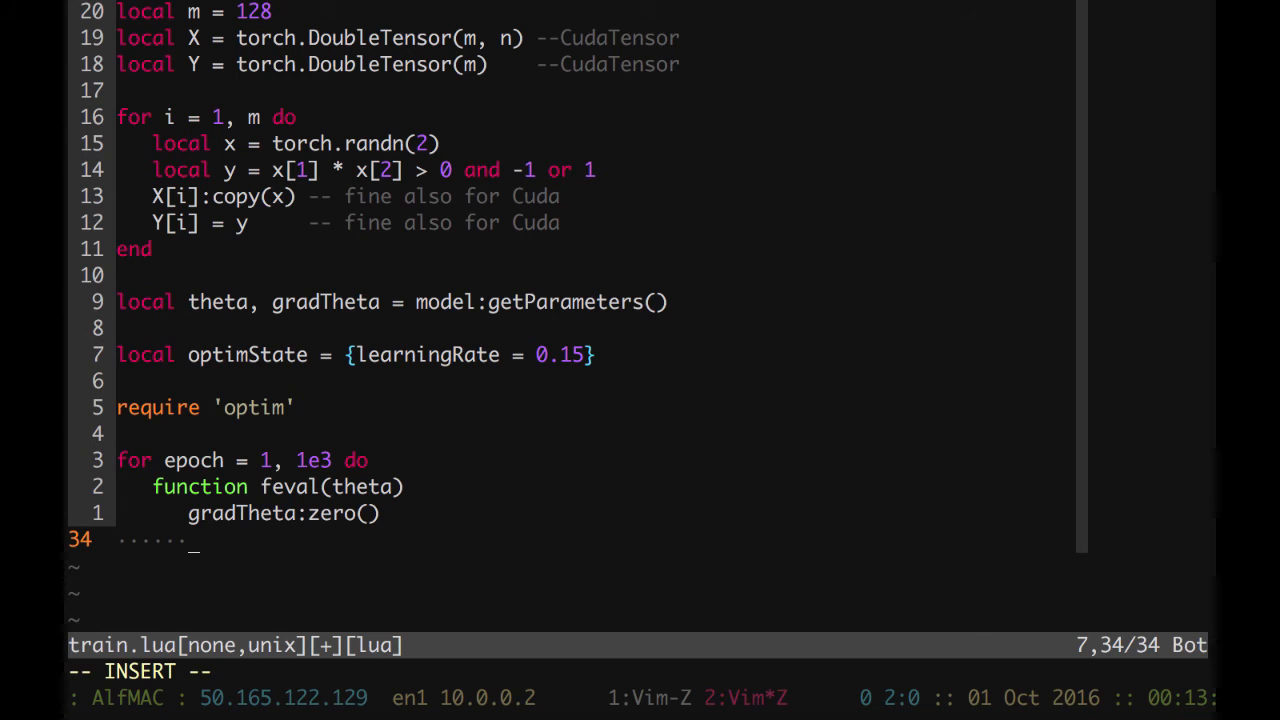
type("mode")
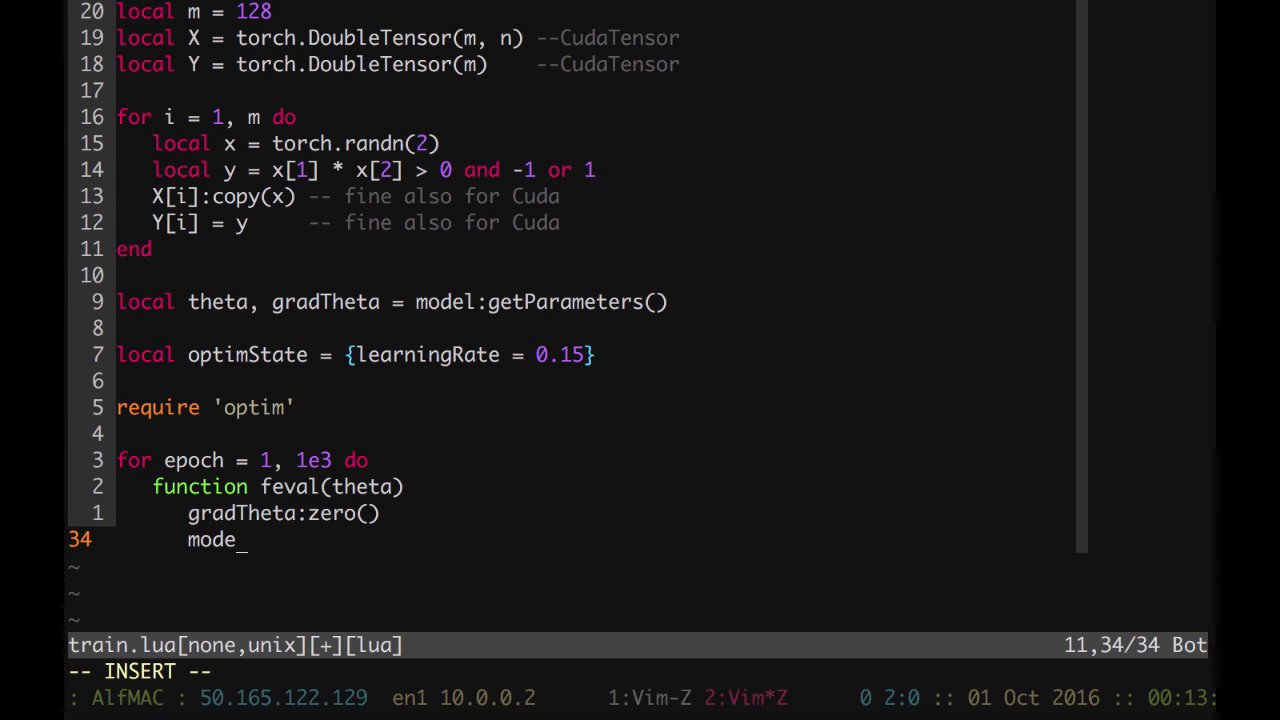
type("l:z")
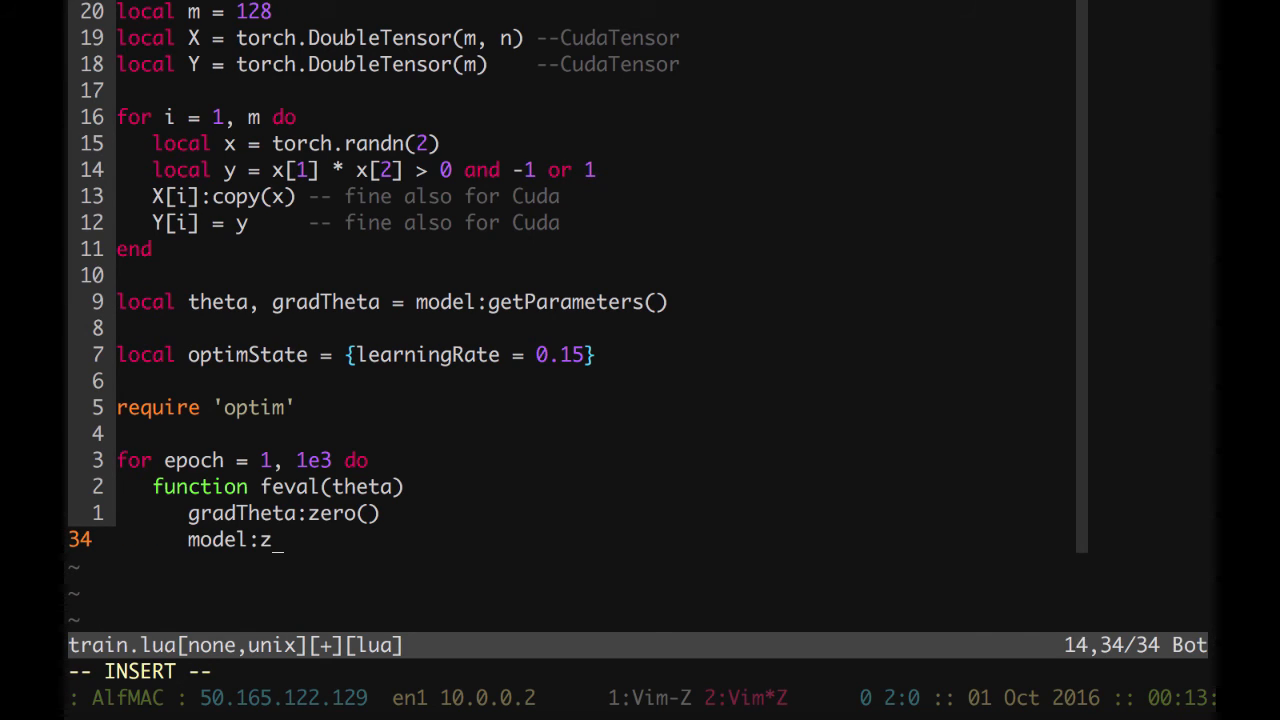
type("eroGra")
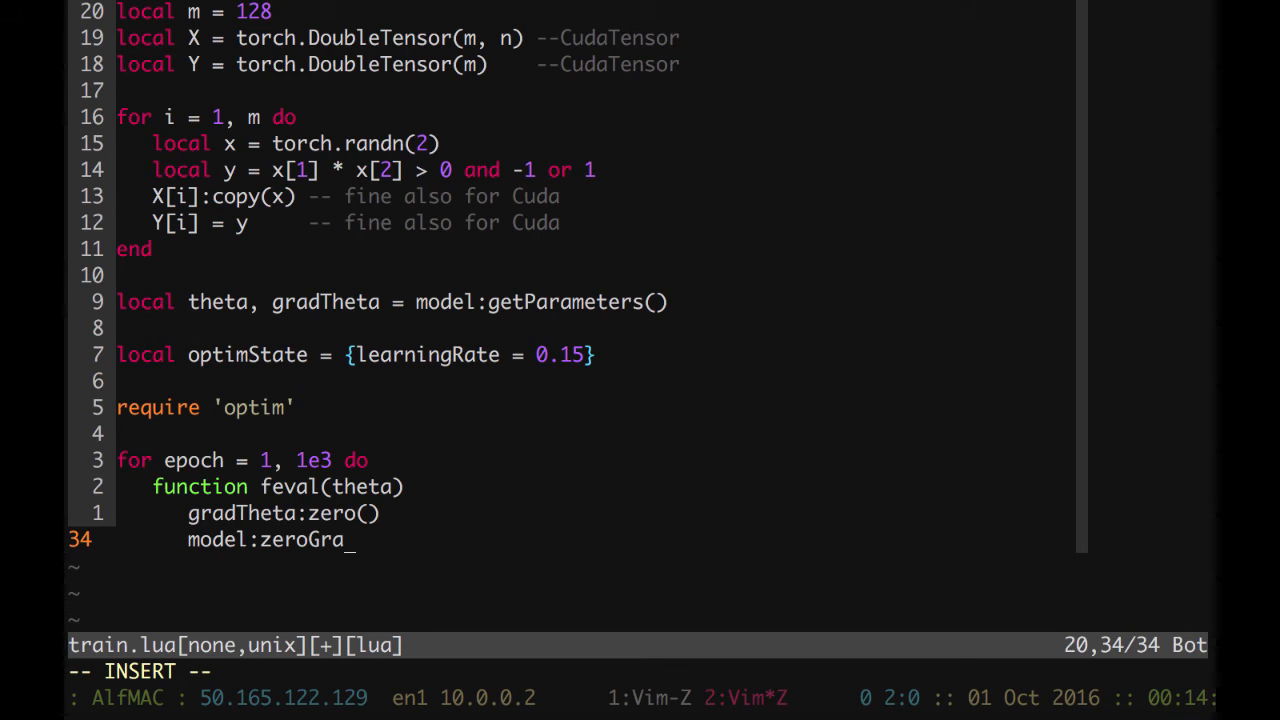
type("dParameters")
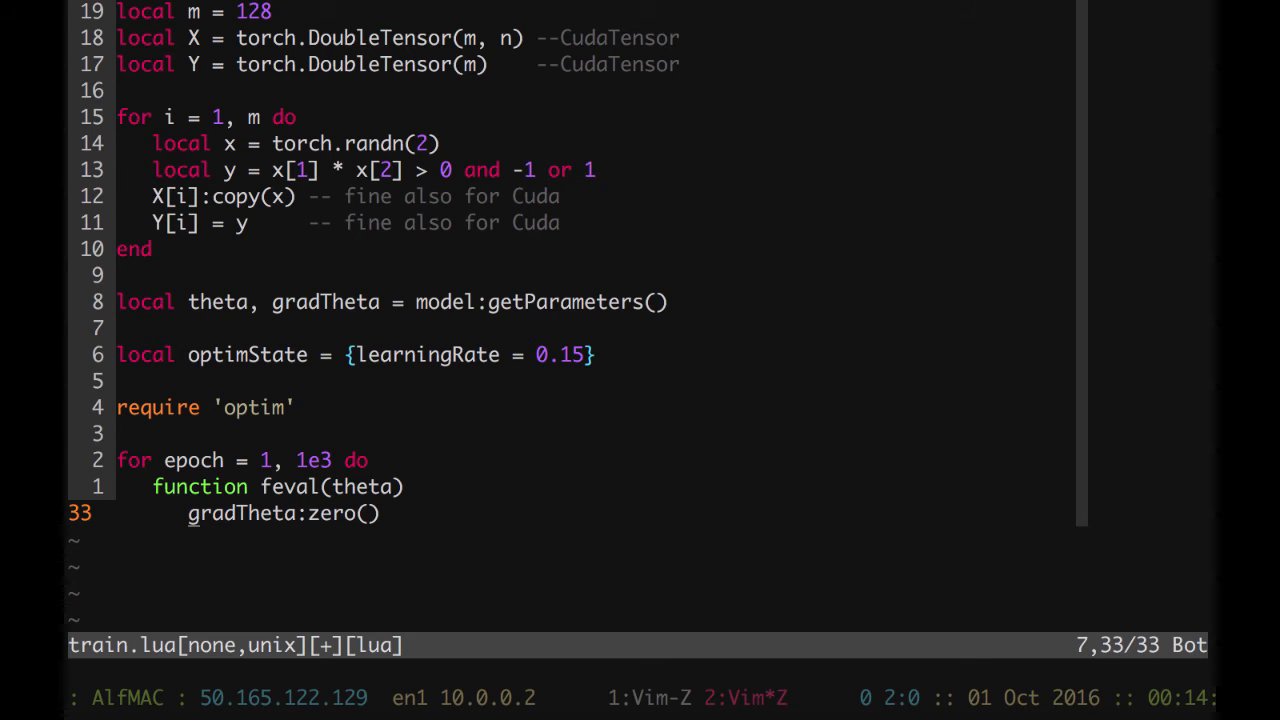
- Add 'local h_x = model:forward(X)' on a new line below gradTheta:zero()
key("o")
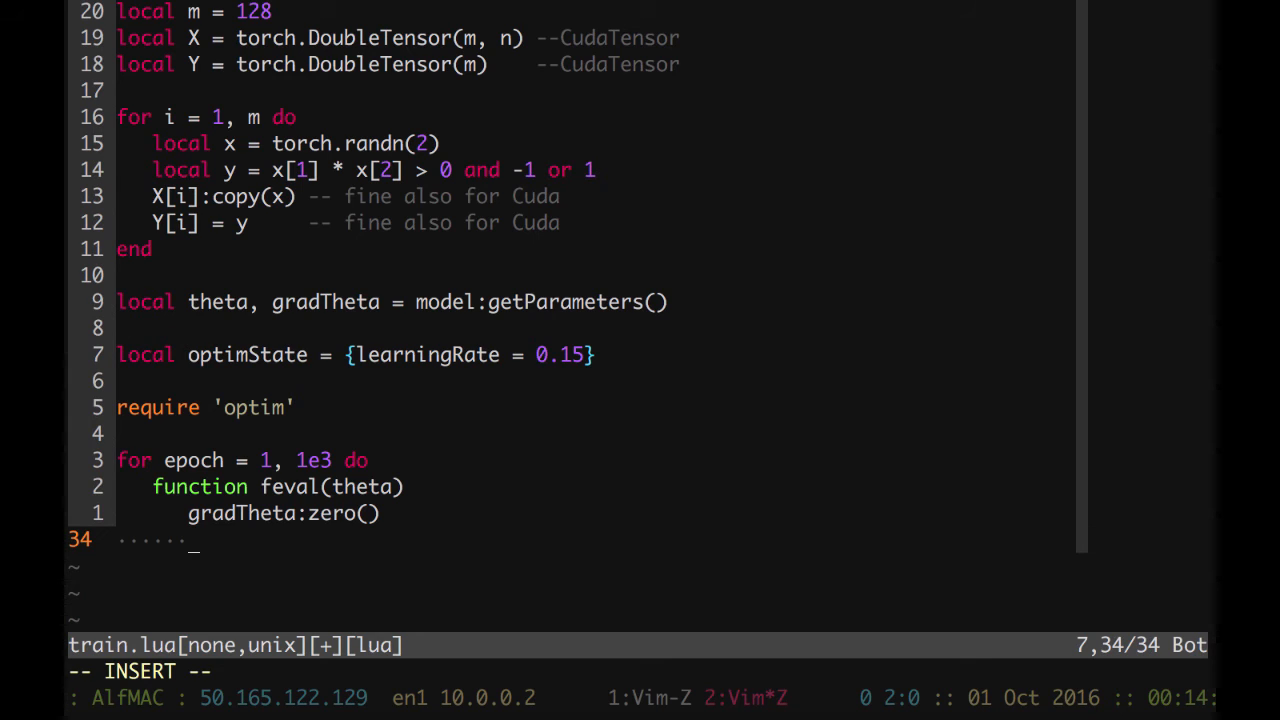
type("local")
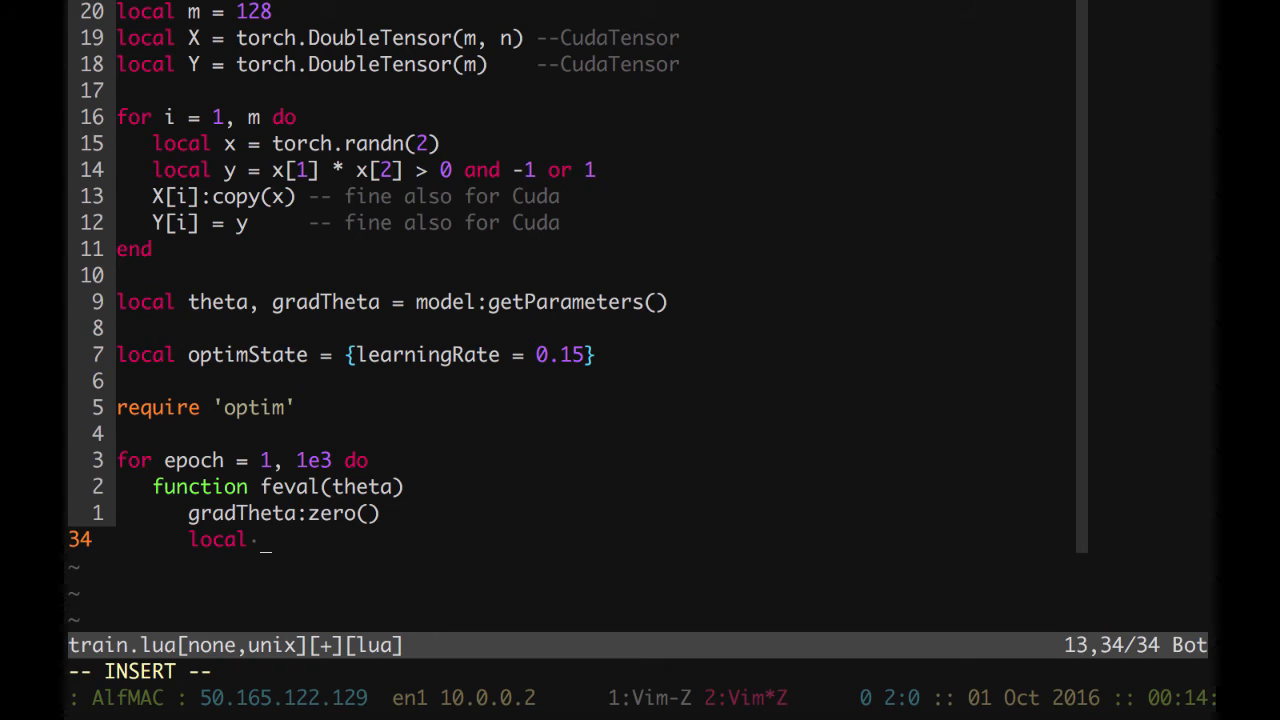
type("h_x")
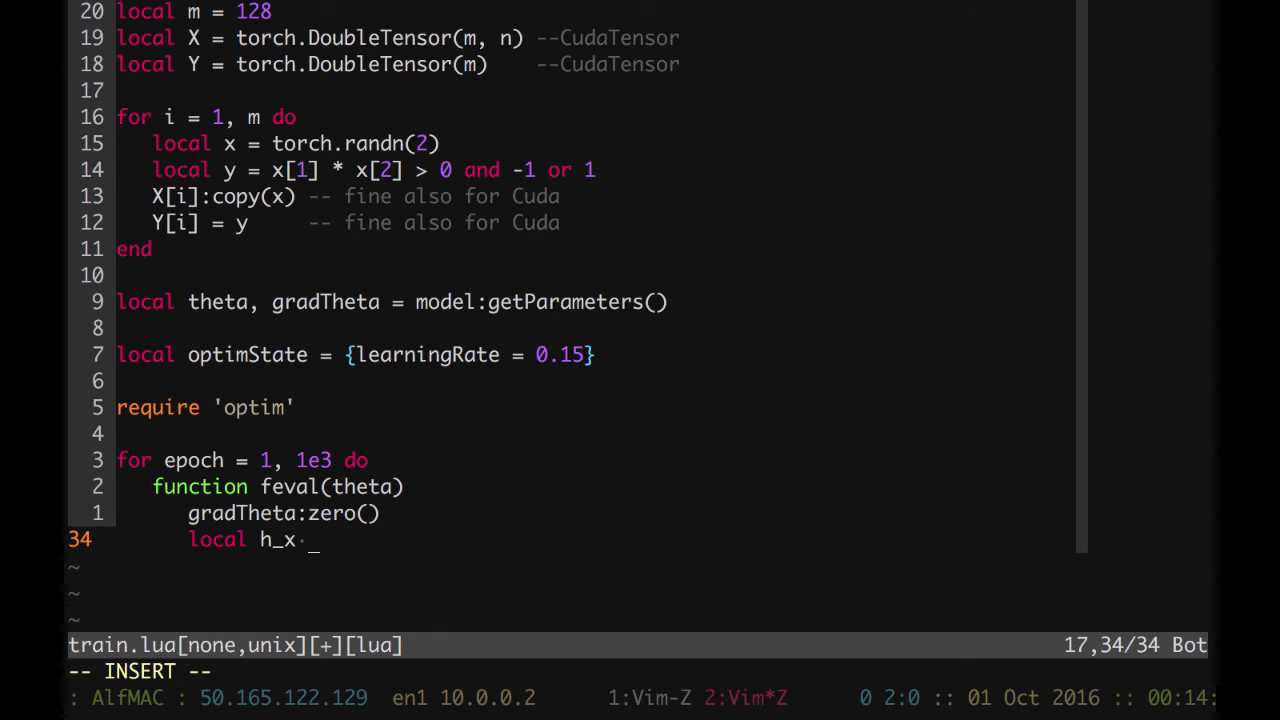
type("= m")
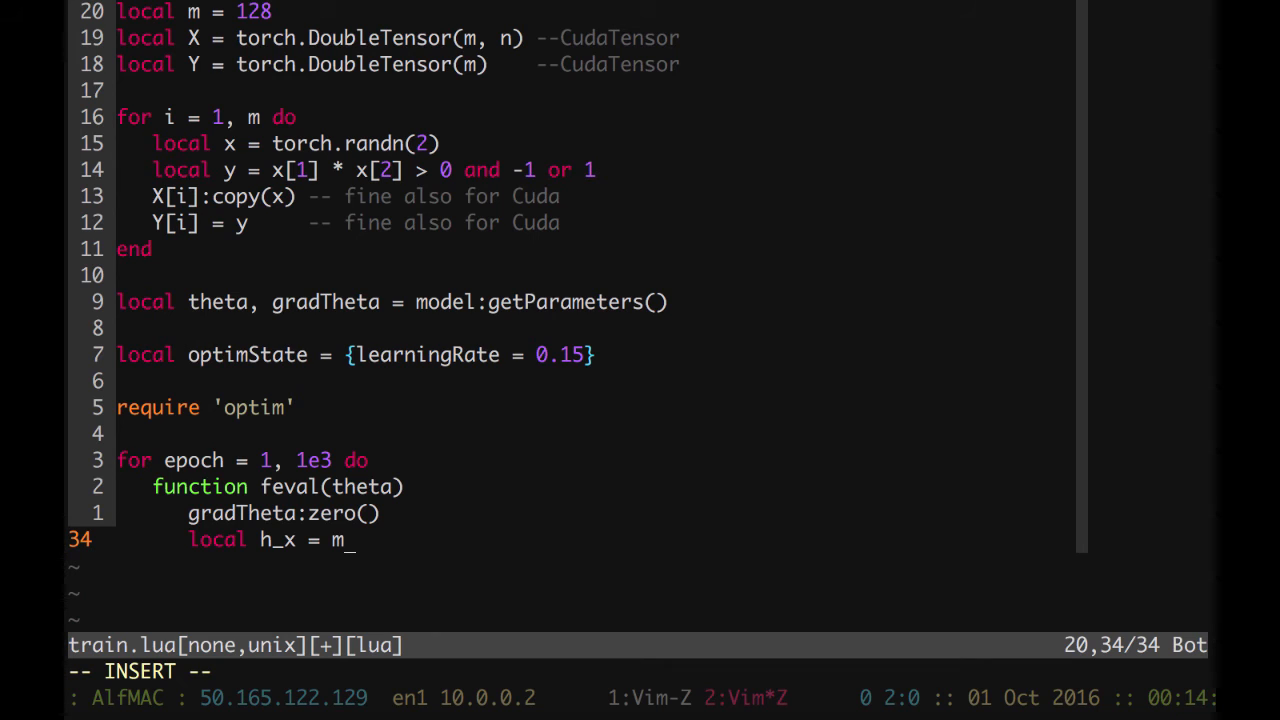
type("odel:")
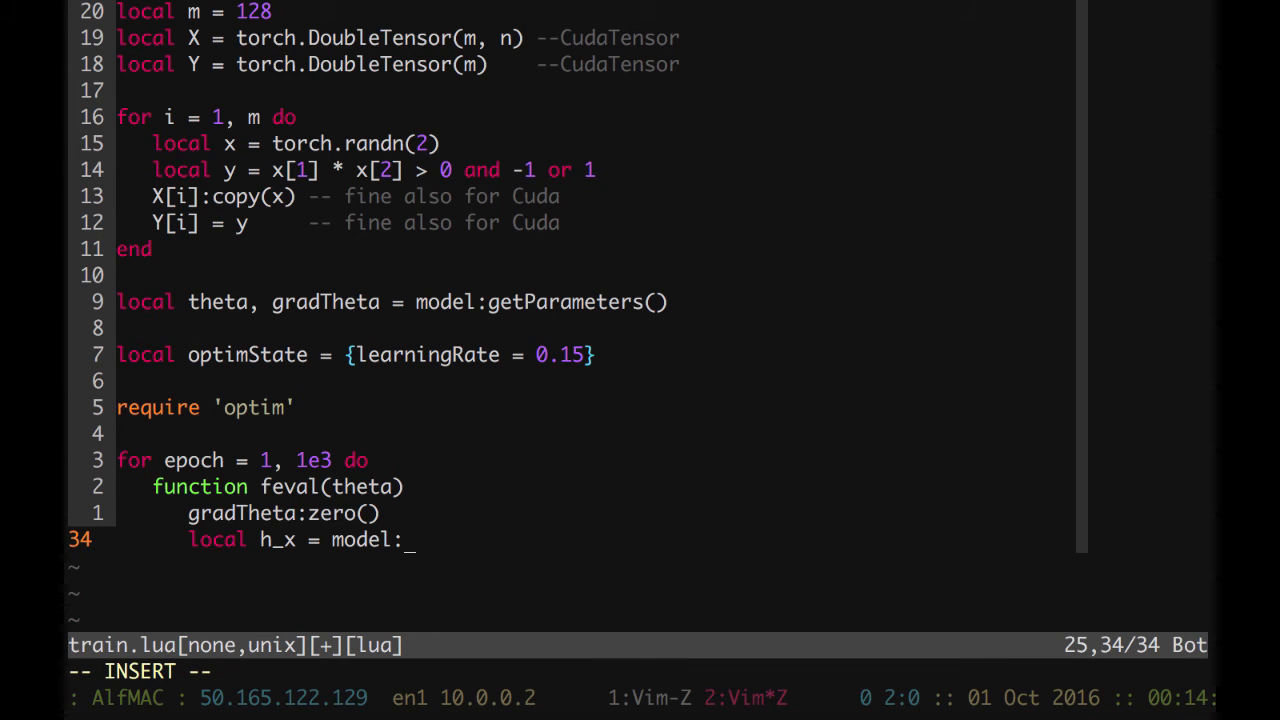
type("forward")
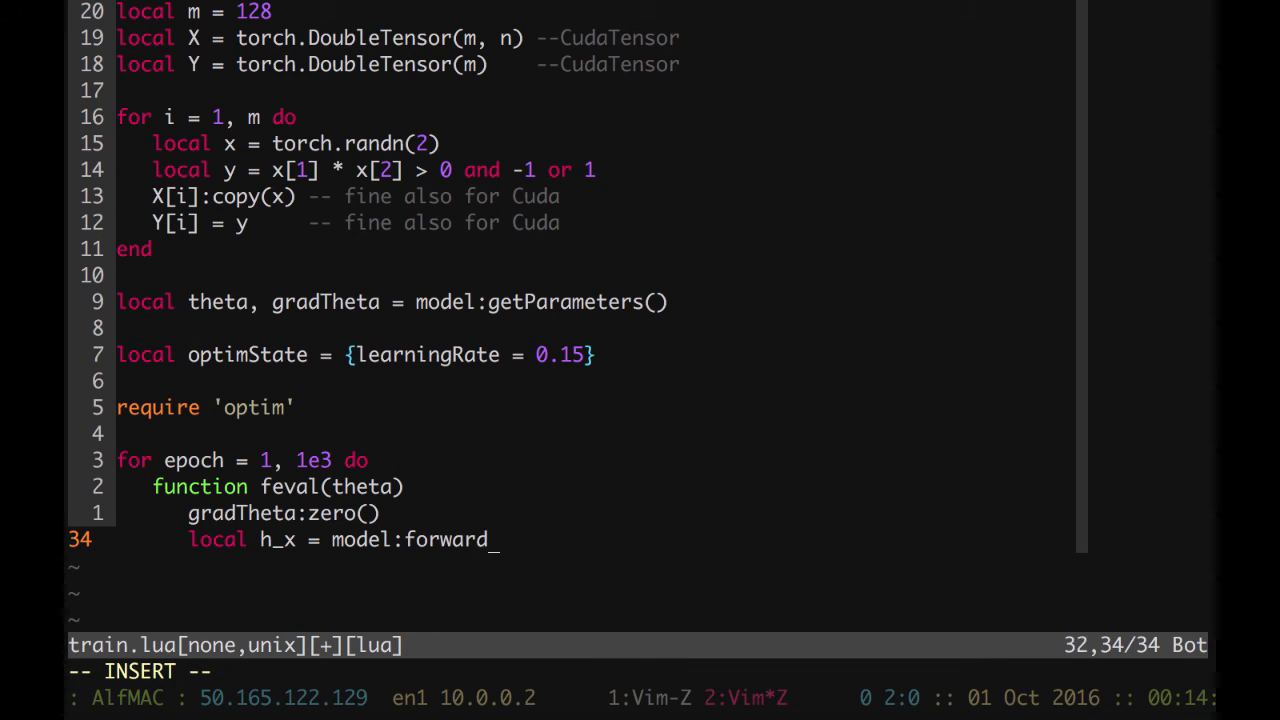
type("(X)")
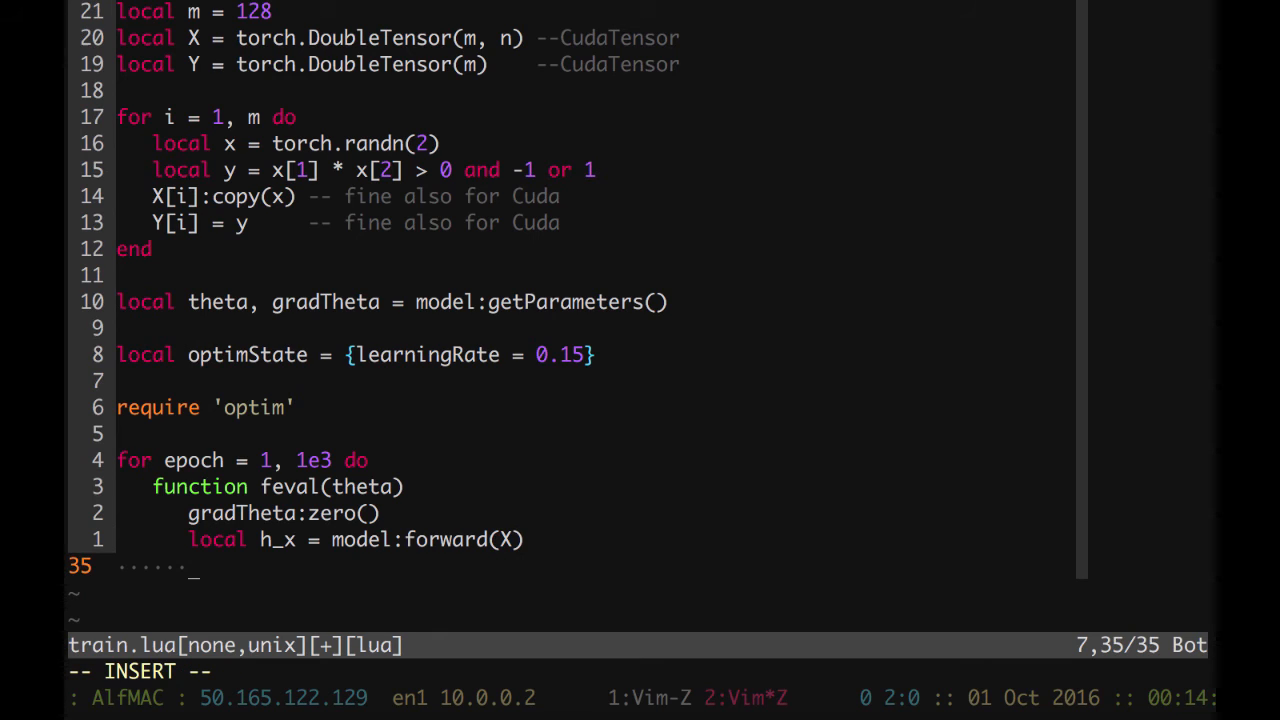
- Compute 'local J = loss:forward(h_x, Y)' and add print(J)
type("lo")
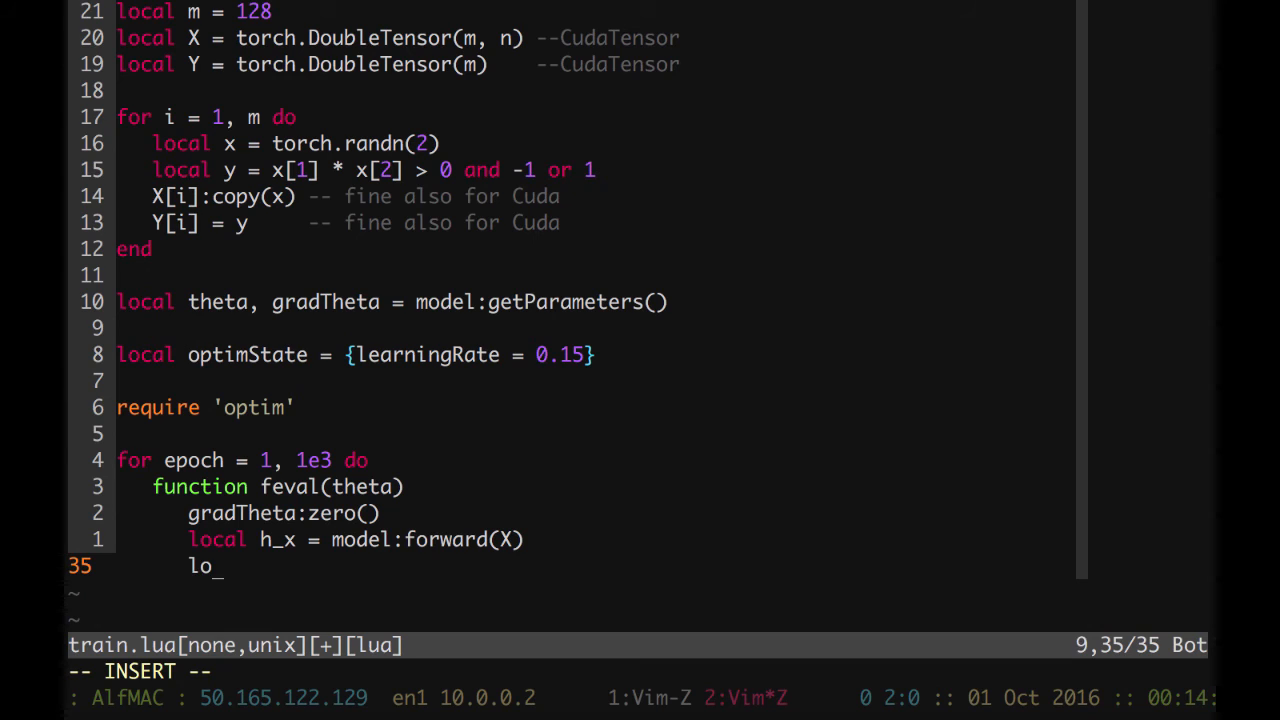
type("cal")
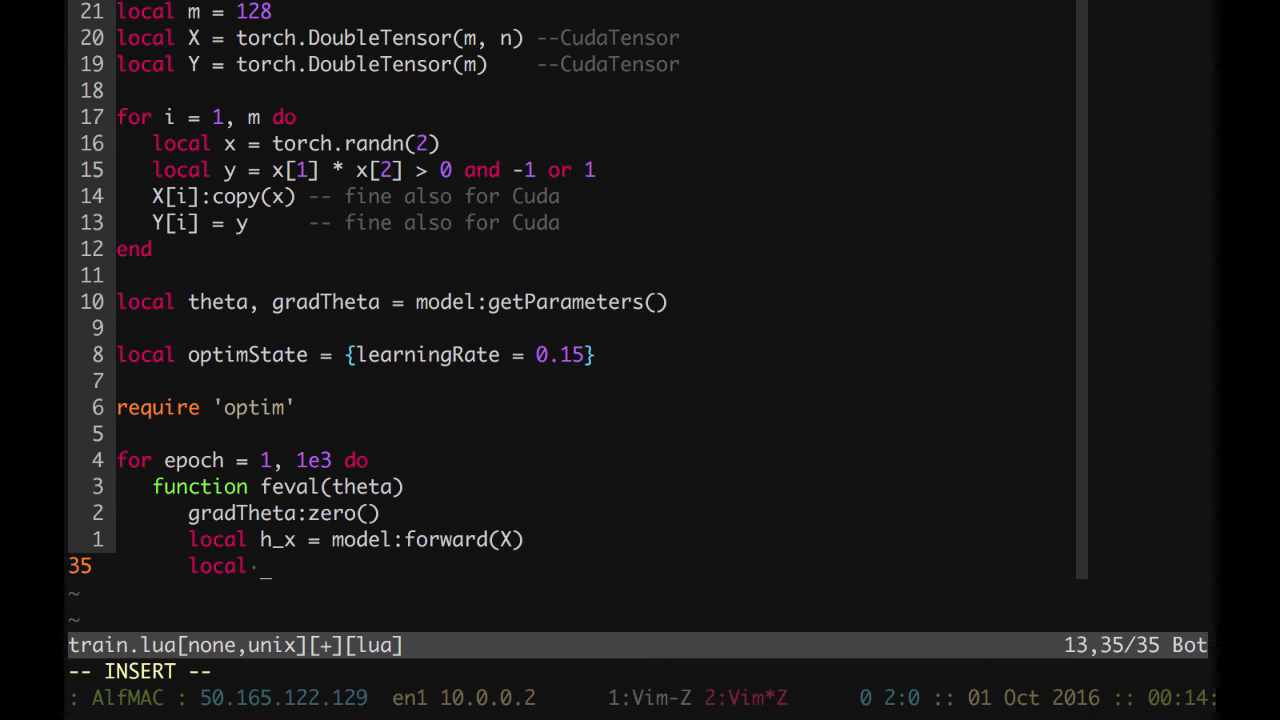
type("J")
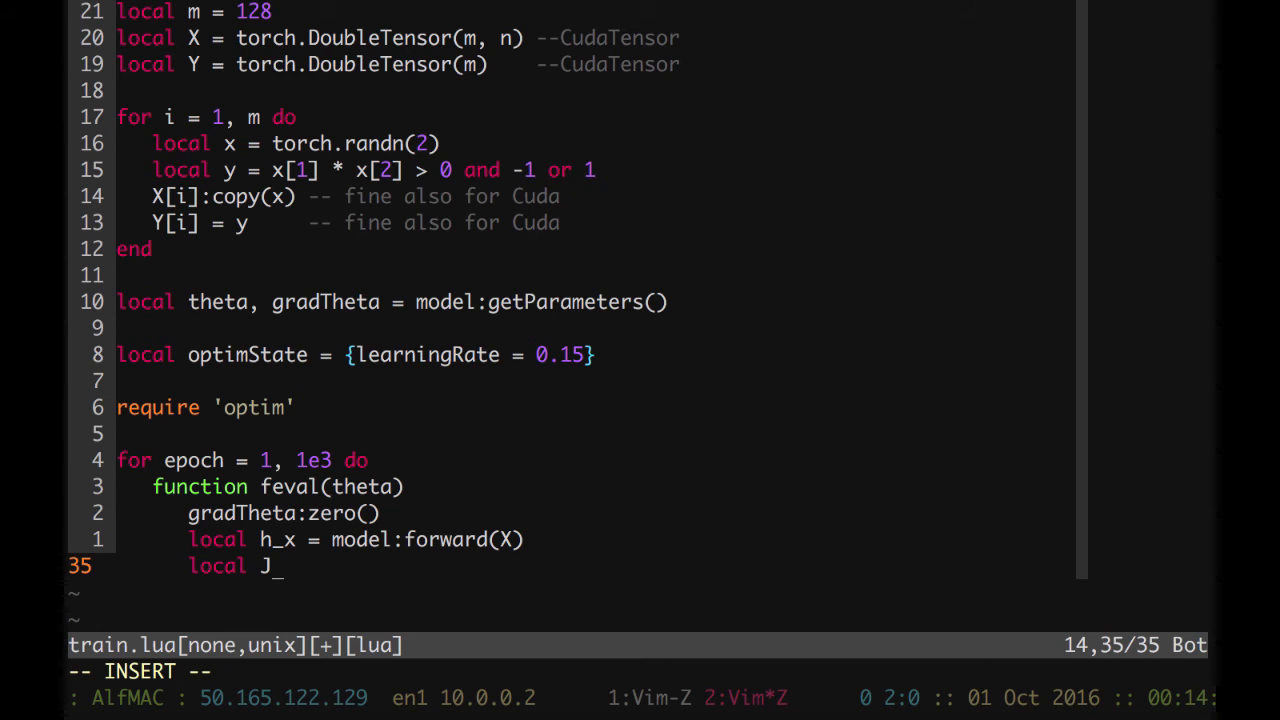
type("= c")
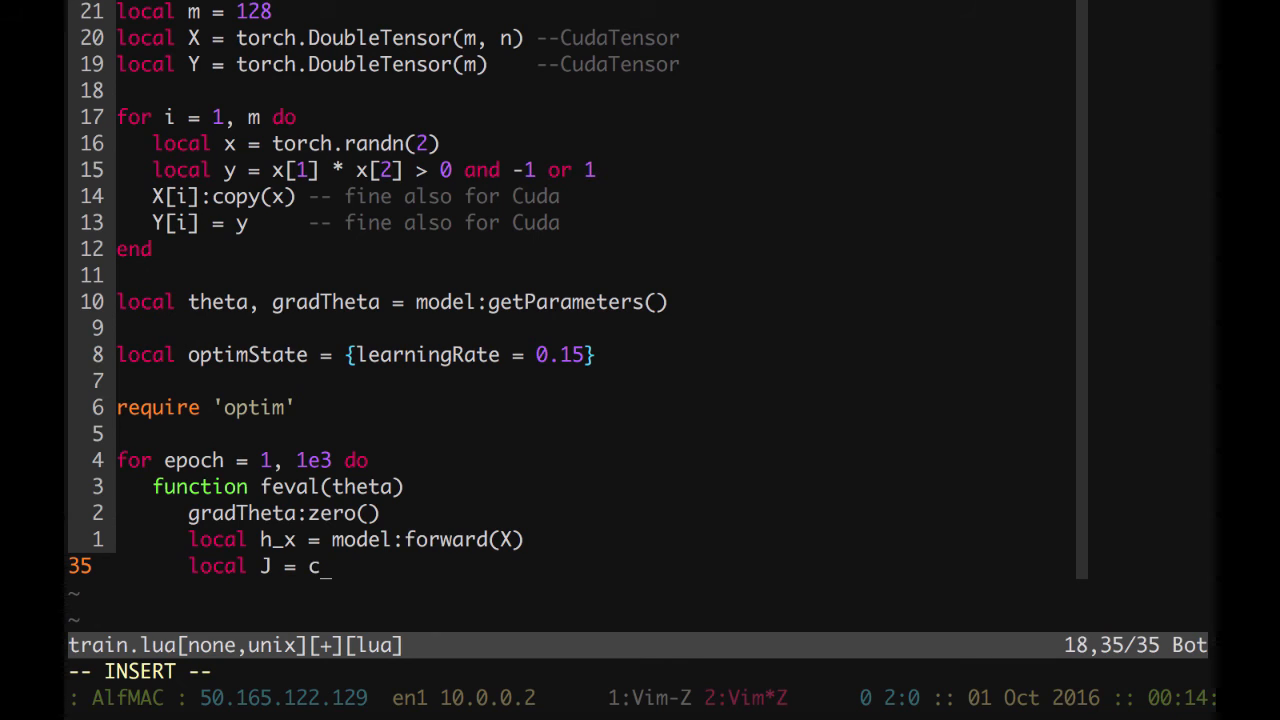
type("loss:fo")
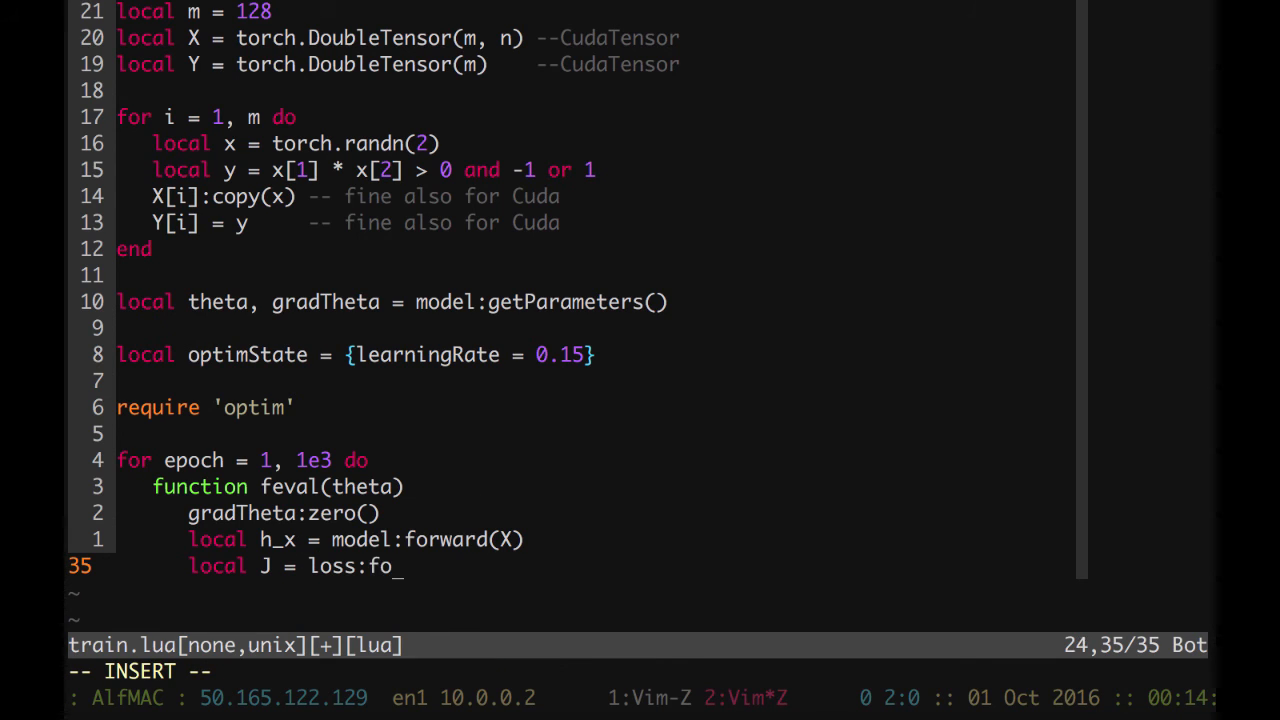
type("rward(")
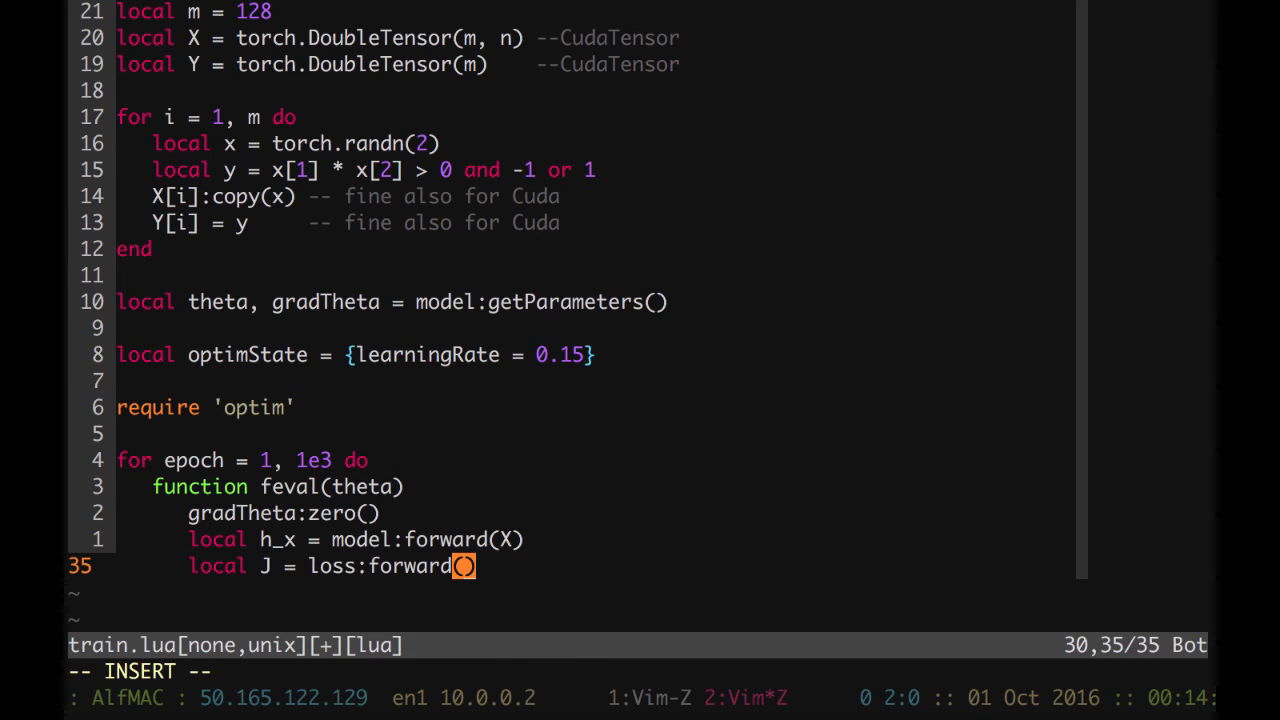
type("h_x)")
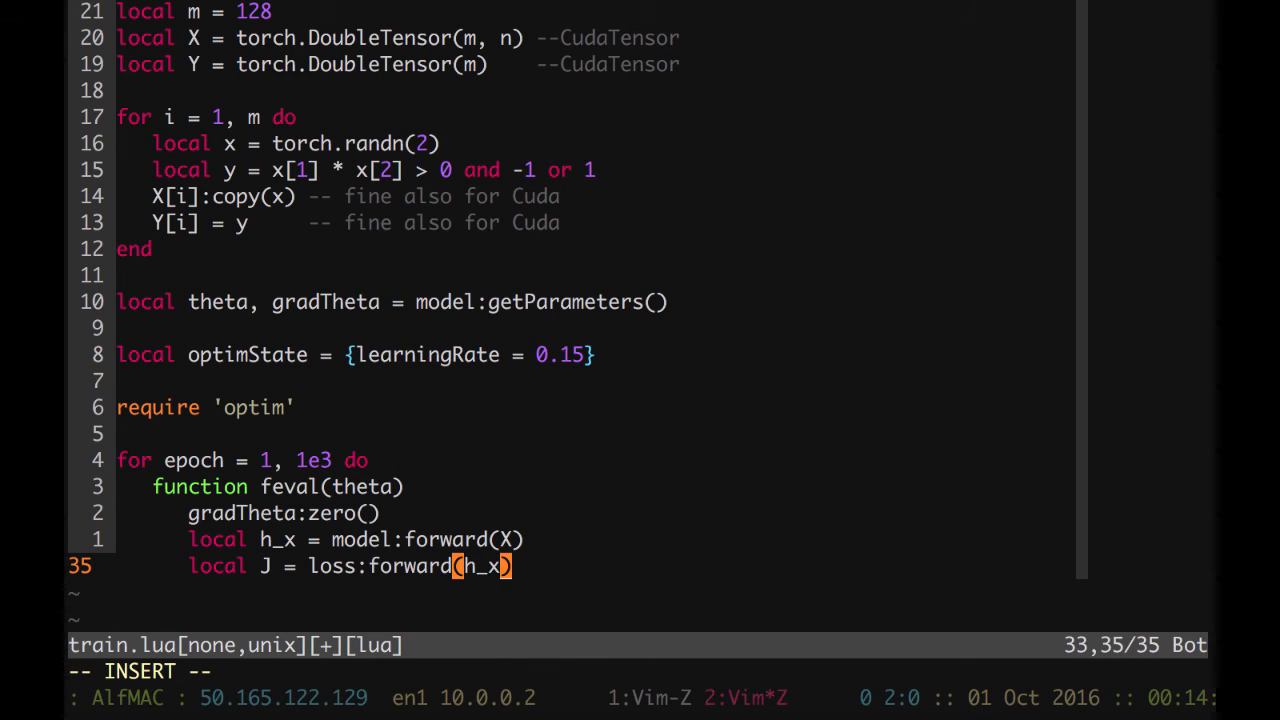
type(", Y")
type("pr")
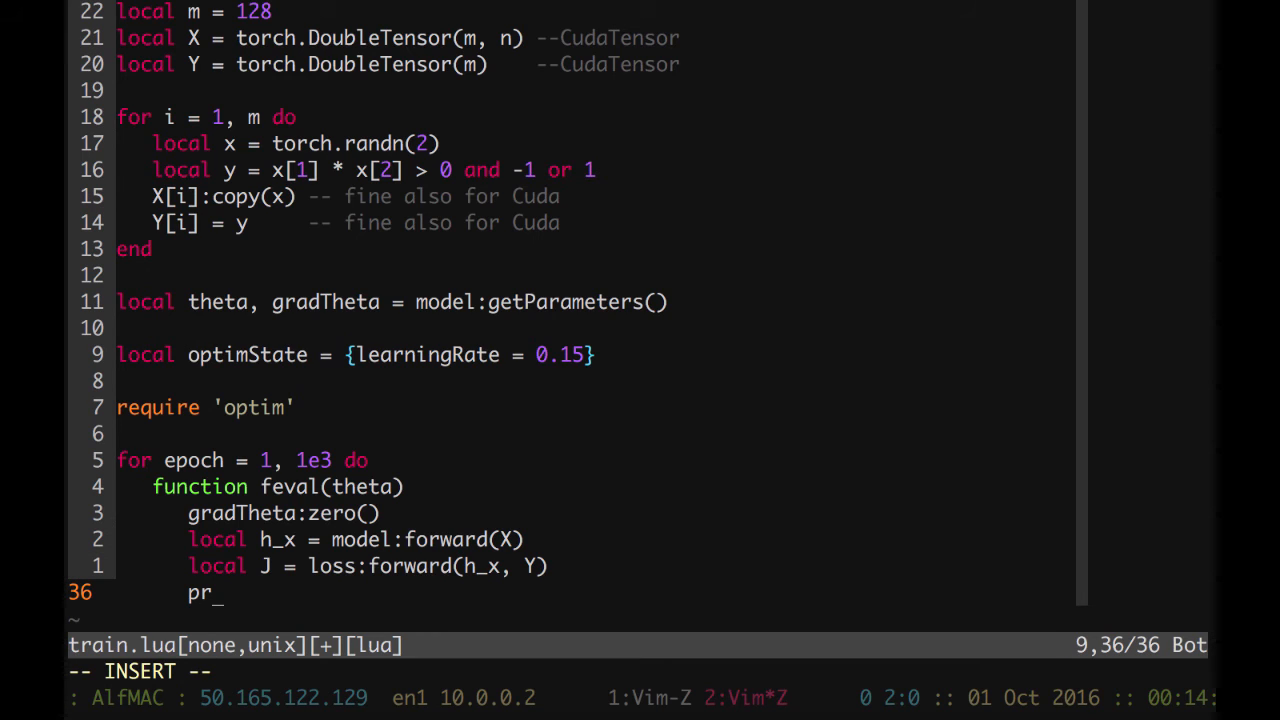
type("int(J)")
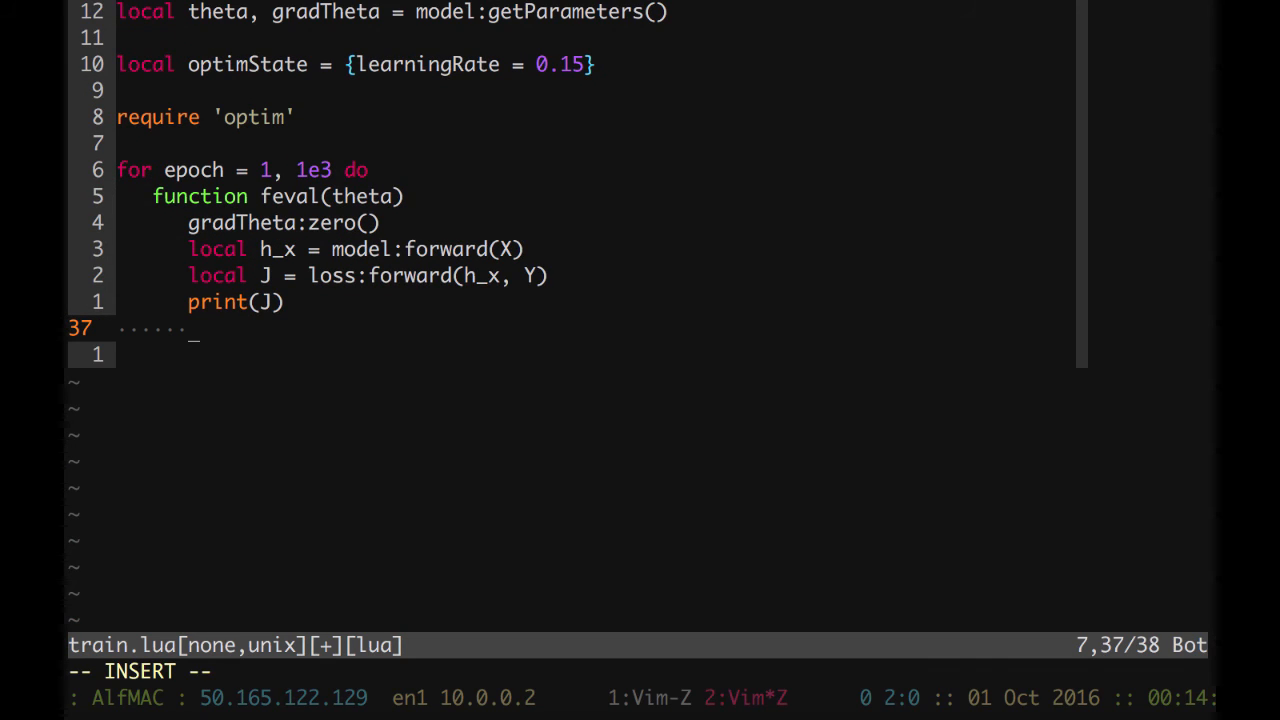
type("lo")
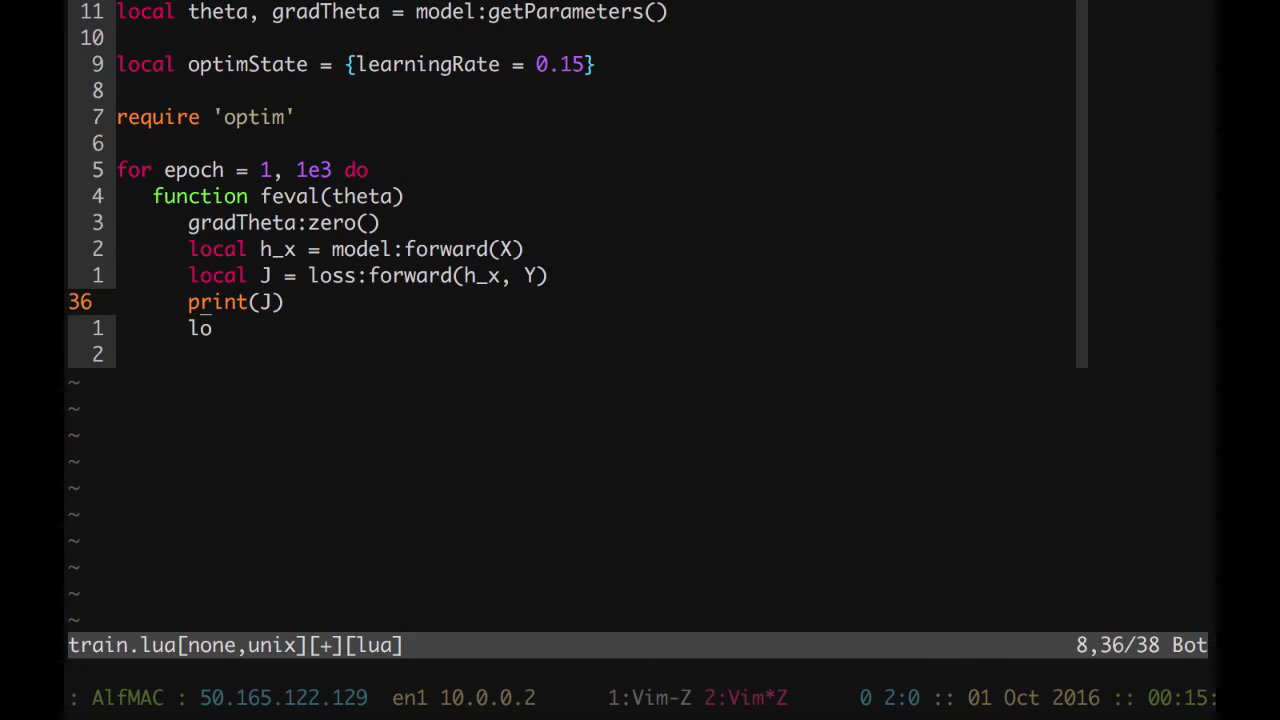
- Add a comment and compute 'dJ_dh_x = loss:backward(h_x, Y)'
type("-- just for debugging purpose")
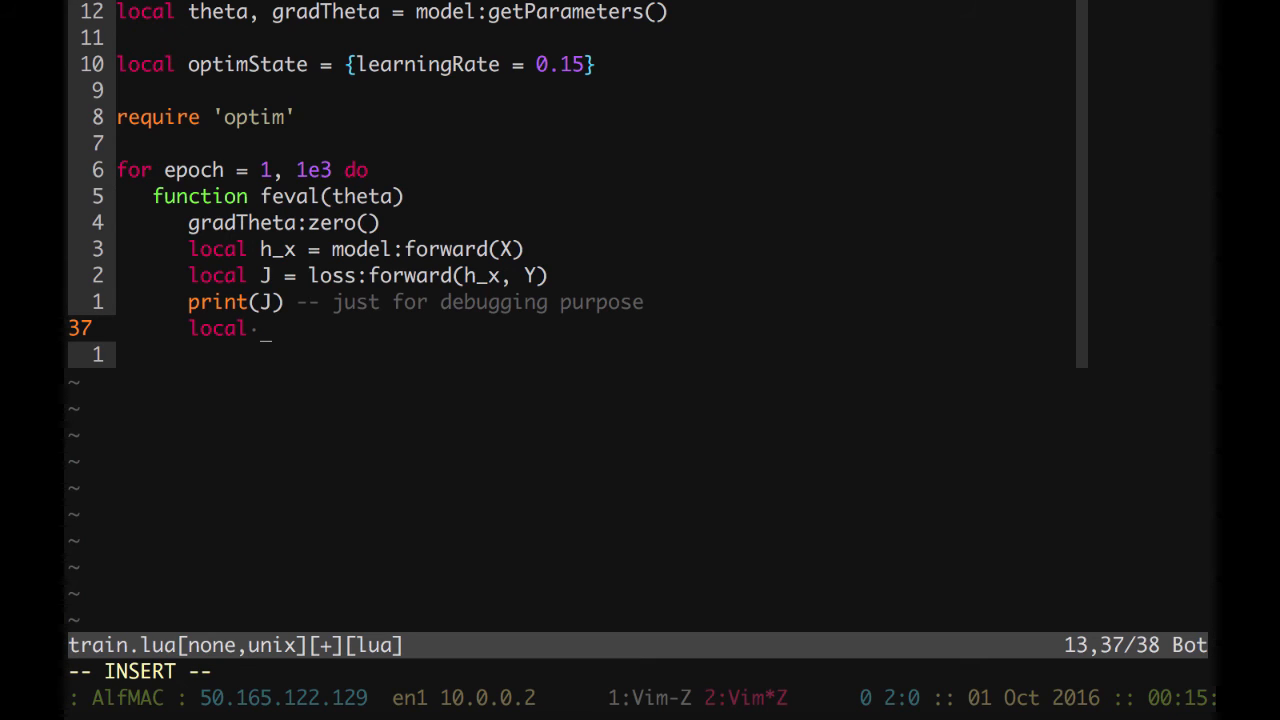
type("dJ")
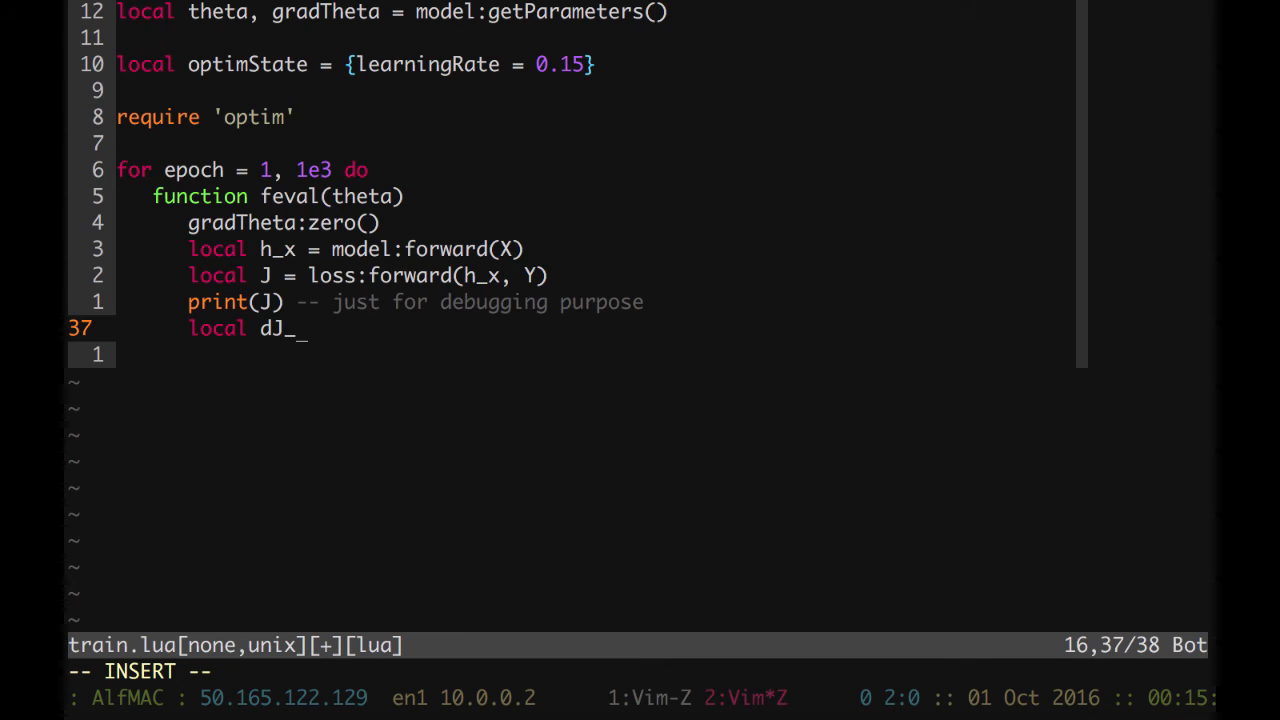
type("dh")
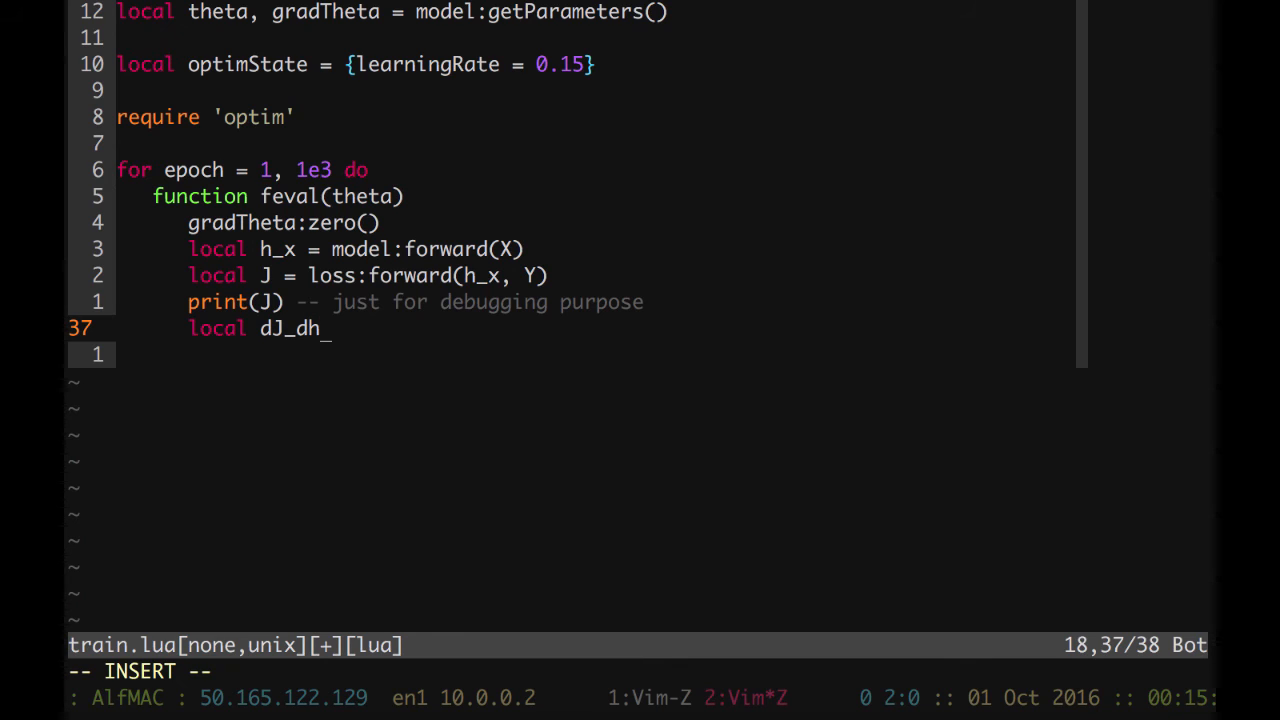
type("_x =")
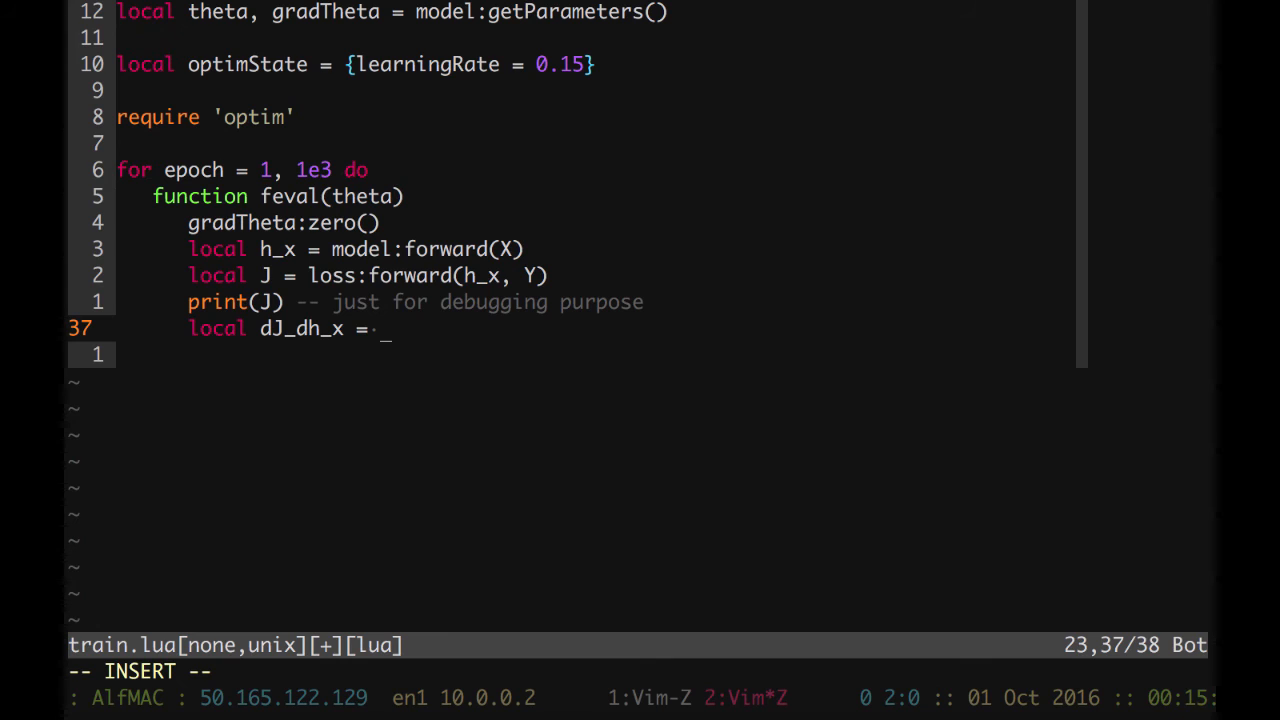
type("loss")
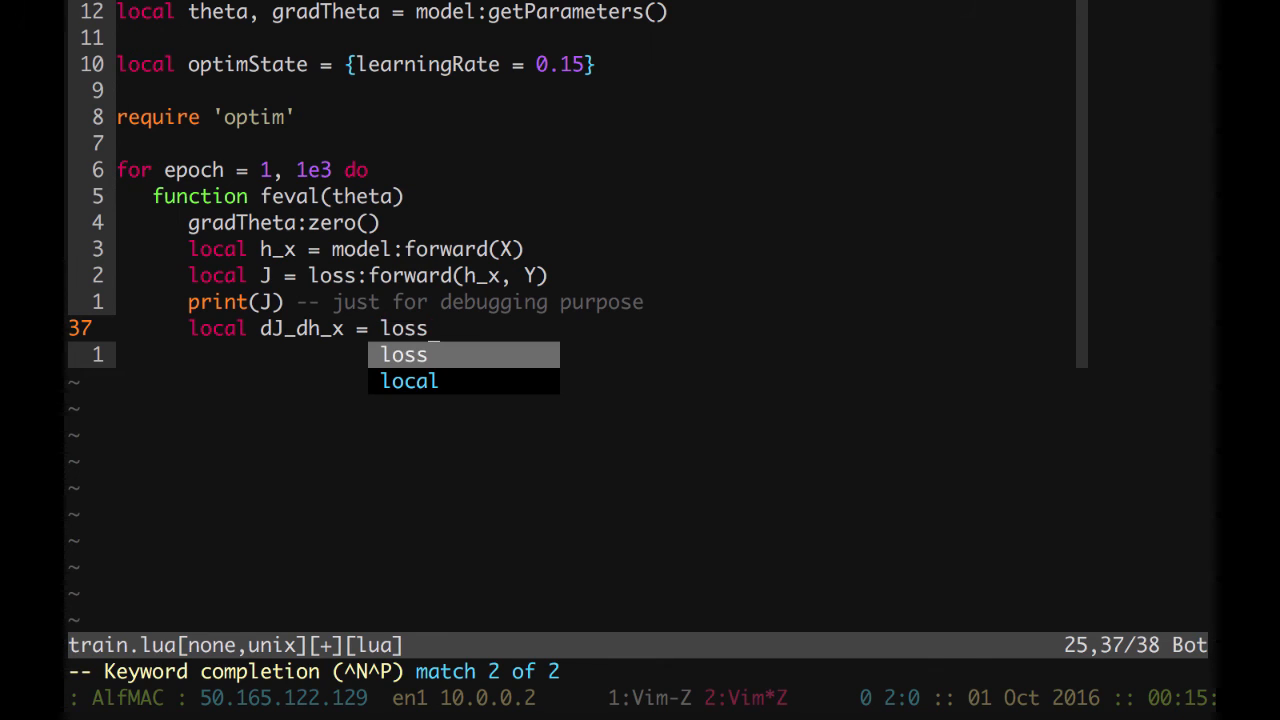
type(":backward(")
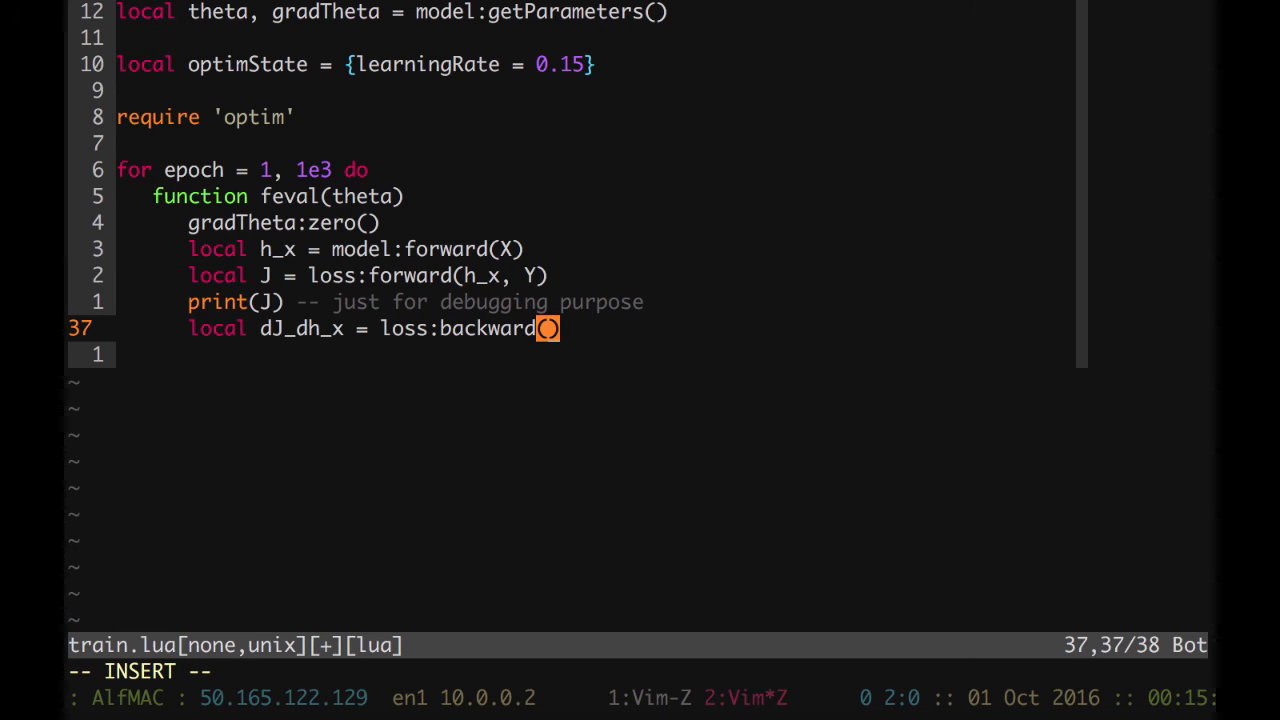
type("h_x, Y")
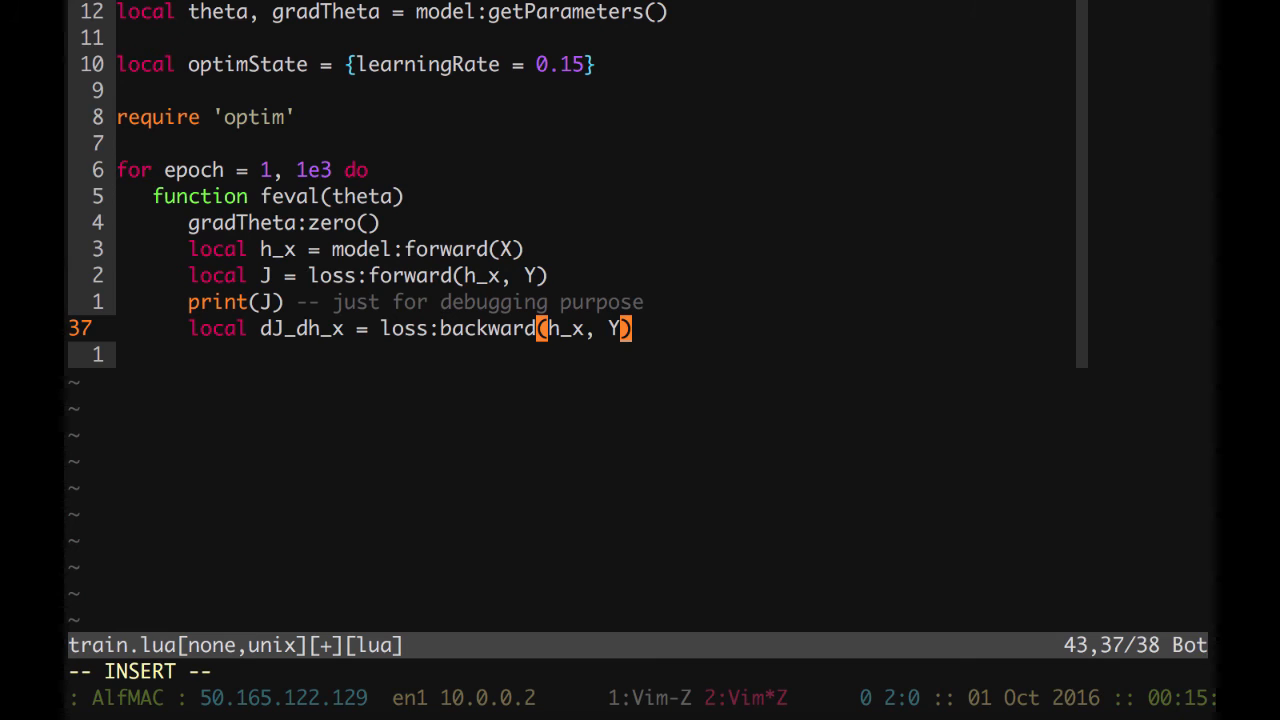
- Call model:backward(X, dJ_dh_x) to fill gradTheta
type("mo")
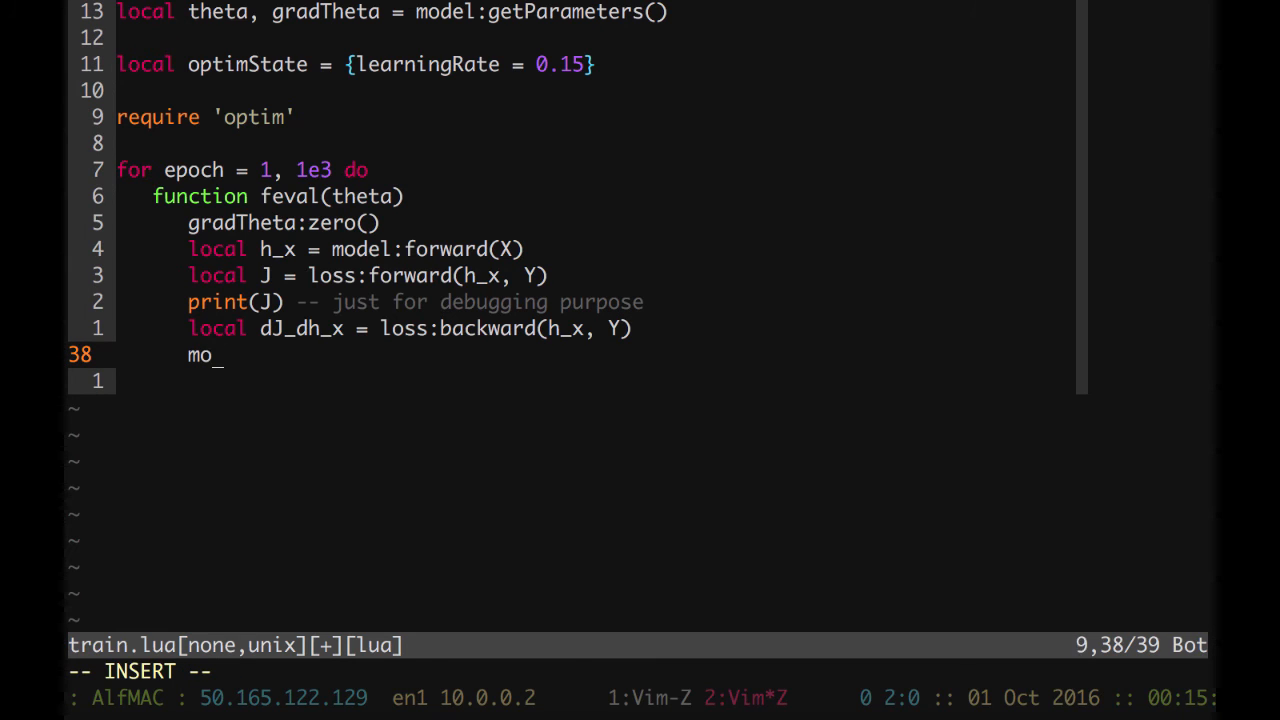
type("del:")
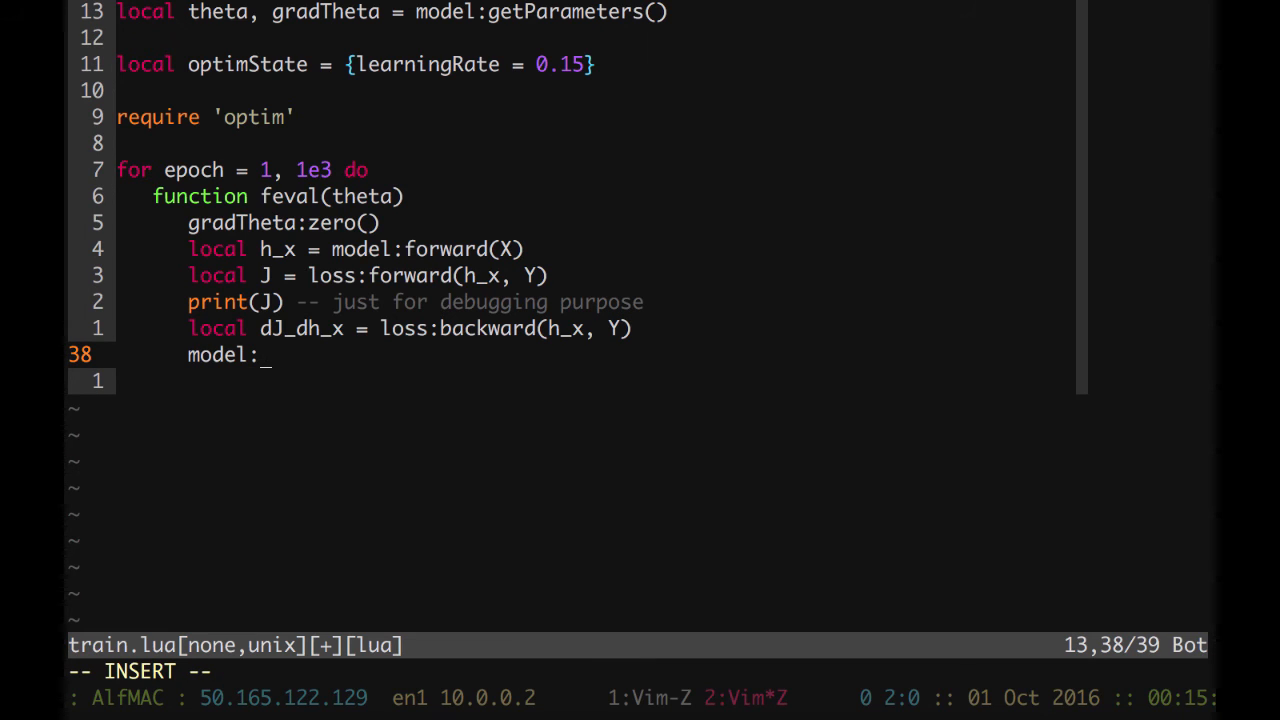
type("backward()")
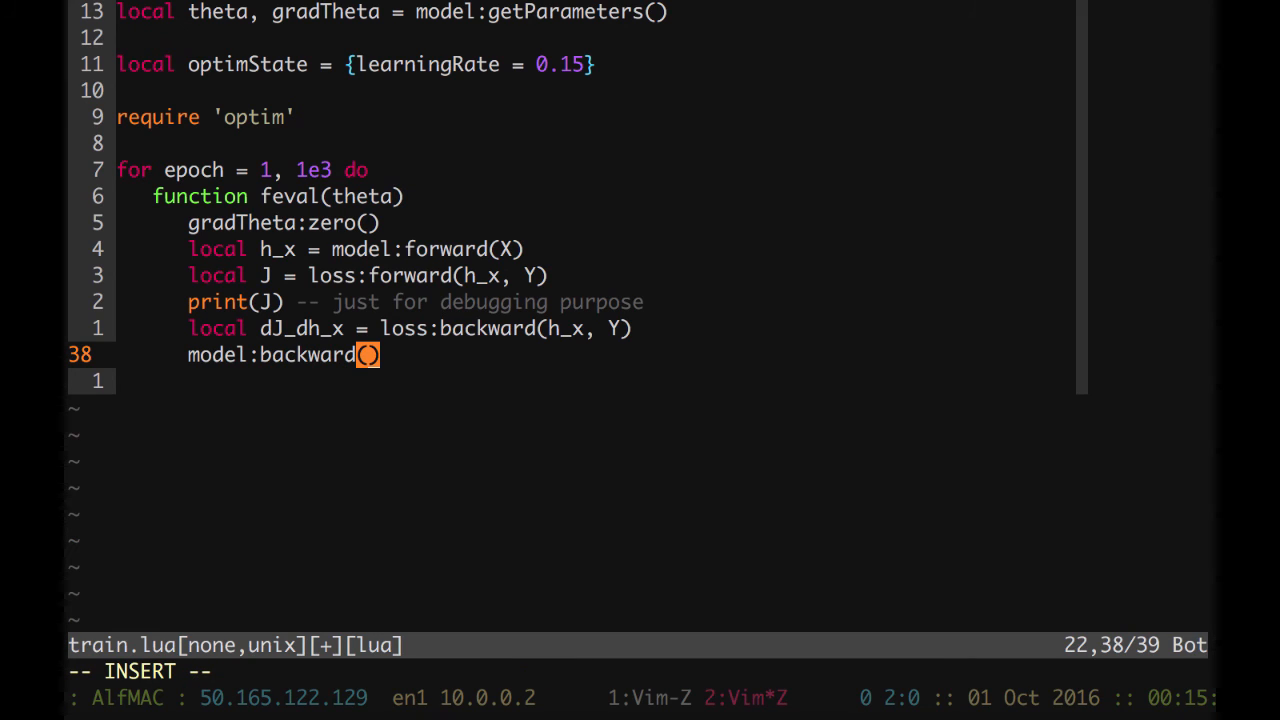
type("X,")
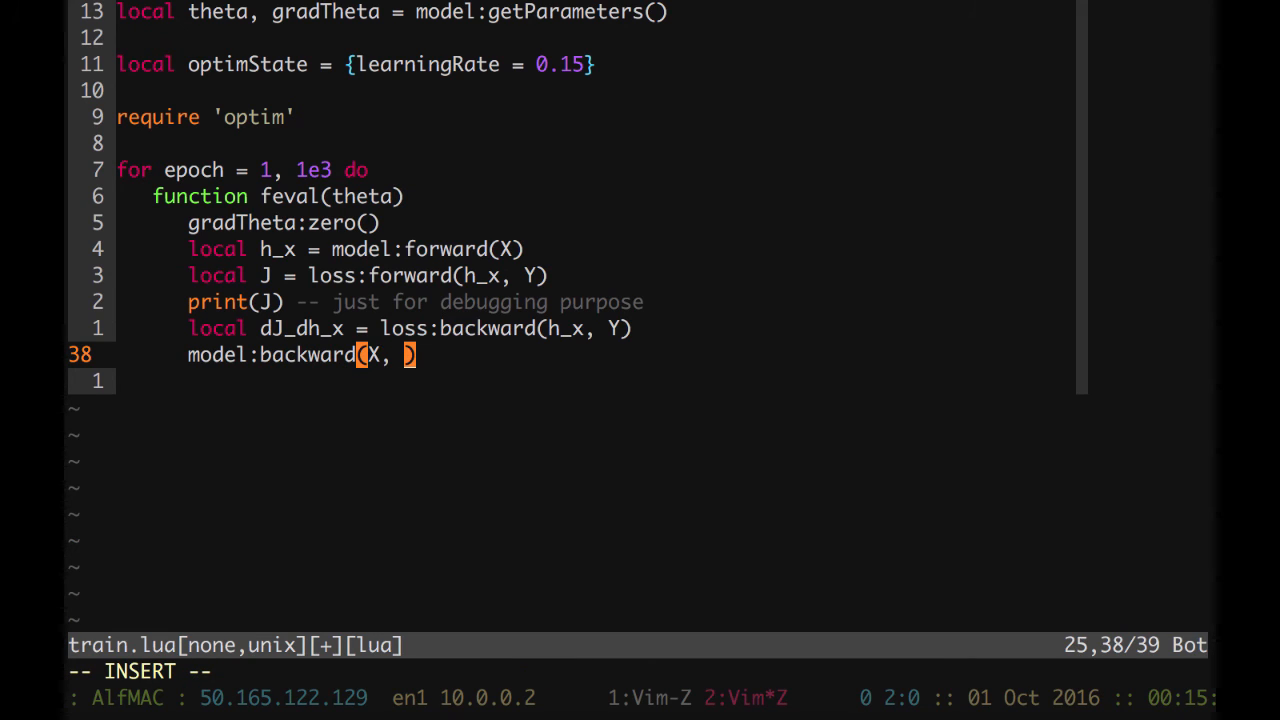
type("dJ_dh_x")
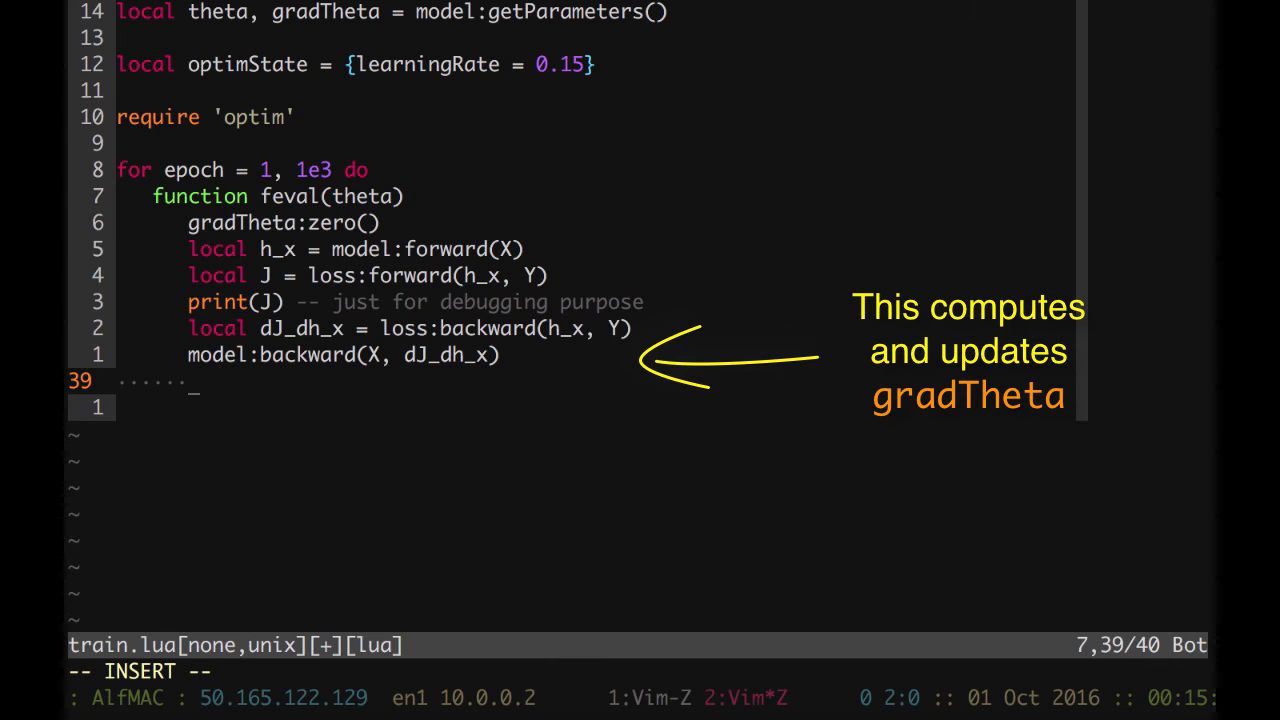
- Return J, gradTheta from feval and close the function with end
type("re")
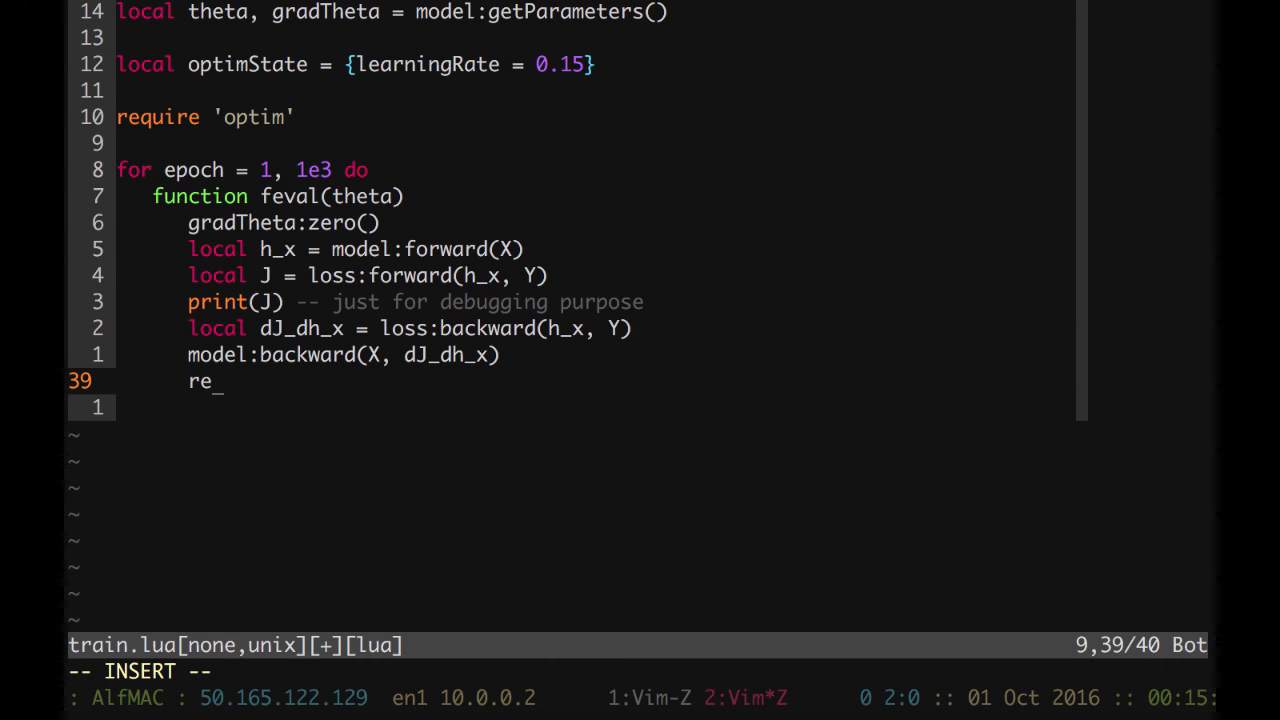
type("turn J")
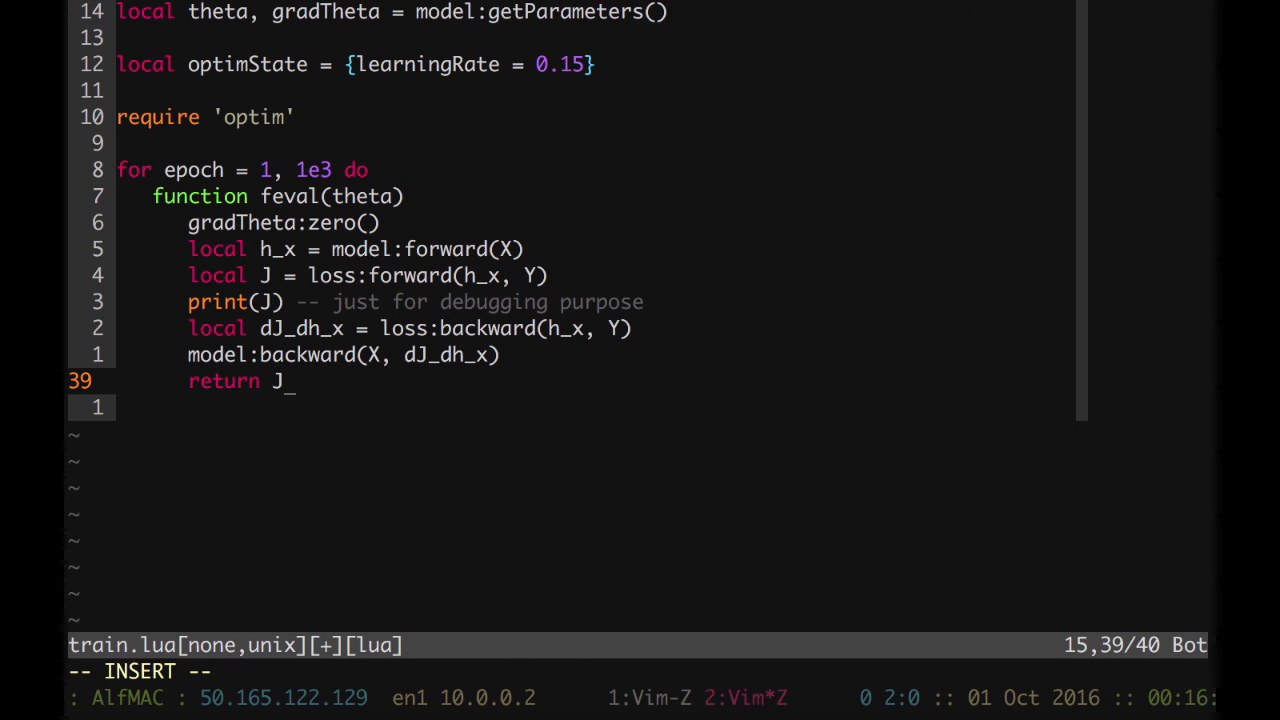
type(",")
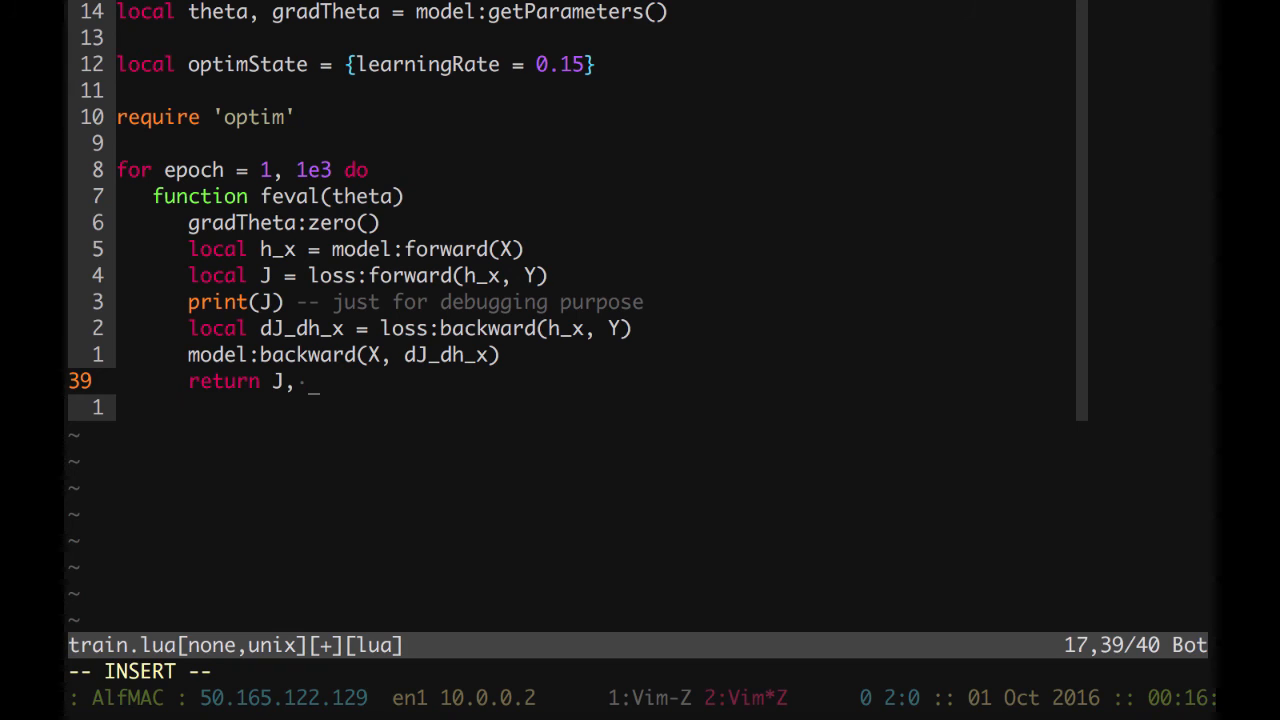
type("gradTheta")
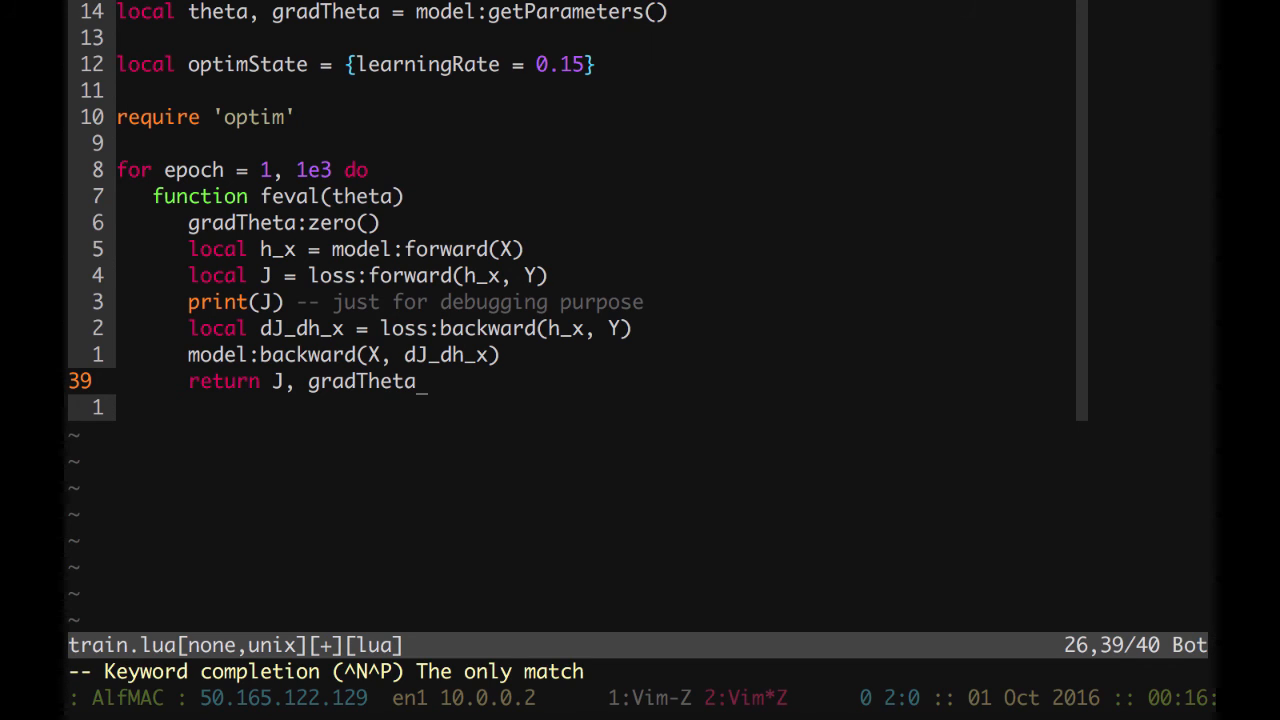
type("end")
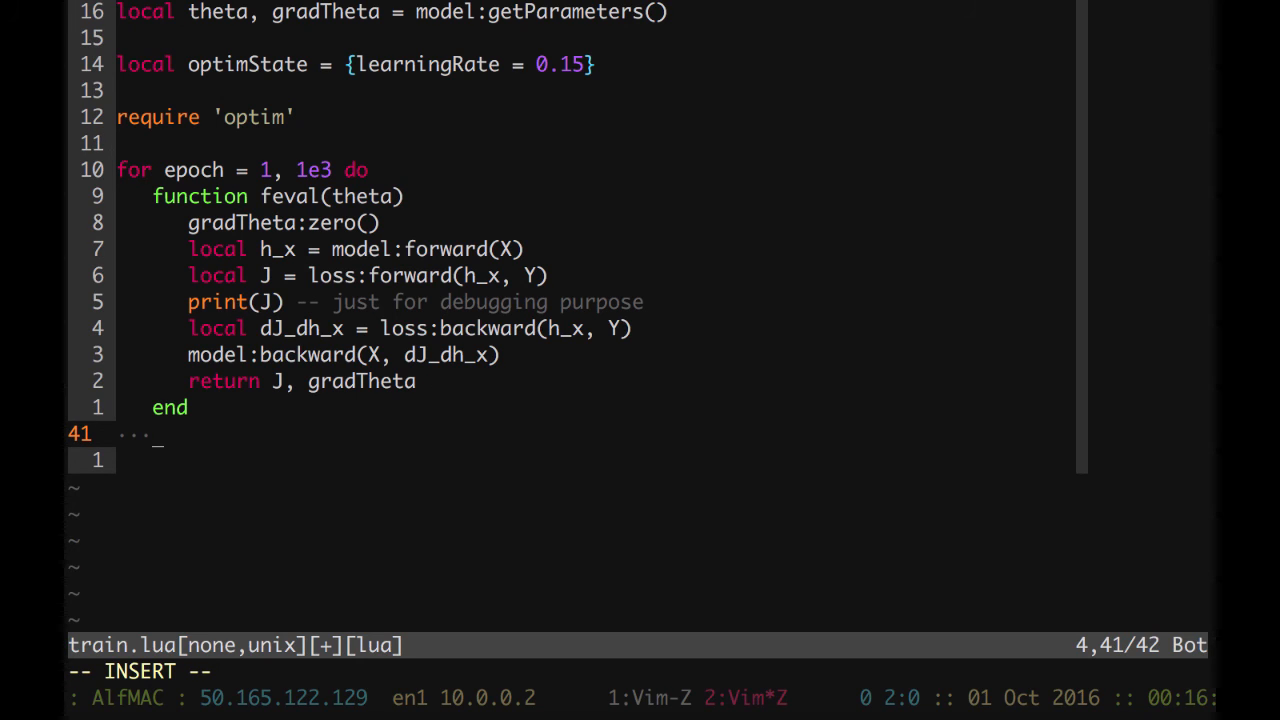
- Call optim.sgd(feval, theta, optimState) in the loop and close it with end
type("optim.")
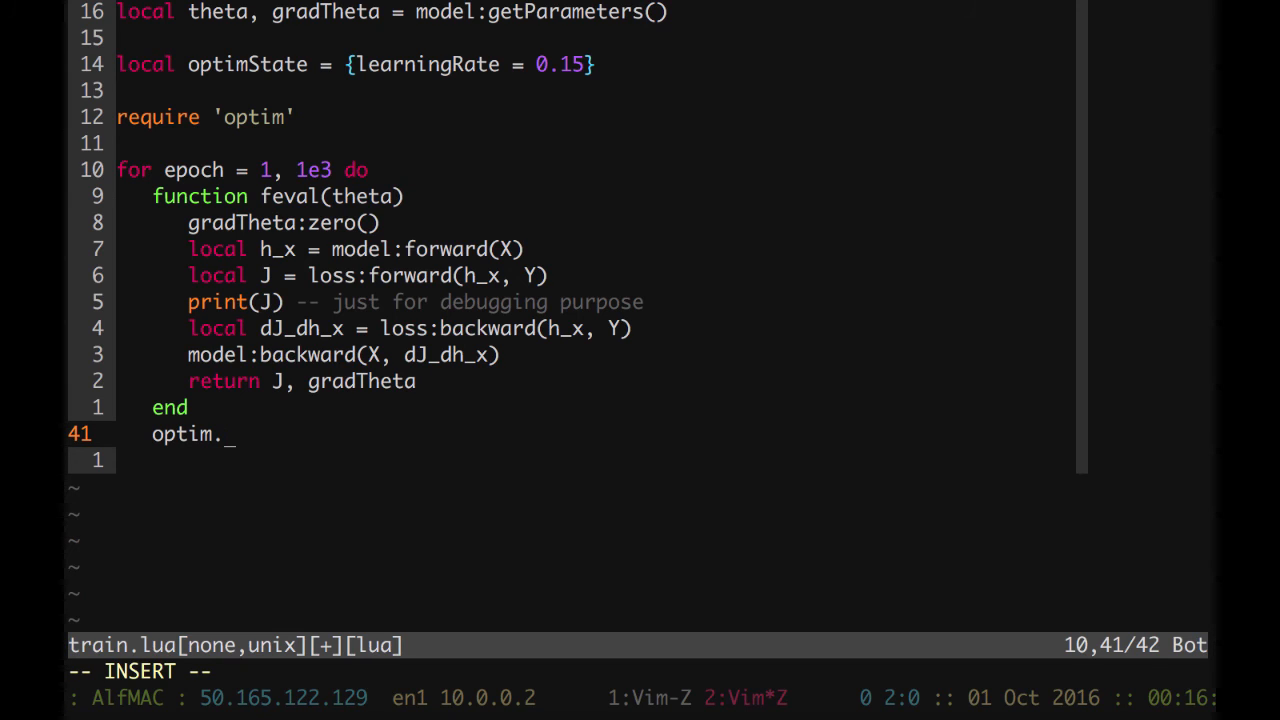
type("sgd(")
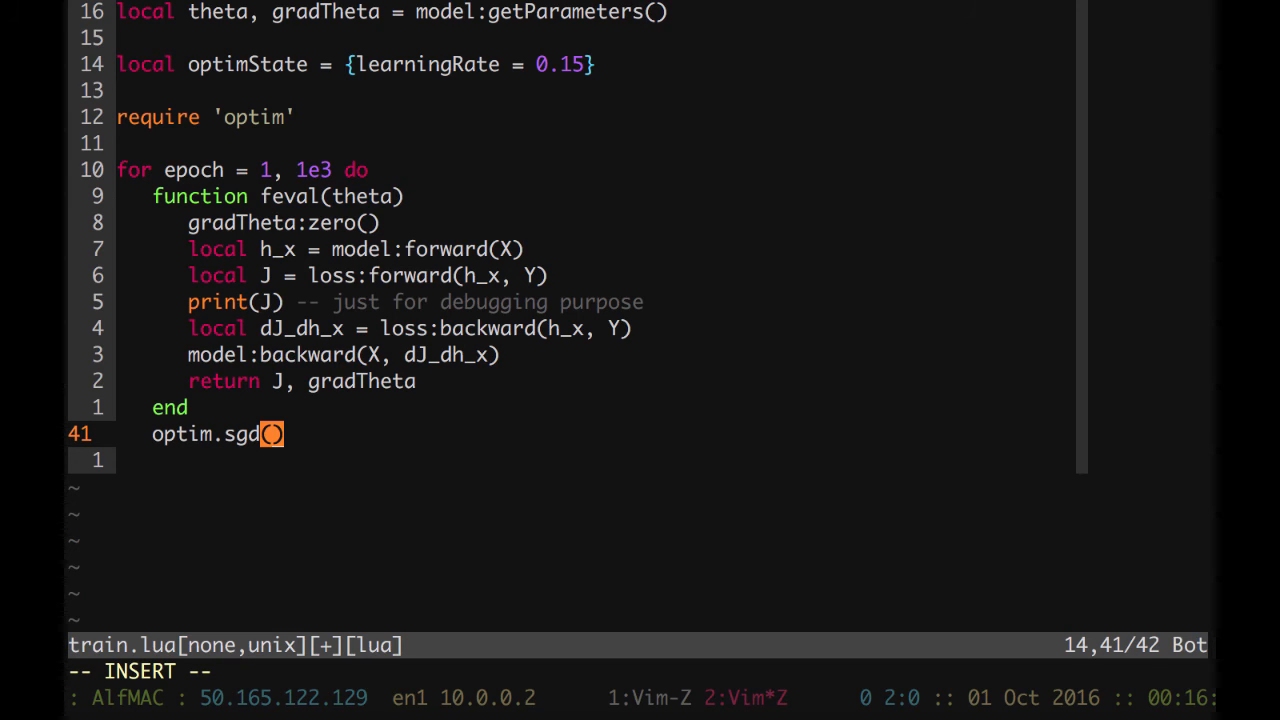
type("(fe")
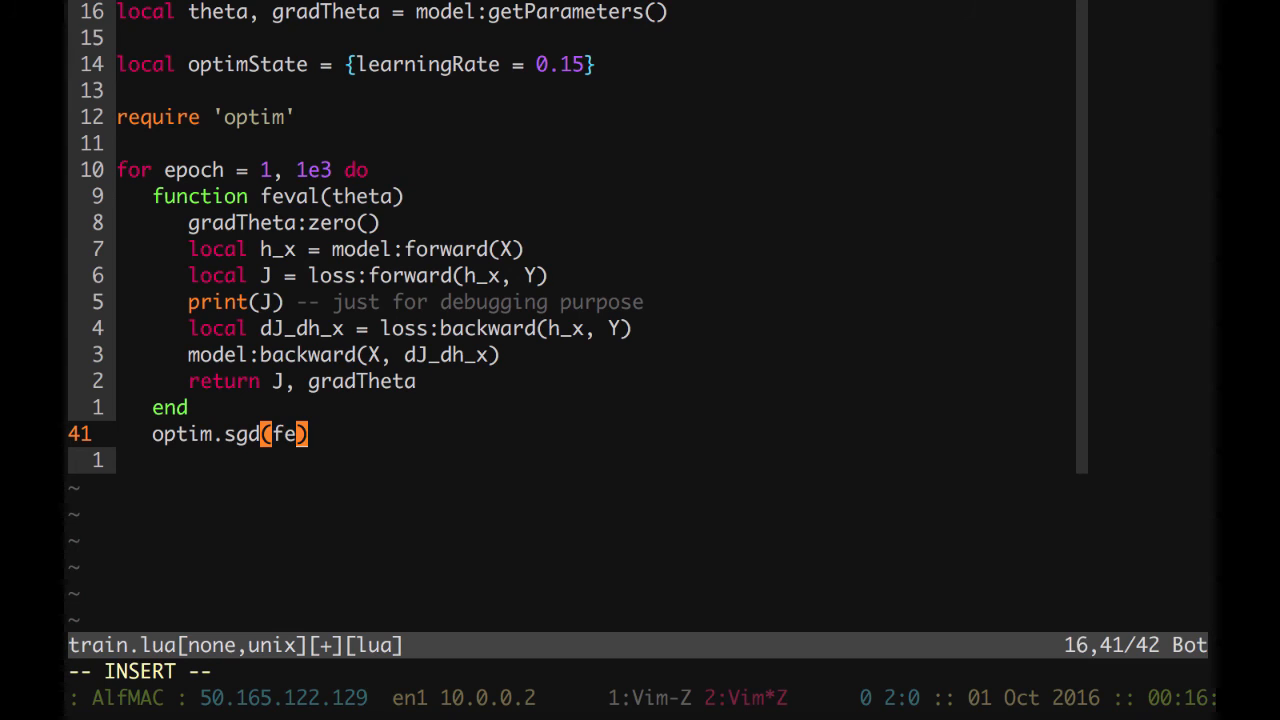
type("val")
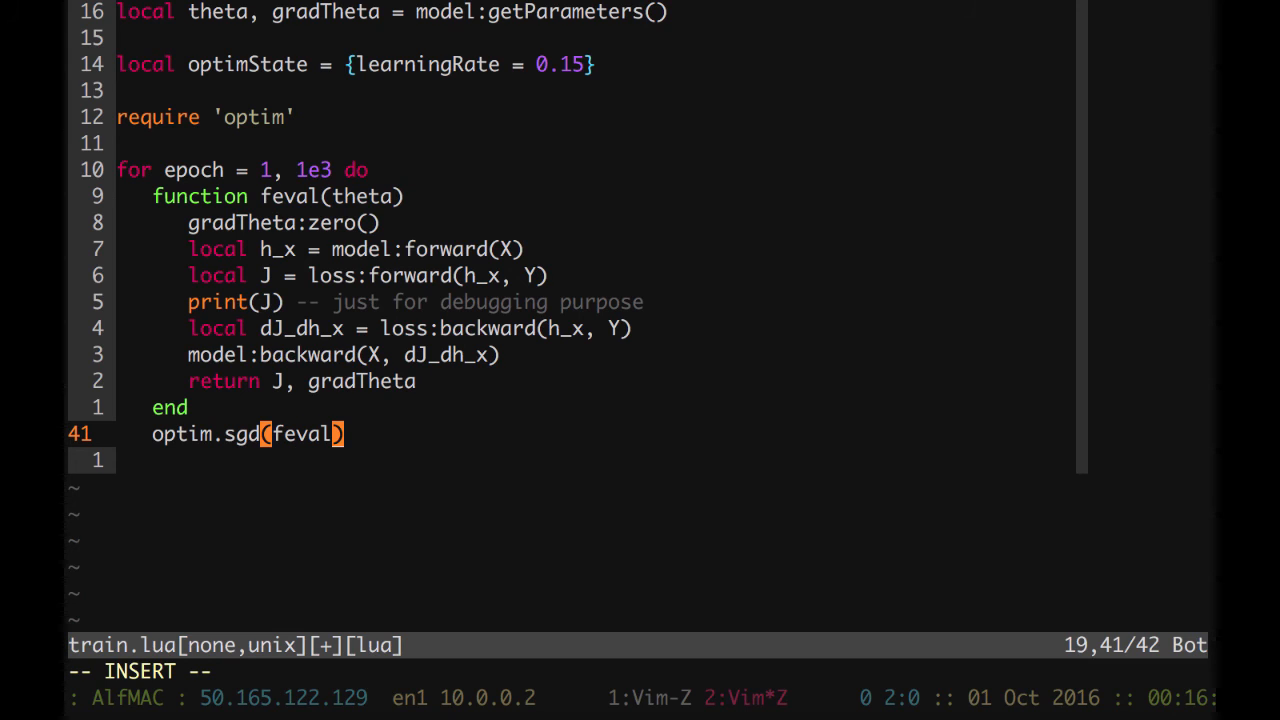
type(", theta")
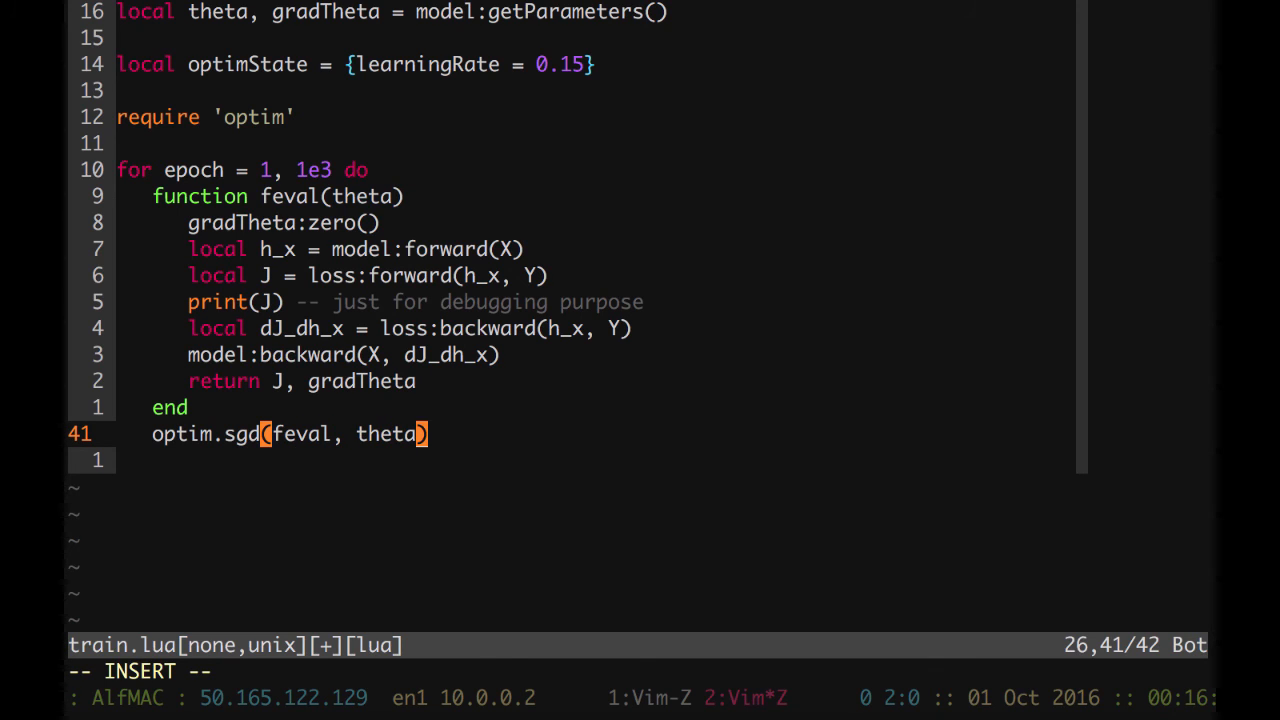
type(", optimStat")
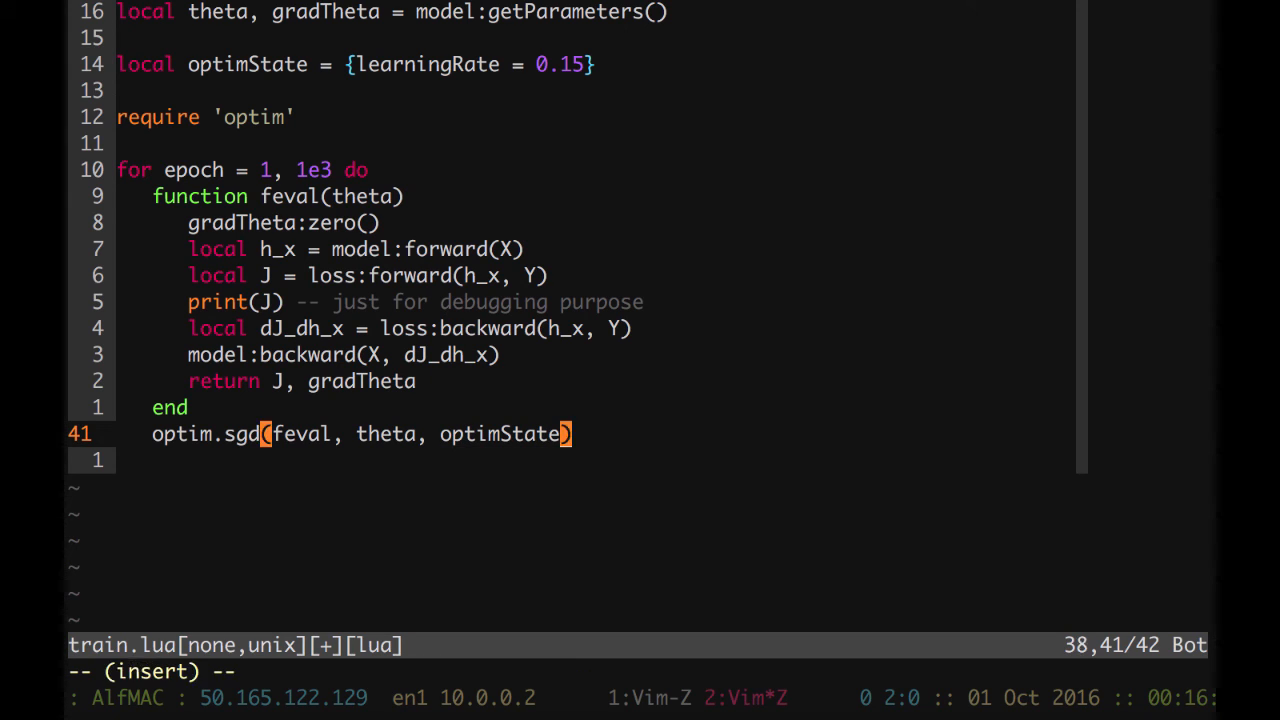
type("end")
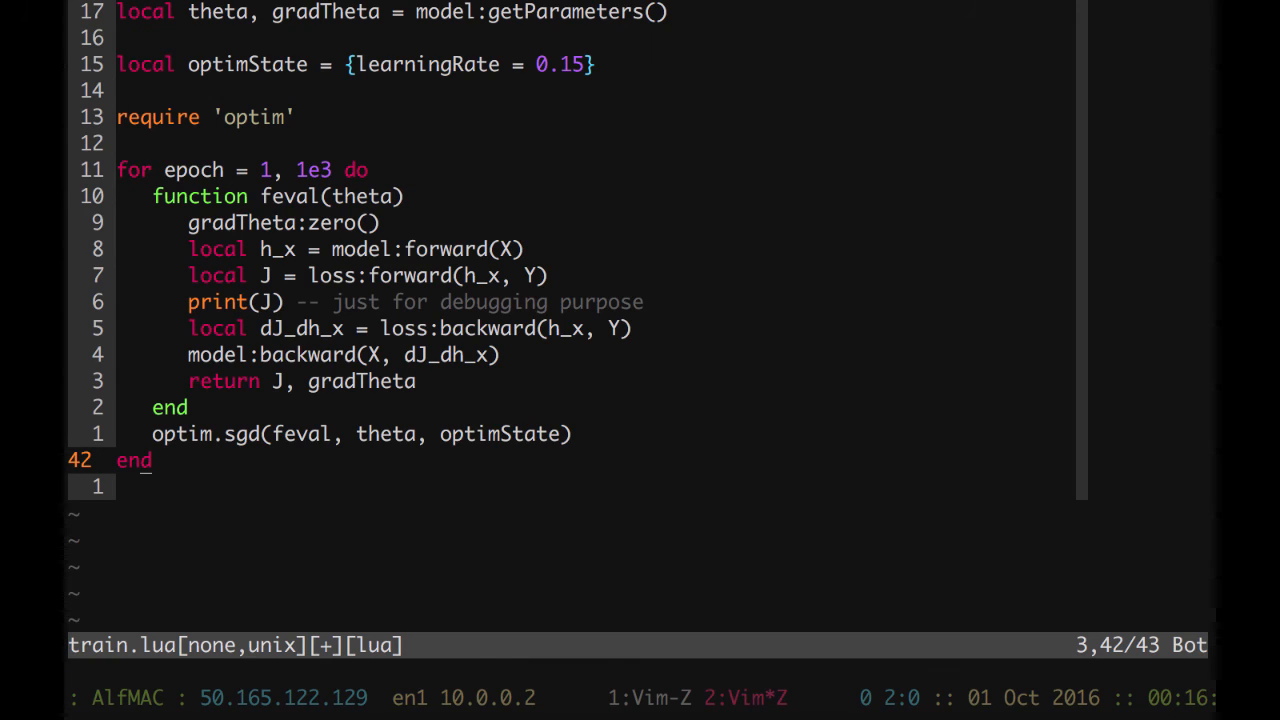
- Add a 'net = model' line after the epoch loop and save train.lua
type("n")
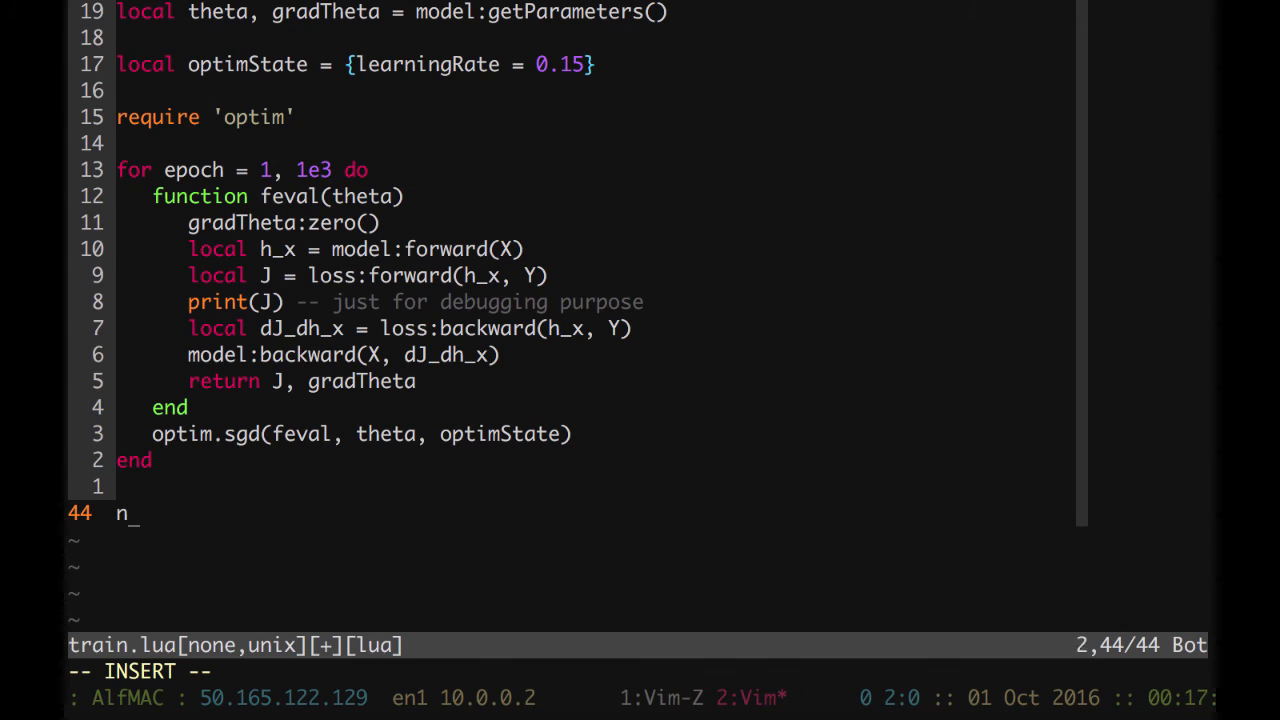
type("et =")
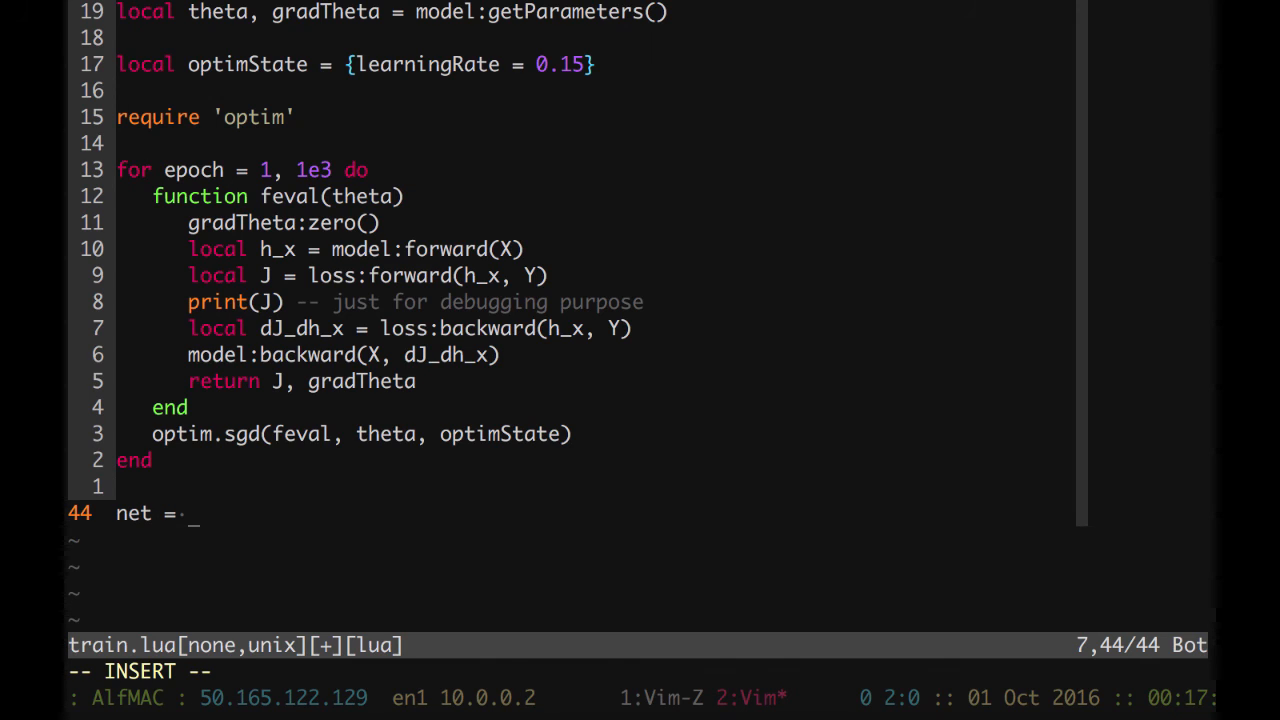
type("model")
left_click(638, 672)
type(":w")
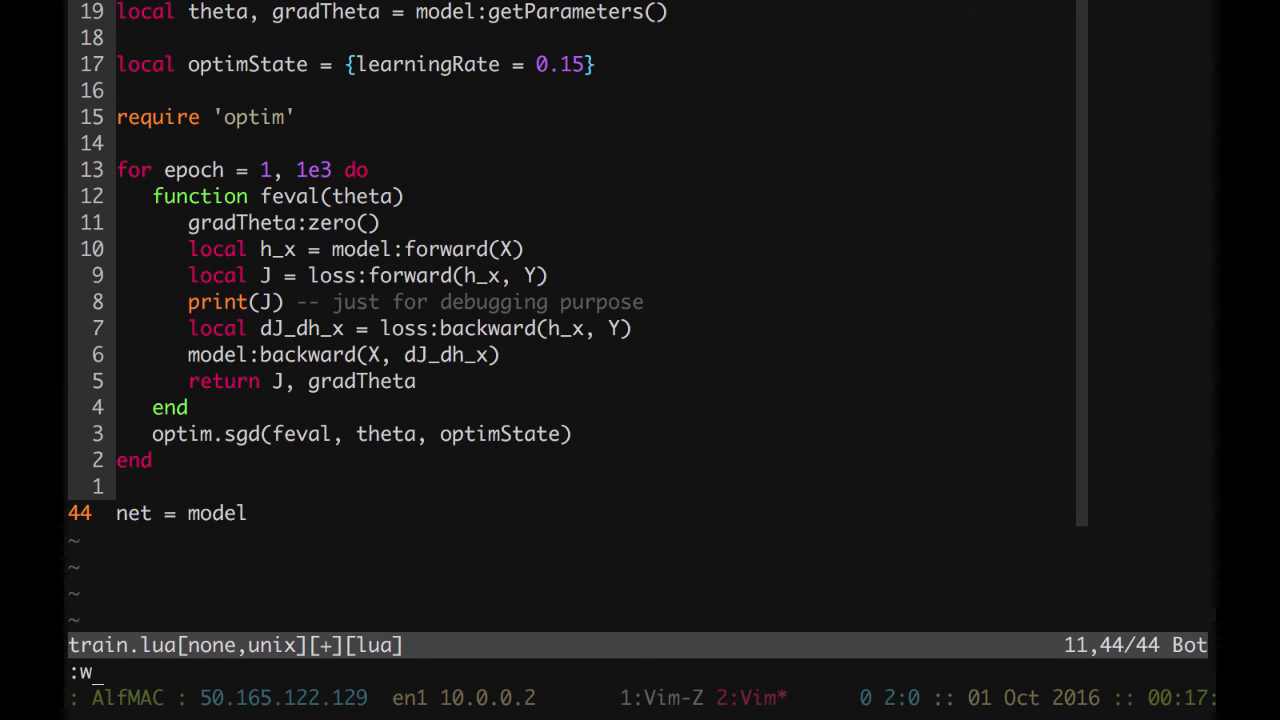
key("Return")
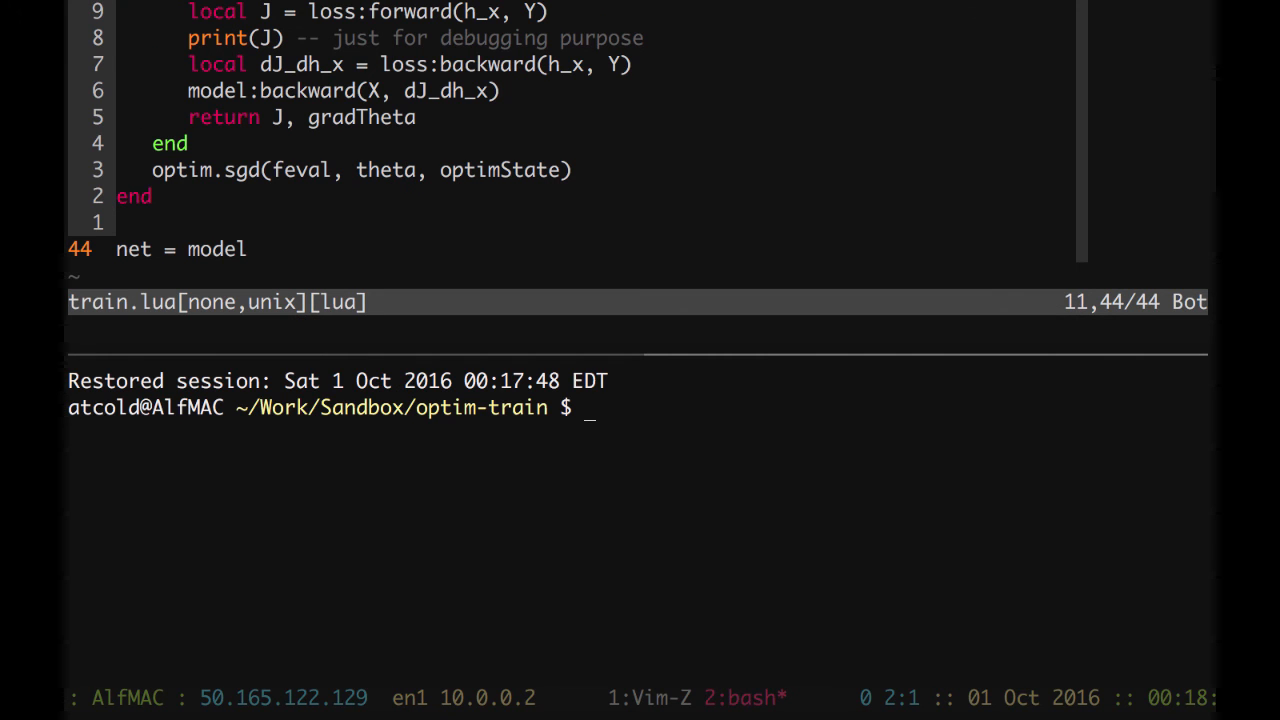
- Run train.lua in interactive Torch with th -i
type("th -i")
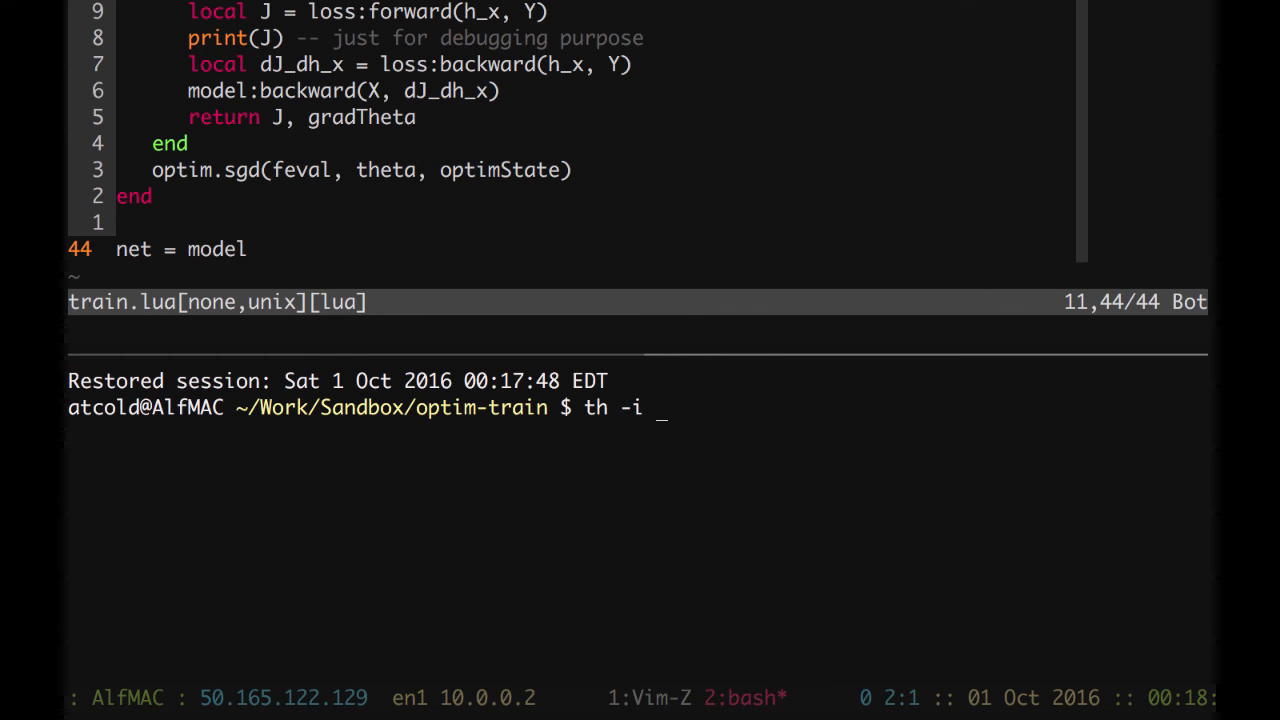
type("train.lua")
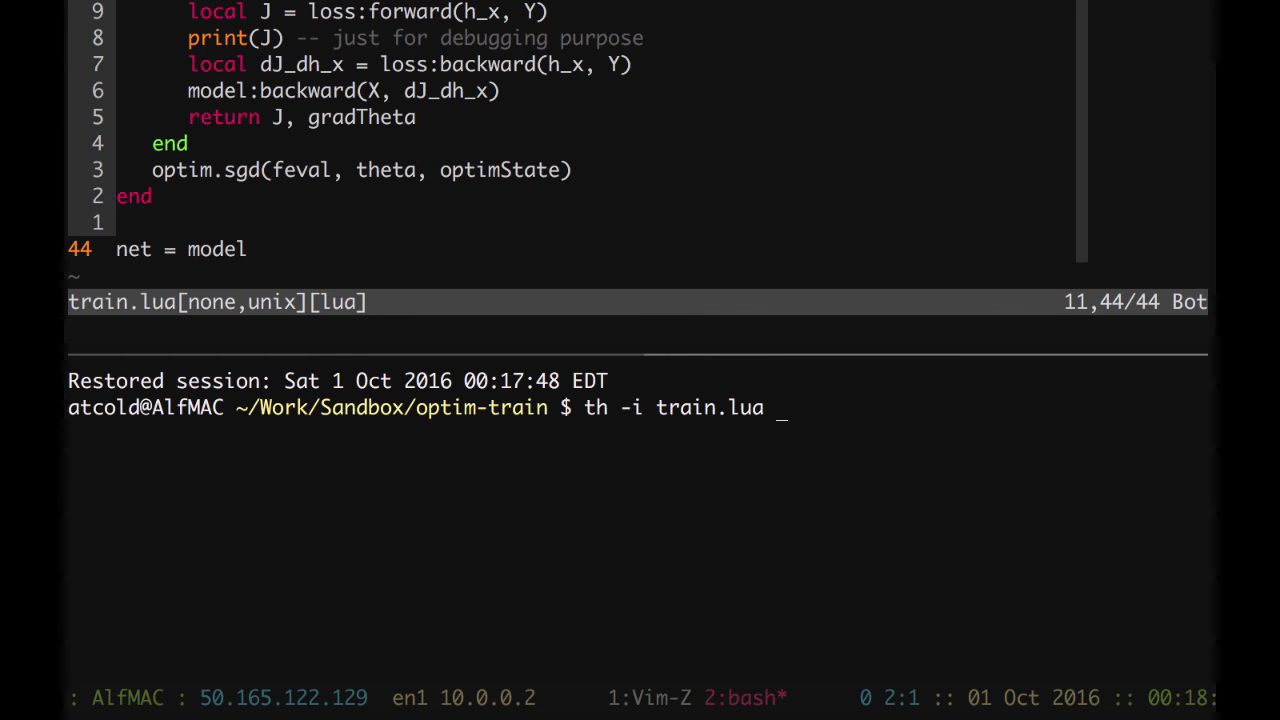
key("Return")
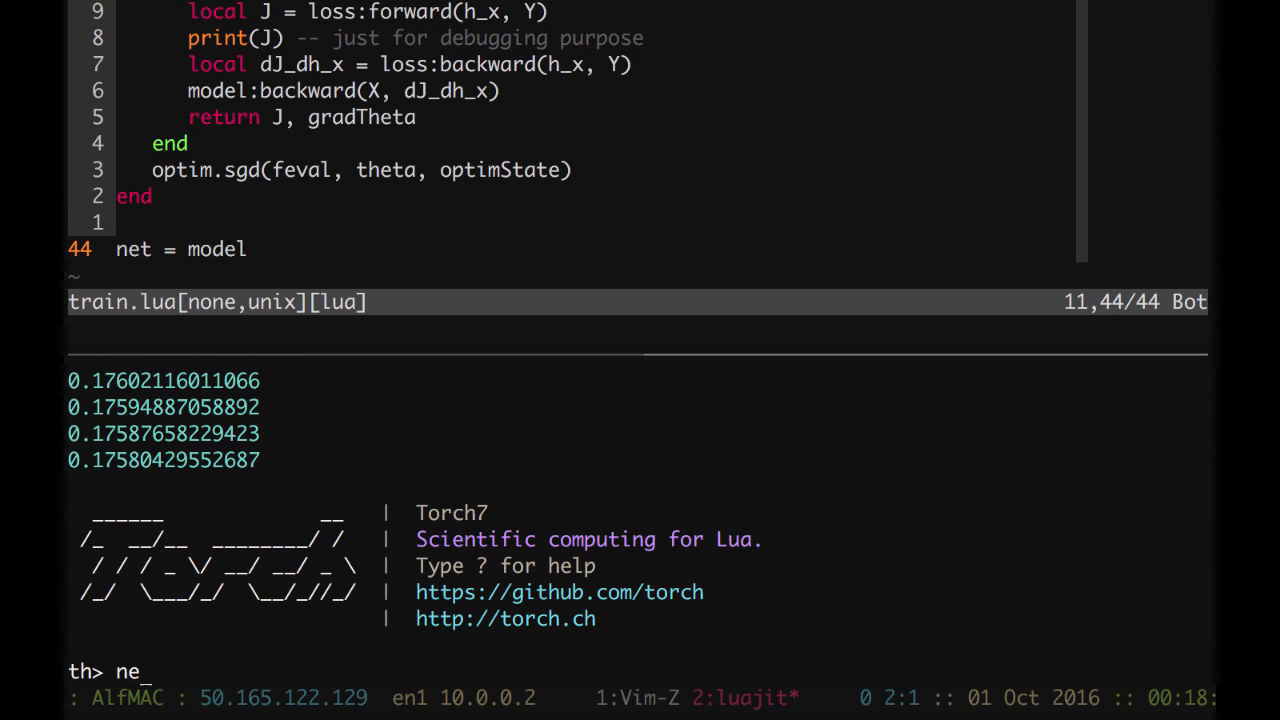
- Evaluate net:forward on test inputs, getting -1.1998, 1.1320 and 0.7684
type("t:forward(")
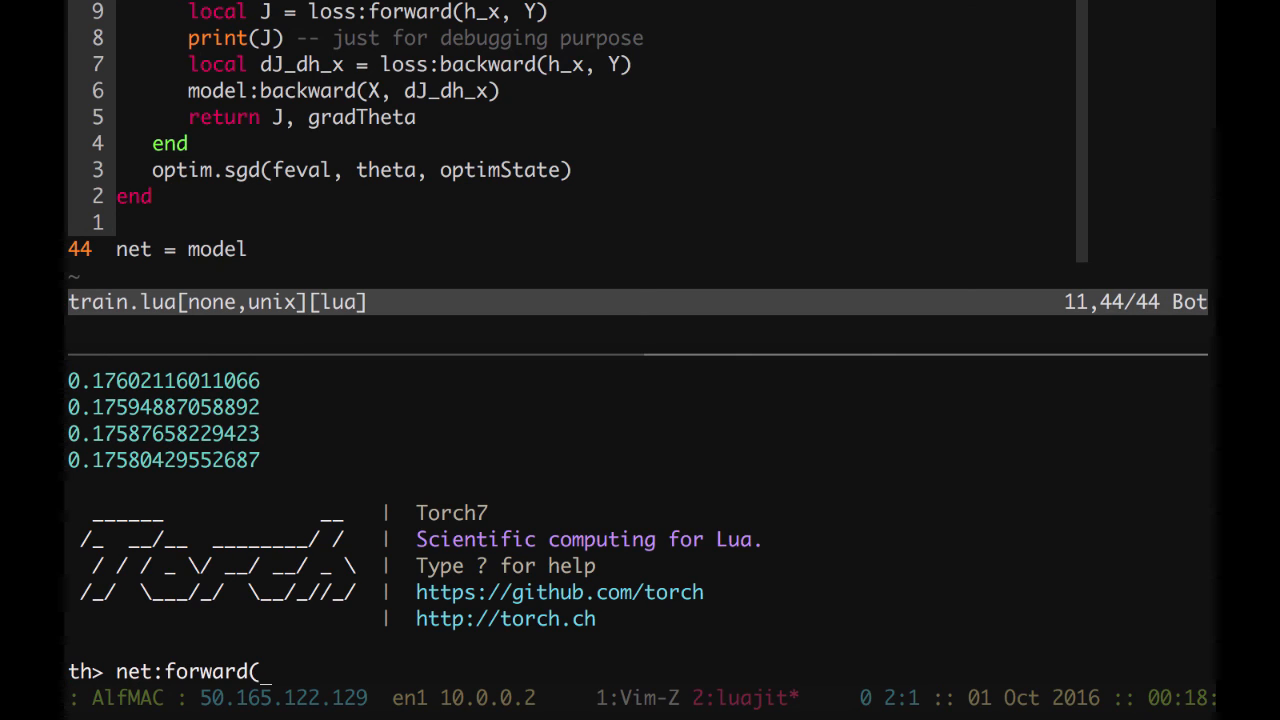
type("torch.")
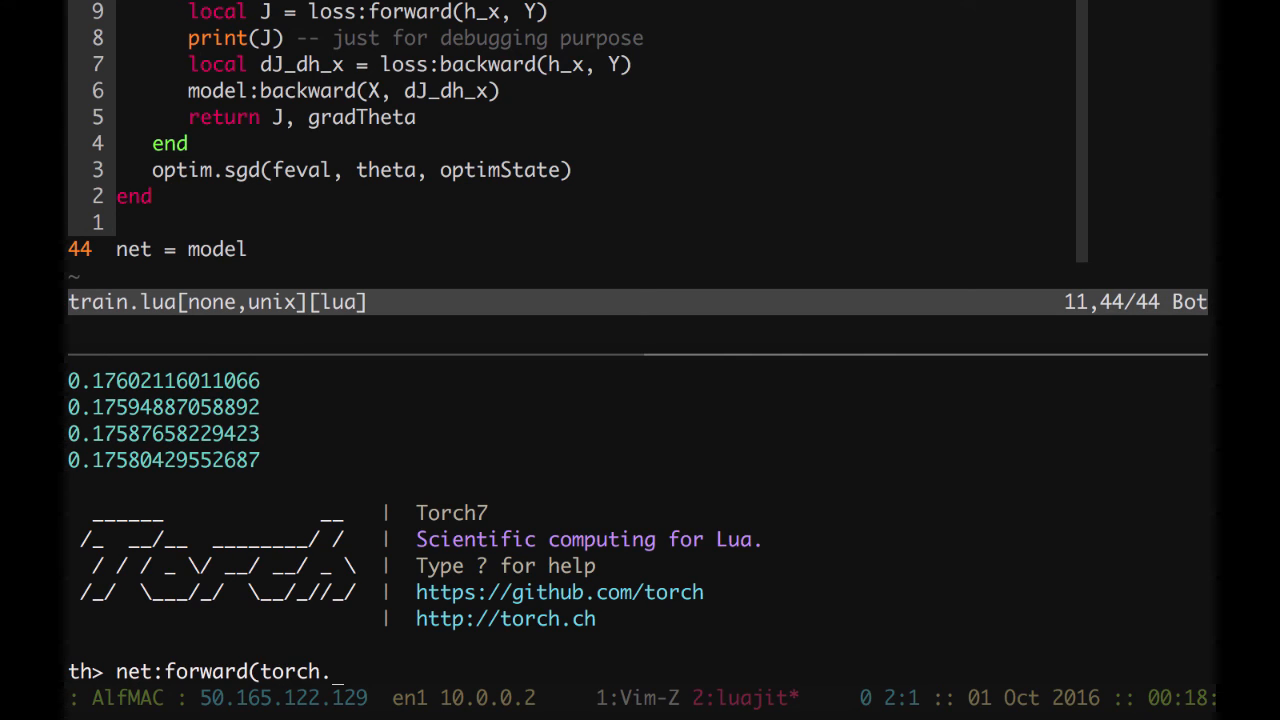
type("Tensor{-1, -1")
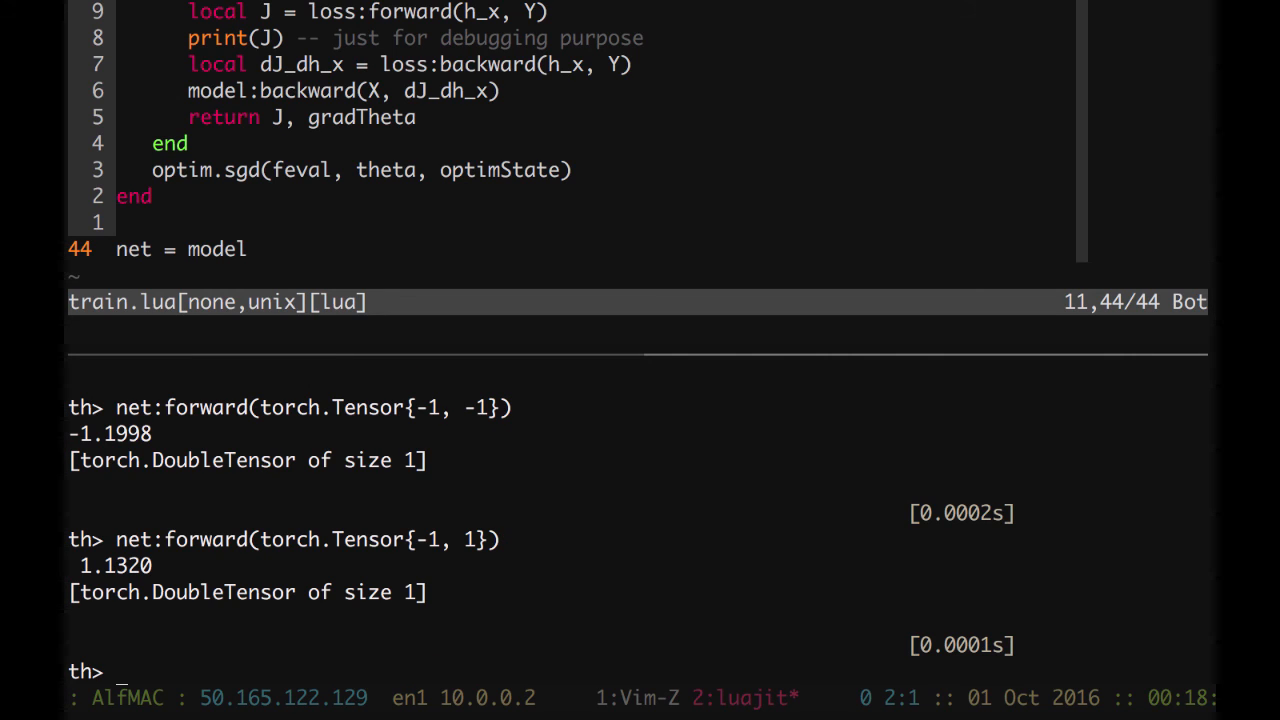
type("net:forward(torch.Tensor{1, 1})")
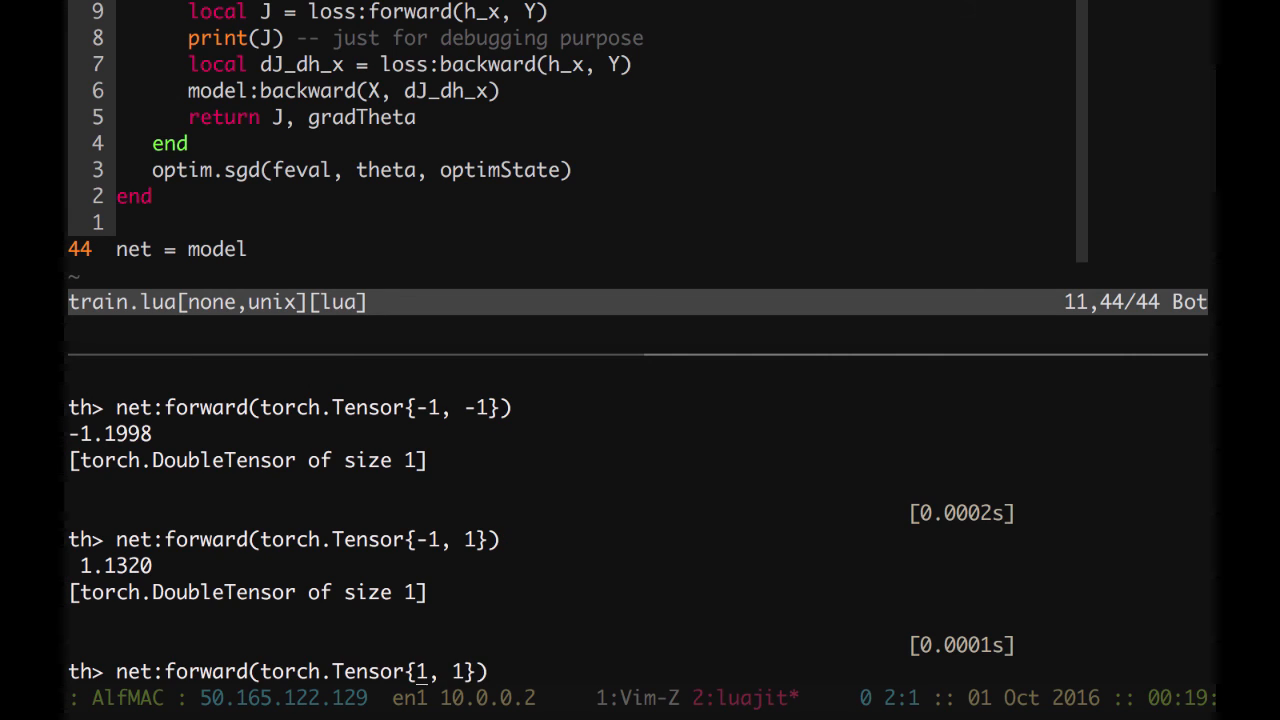
type("-")
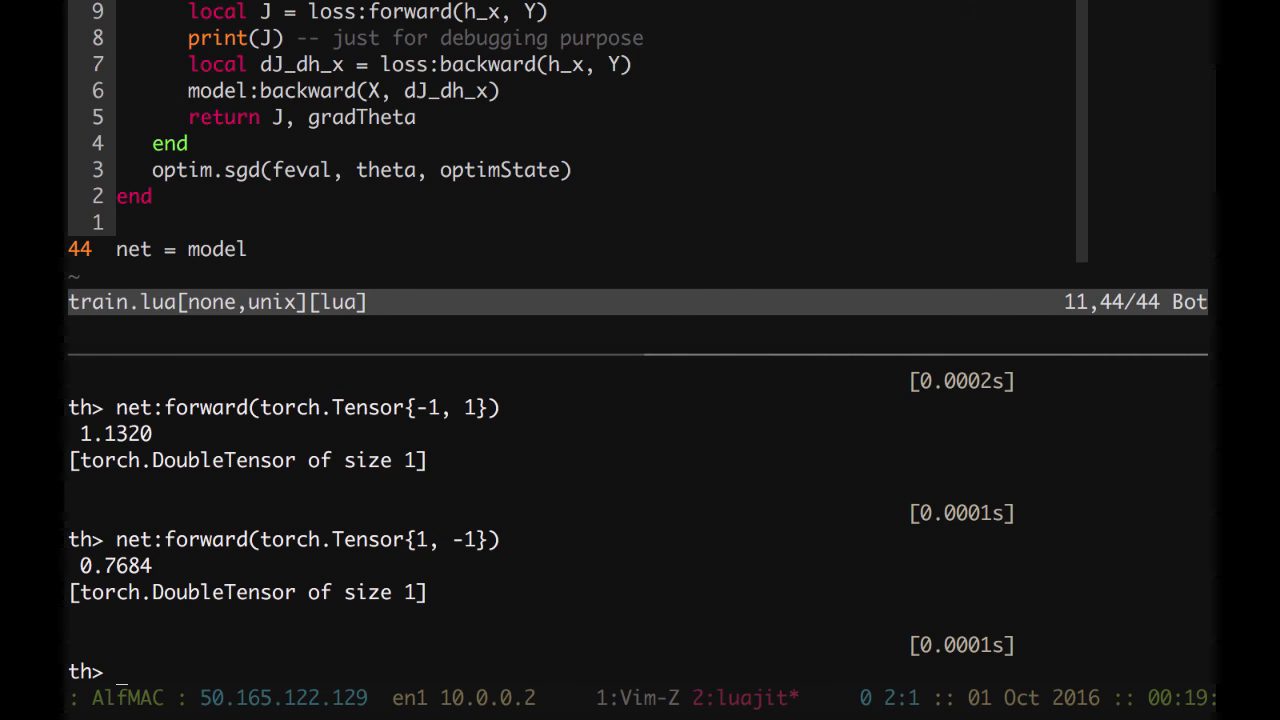
type("net:forward(torch.Tensor{1, -1})")
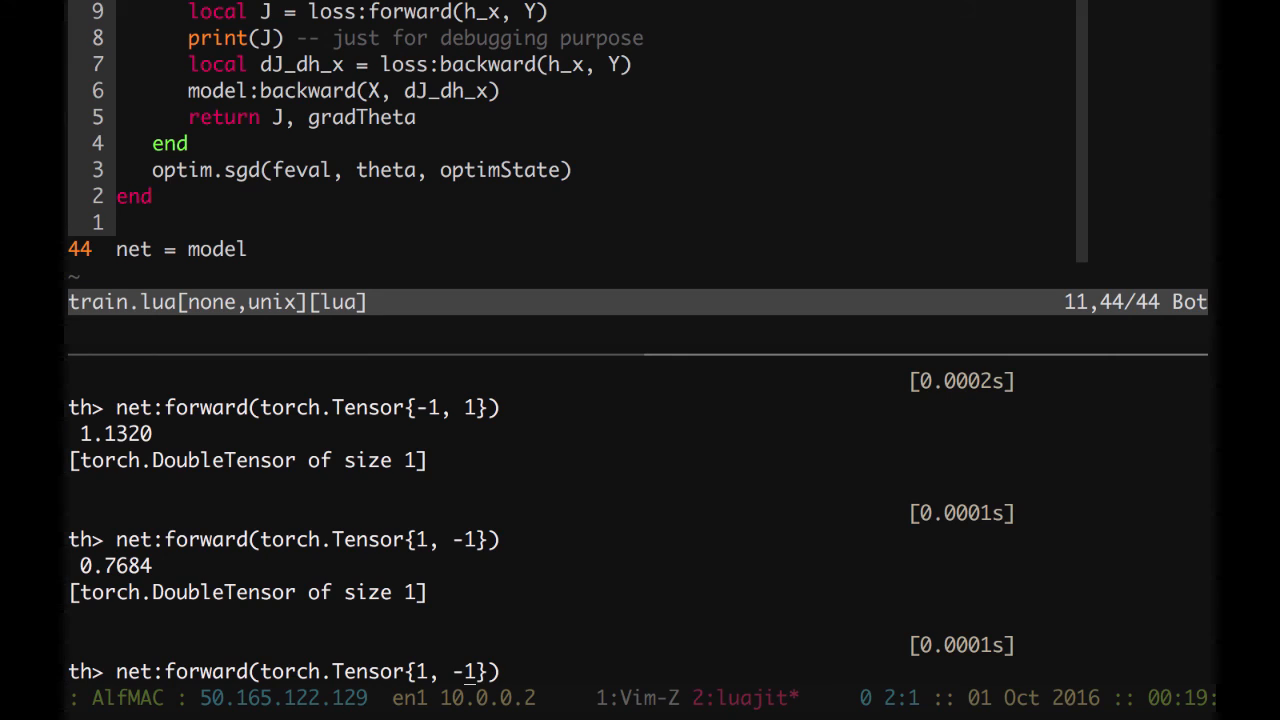
key("Return")
type("prin")
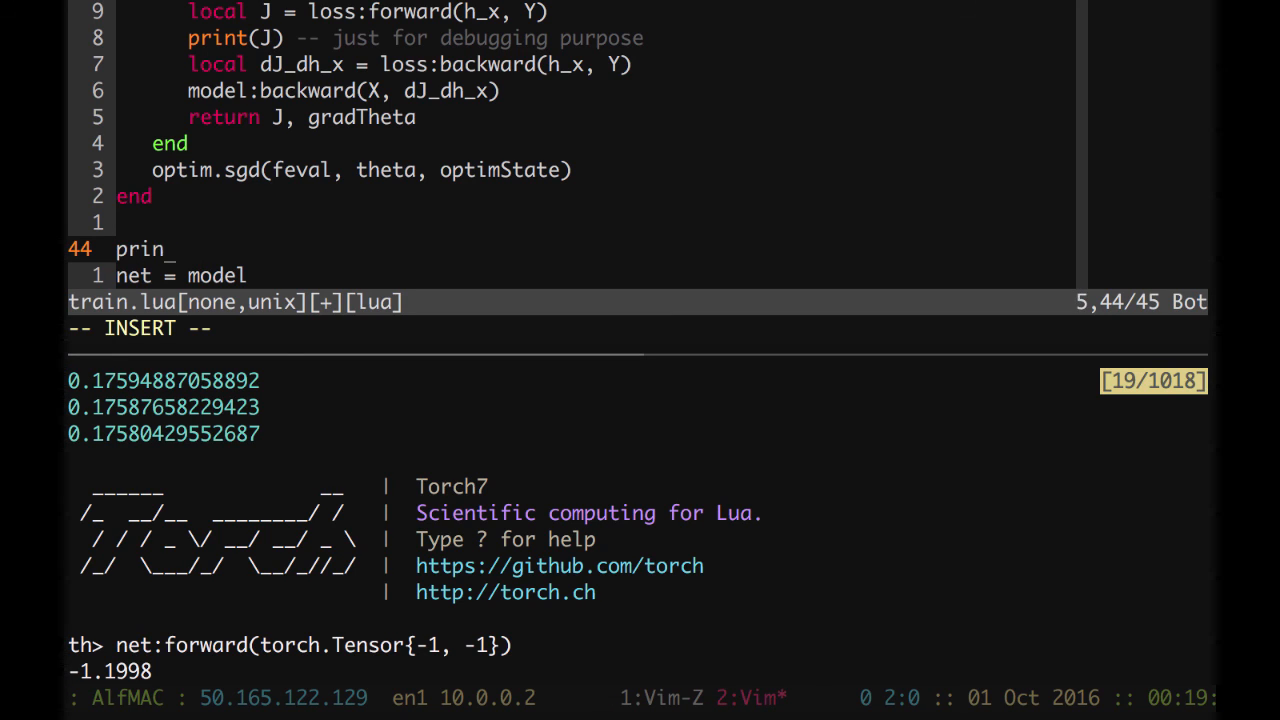
- Add print('Prev: 0.1758') as a final line in train.lua
type("(")
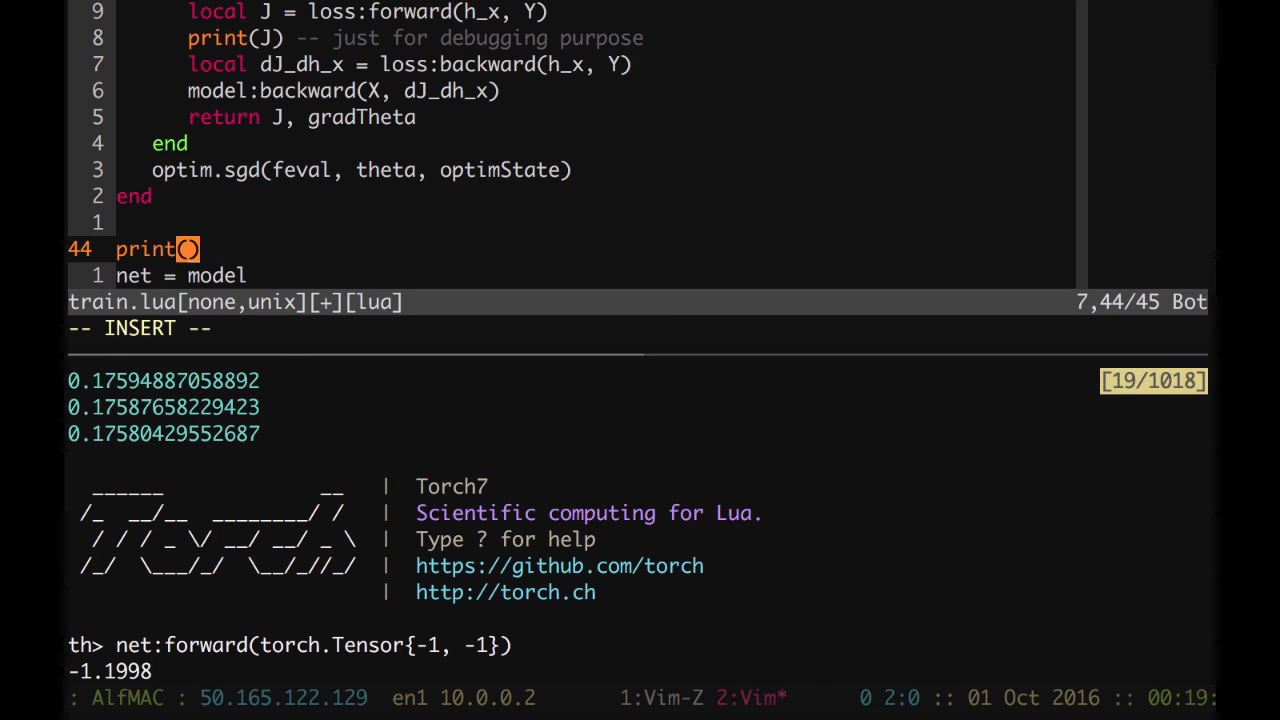
type("'Prev'")
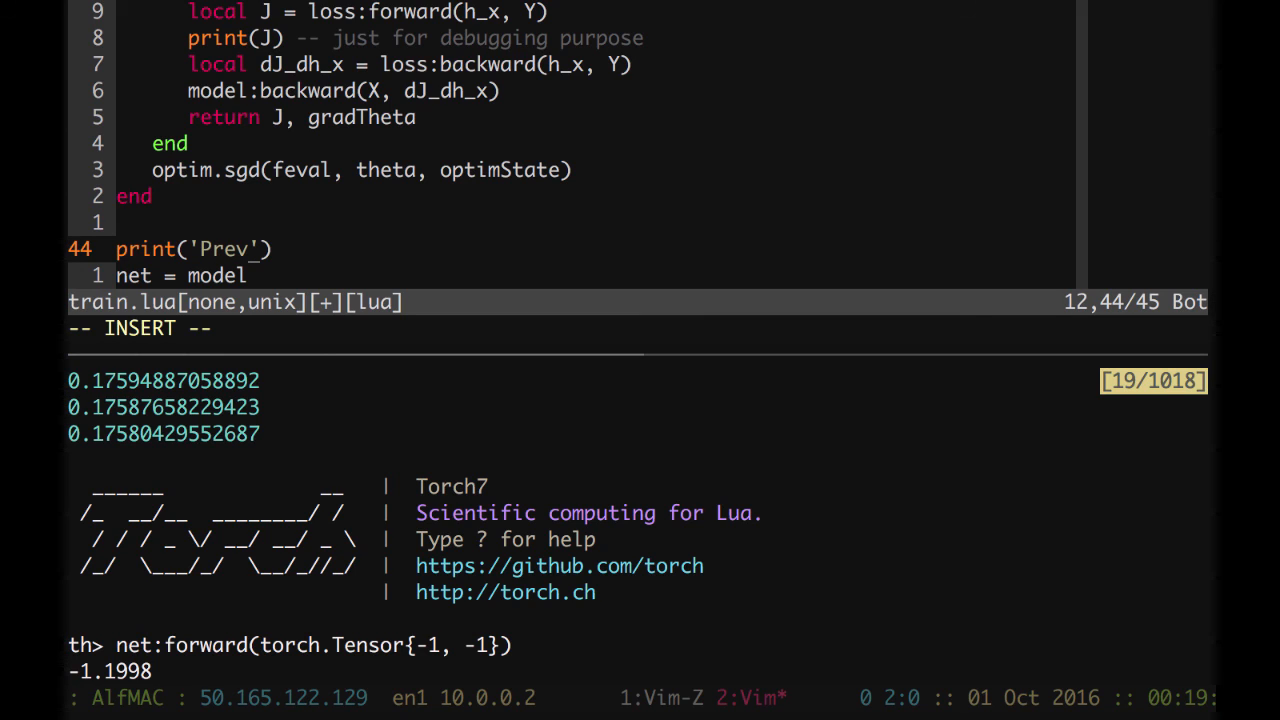
type(": 0.1758")
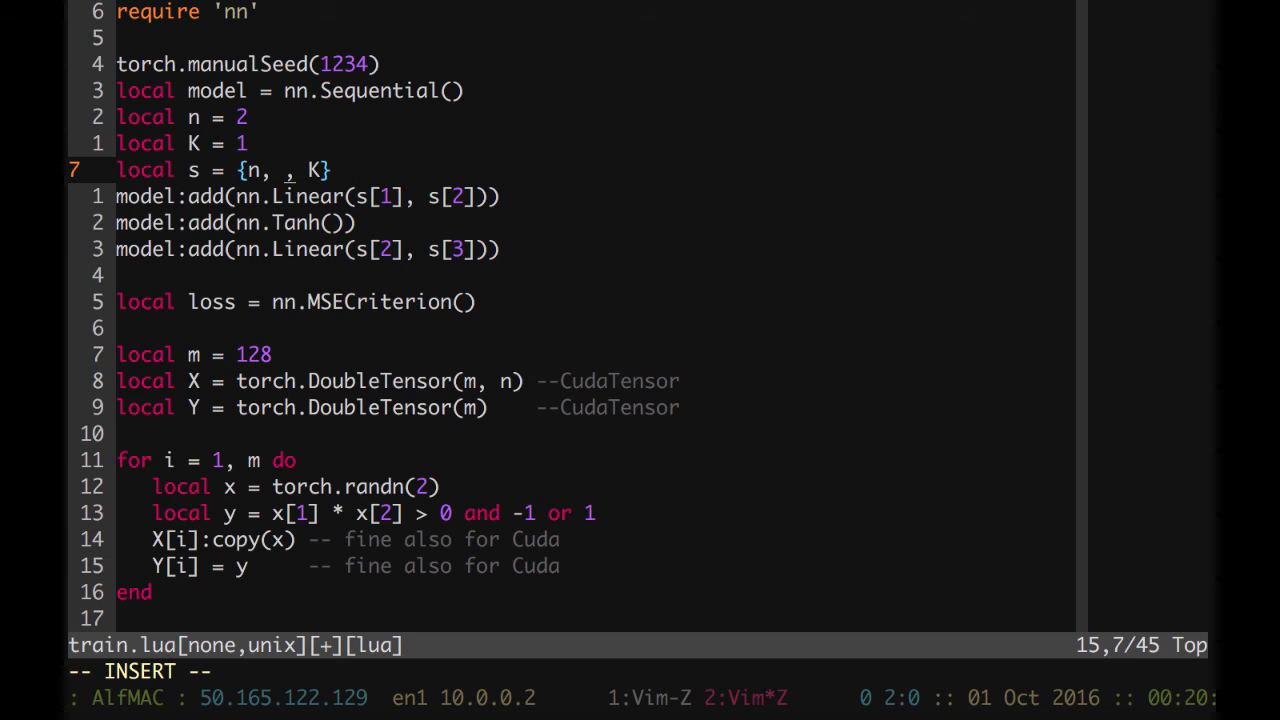
- Set the layer sizes to s = {n, 5, 5, K}
type("5, 5")
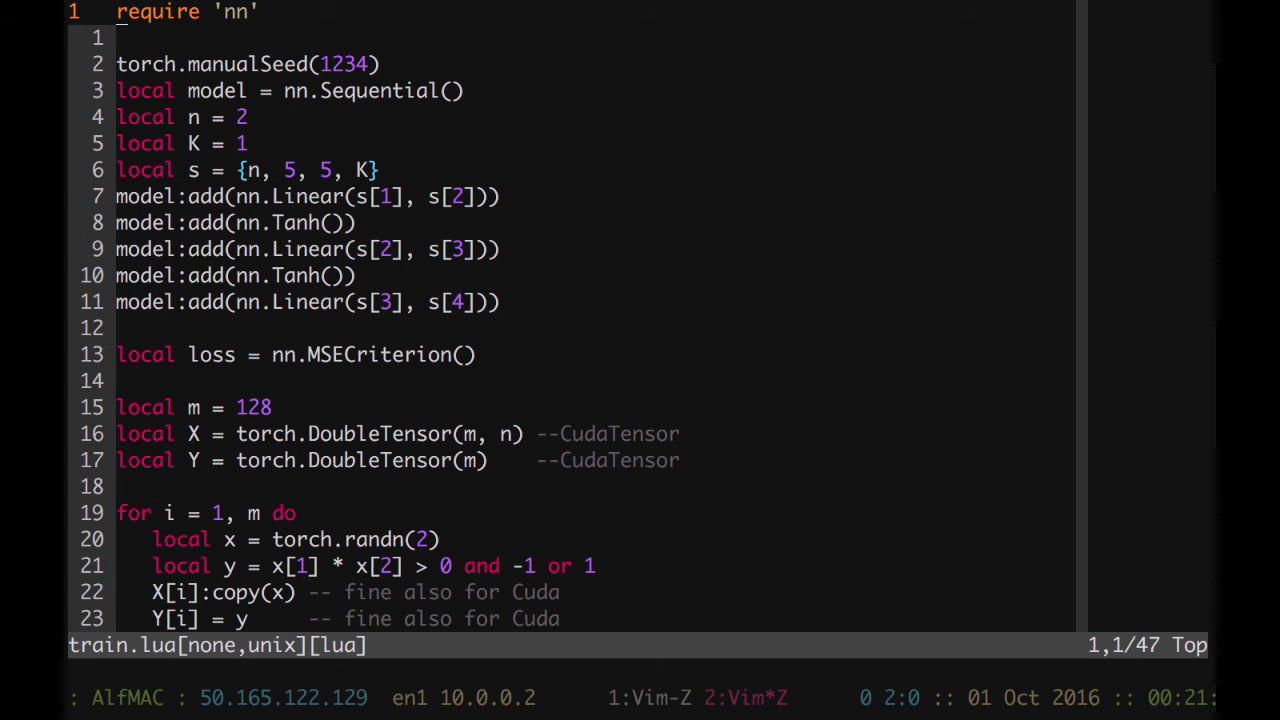
scroll("down", 3)
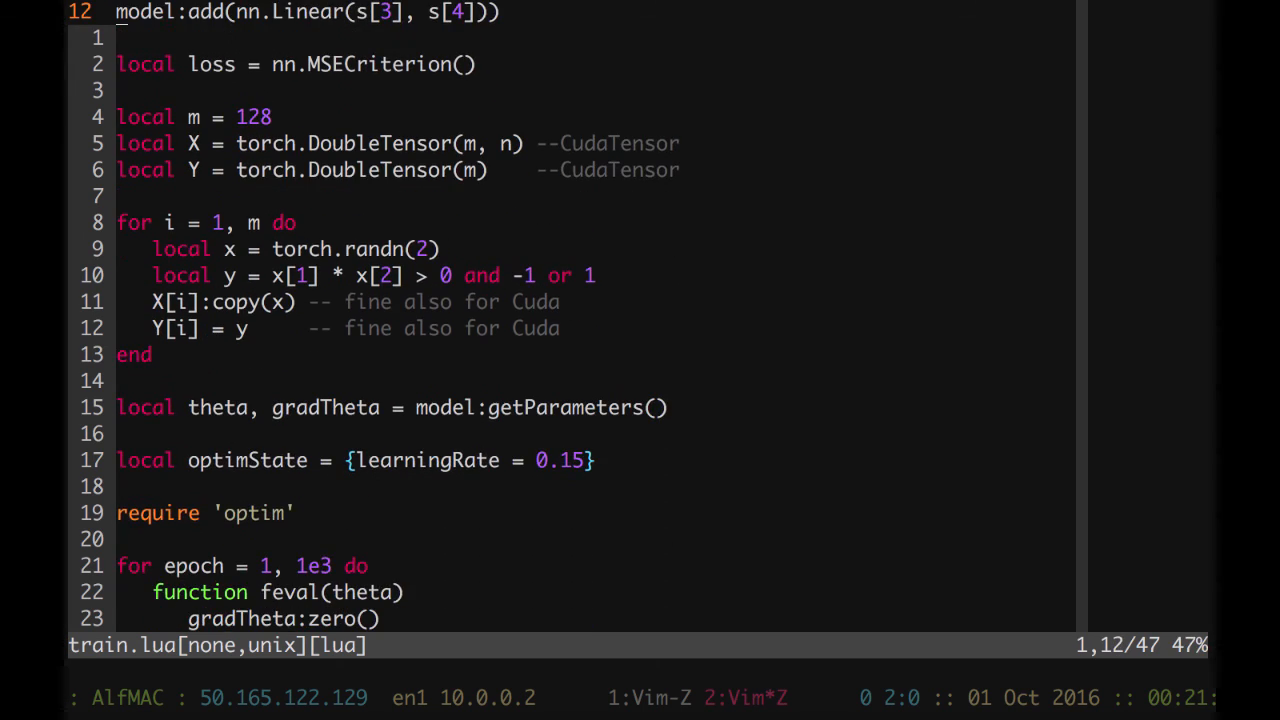
scroll("down", 3)
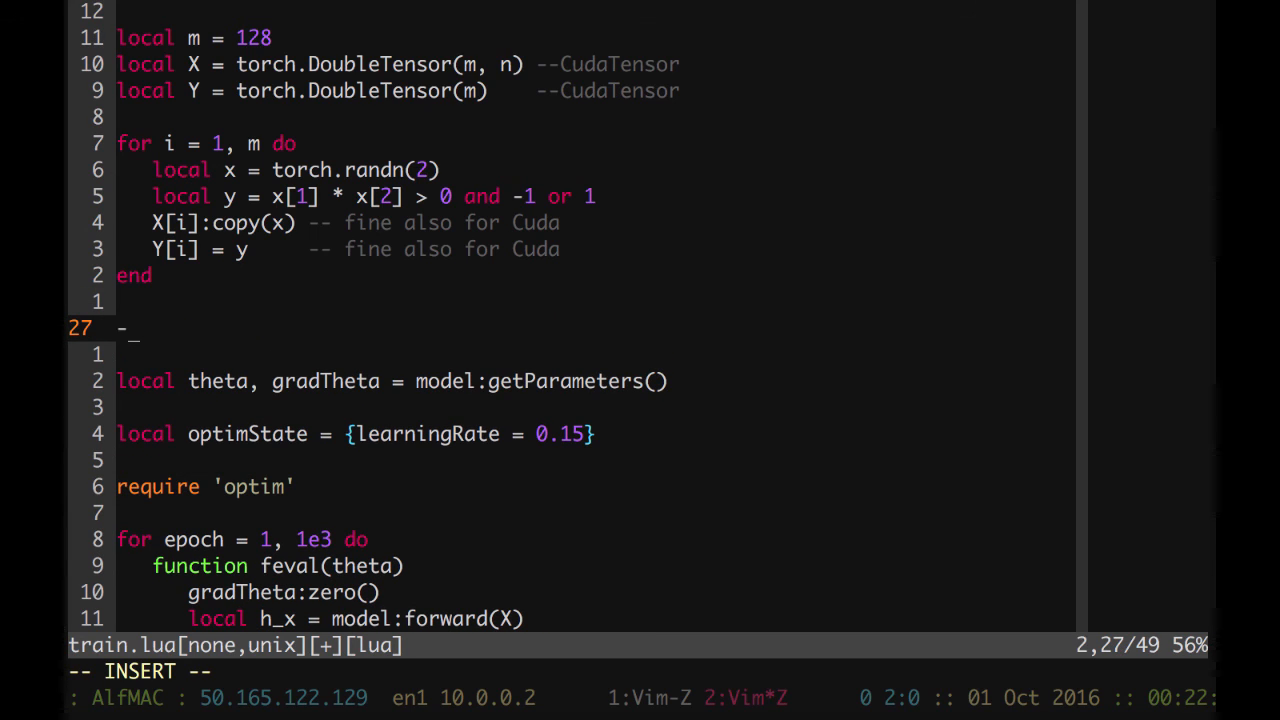
- Add a '-- Running on GPU' comment and require 'cunn'
type("-.")
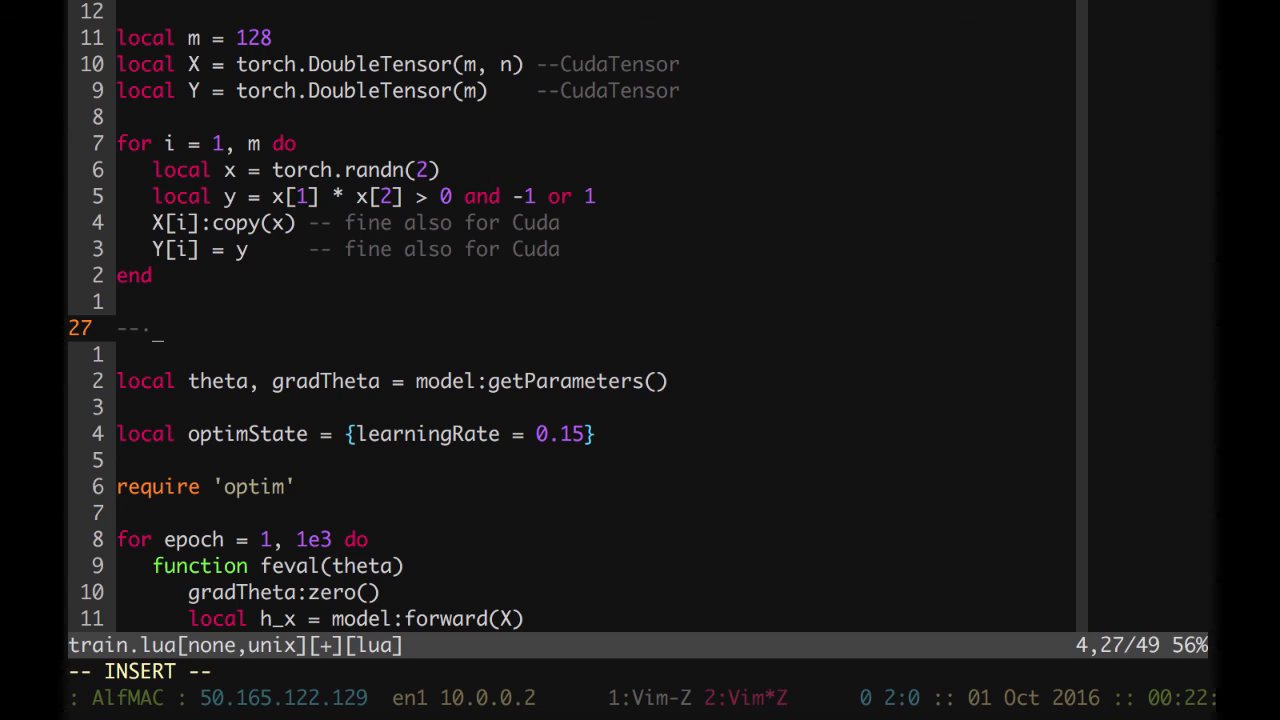
type("Running on GPU")
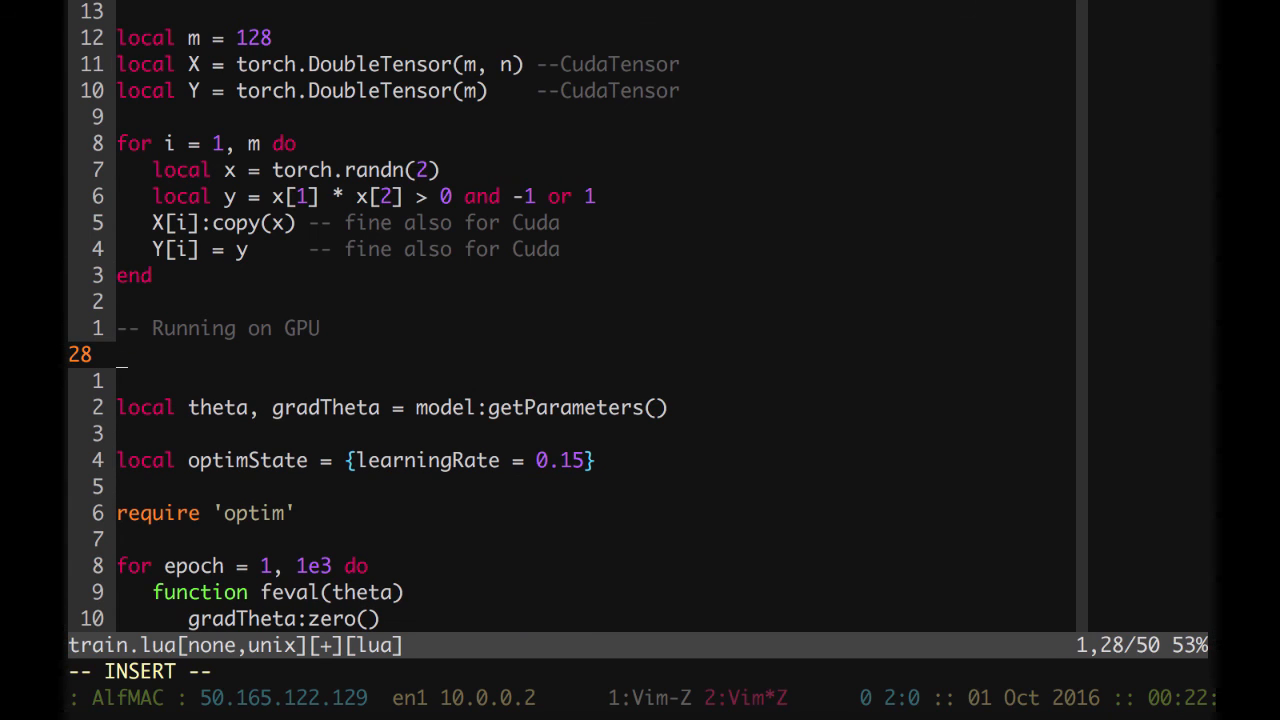
type("mo")
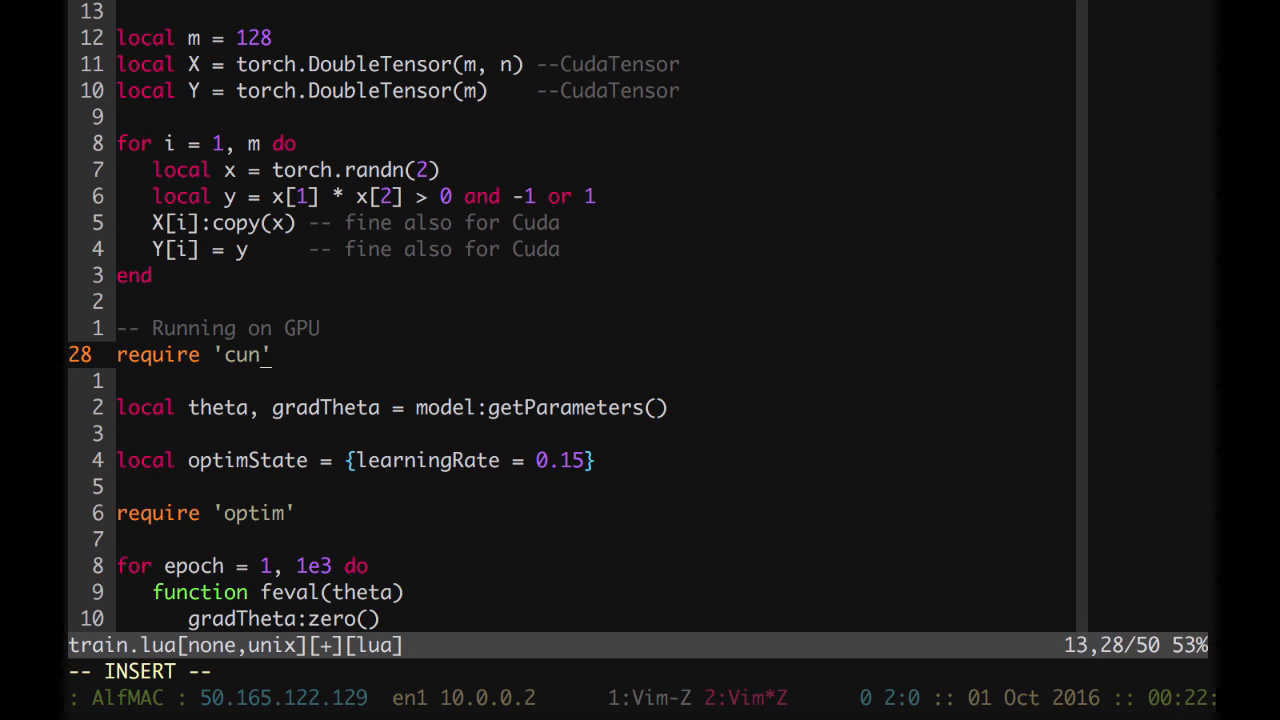
type("n")
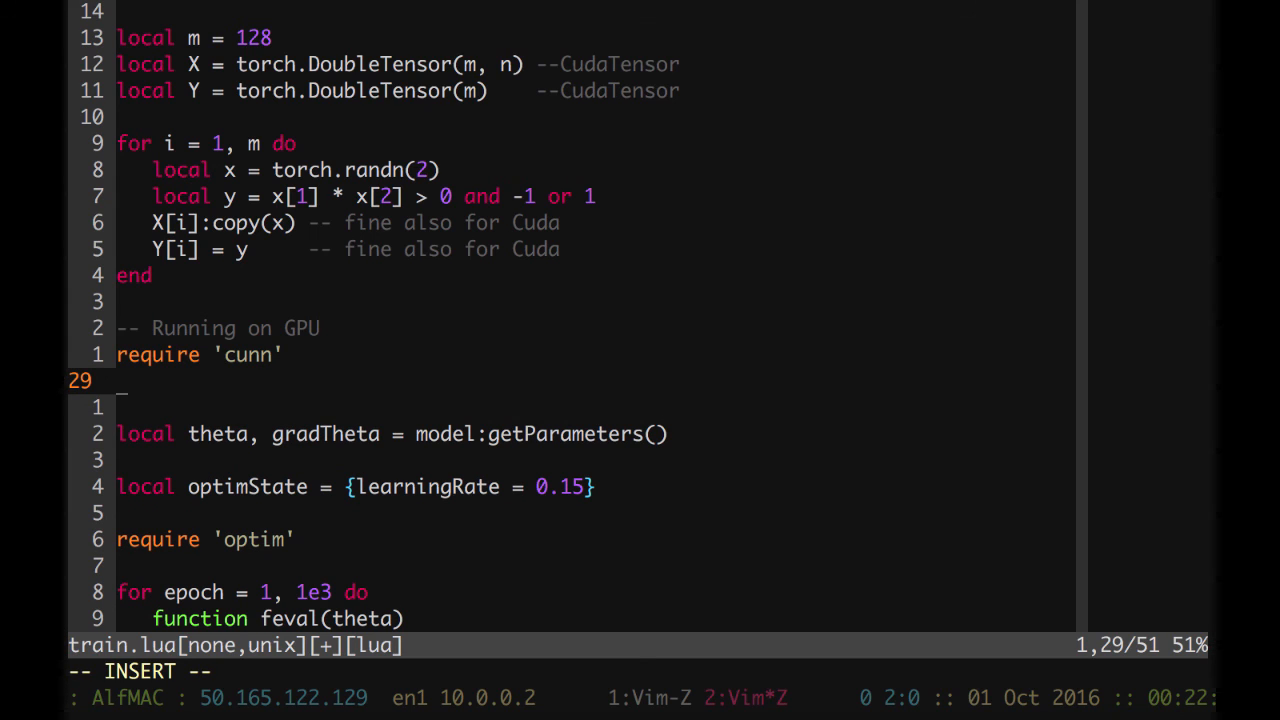
- Move model, loss, X and Y to CUDA with :cuda() calls
type("model:")
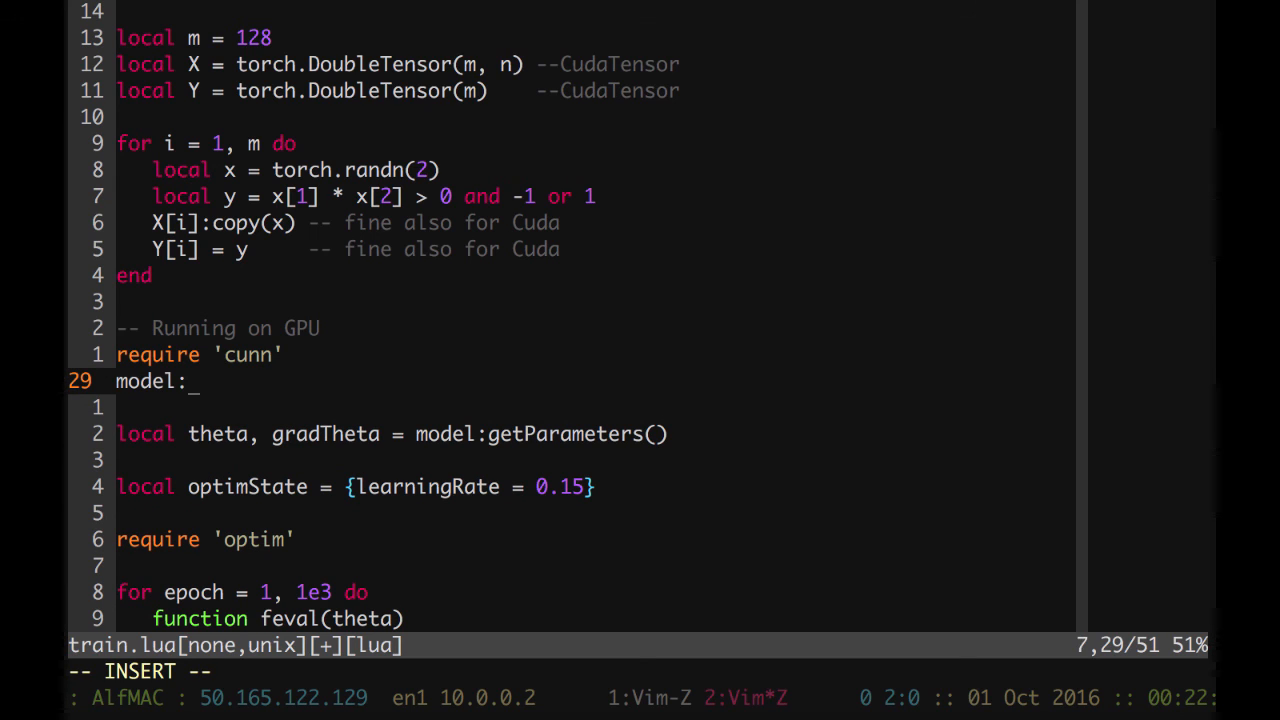
type("cuda()")
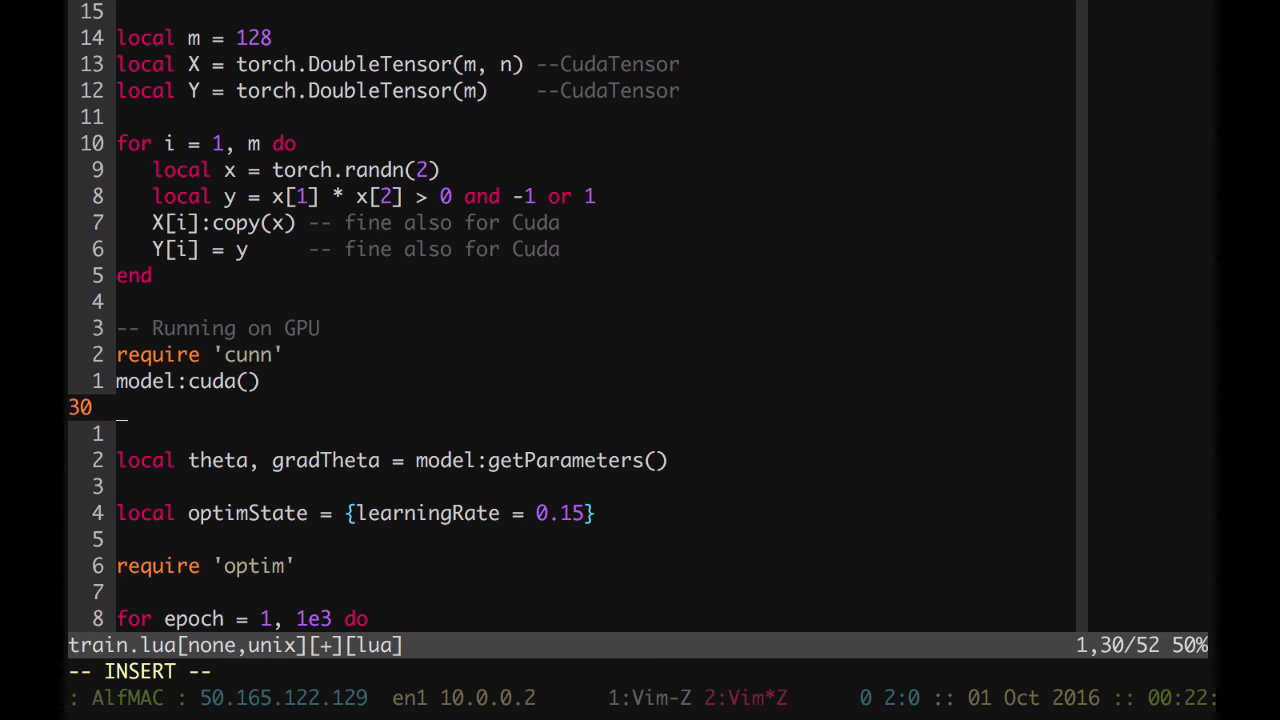
type("loss:cuda(")
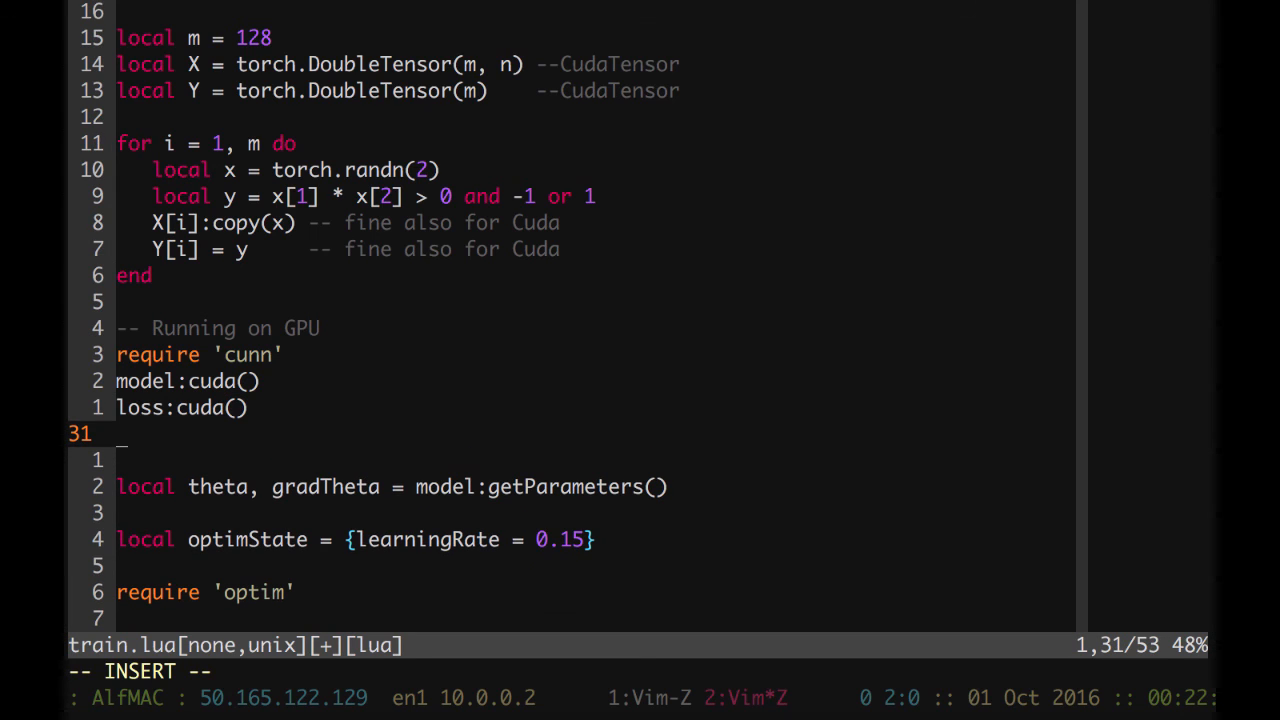
type("X =")
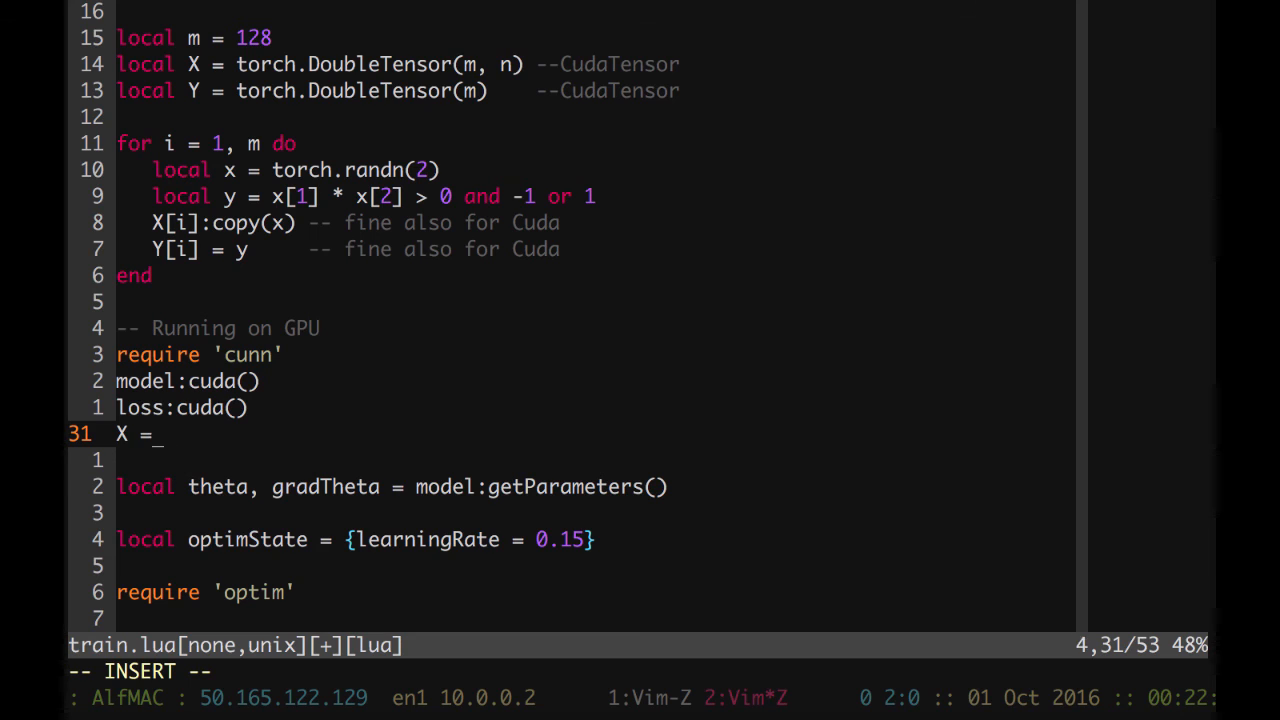
type("X:cuda()")
type("Y =")
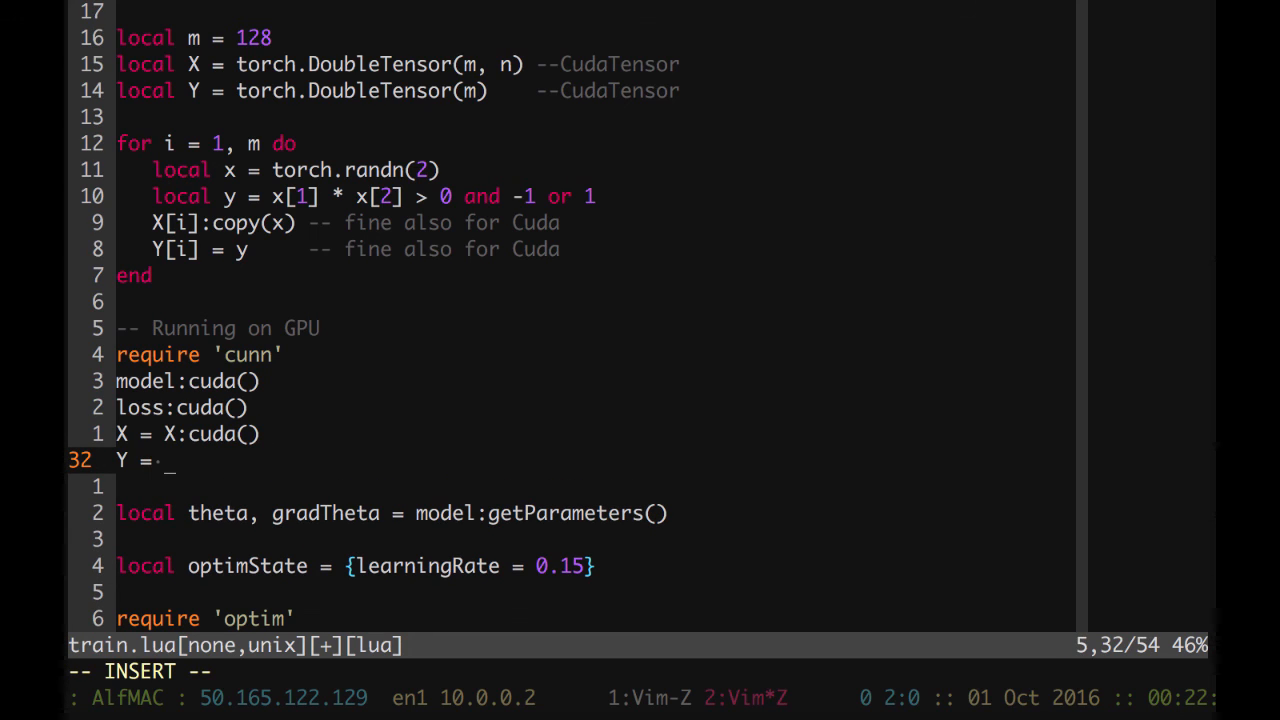
type("Y:cuda()")
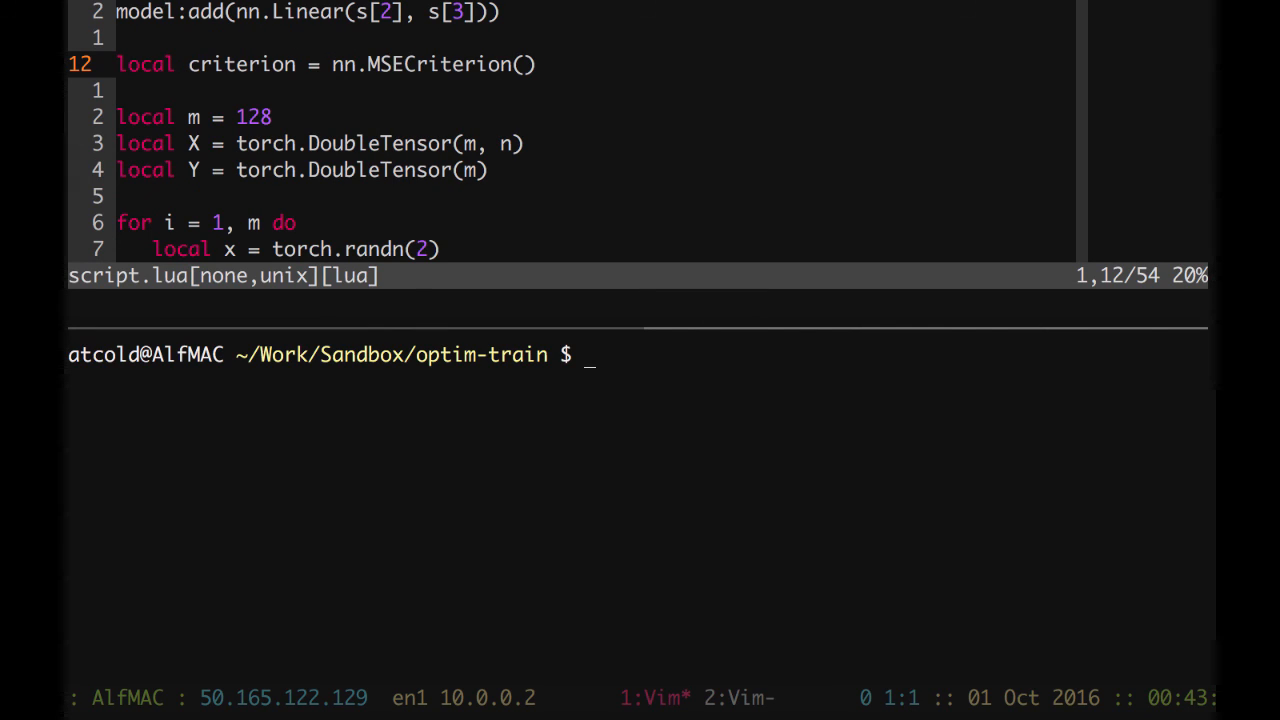
- SSH into GPU0, open train.lua in Vim, and run it with th
type("G")
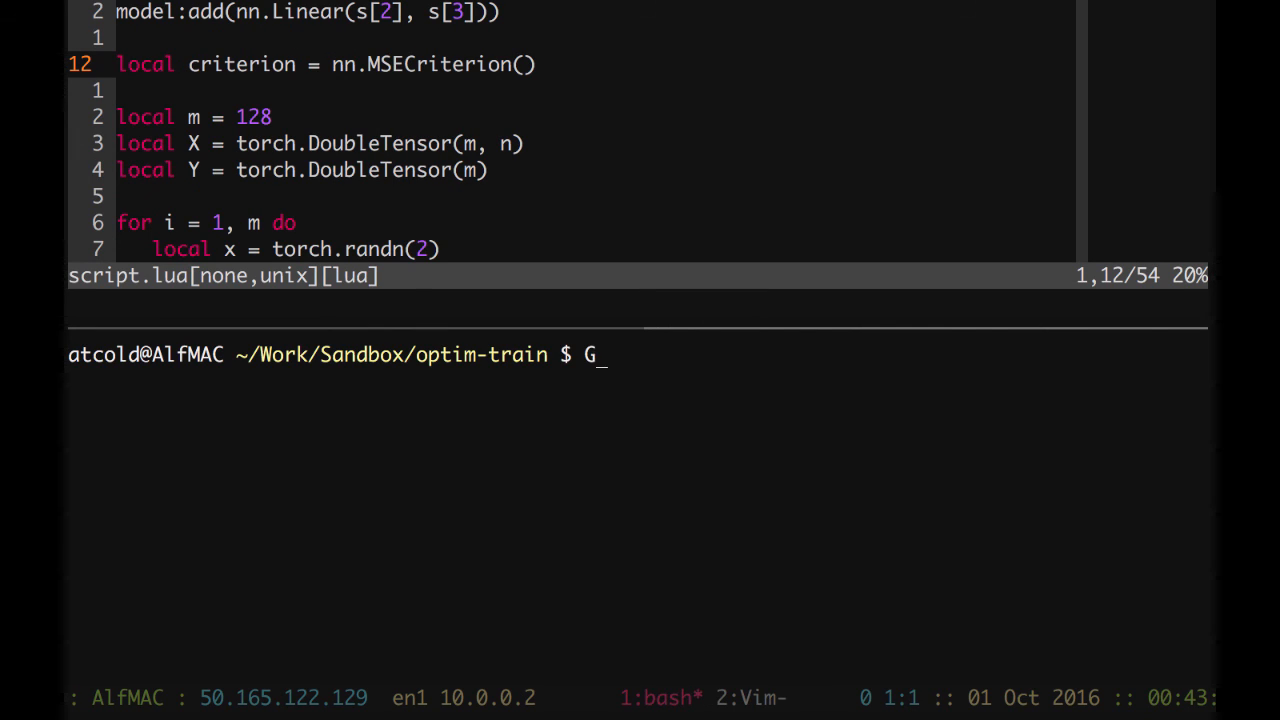
type("PU0")
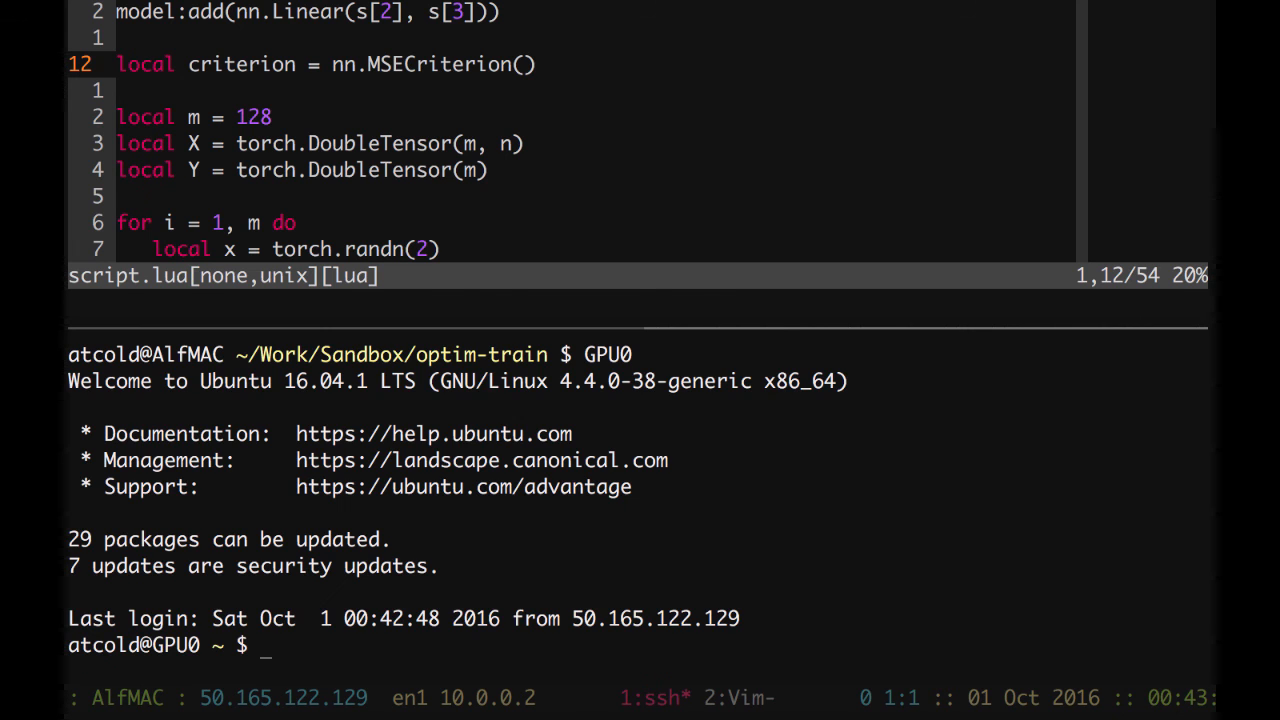
type("vim tr")
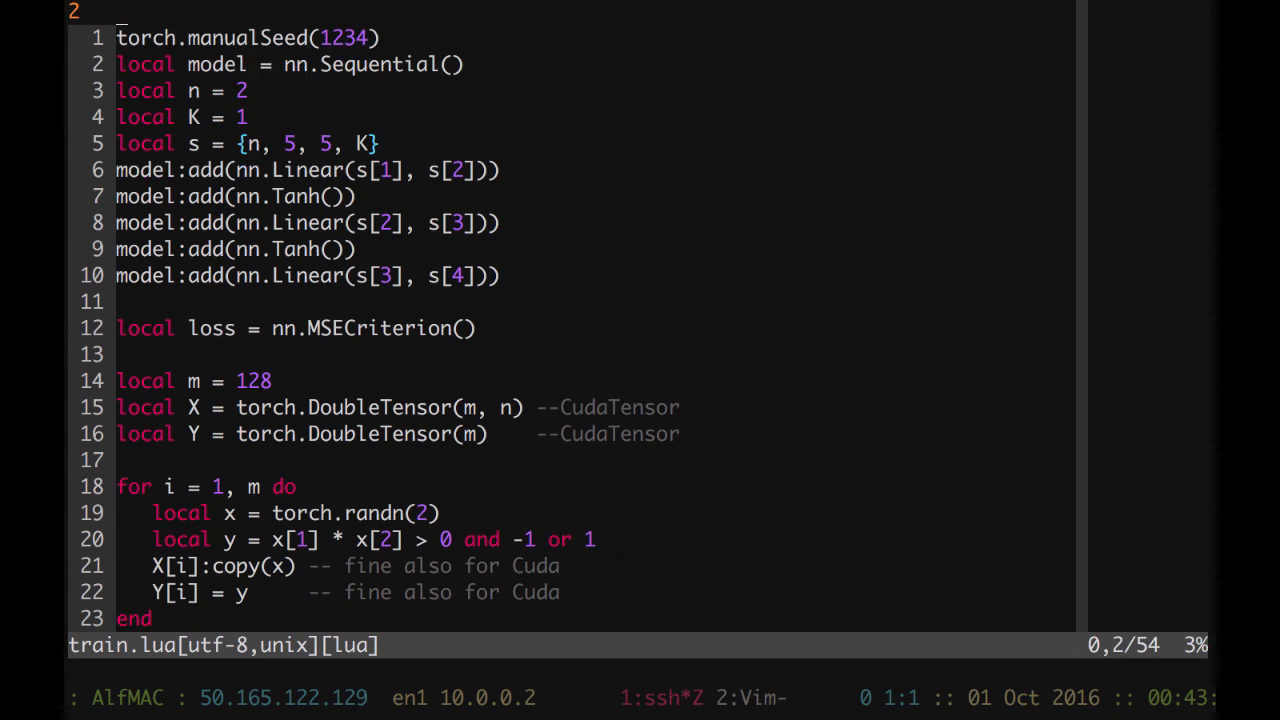
scroll("down", 3)
type("th")
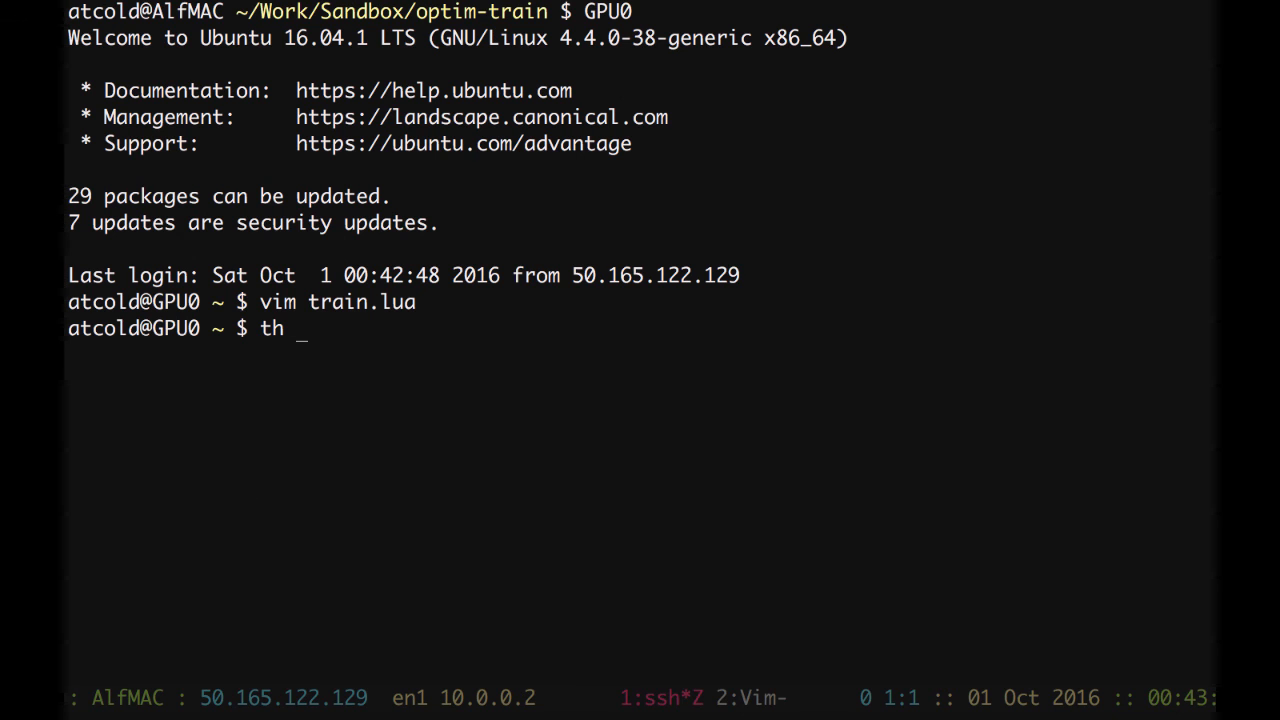
type("train.lua")
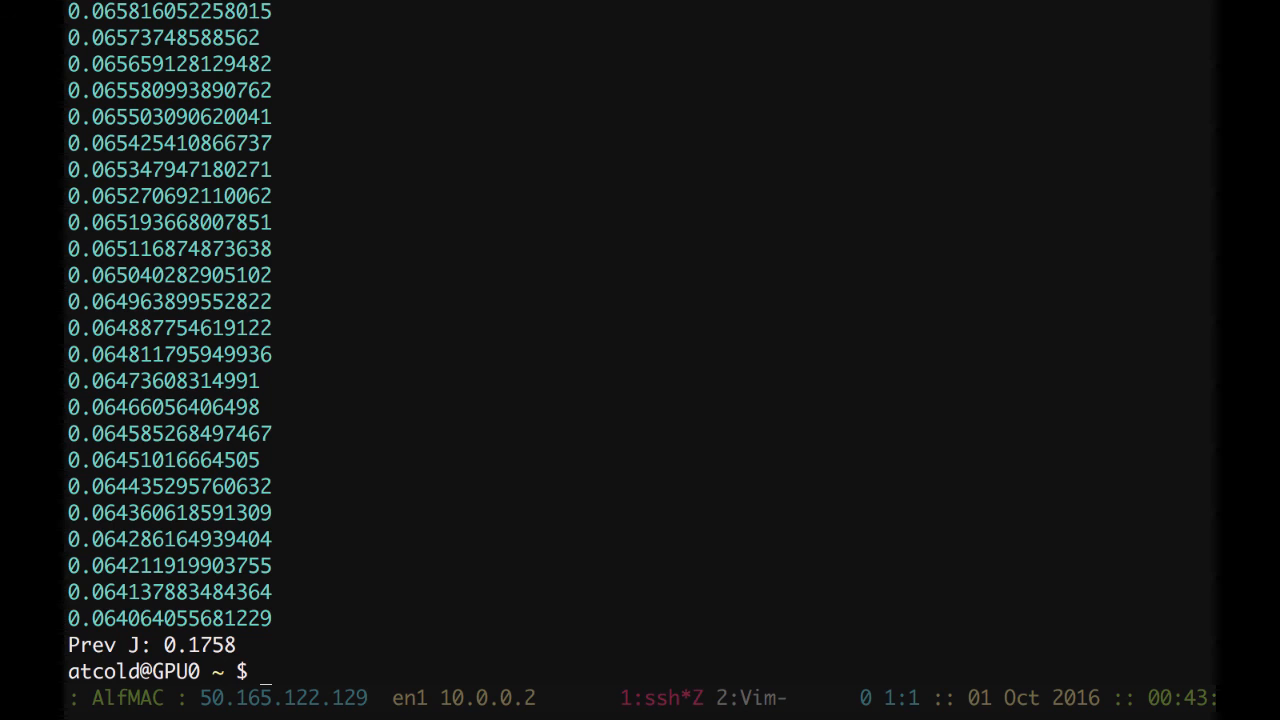
type("vim train.lua")
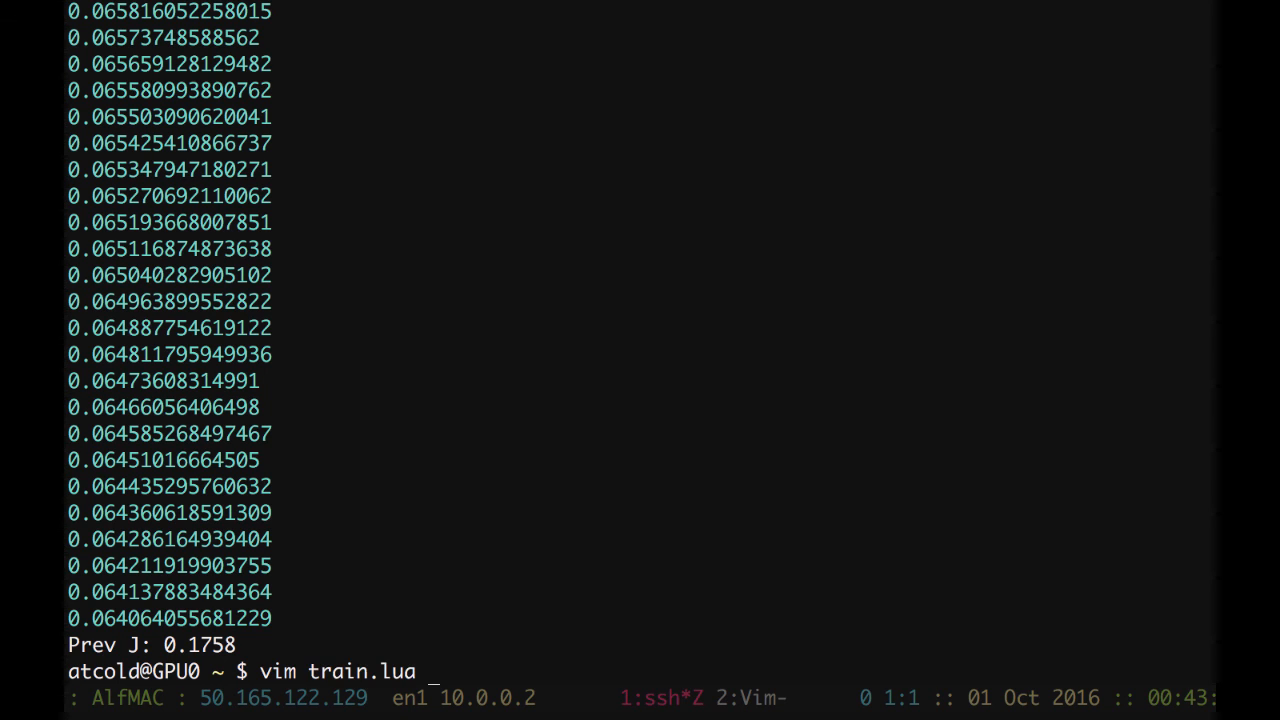